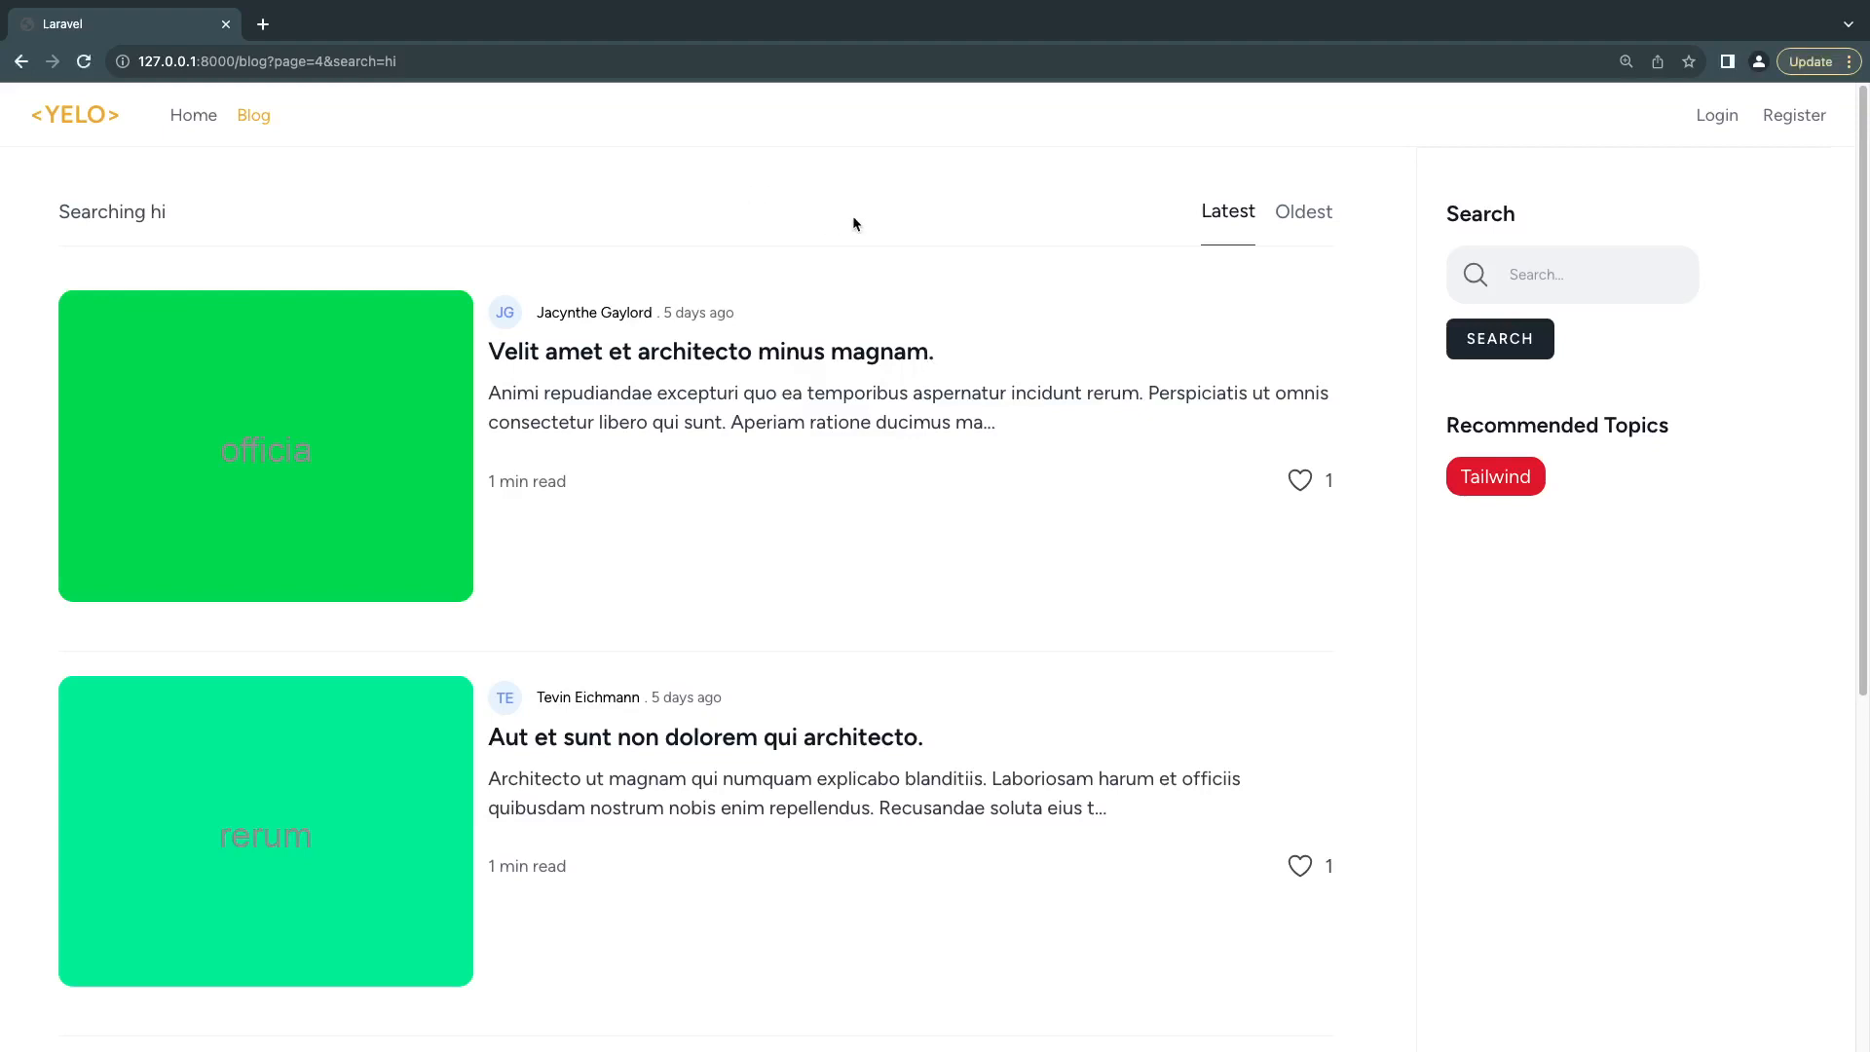
mouse_move(1448, 215)
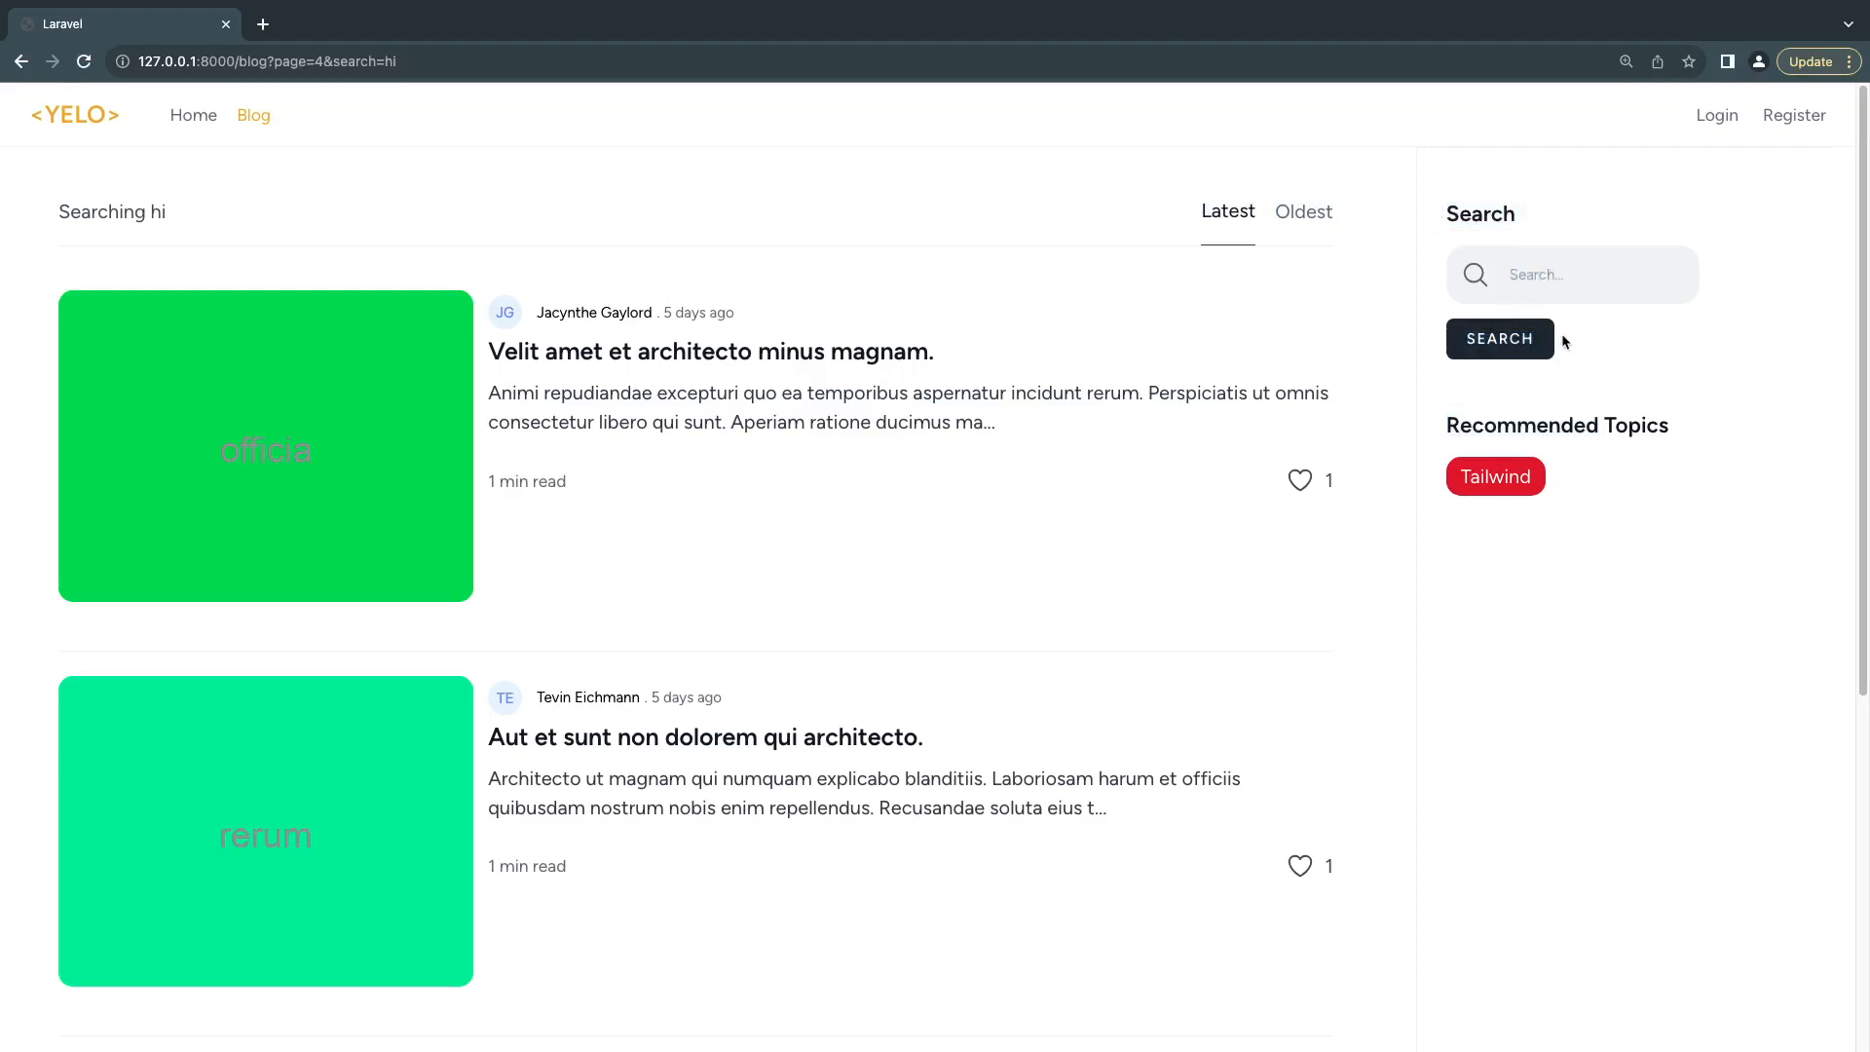
mouse_move(1578, 348)
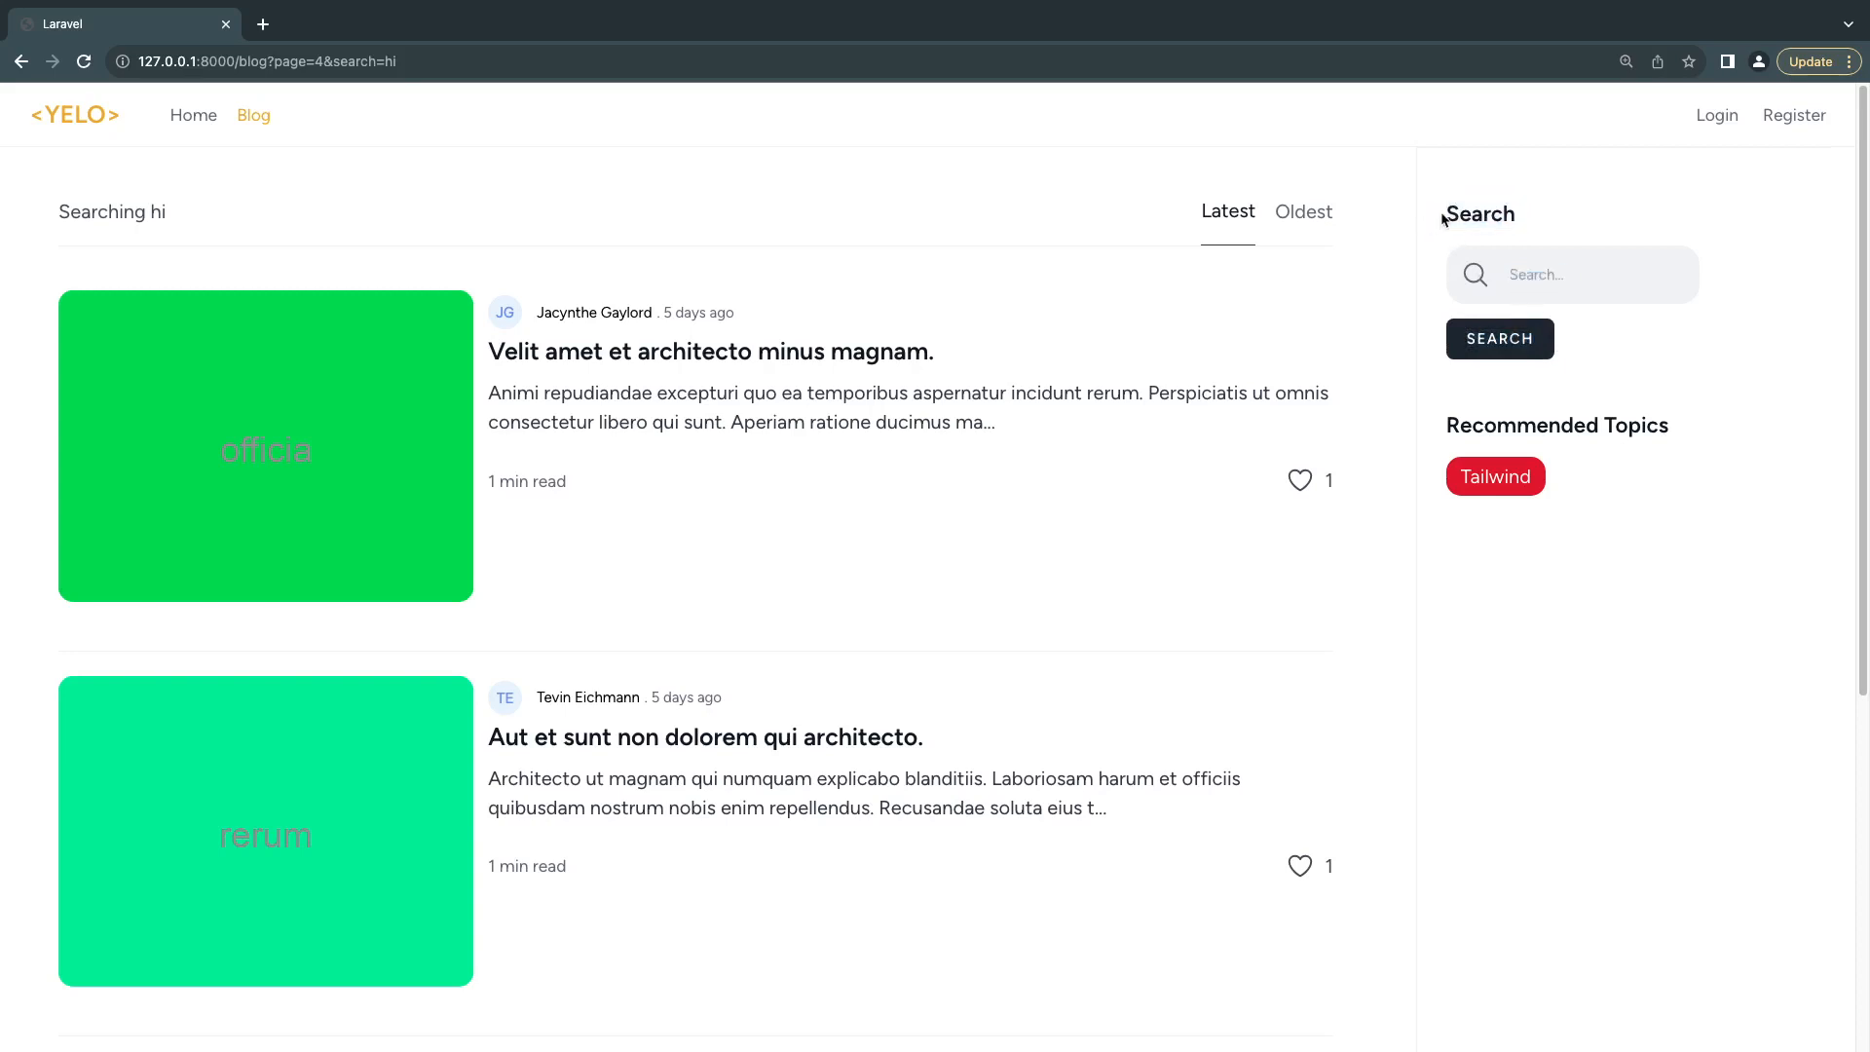
mouse_move(1617, 366)
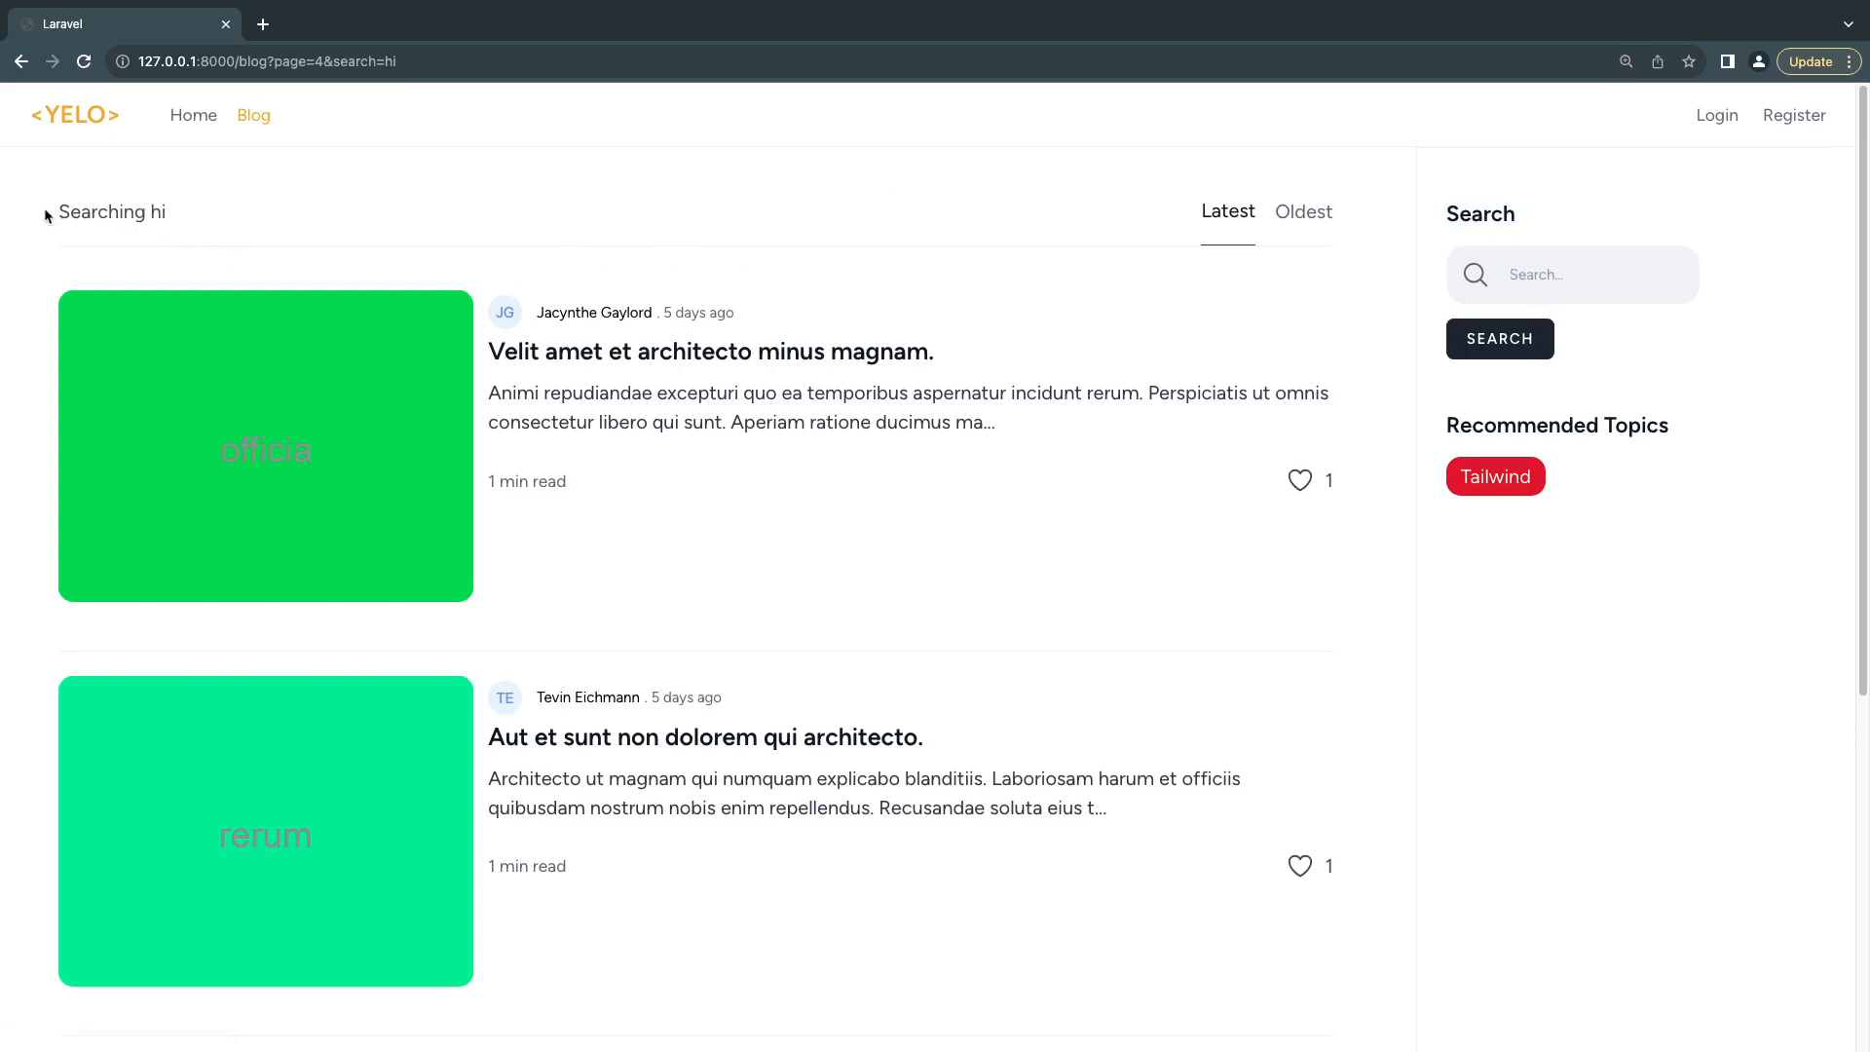
mouse_move(201, 224)
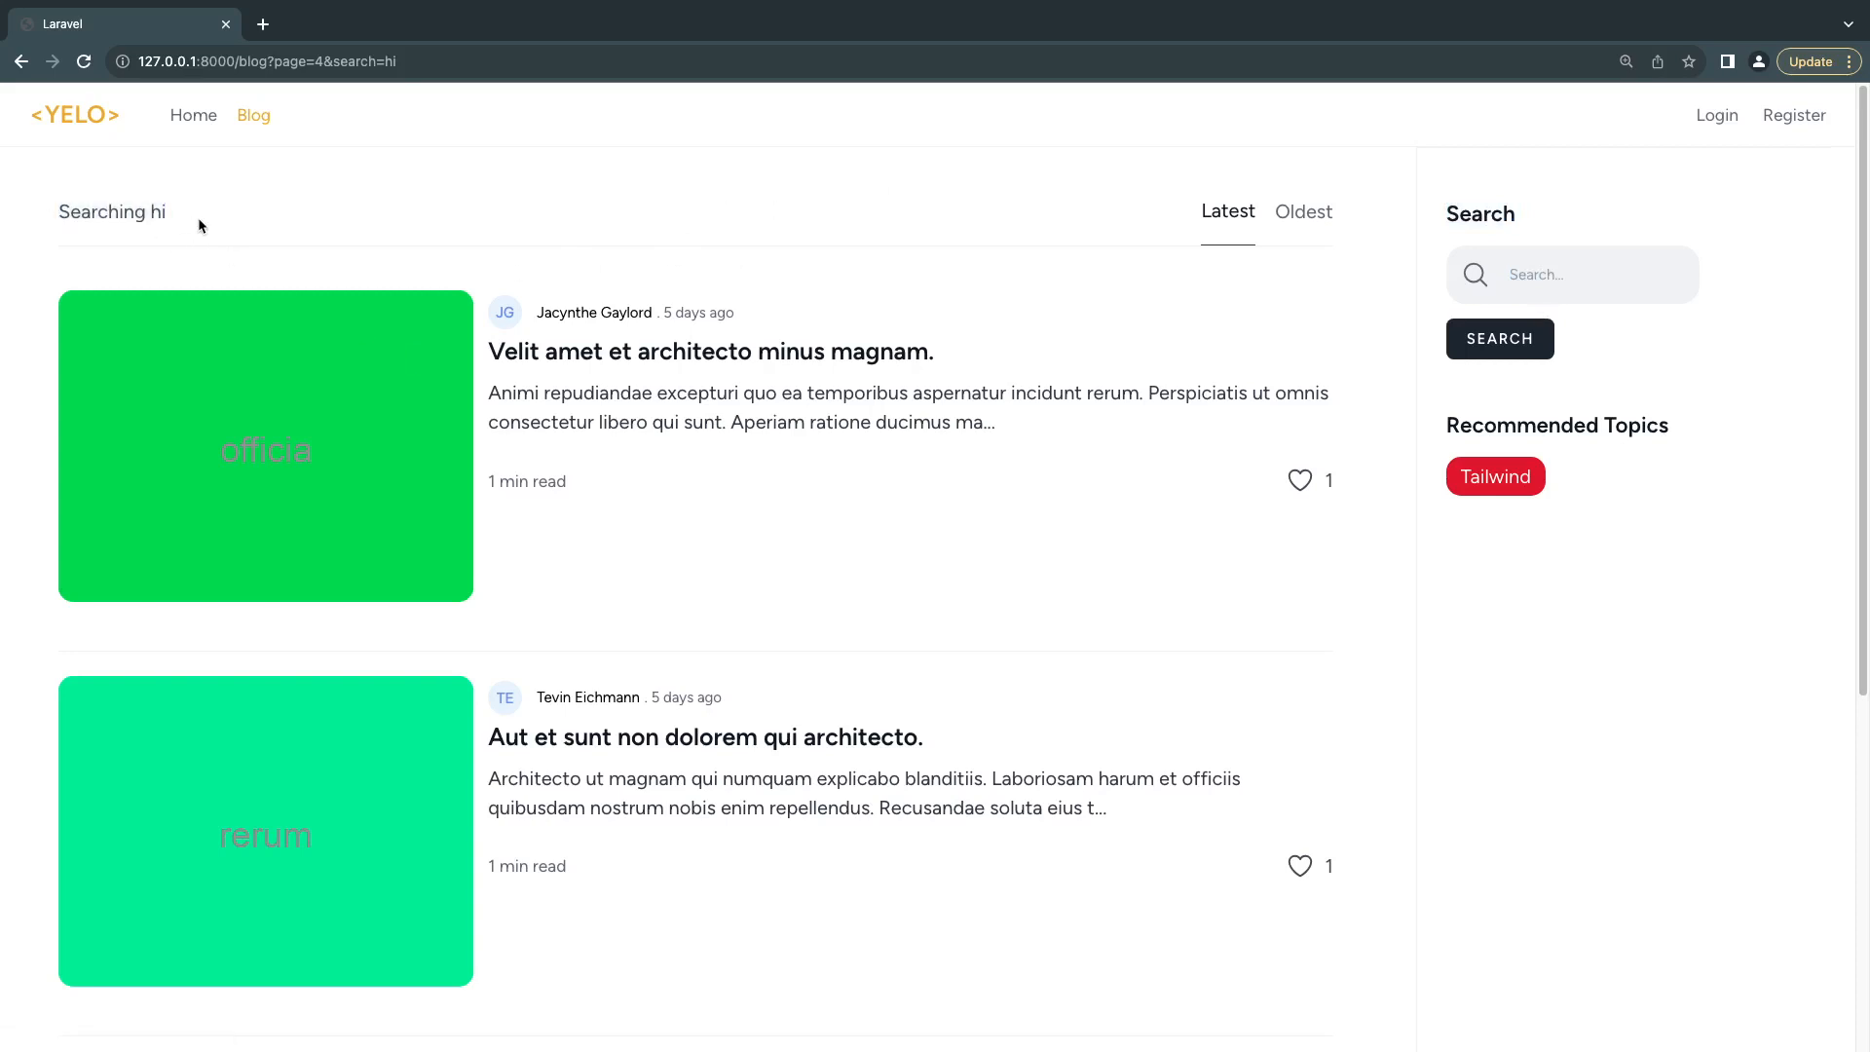
mouse_move(953, 466)
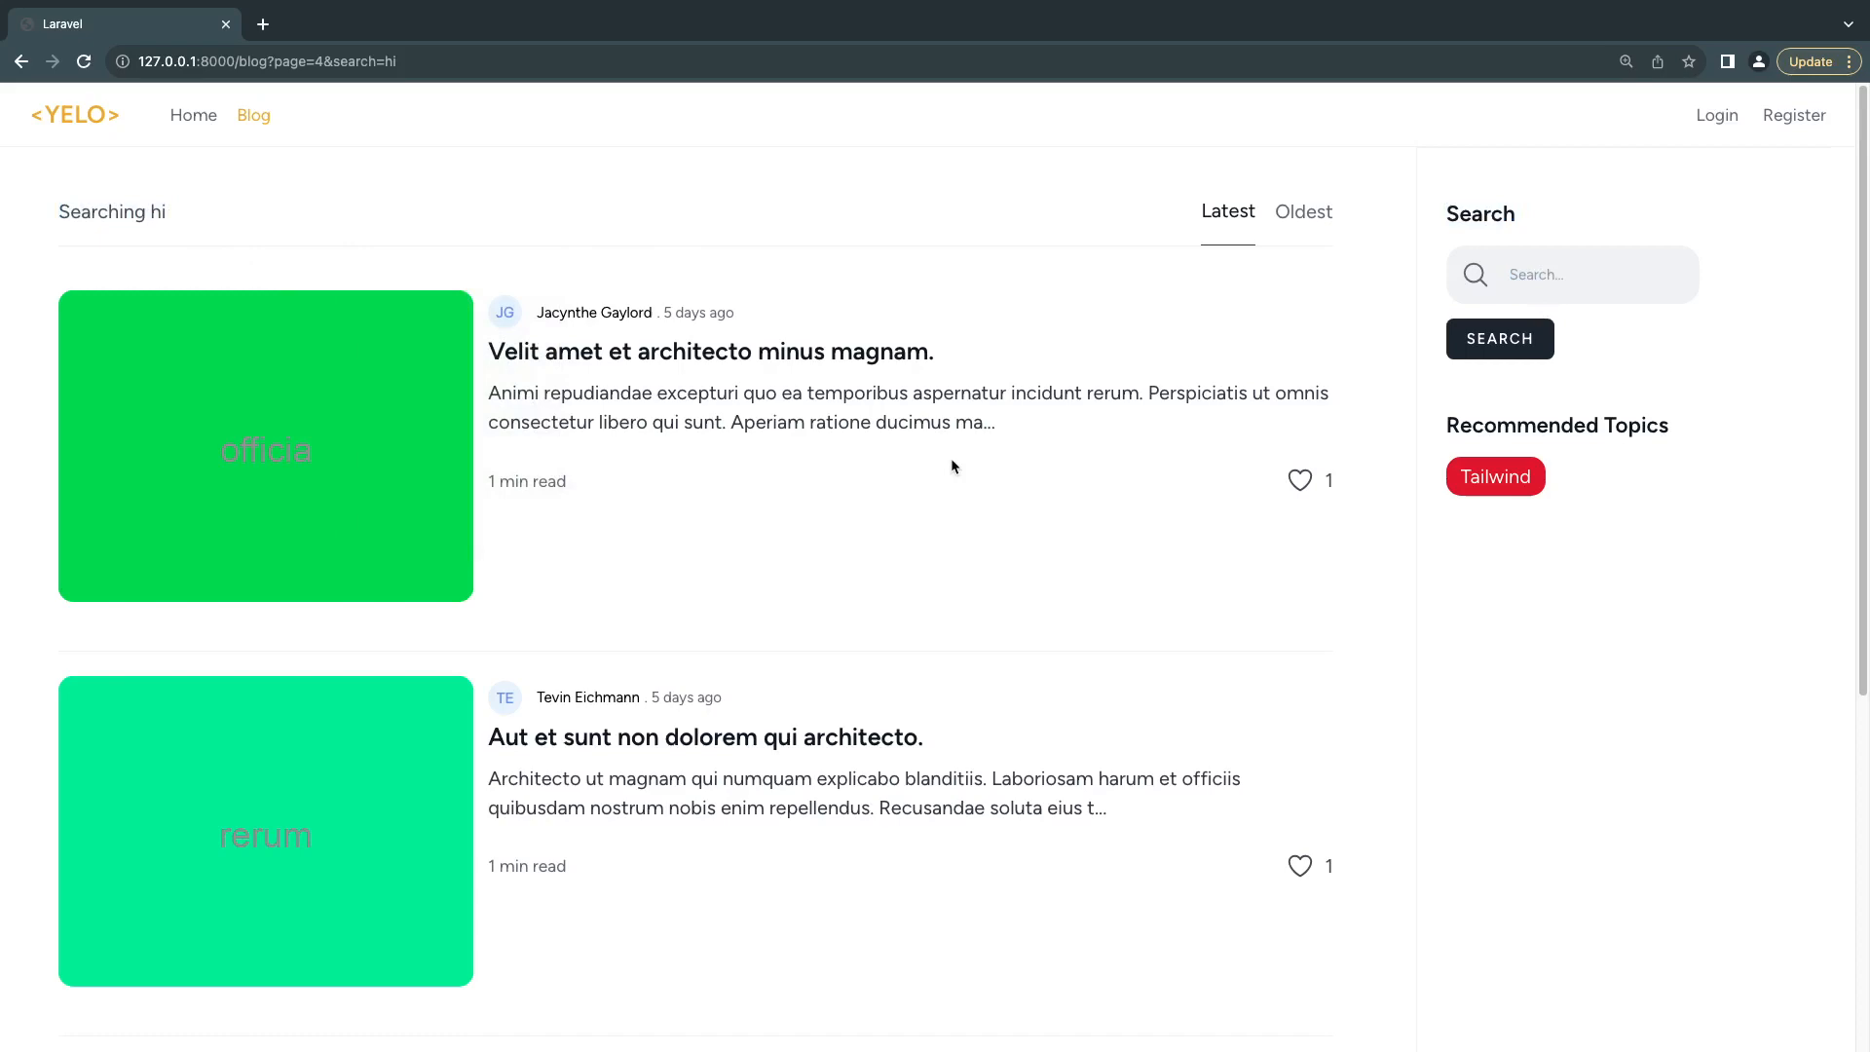
Step: With DevTools open, search the blog for 'sit' and view the first update request's payload
key("F12")
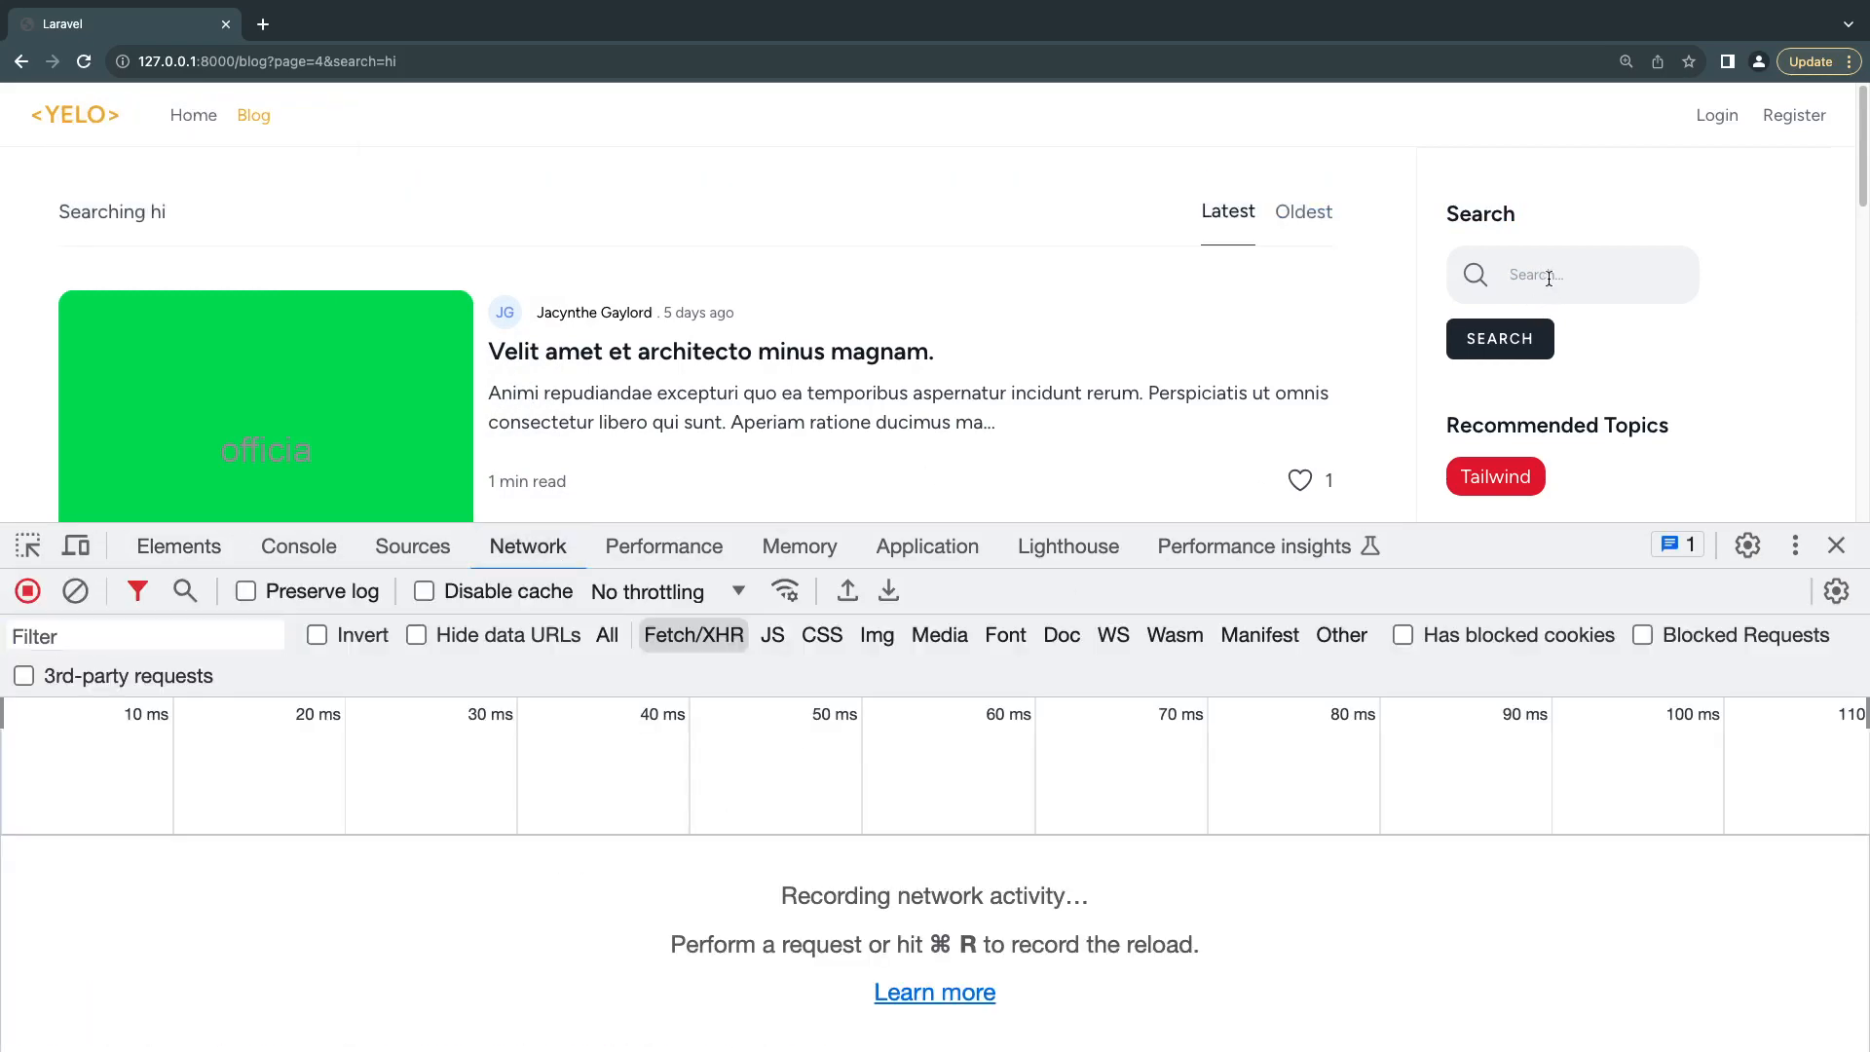
left_click(1500, 339)
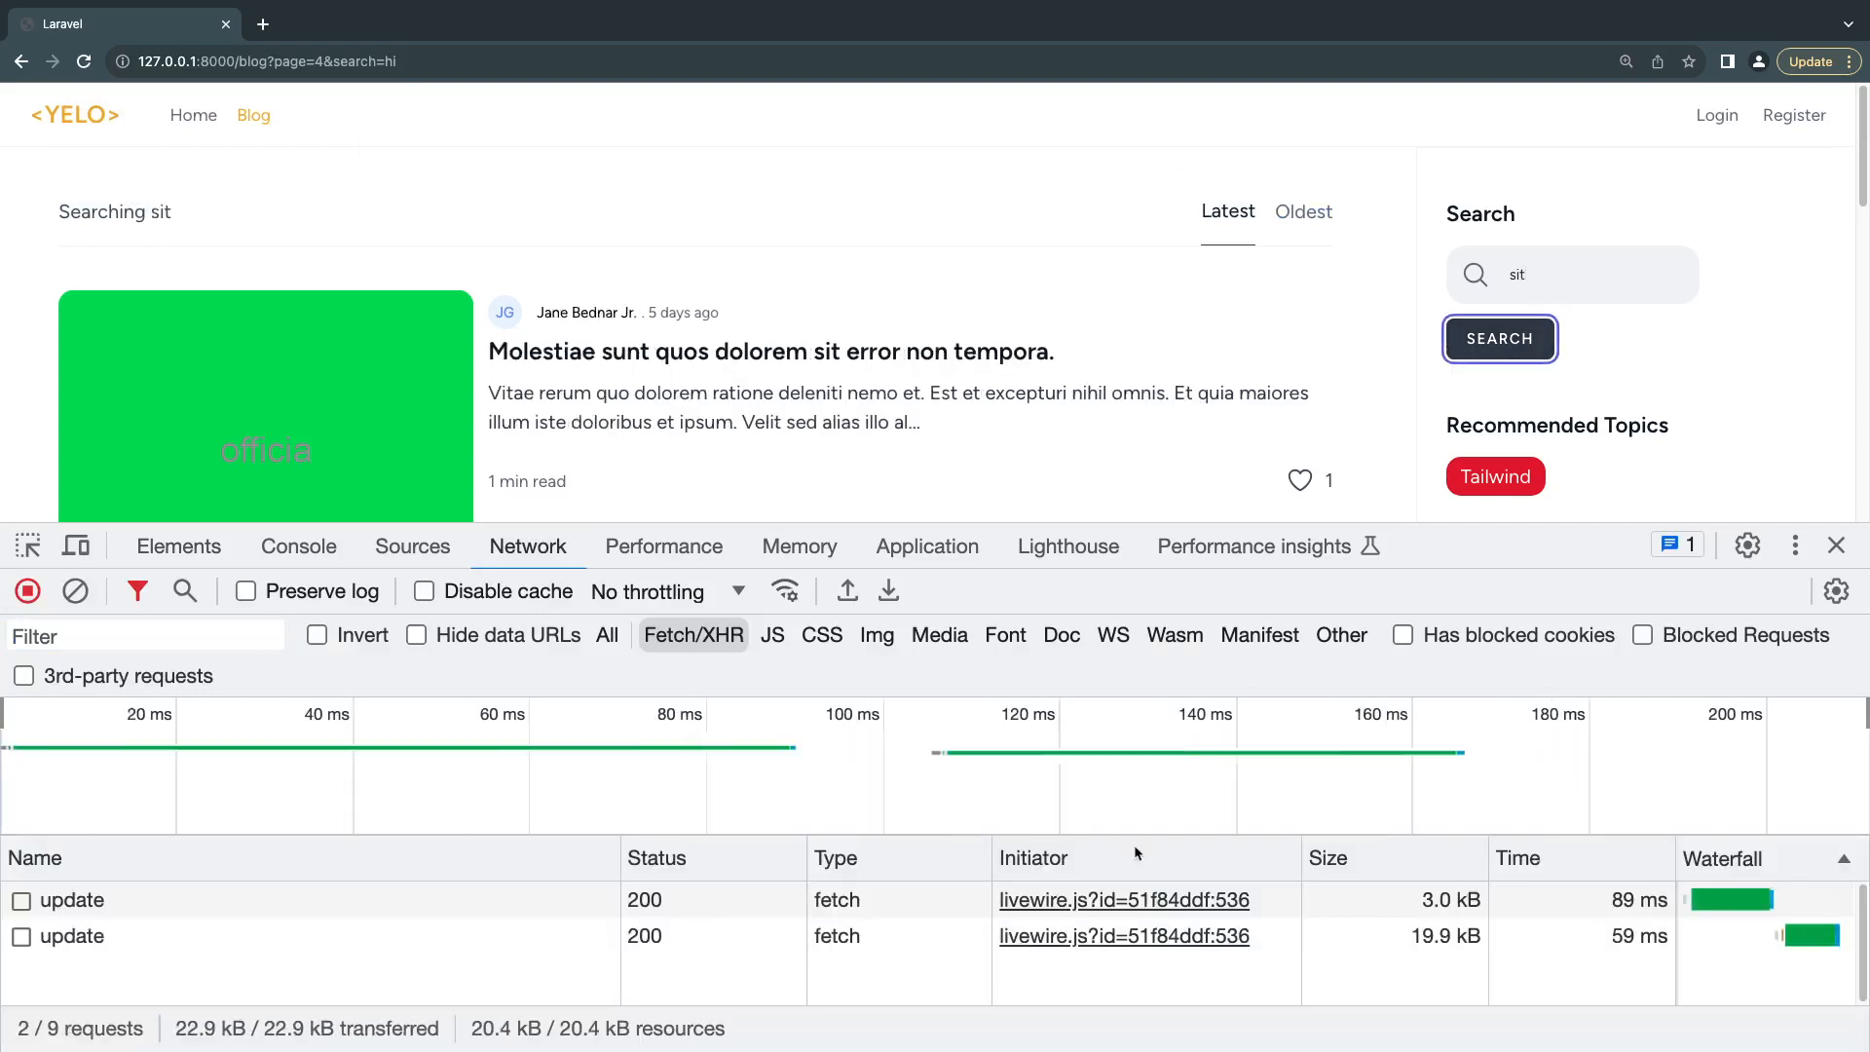
left_click(1501, 337)
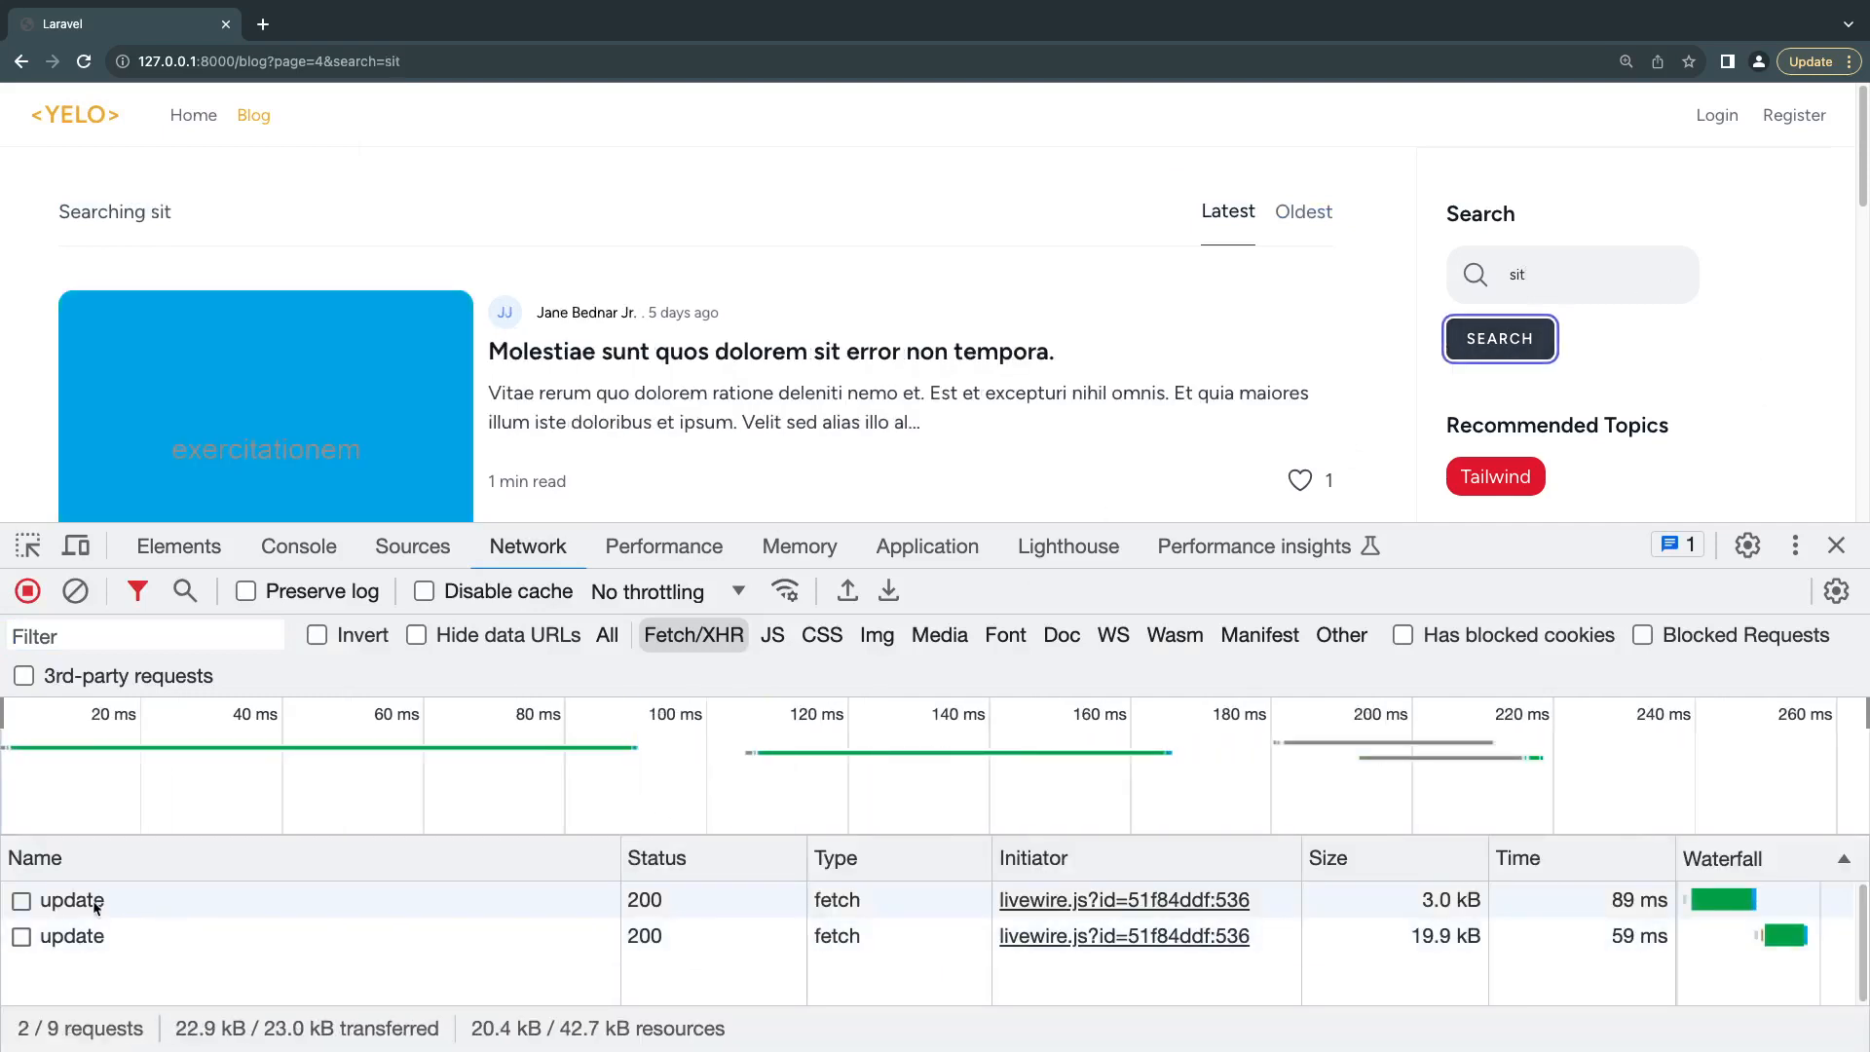
mouse_move(125, 910)
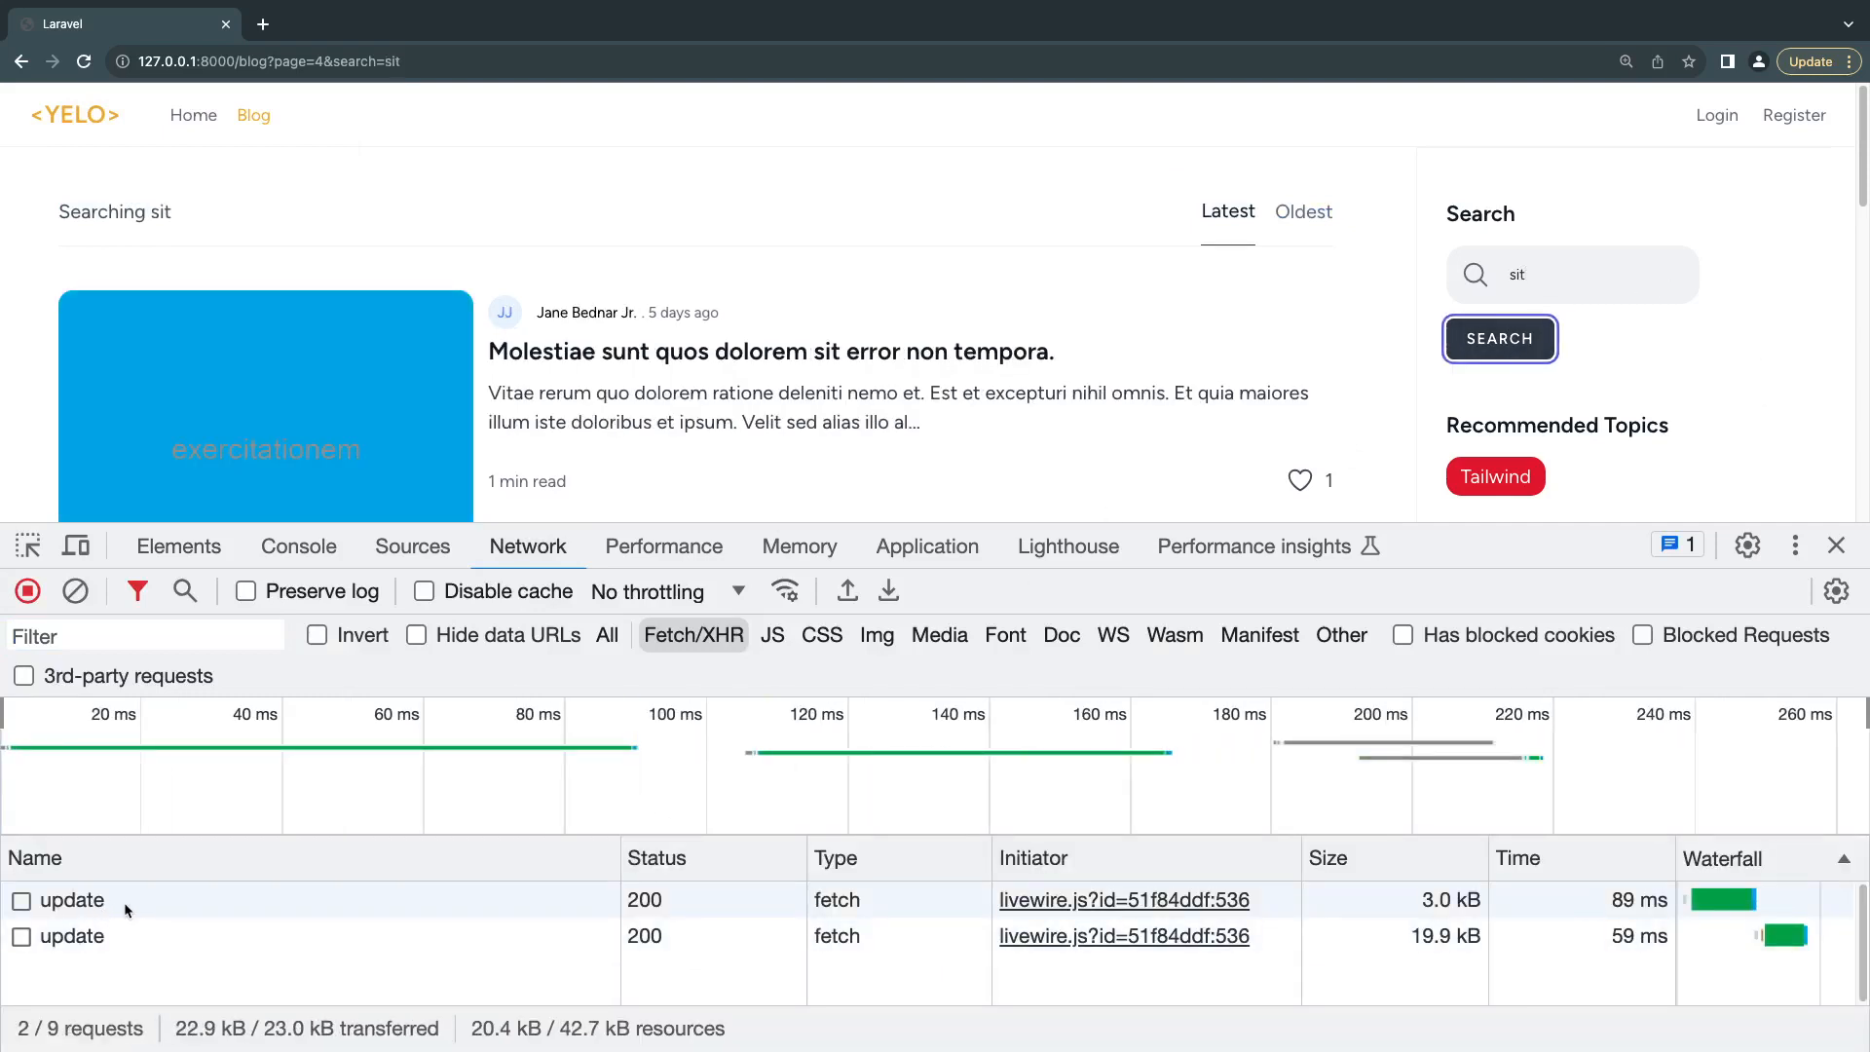
left_click(72, 900)
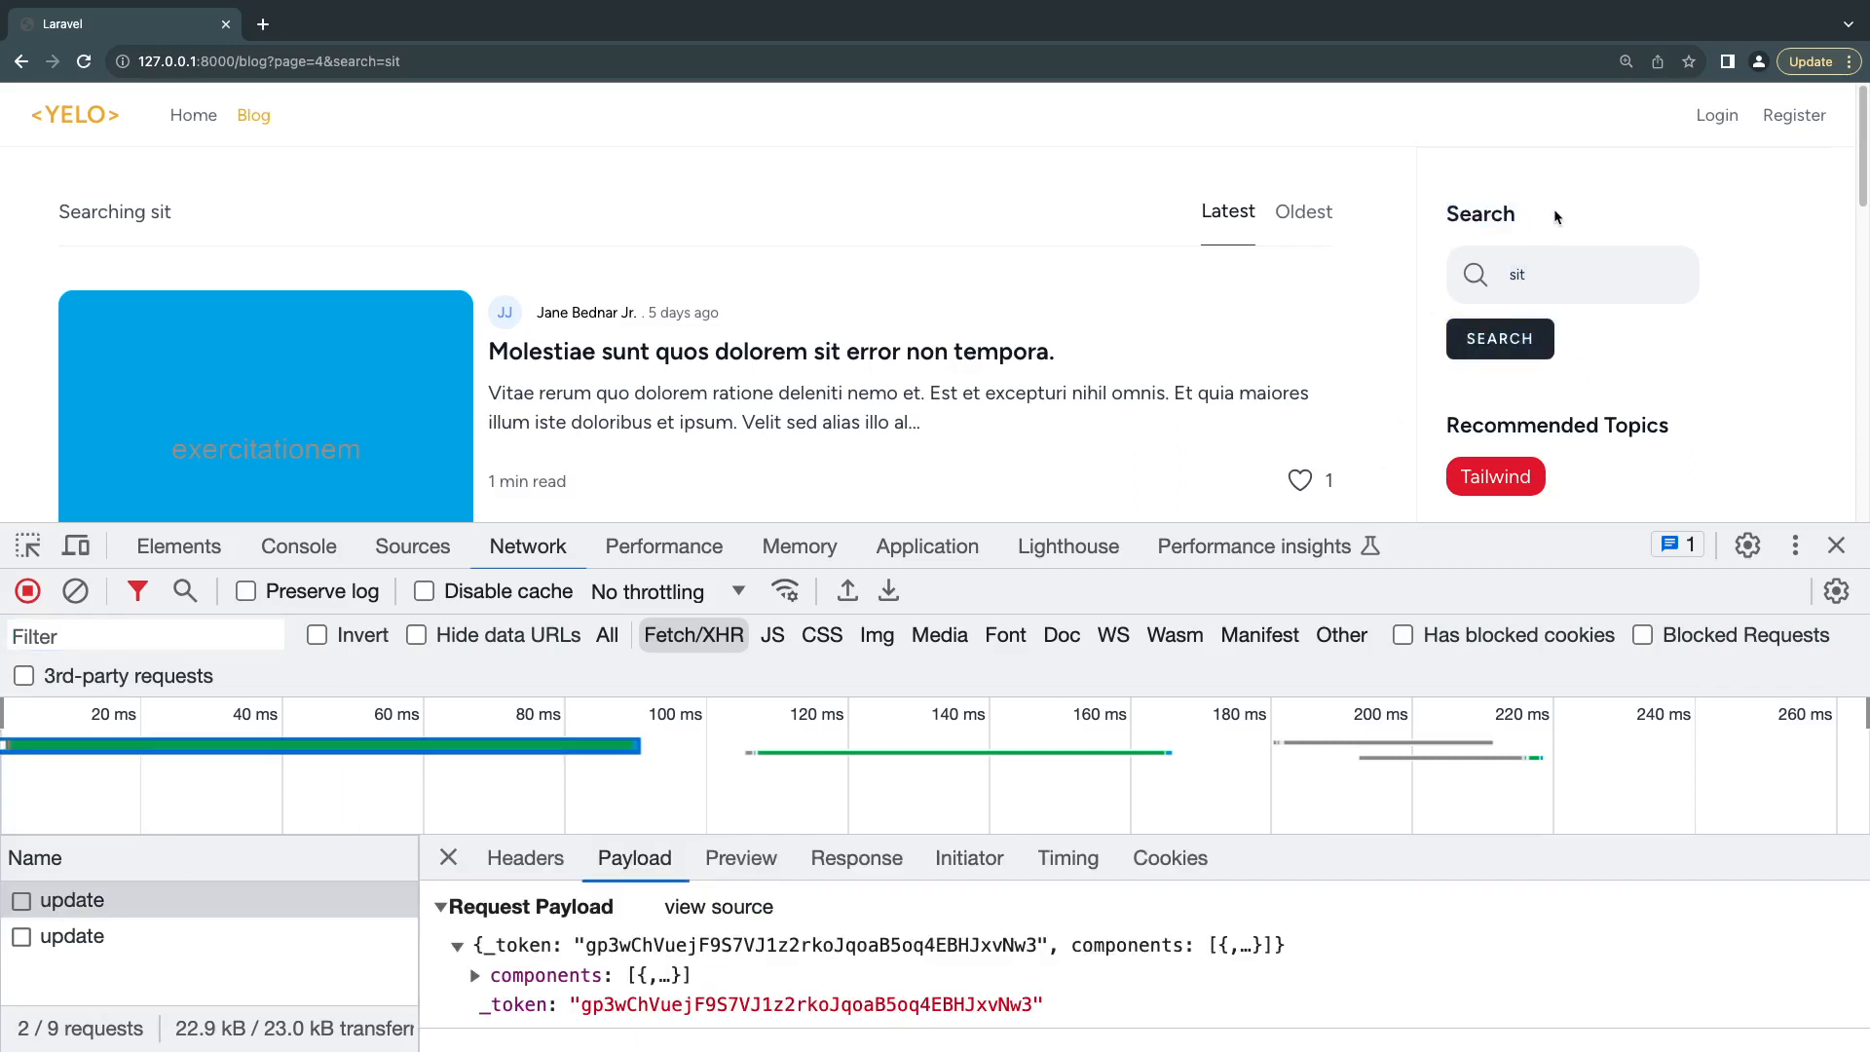
mouse_move(26, 247)
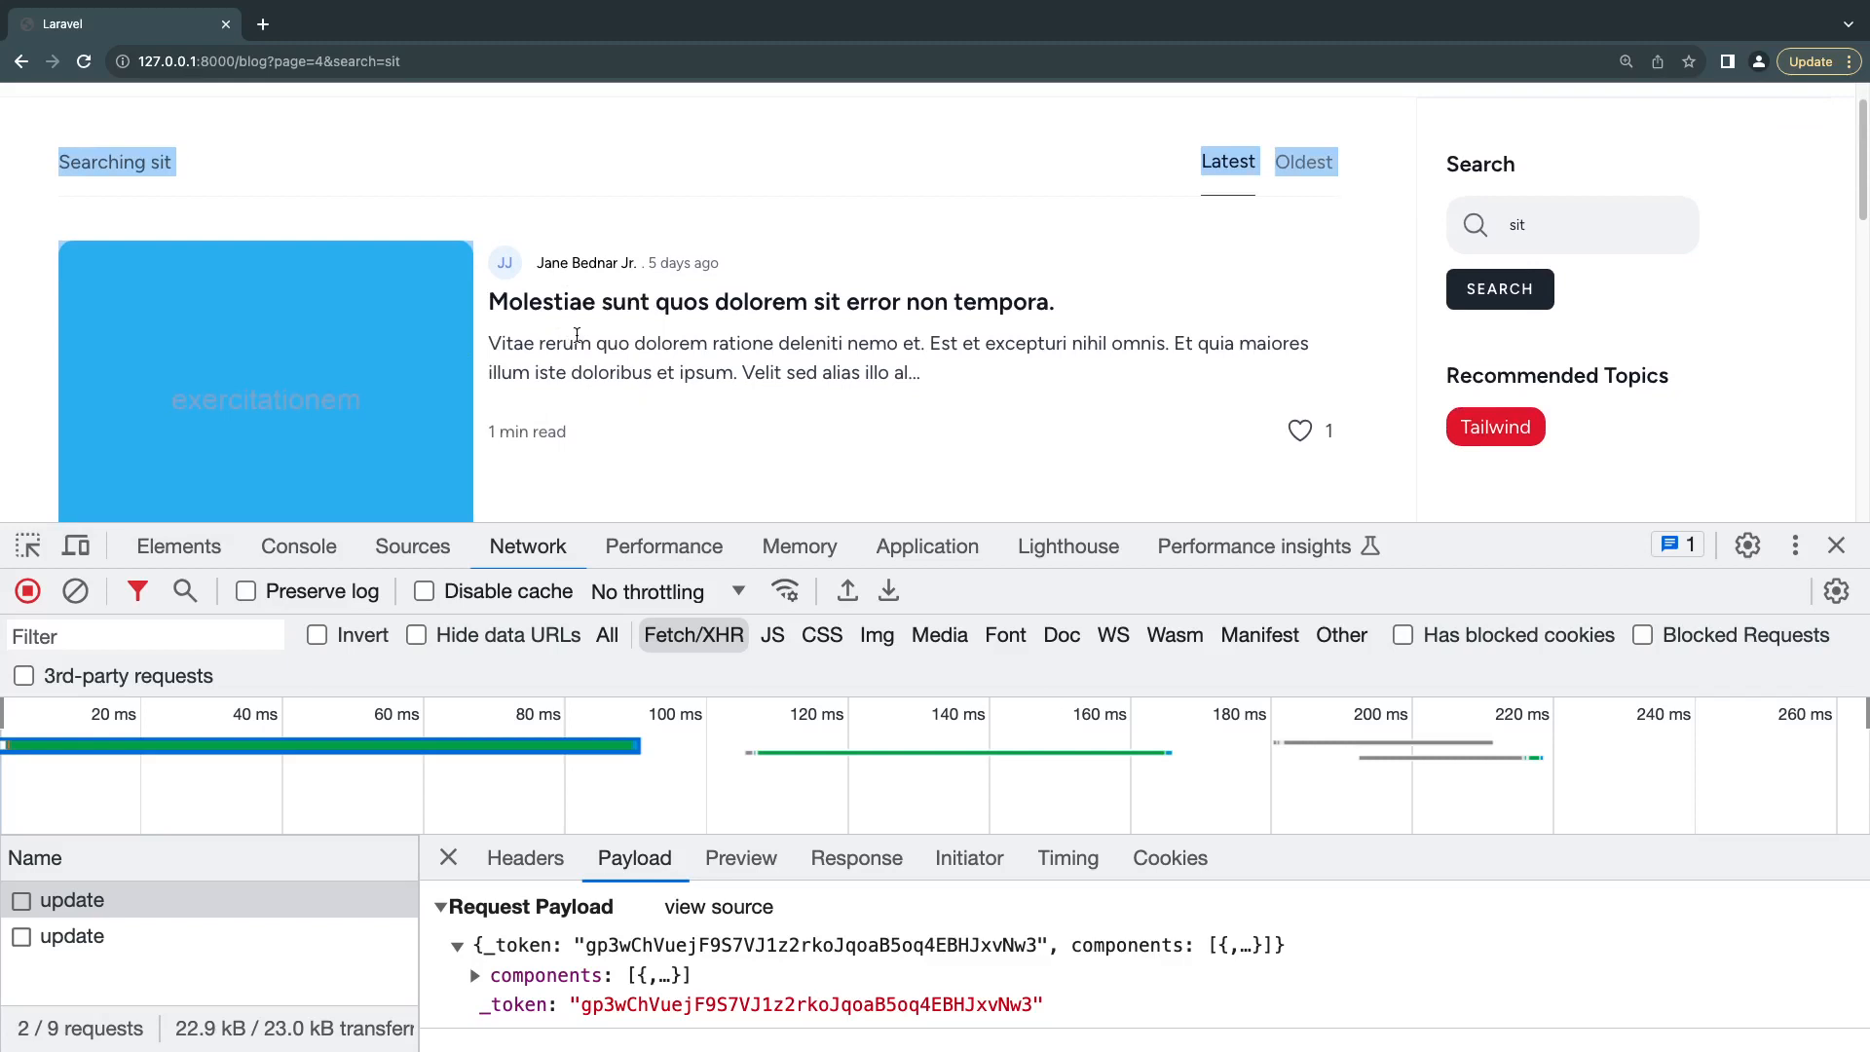
mouse_move(635, 252)
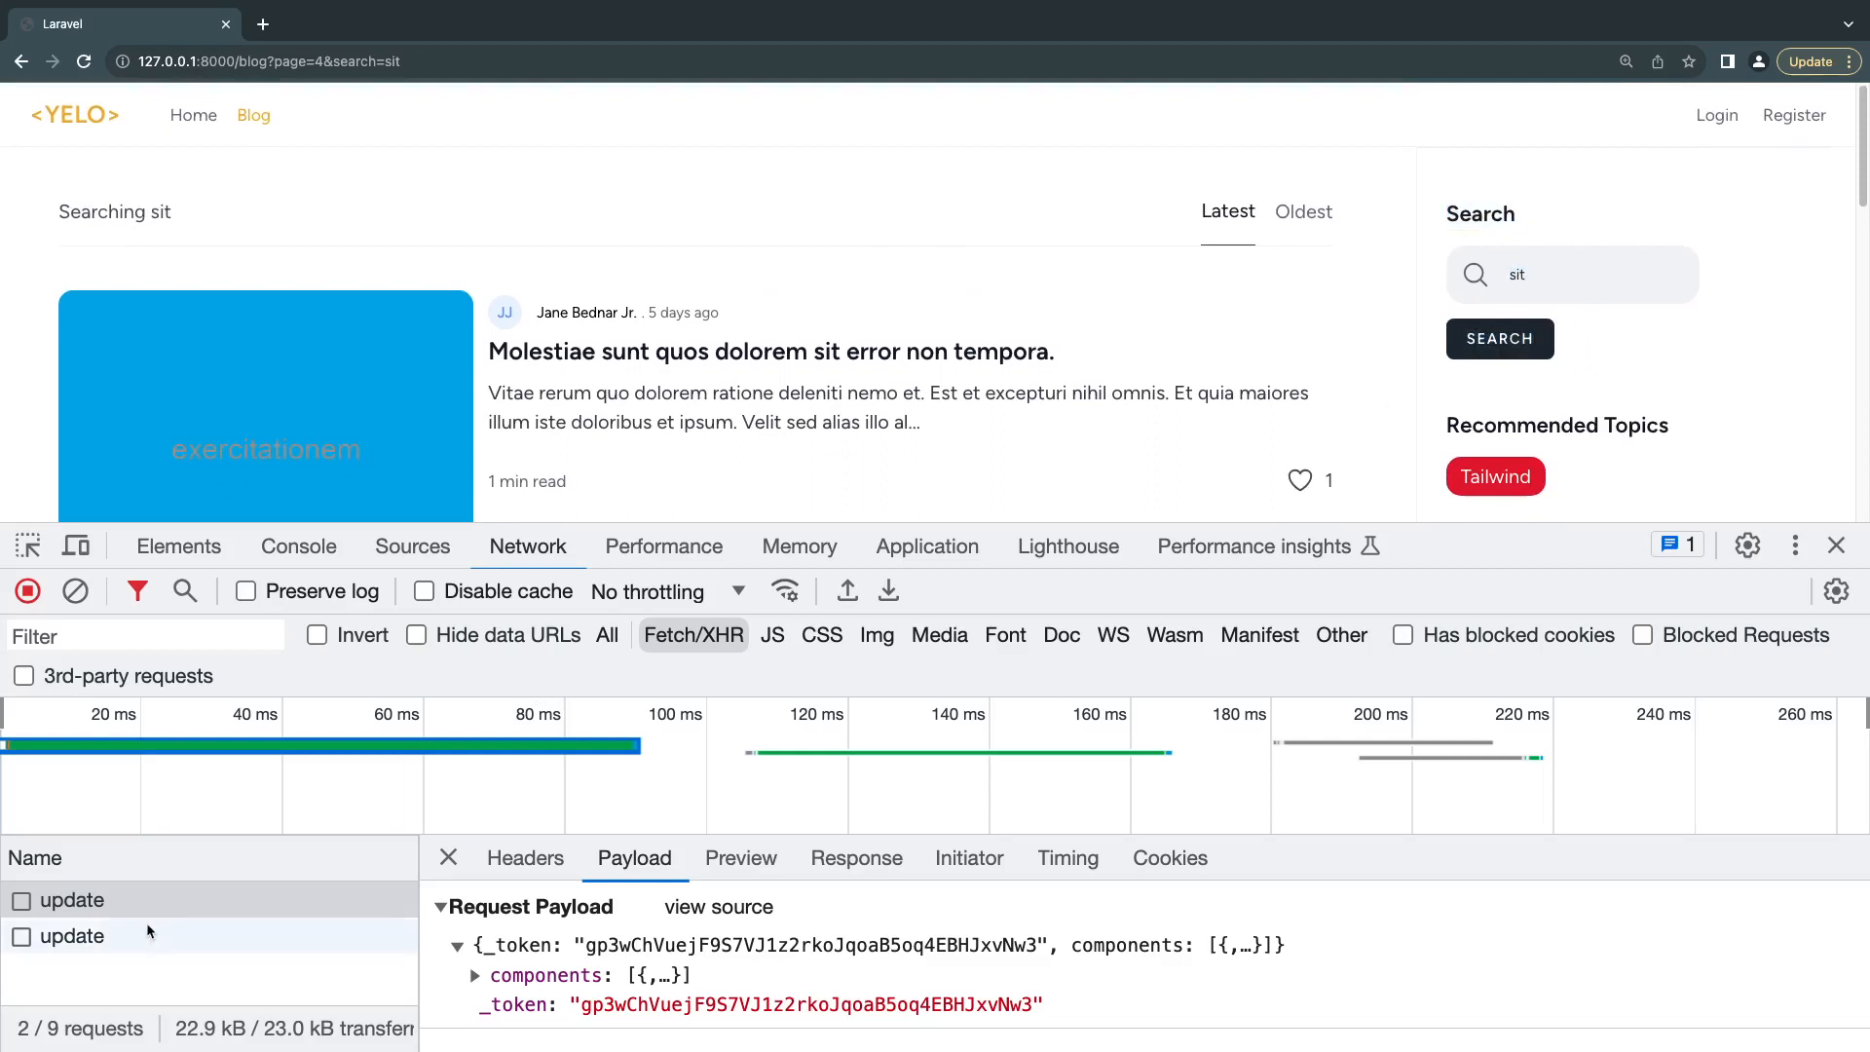
mouse_move(406, 888)
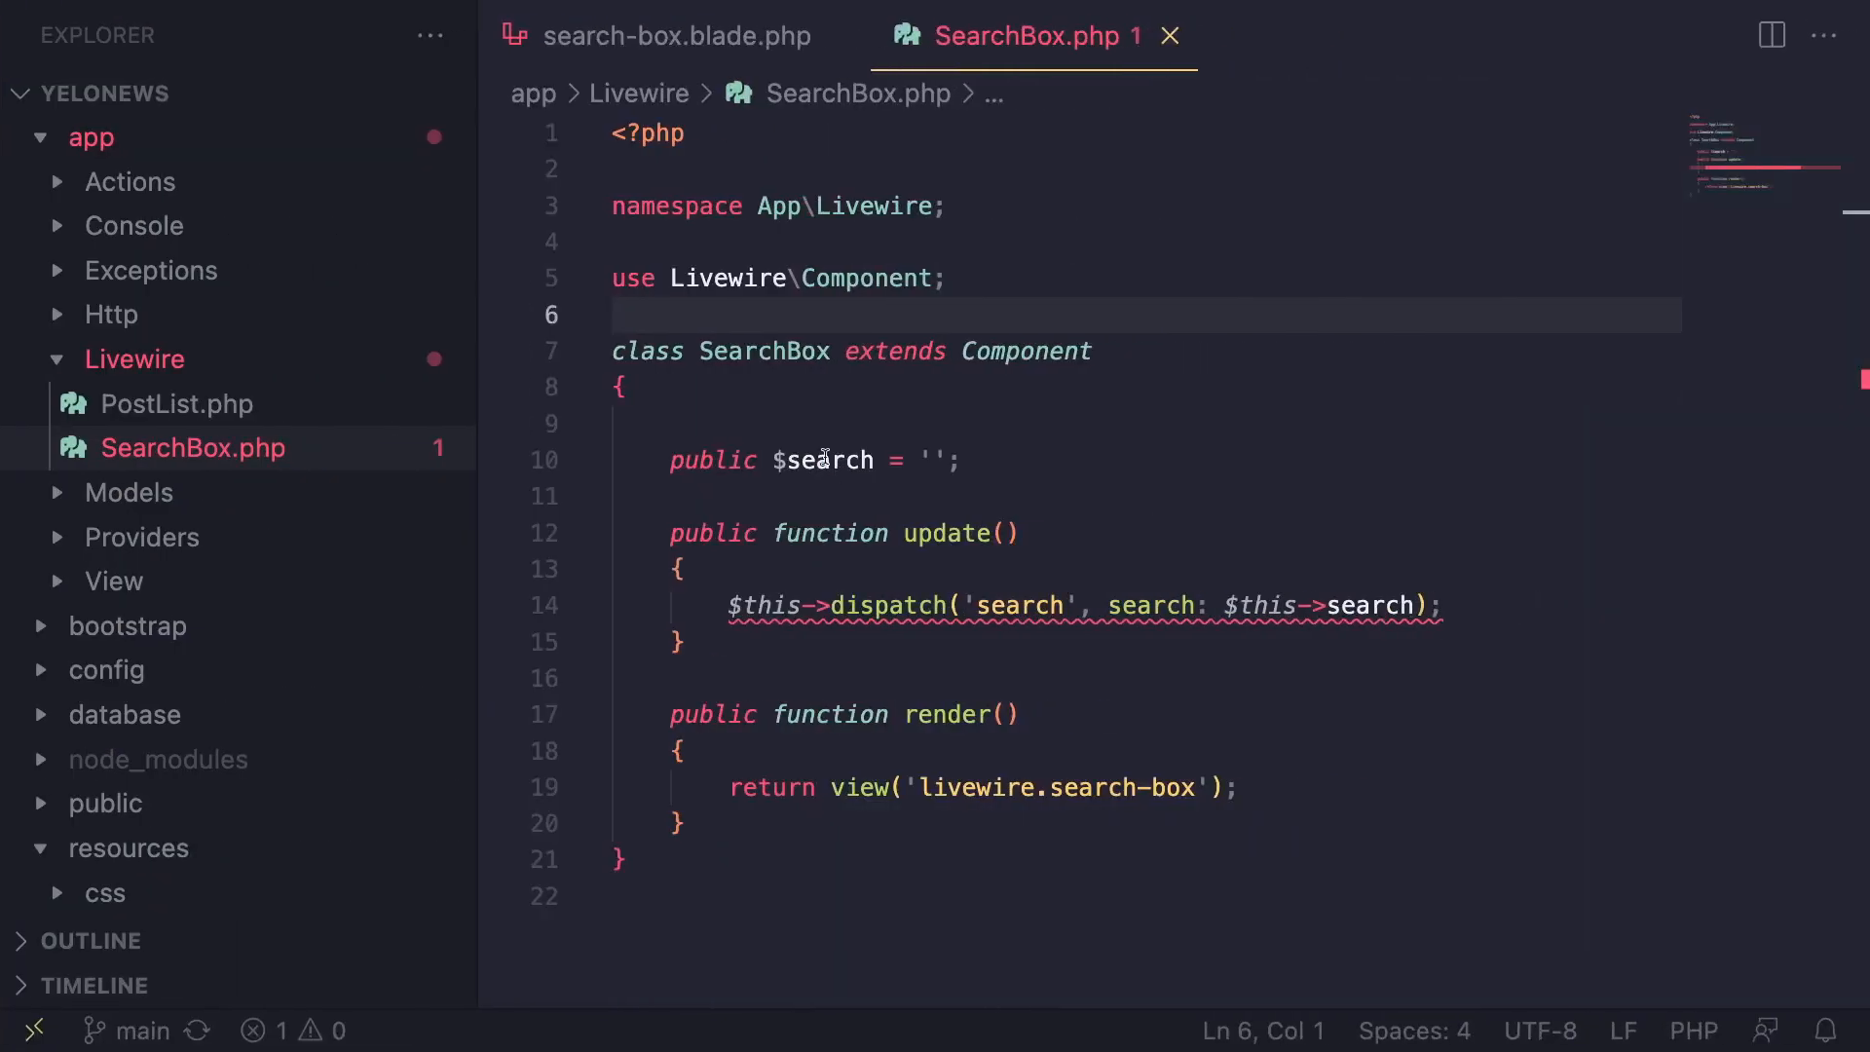
Step: Review search-box.blade.php's markup and begin editing its root div
left_click(674, 35)
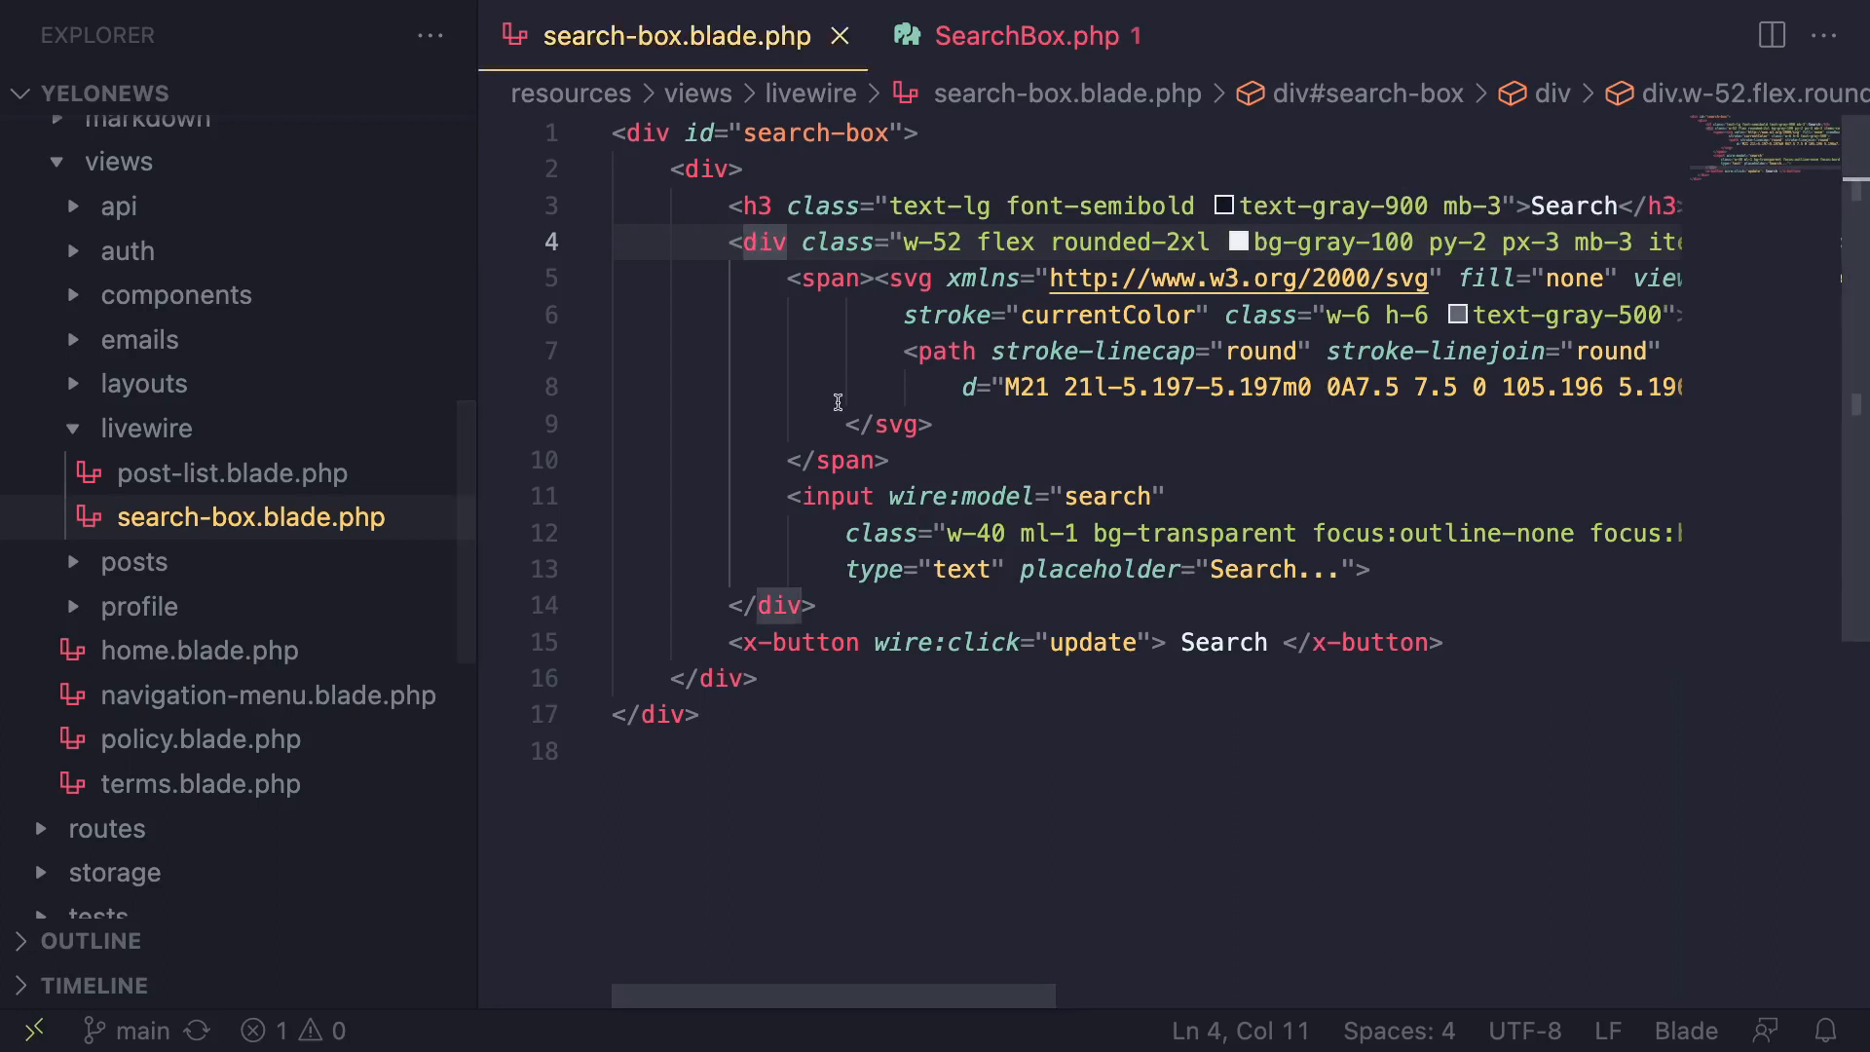
left_click_drag(758, 242, 758, 678)
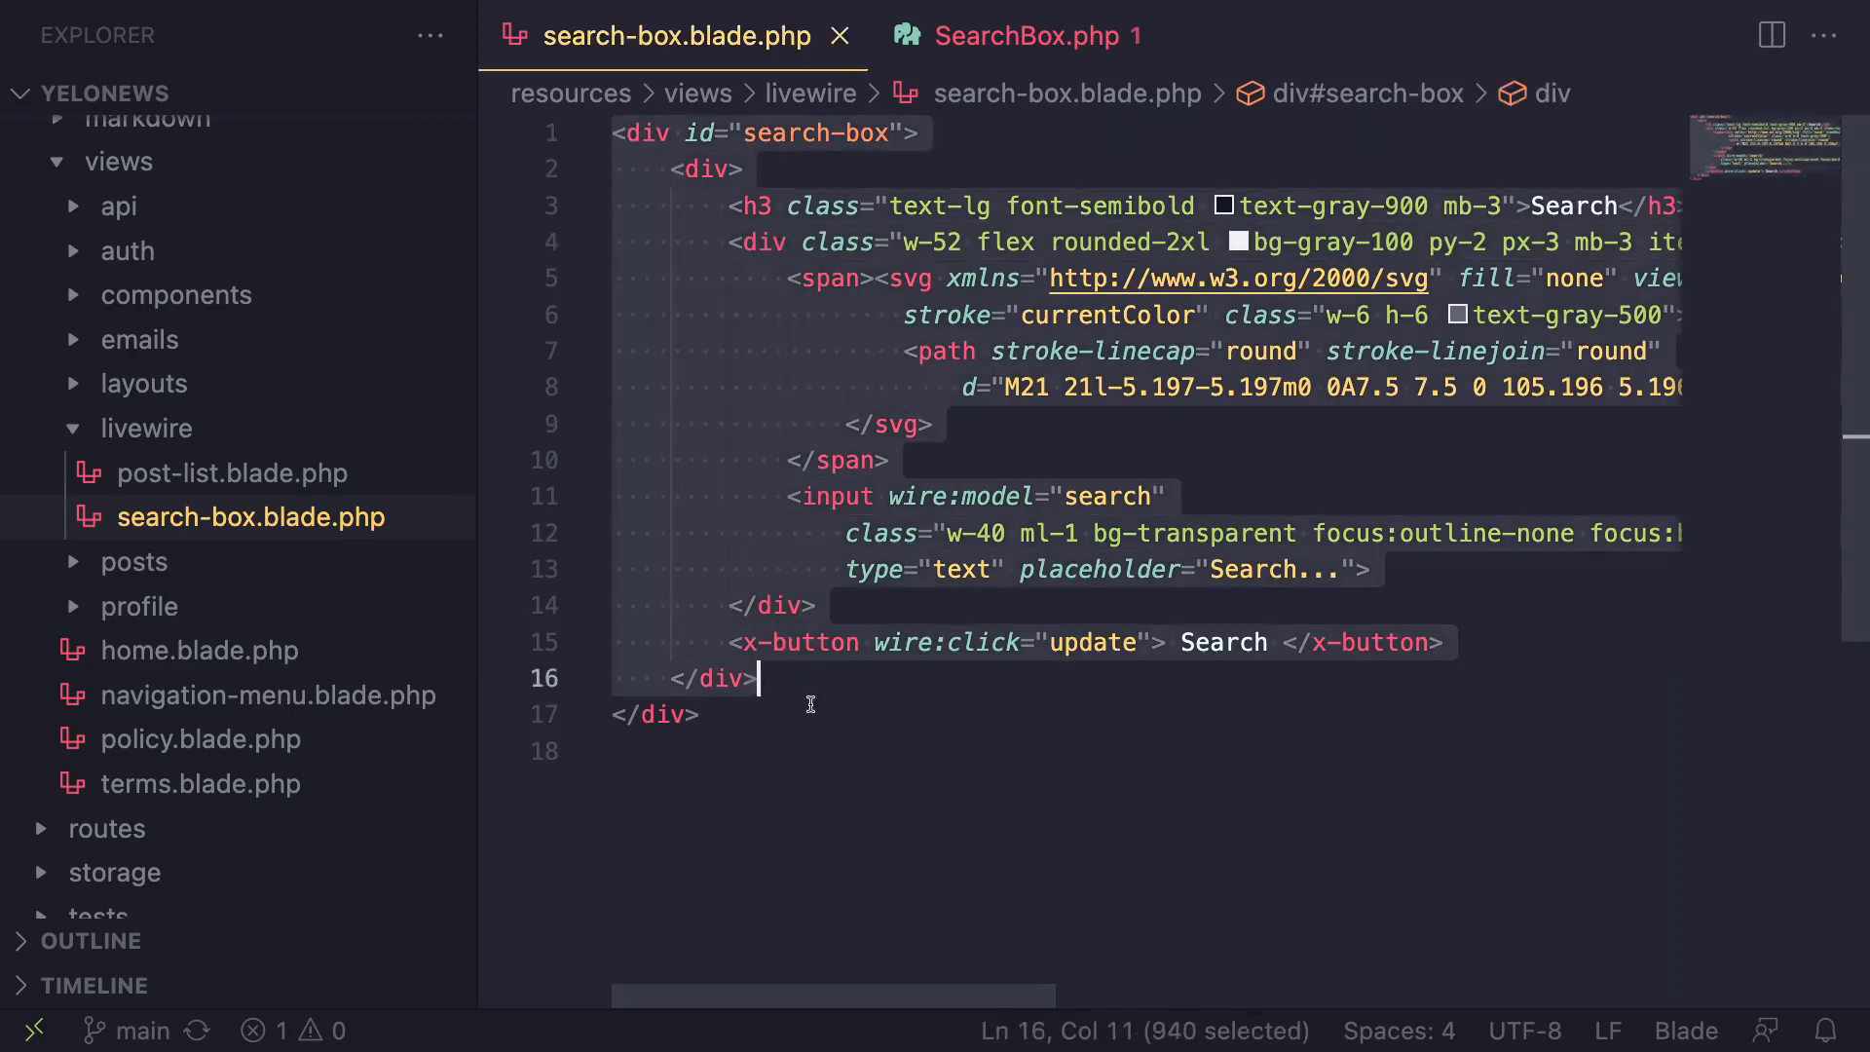
left_click(1035, 35)
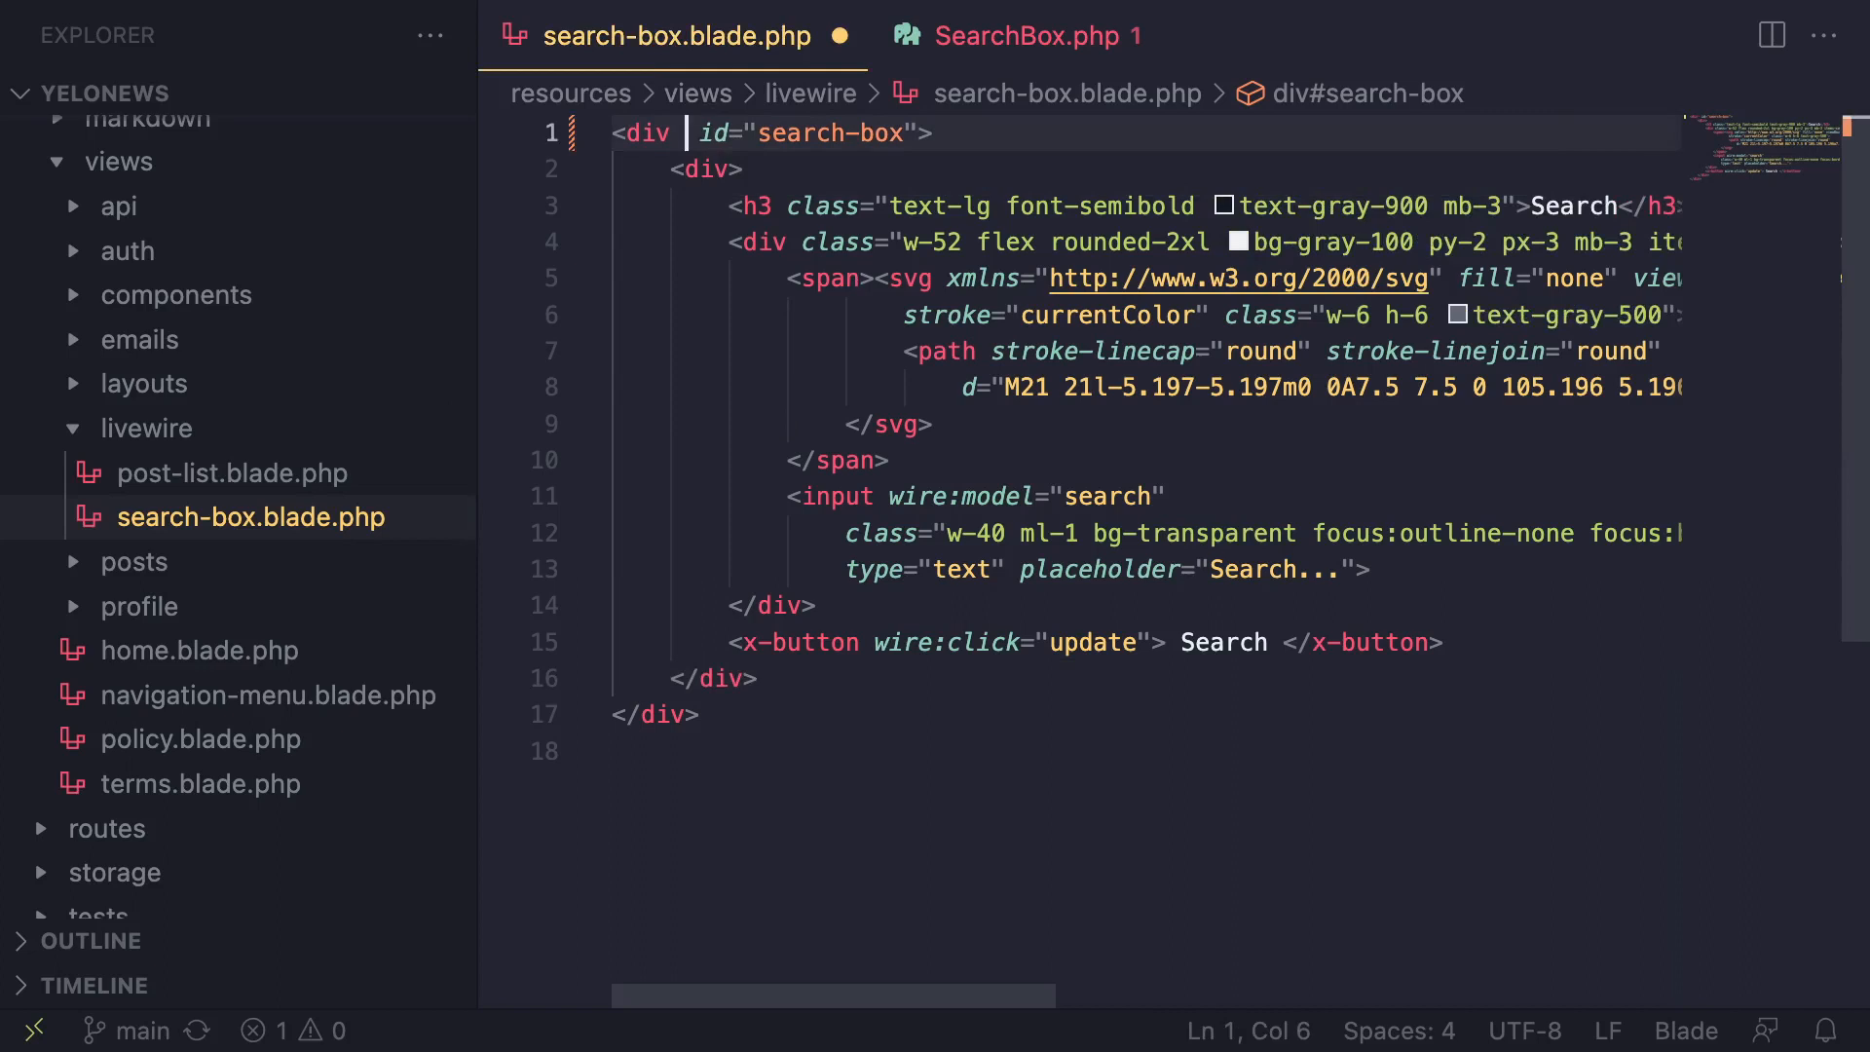
Step: Add x-data="{}" to the root div, save, and bring up SearchBox.php
left_click(645, 133)
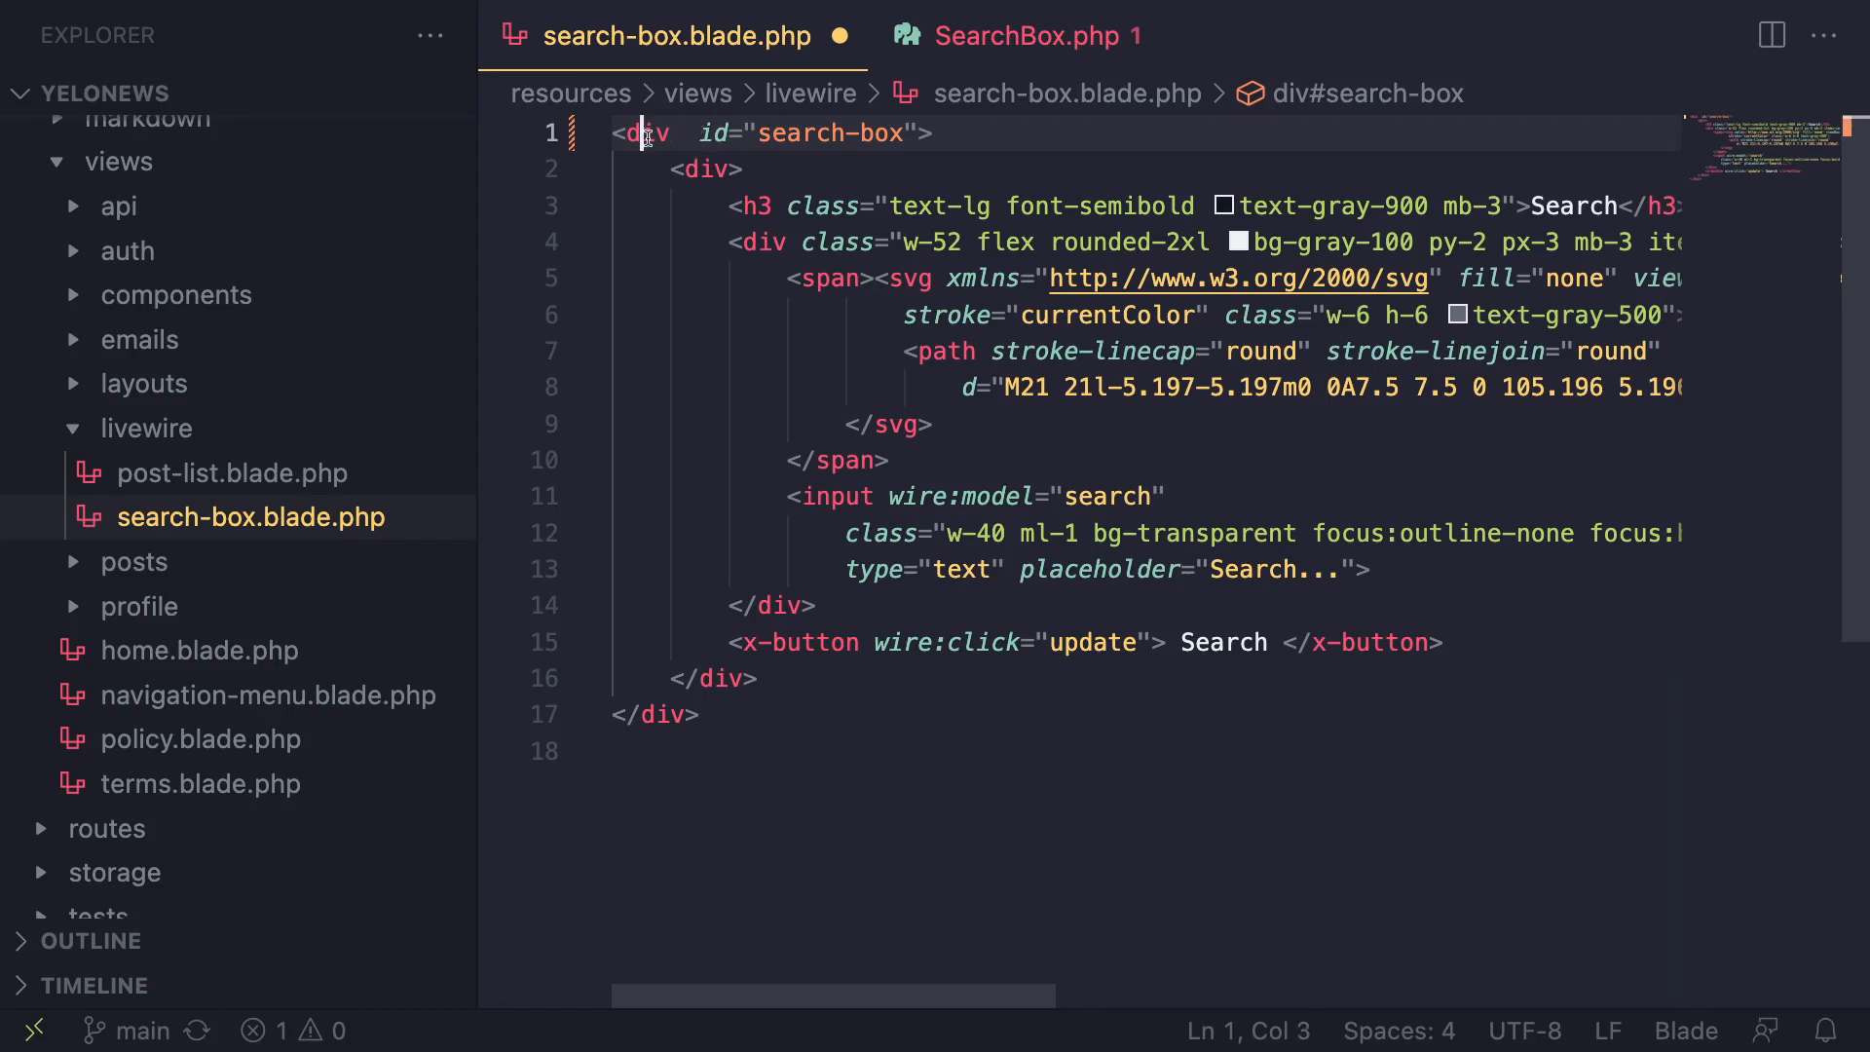
left_click(701, 168)
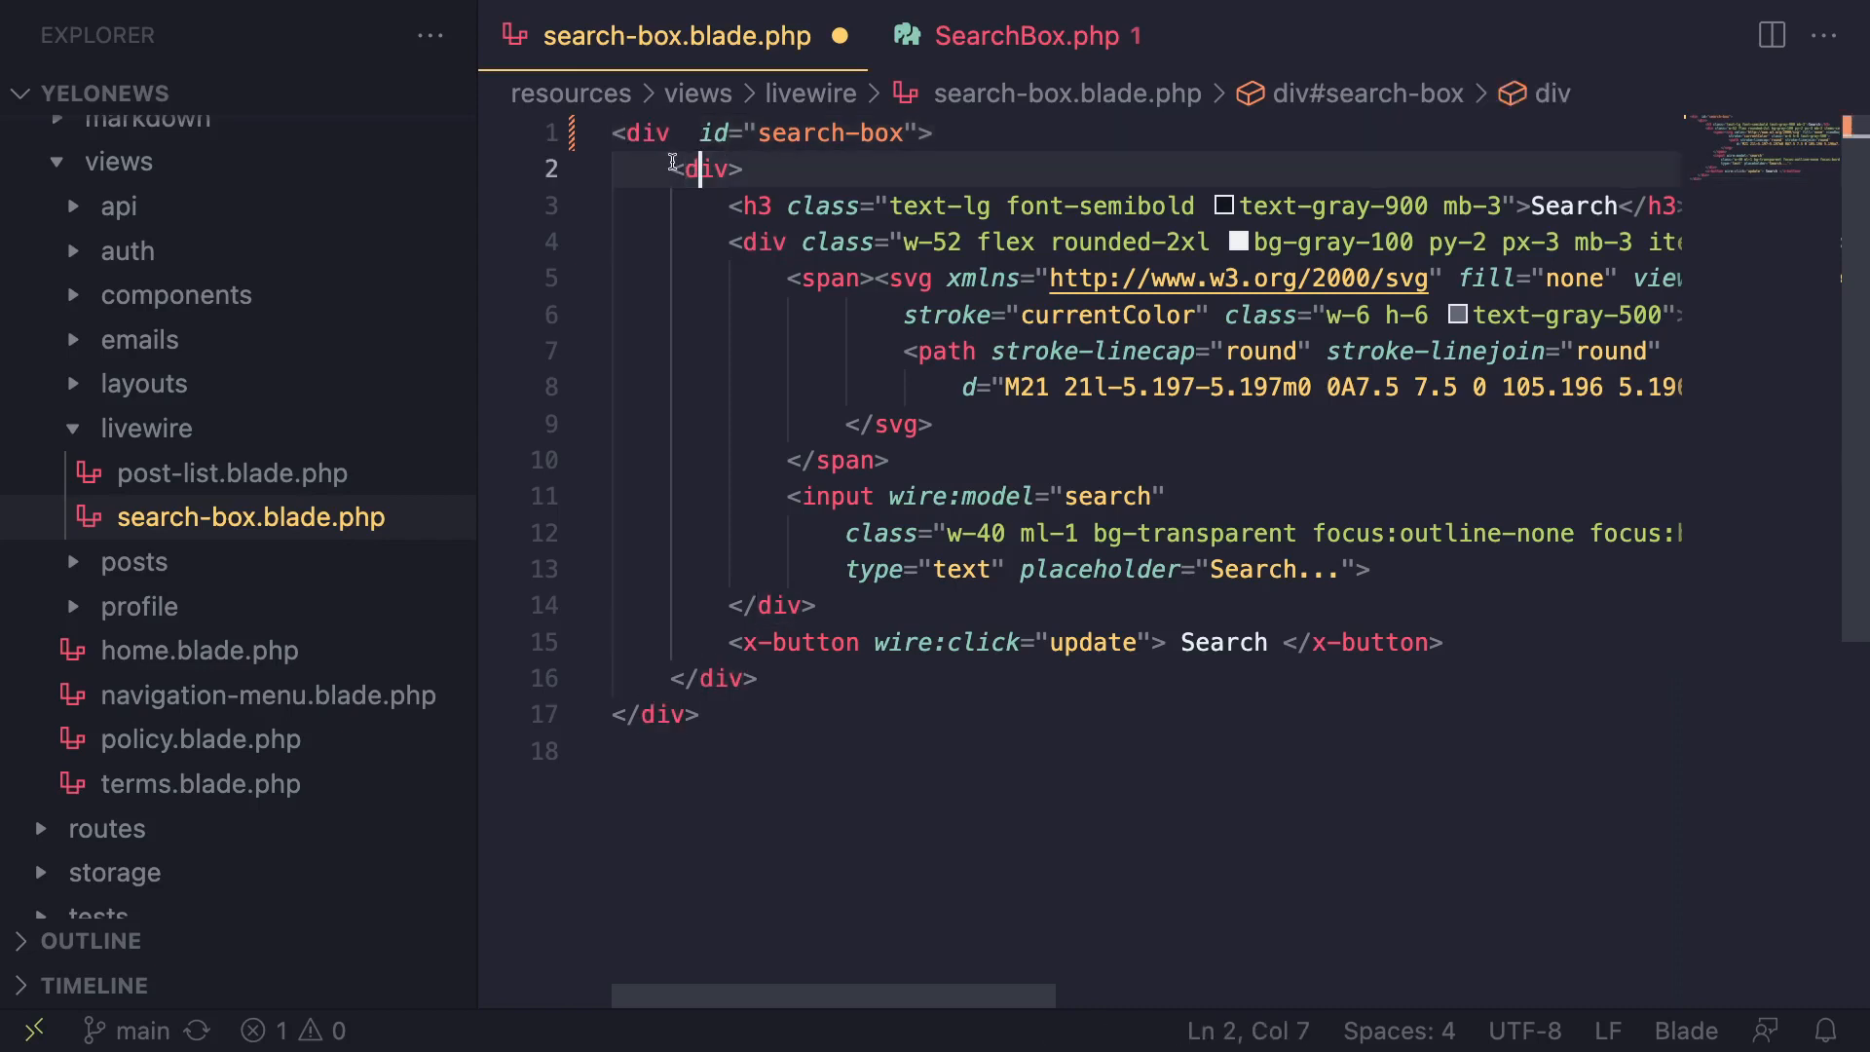
double_click(645, 132)
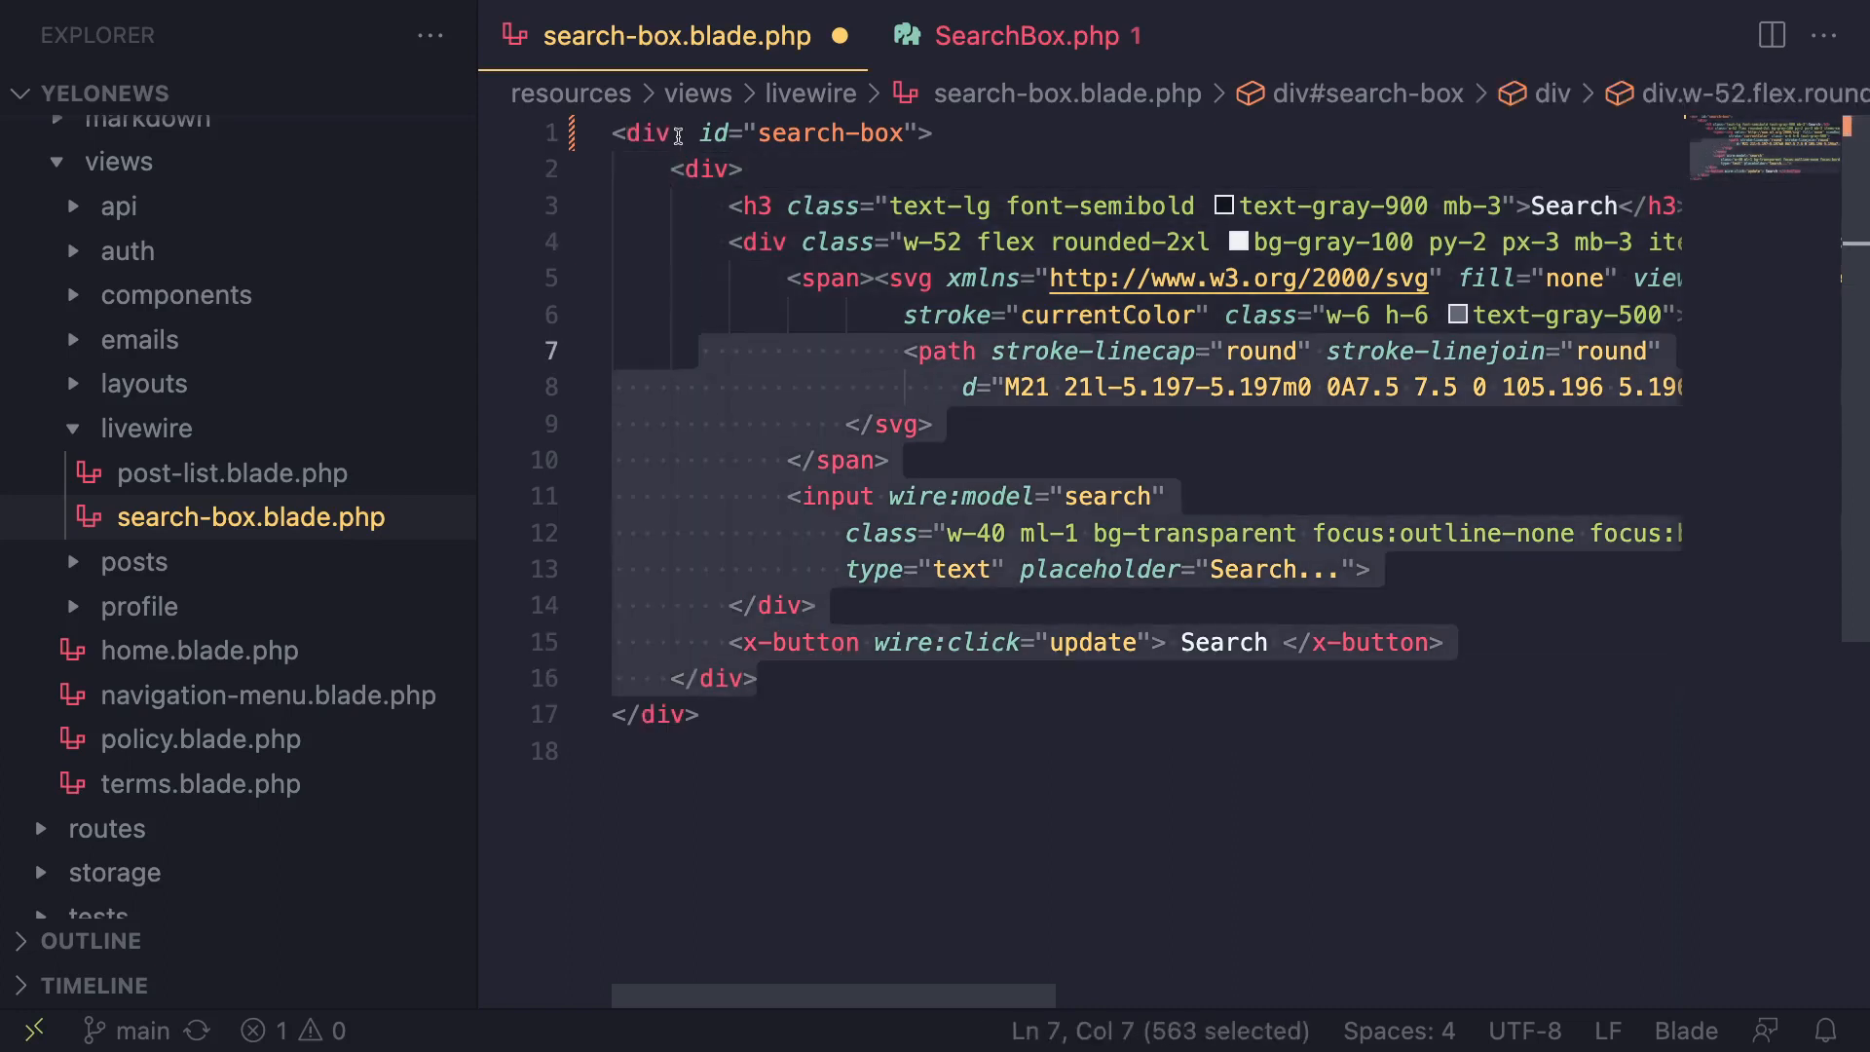
type("x-")
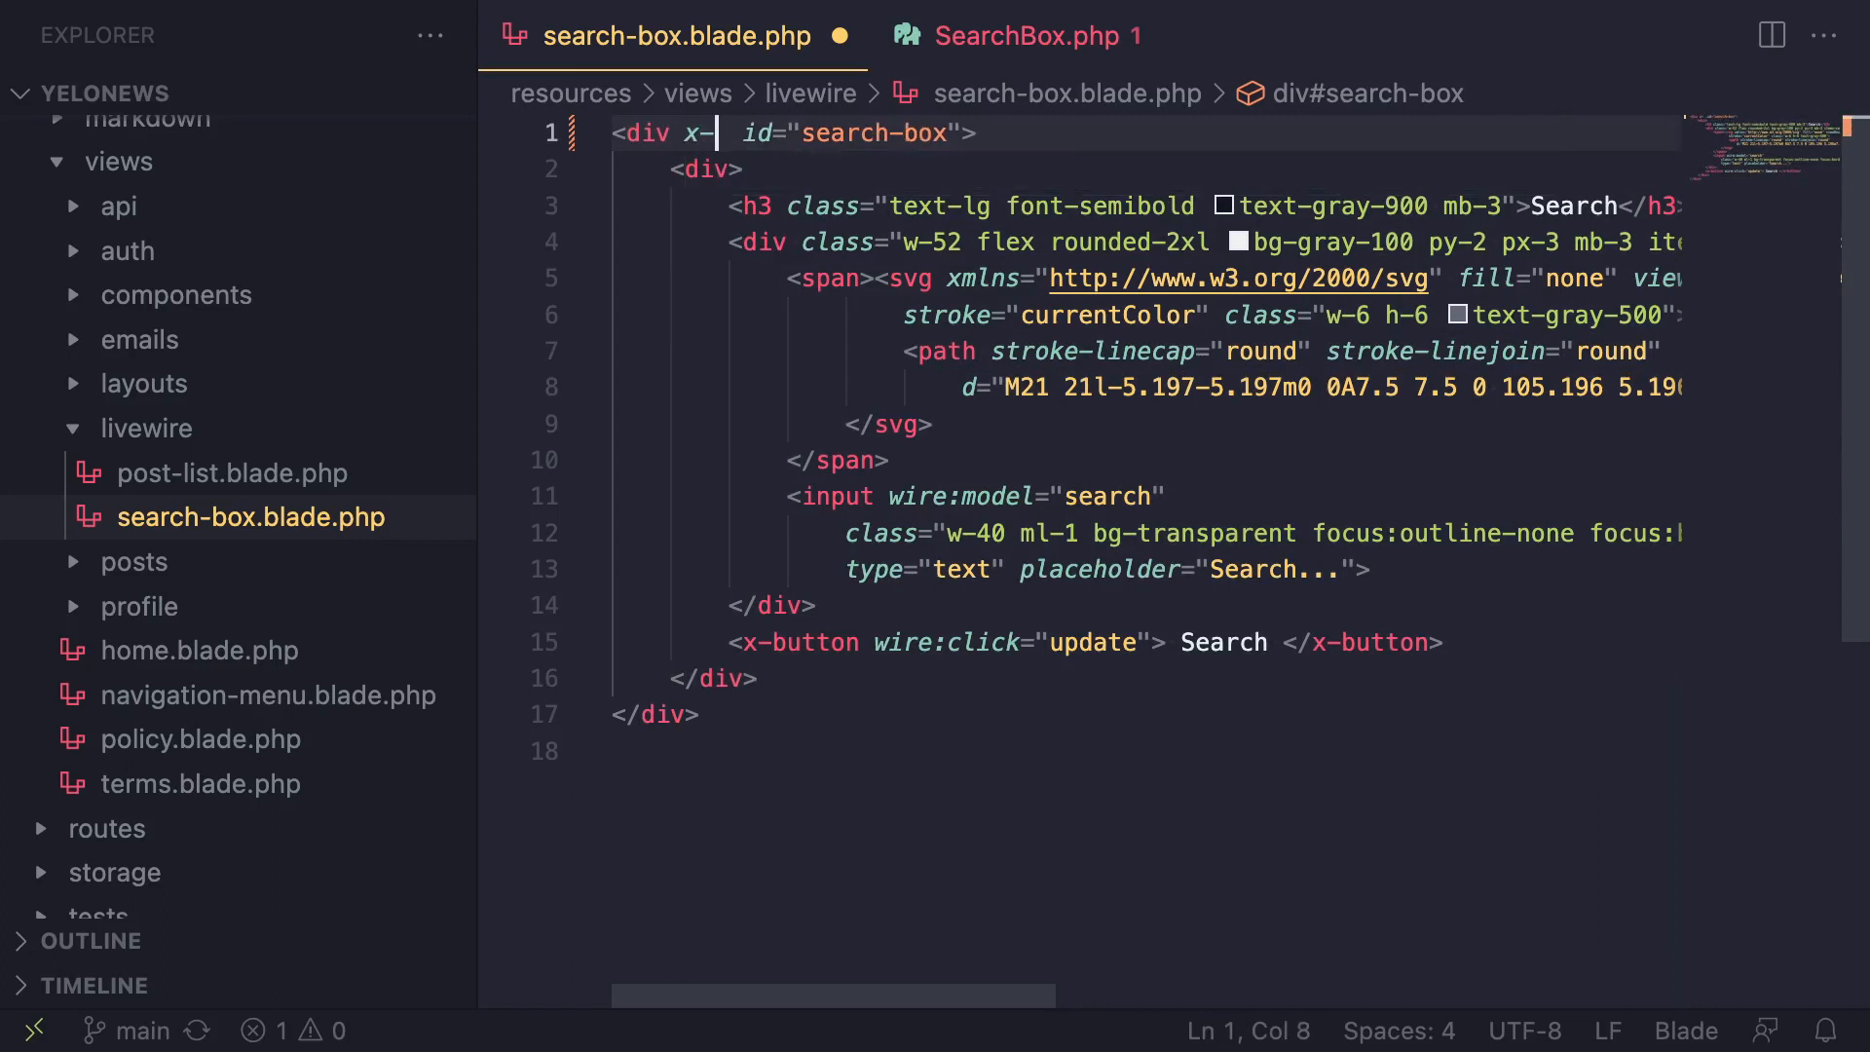
type("data")
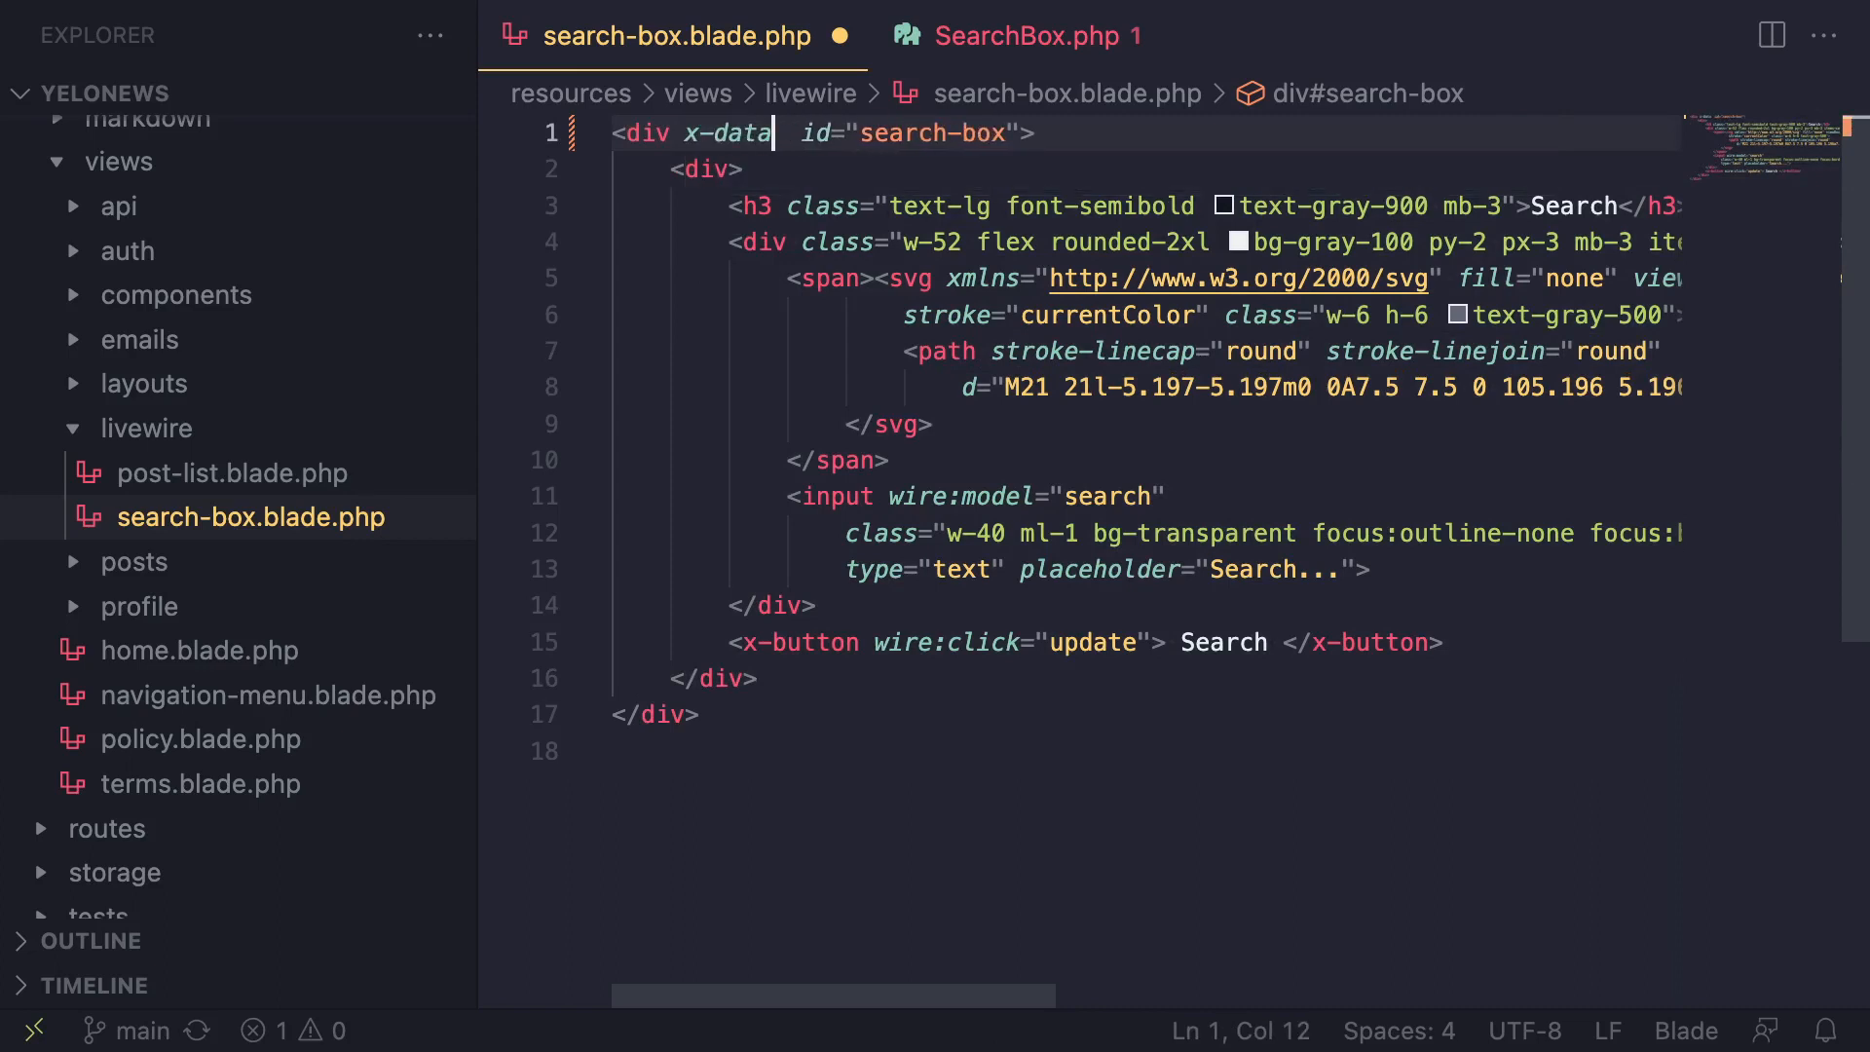
double_click(727, 133)
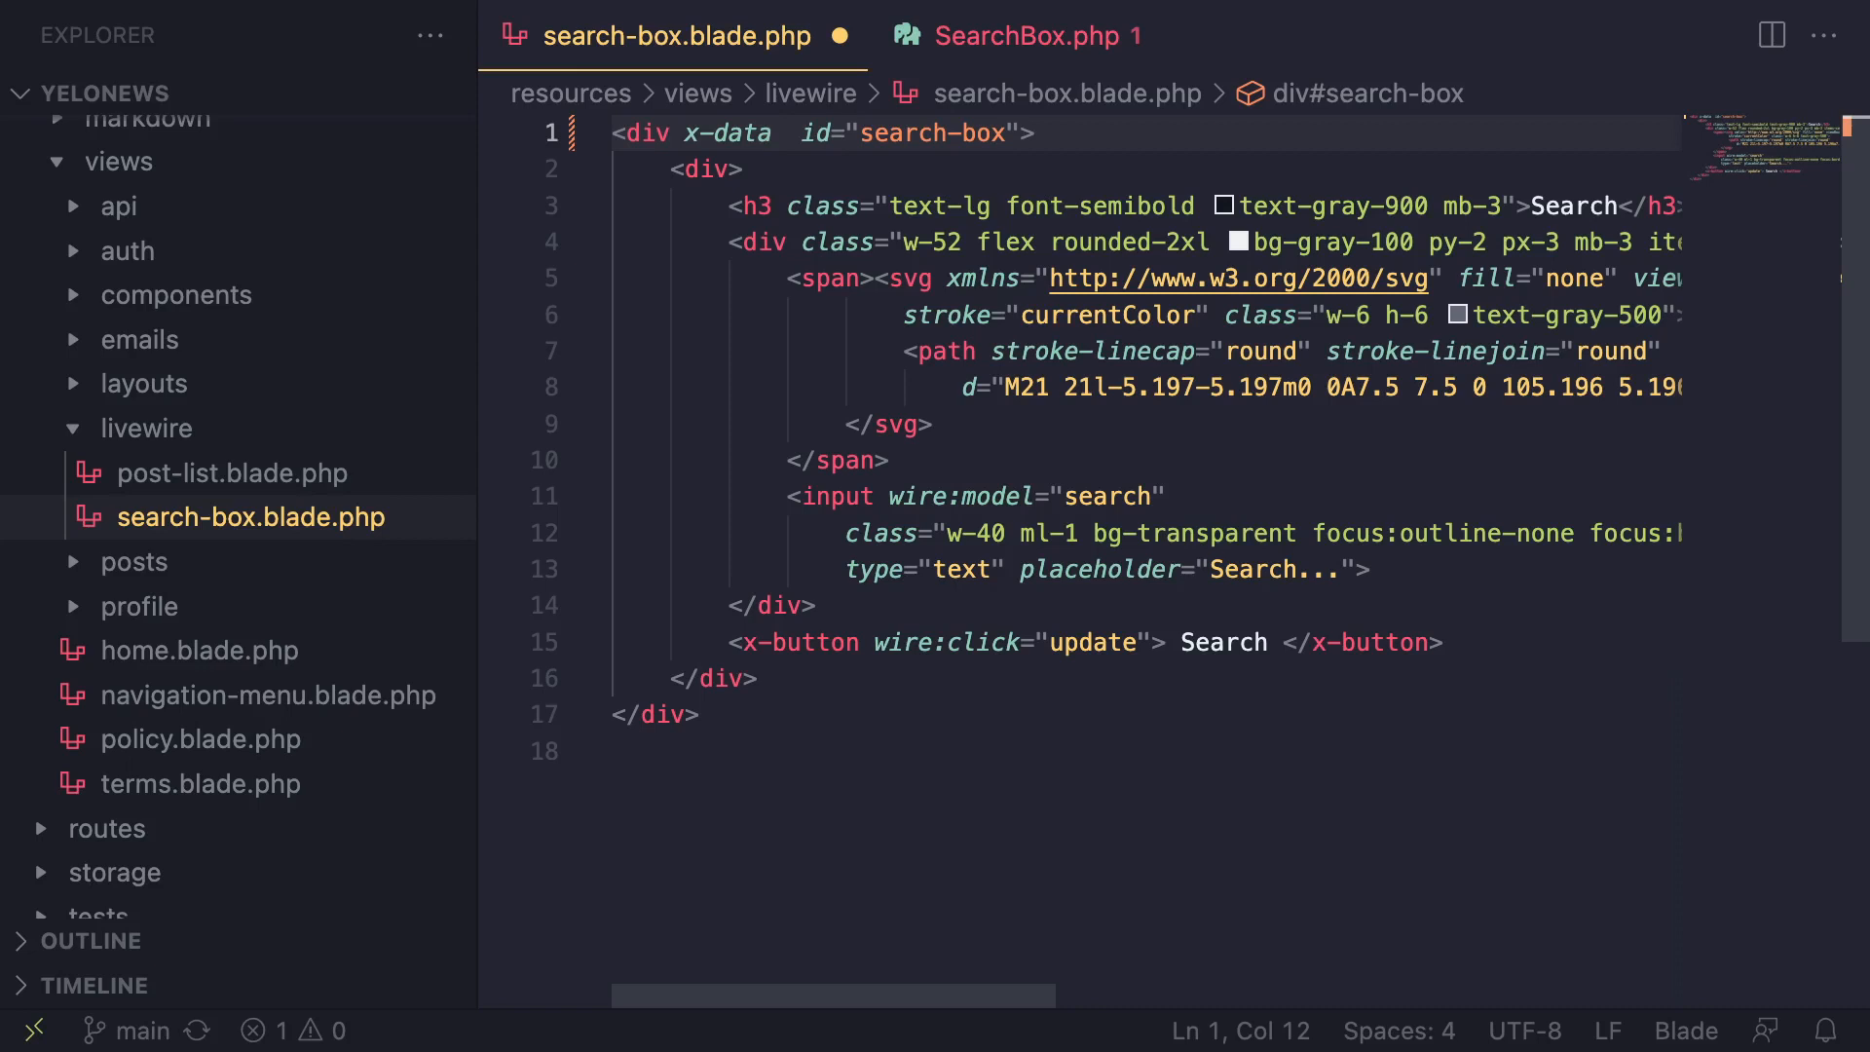
type("=\"\"")
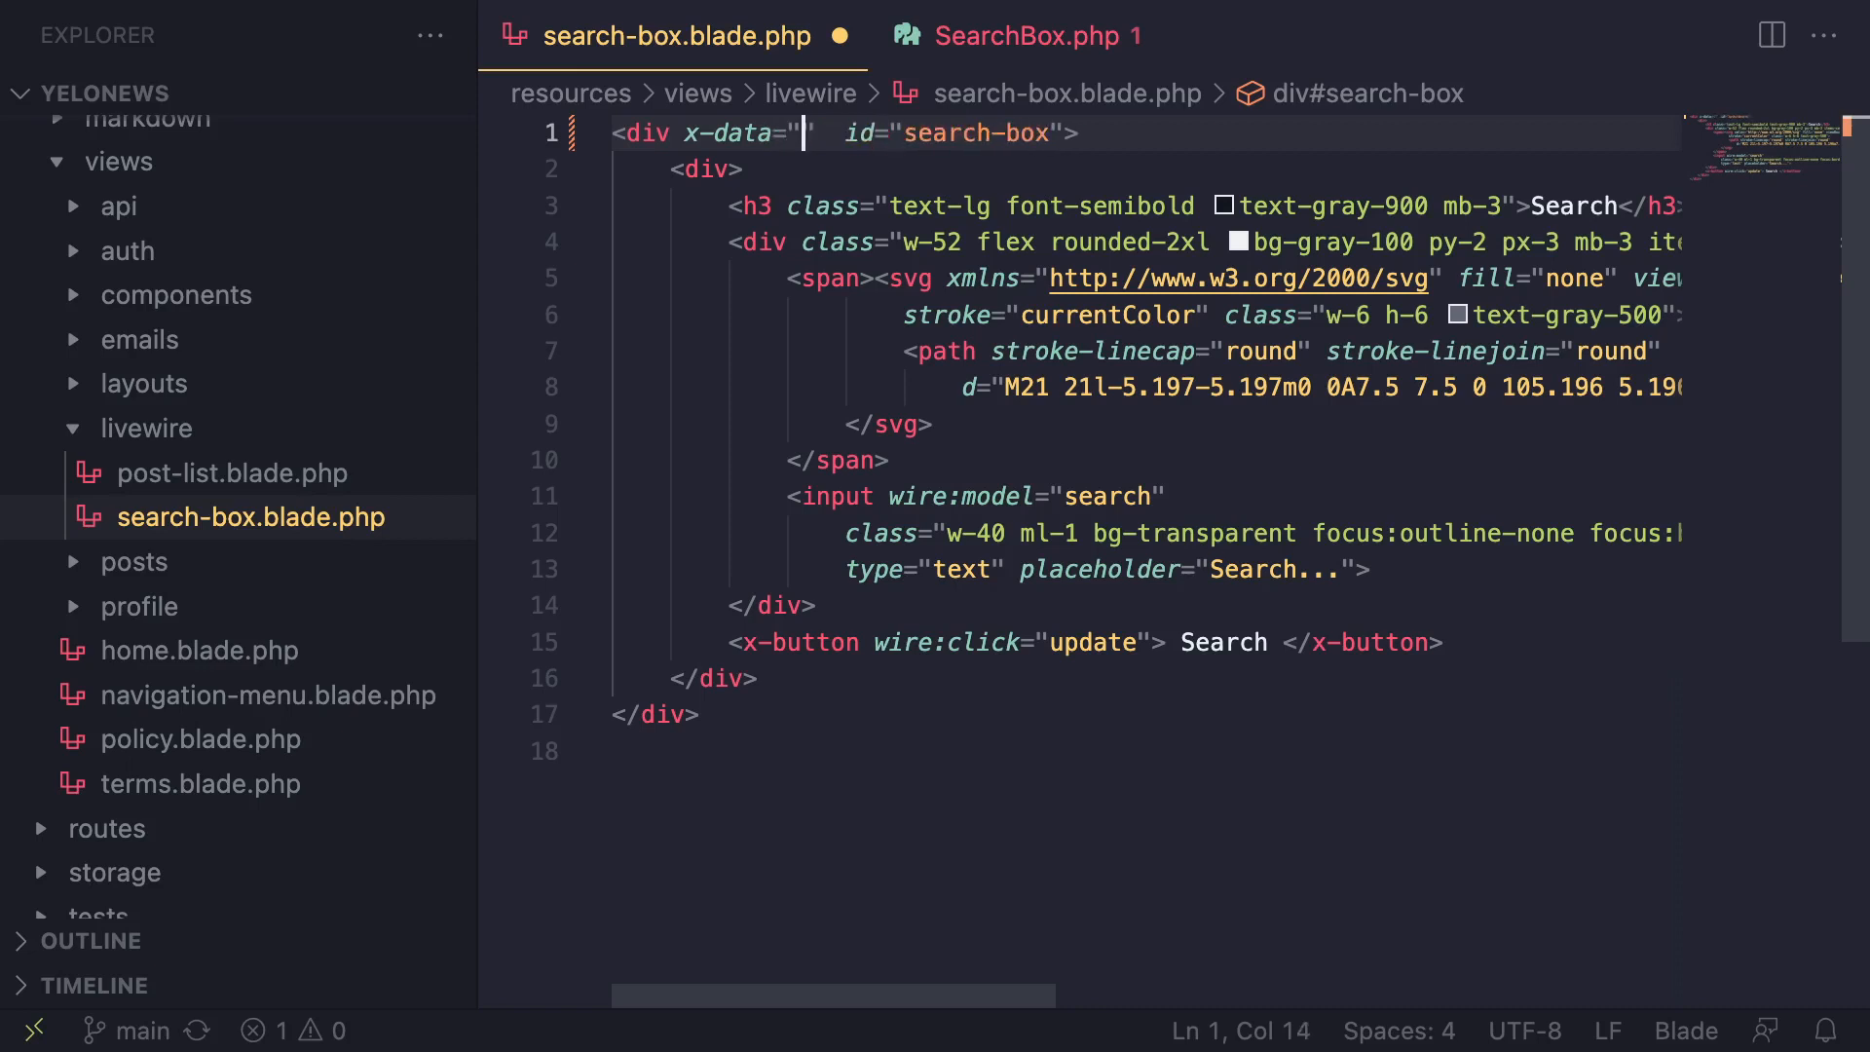
type("{}")
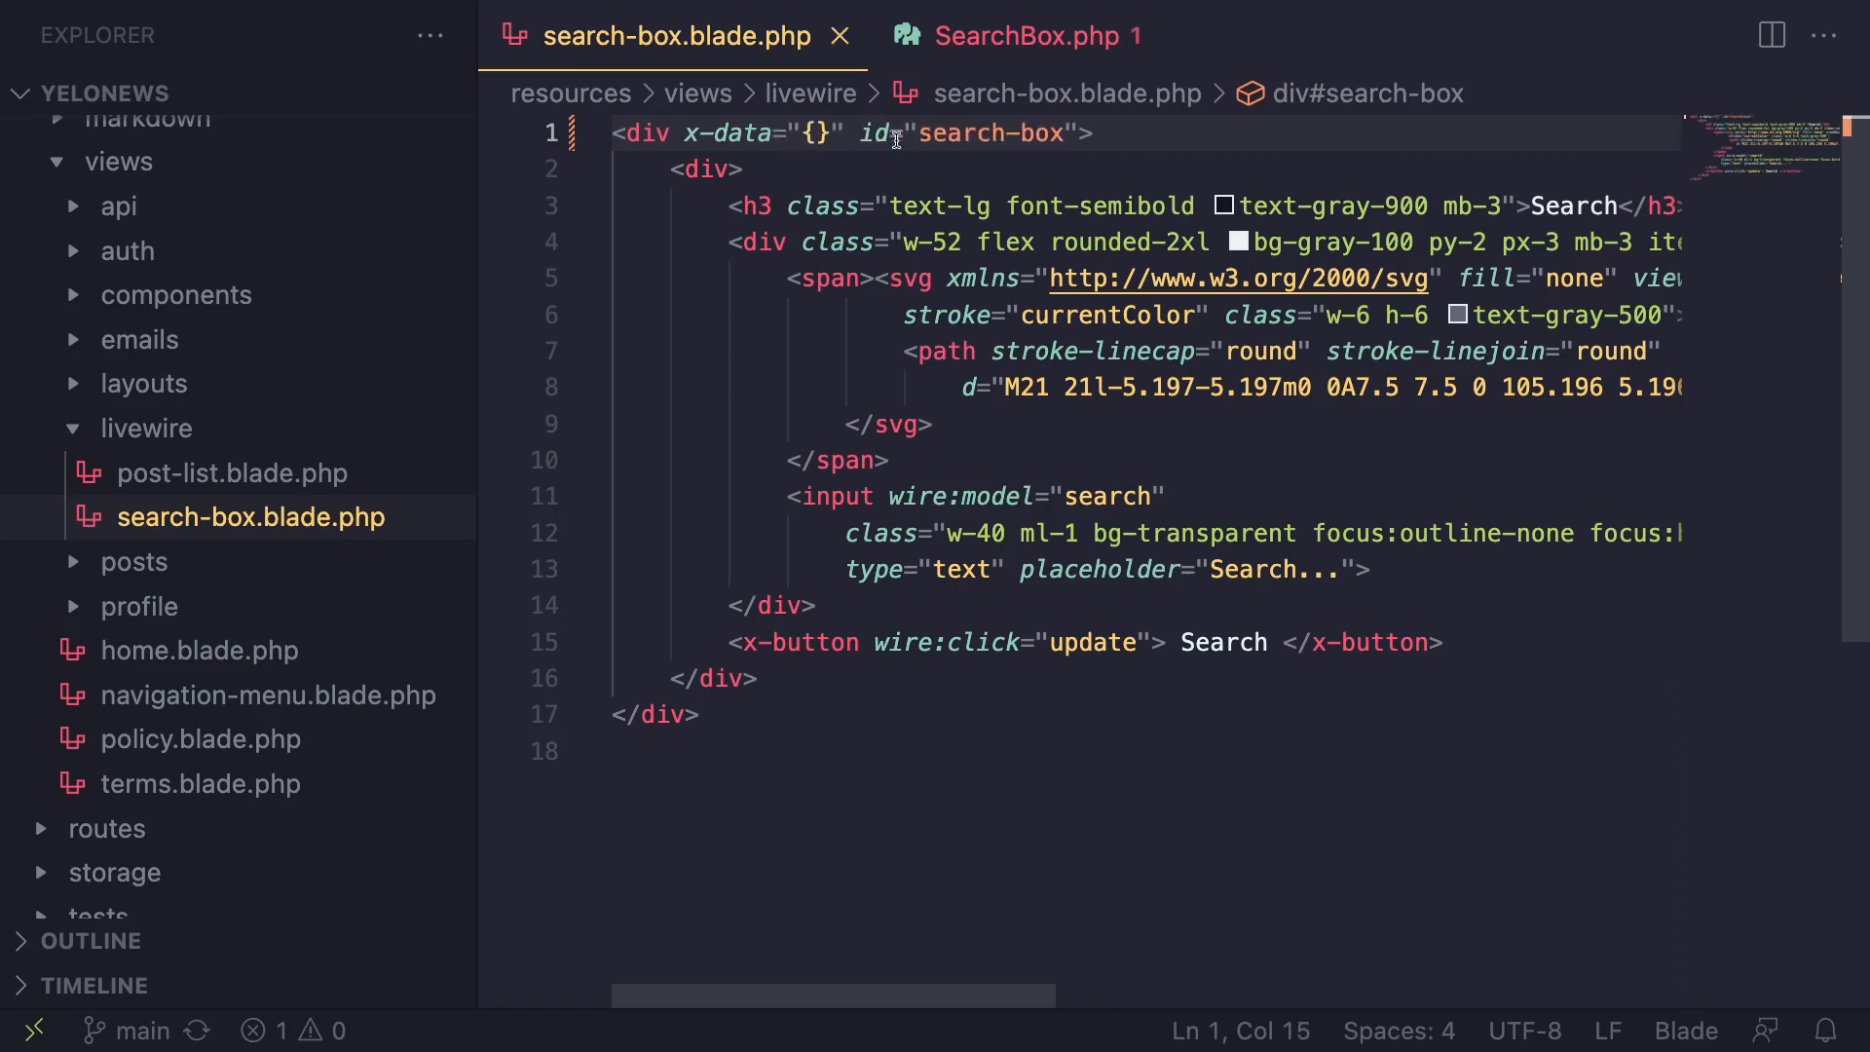
left_click(1039, 35)
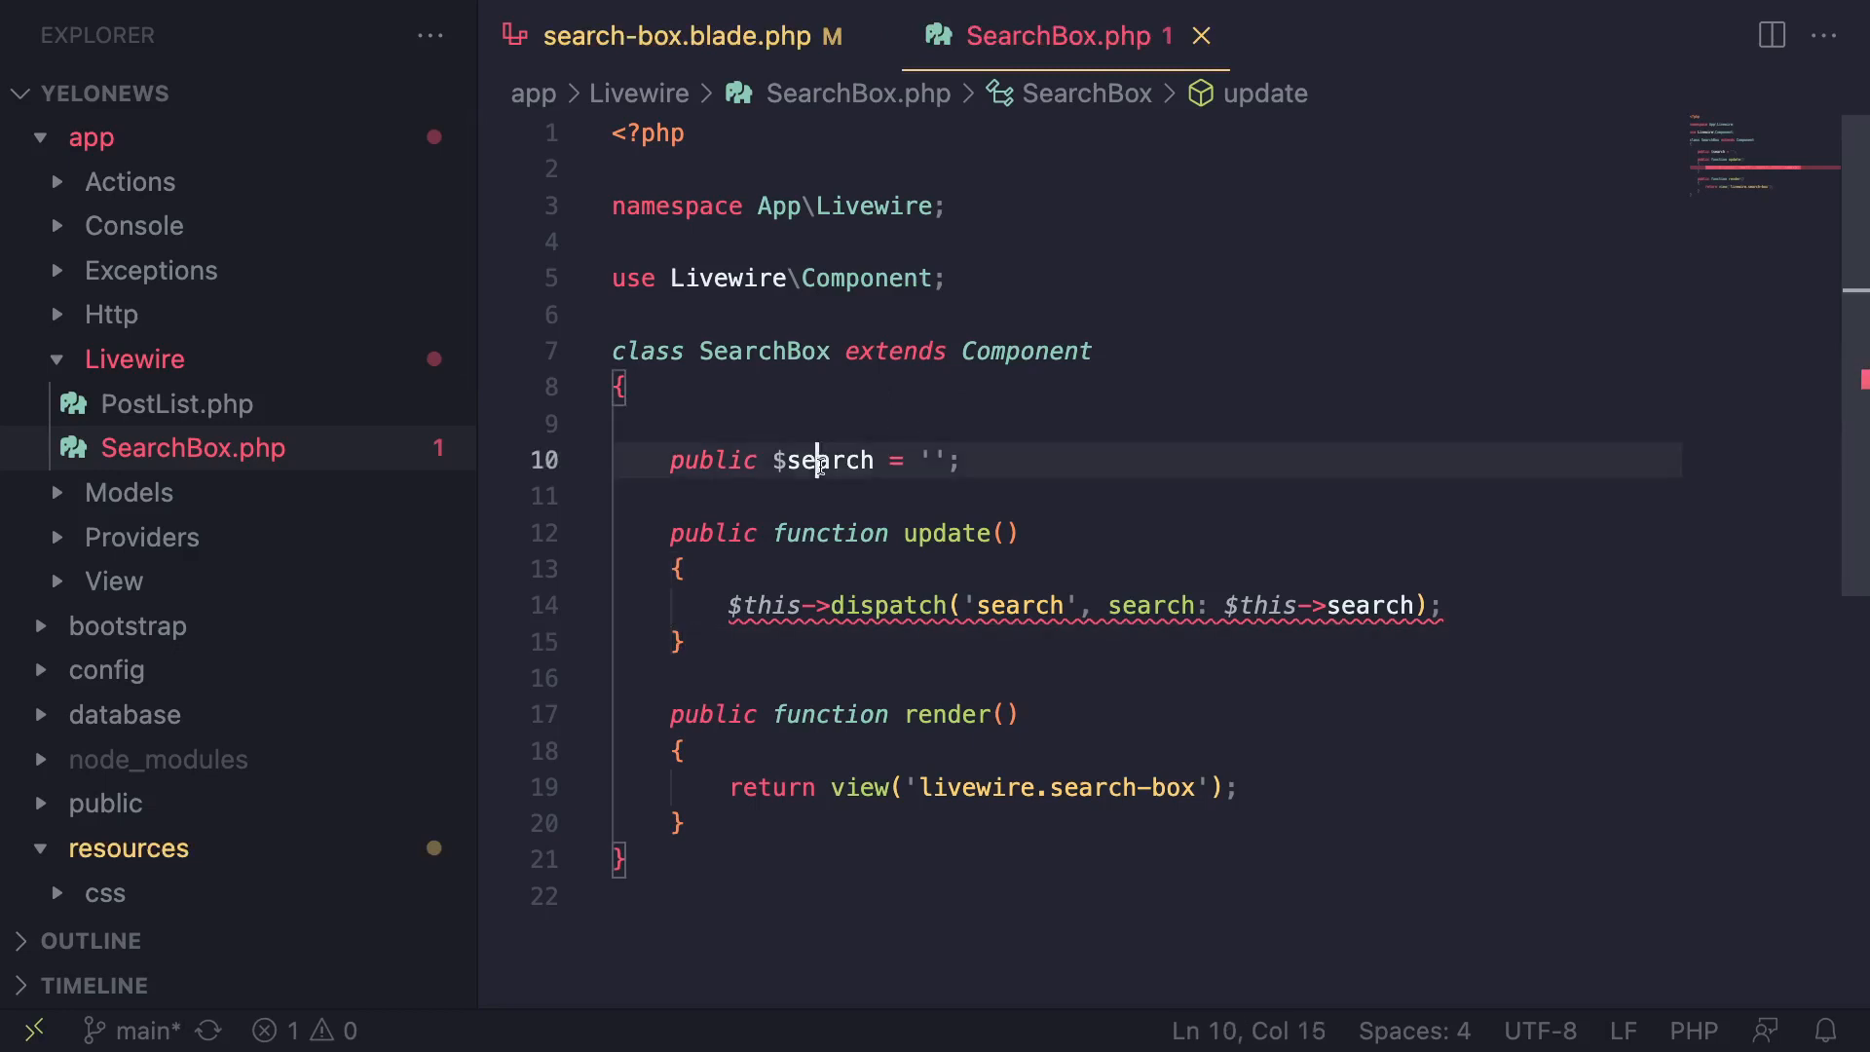
Step: Declare search: '' inside the root div's x-data, mirroring the class's $search property
double_click(823, 460)
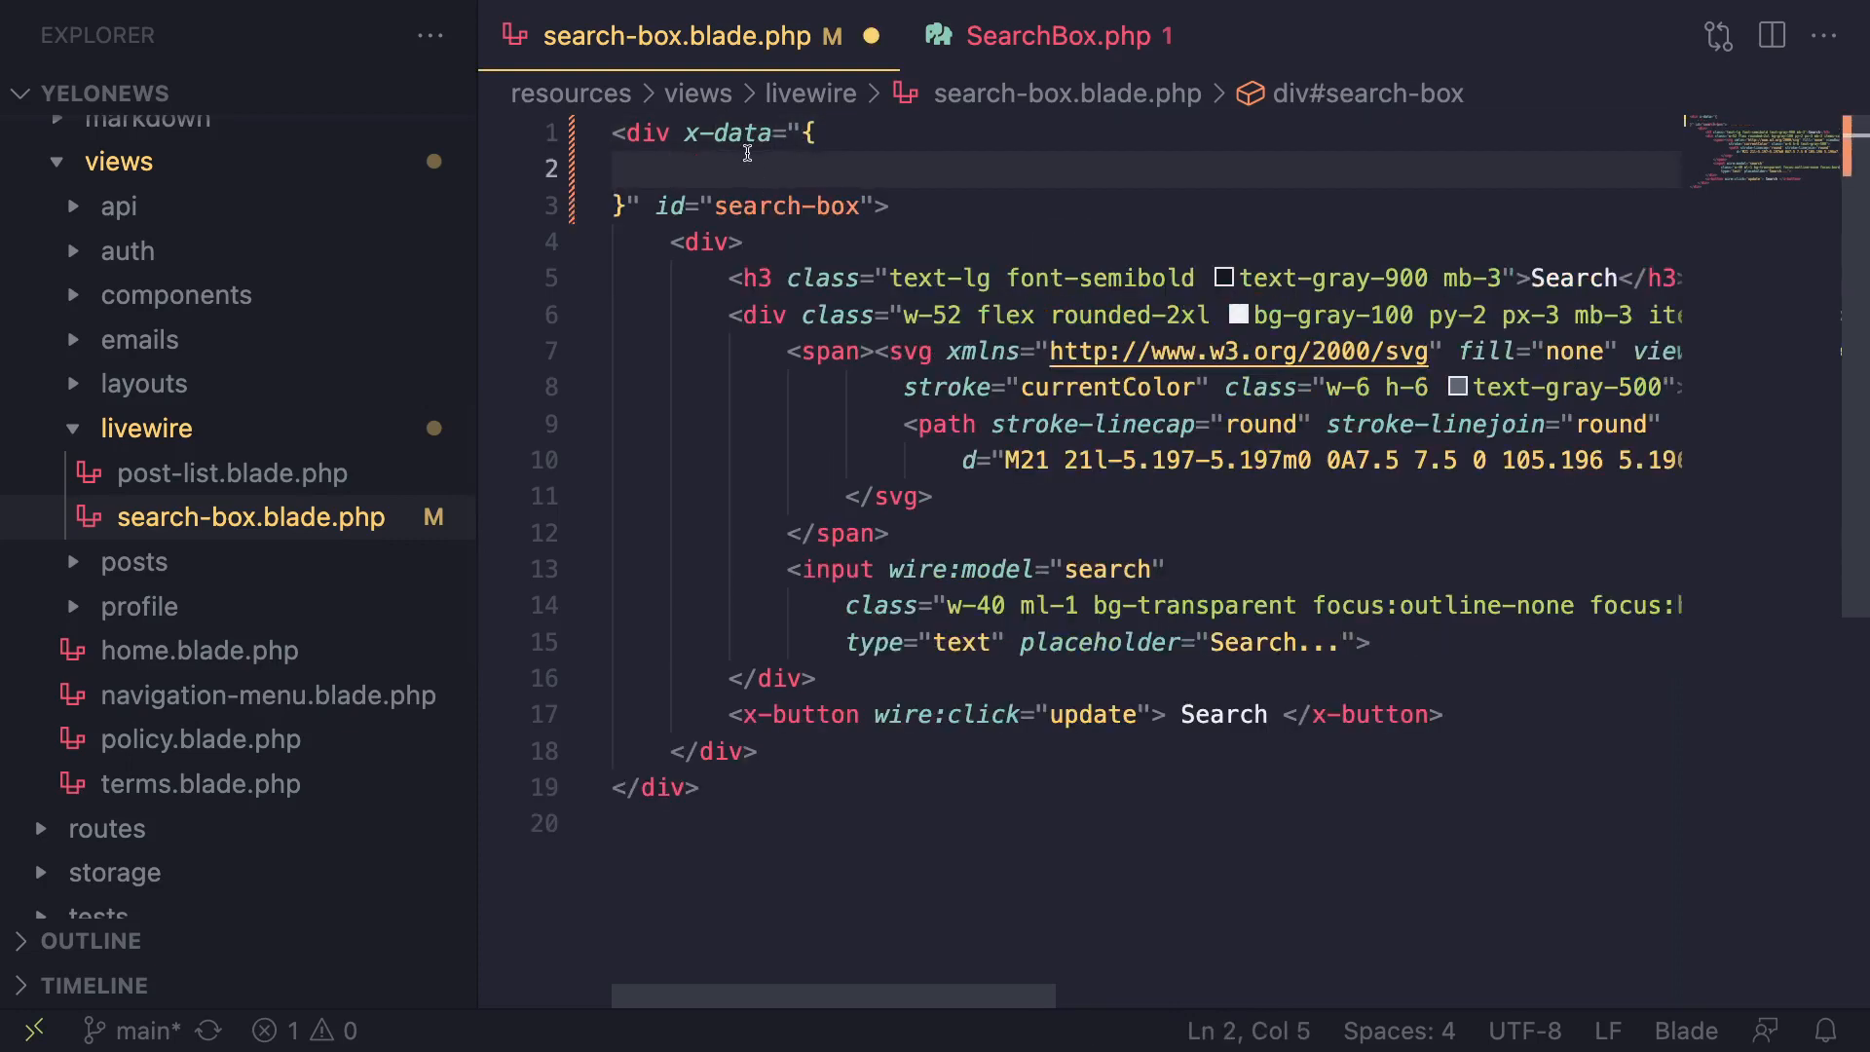
type("se")
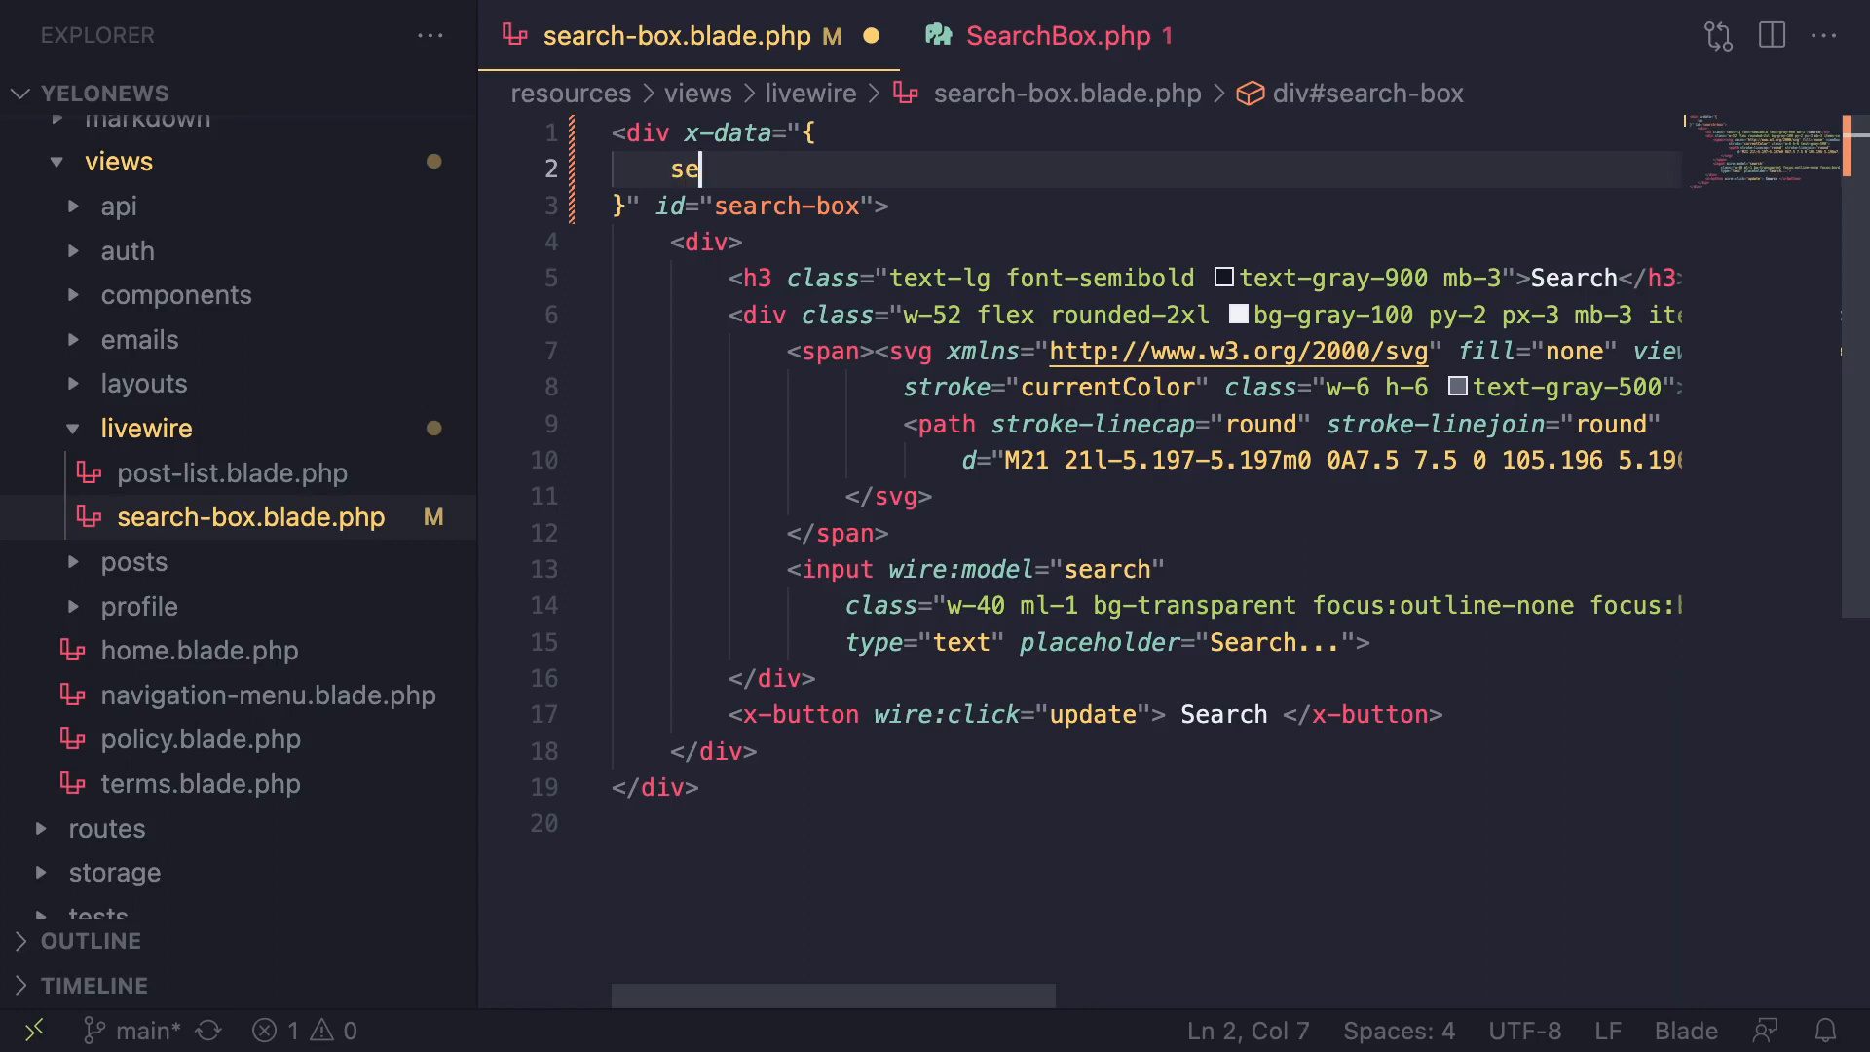
type("arch :")
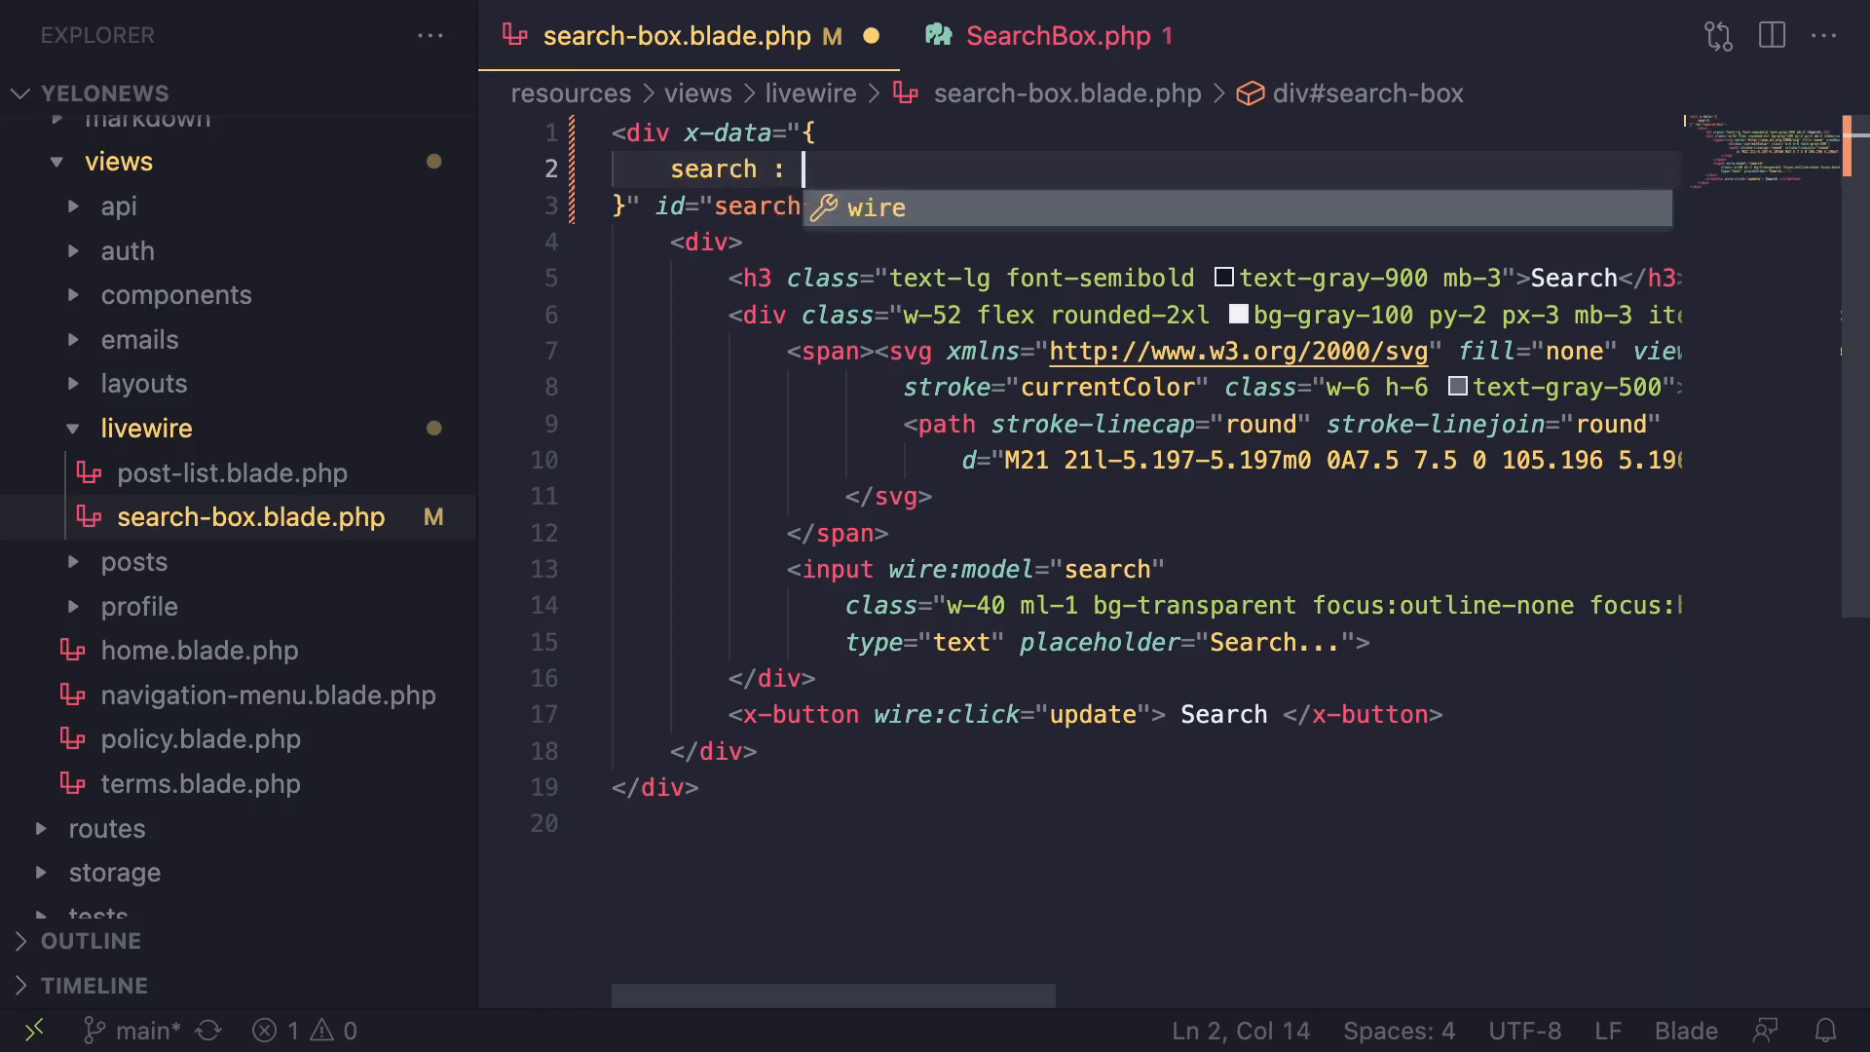
type("''")
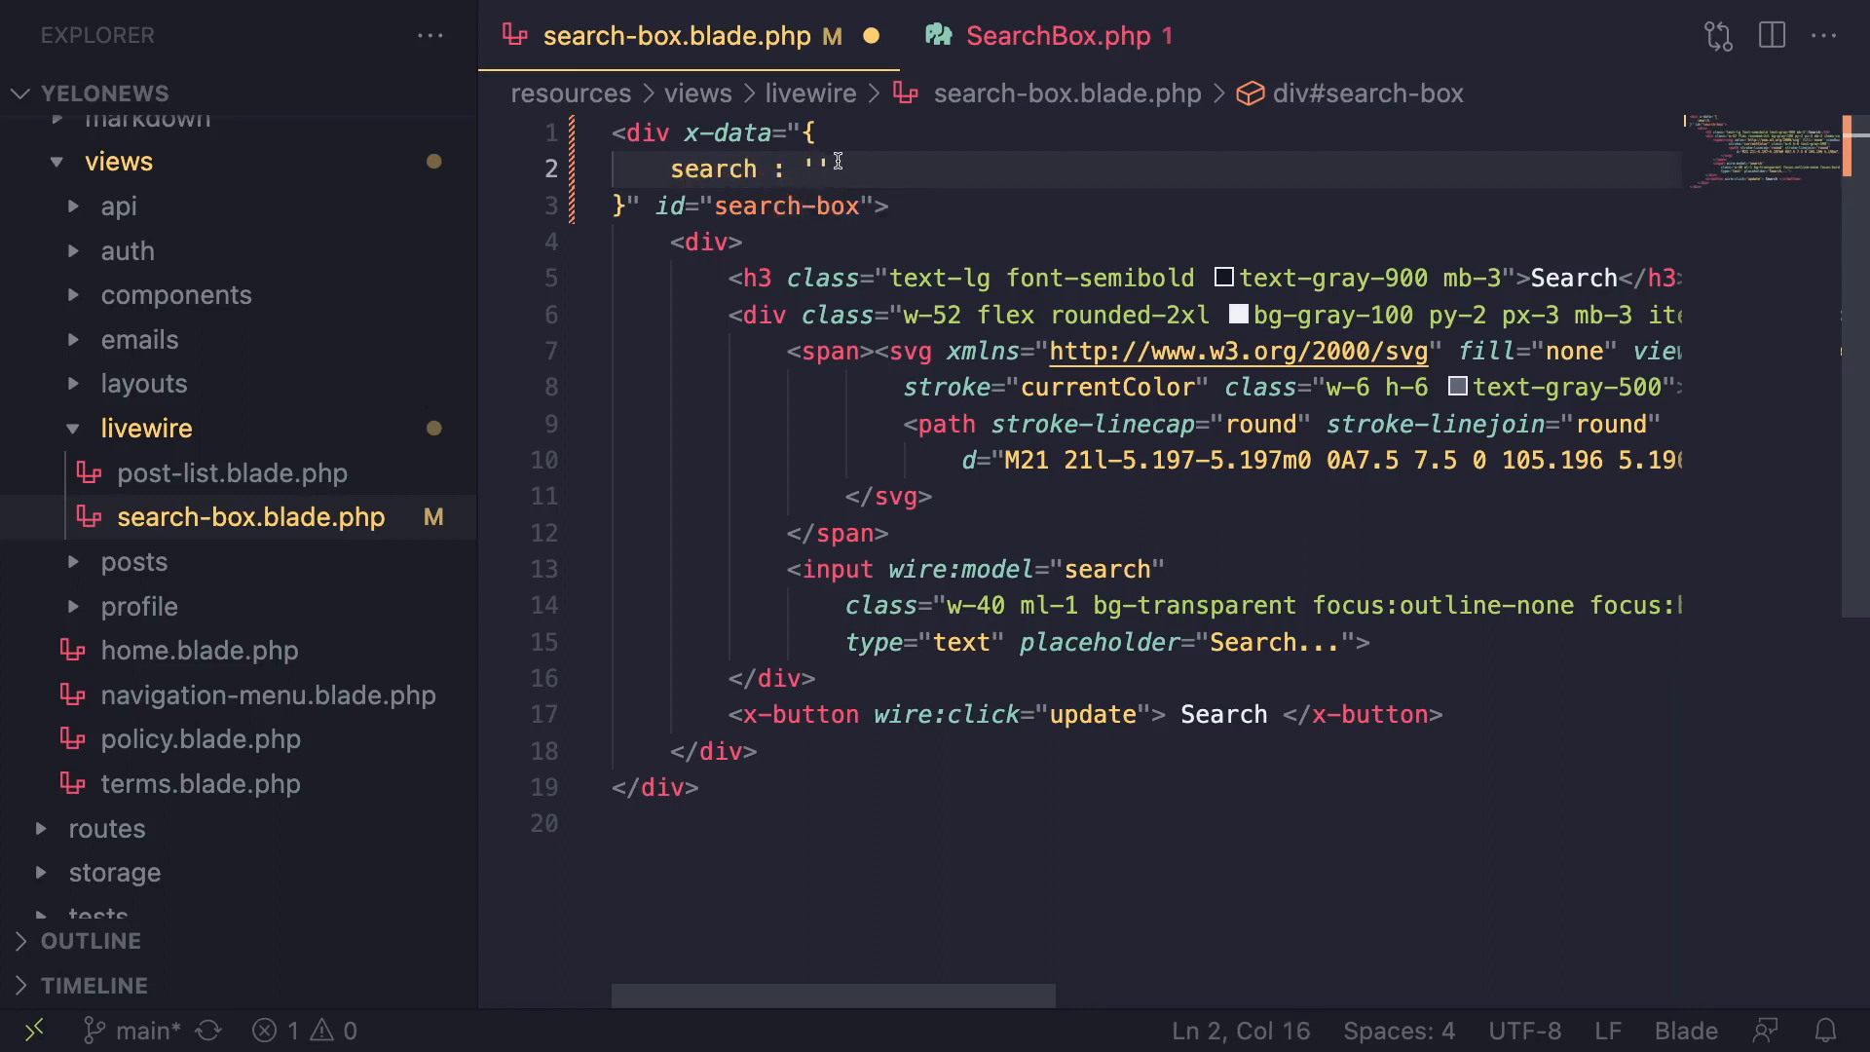
key("Backspace")
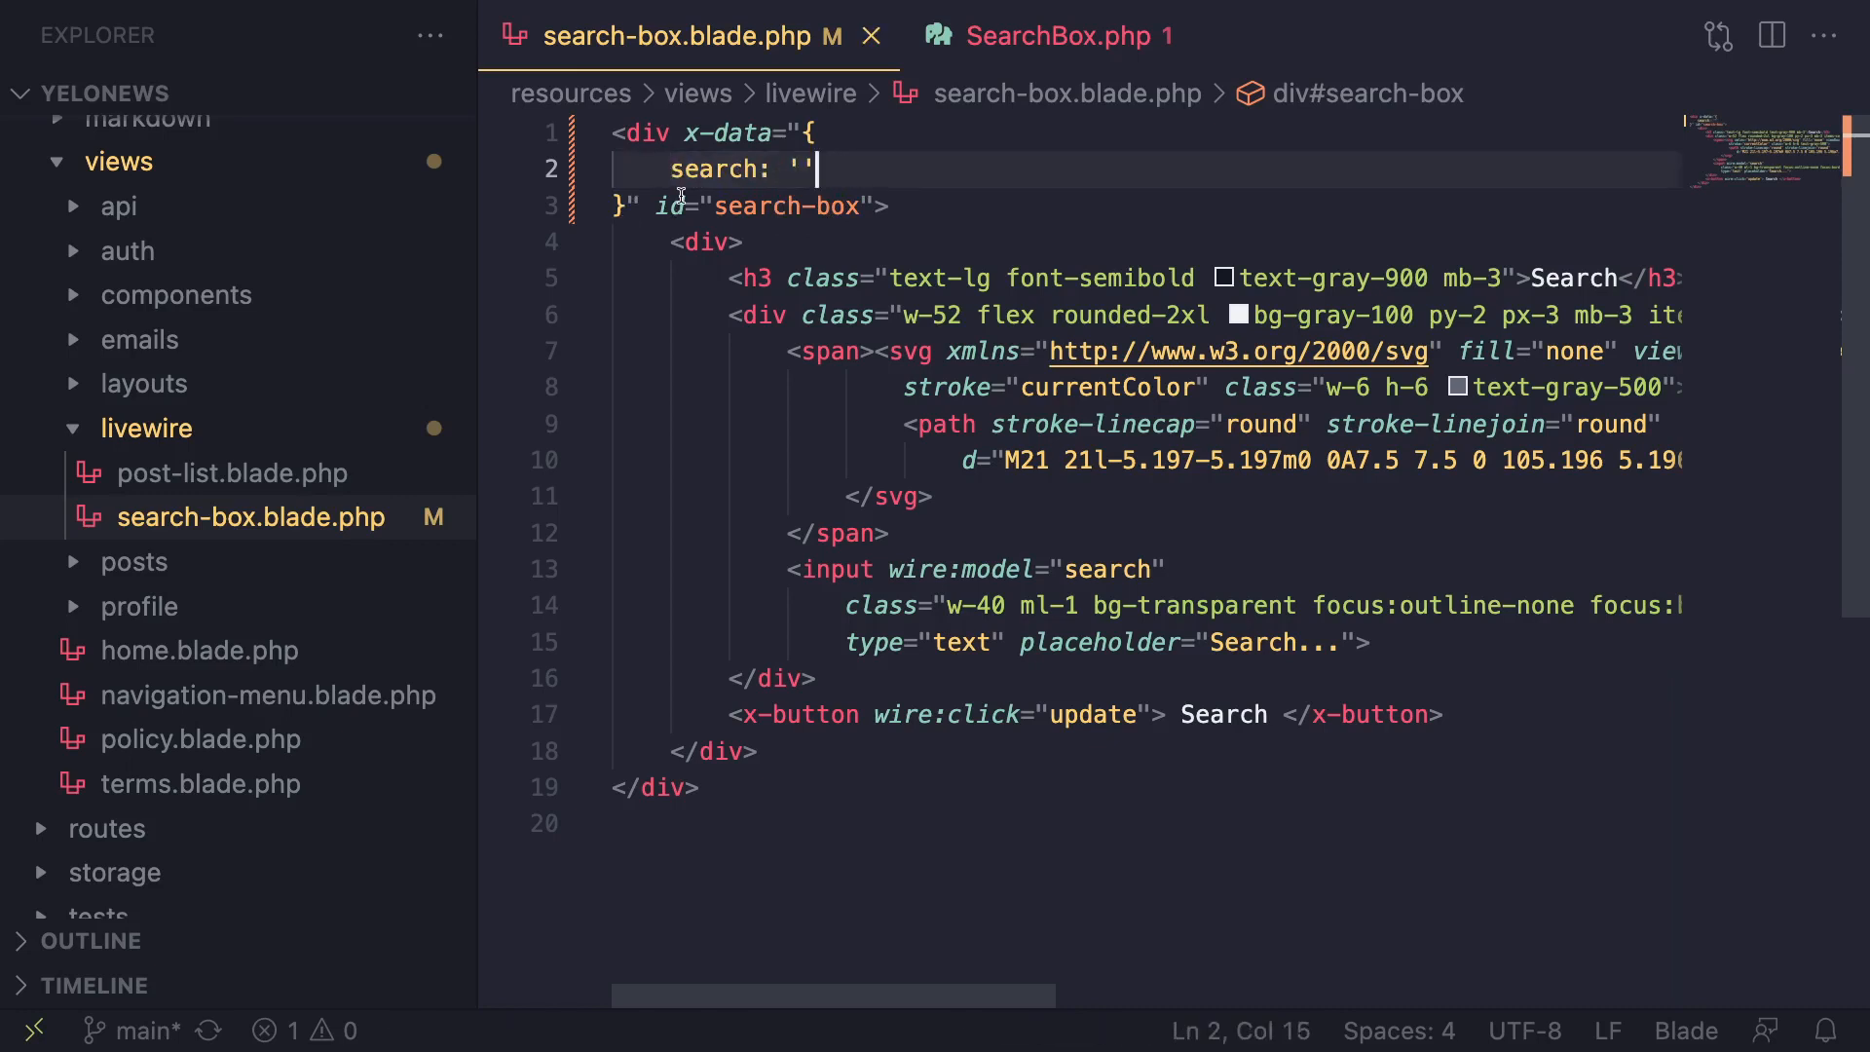
left_click(1045, 35)
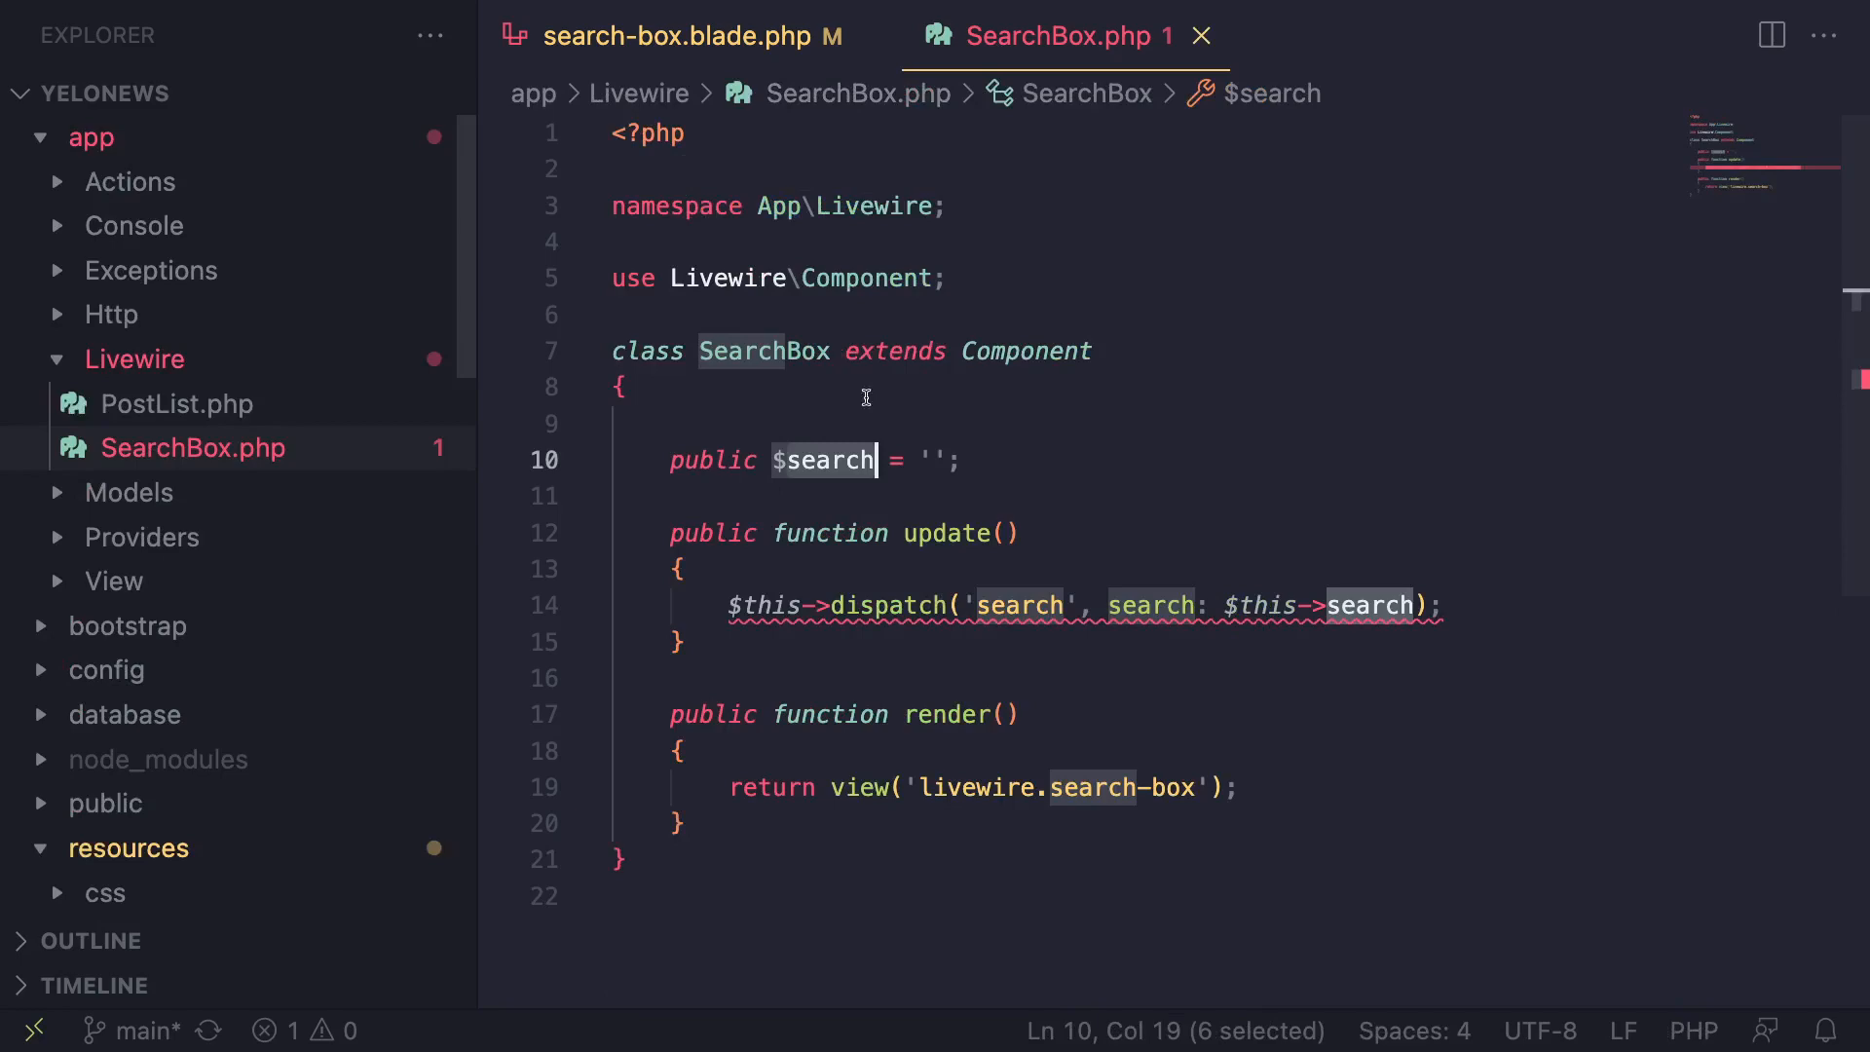
left_click(689, 36)
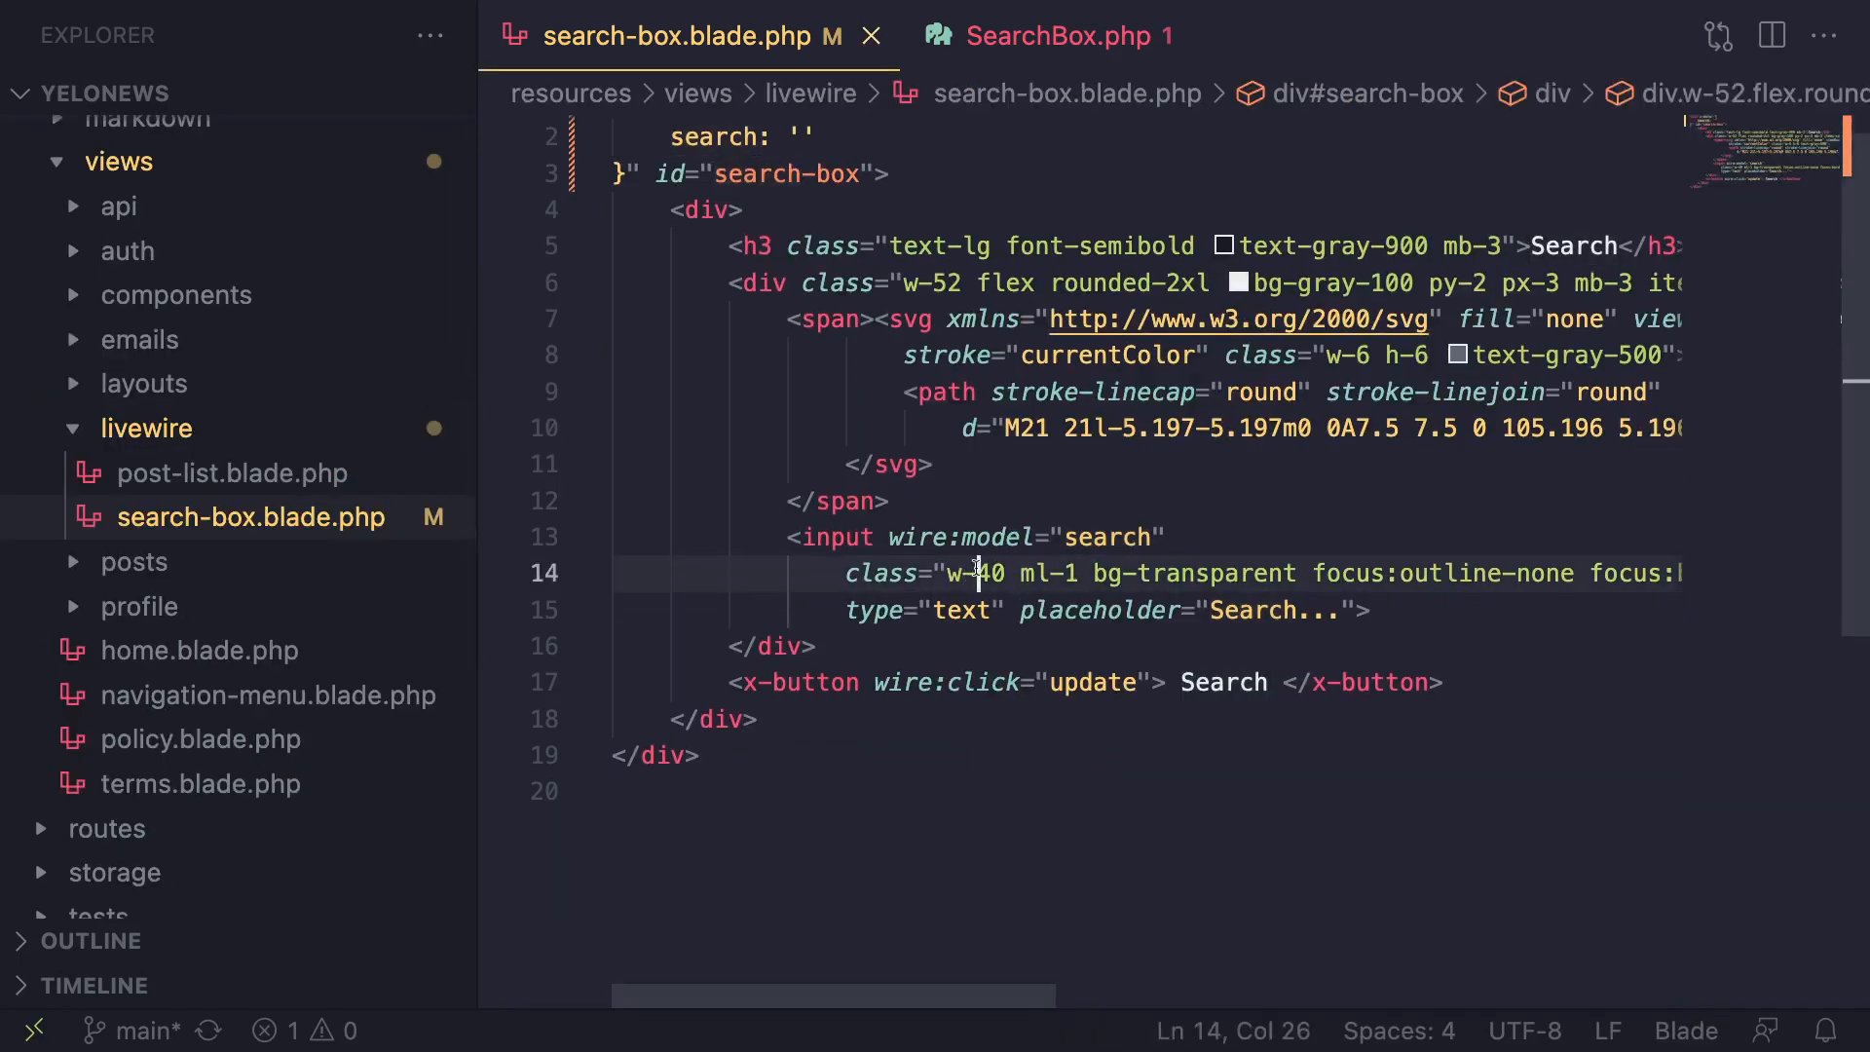
Step: Rebind the search input with x-model="search" in place of wire:model
double_click(997, 536)
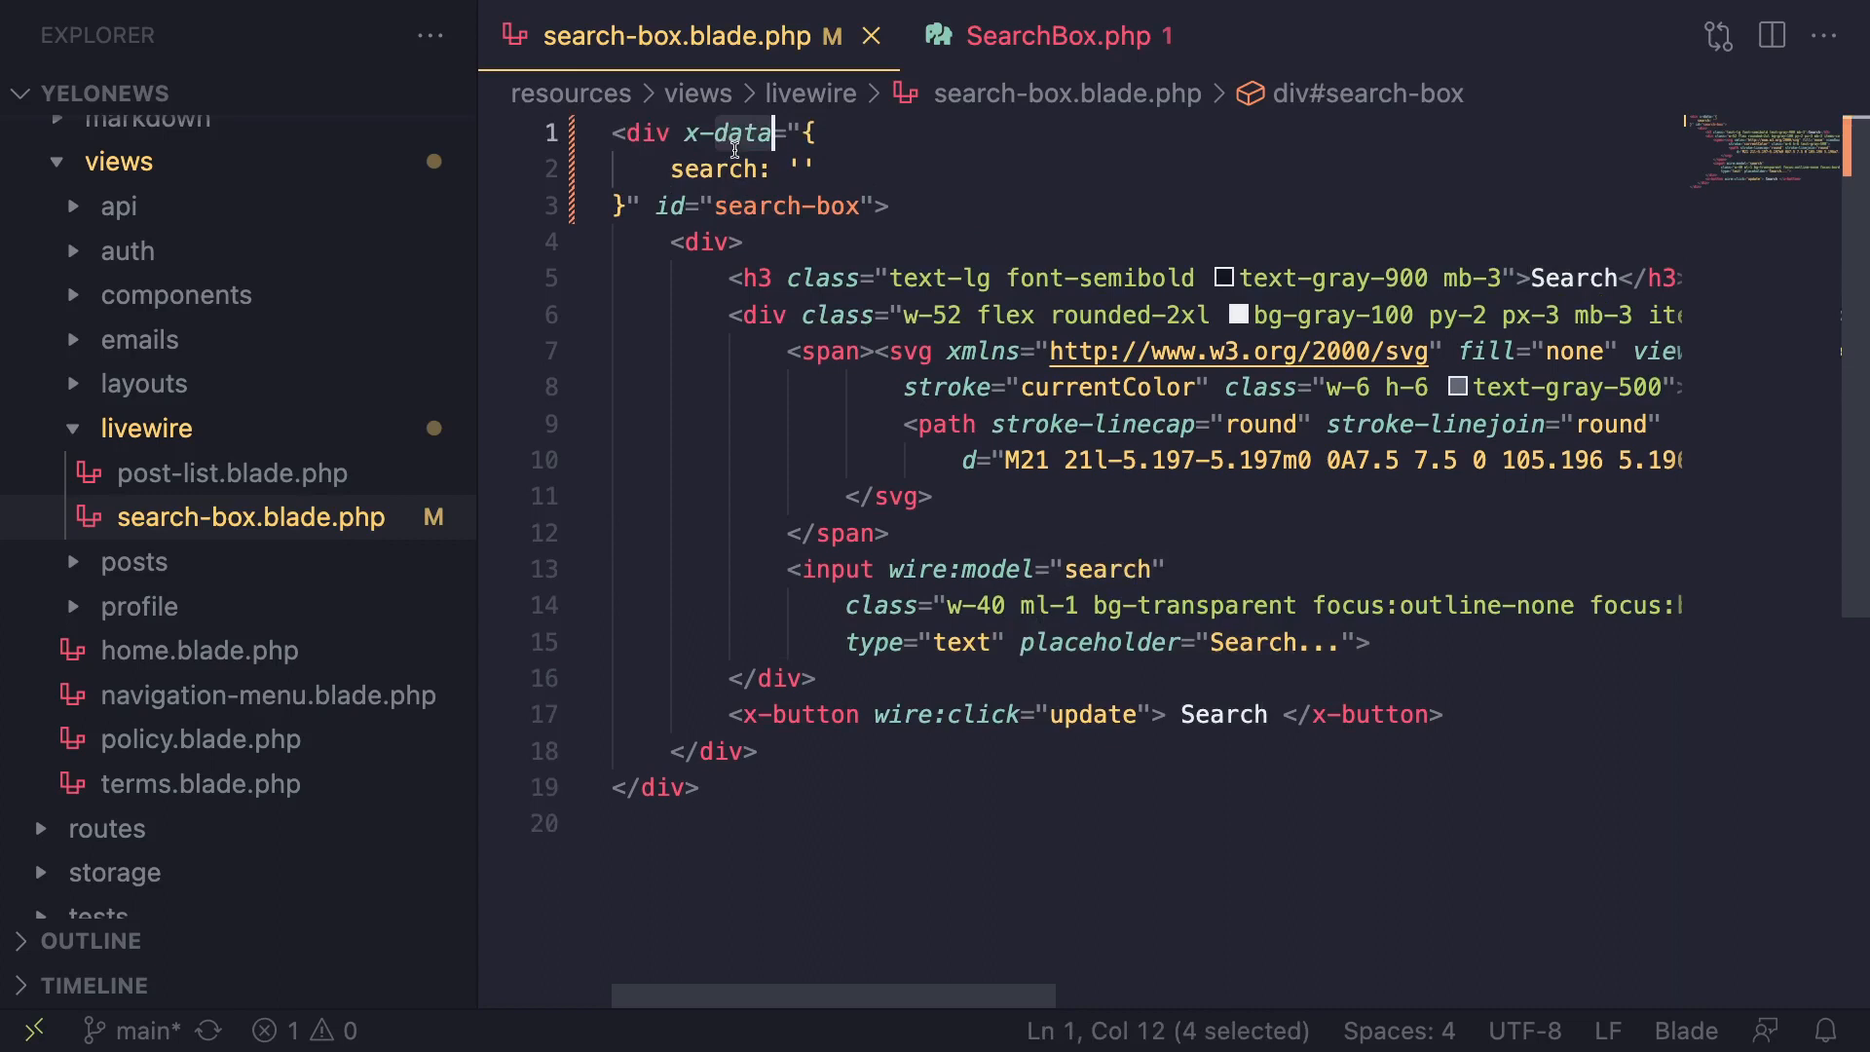
mouse_move(972, 499)
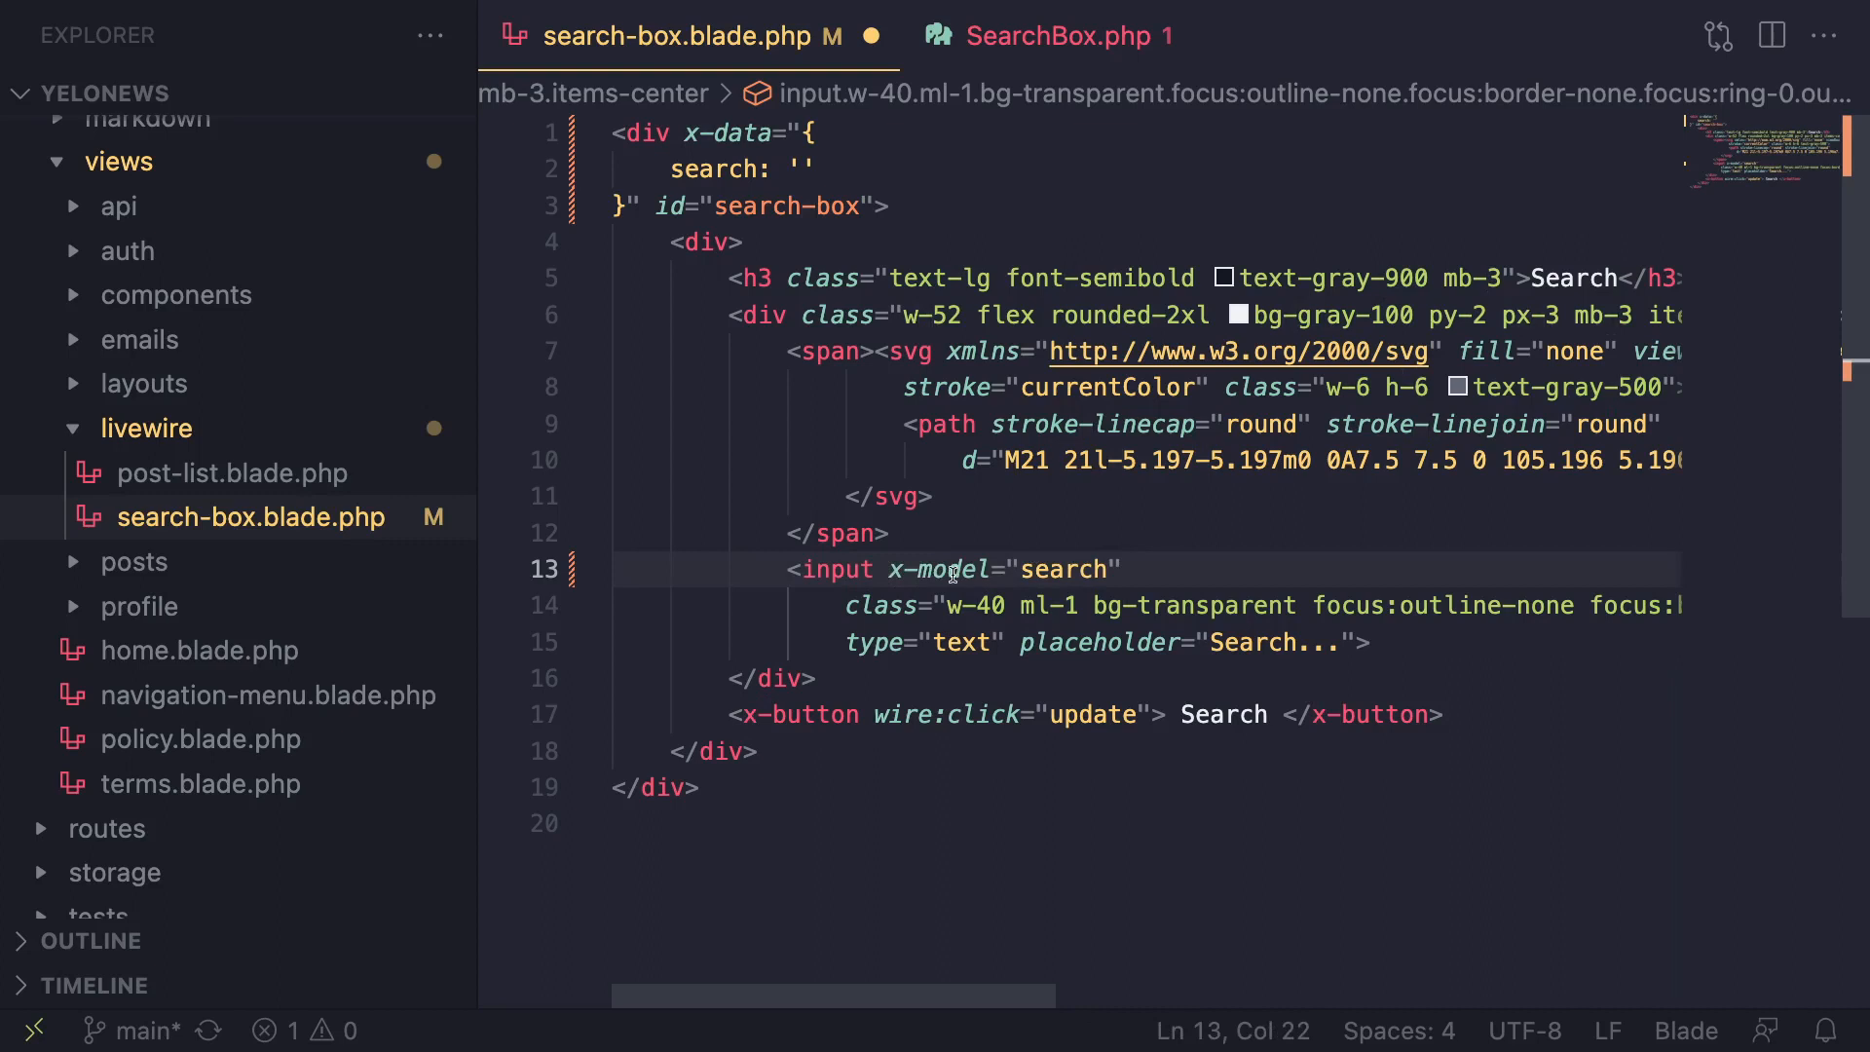
double_click(1066, 569)
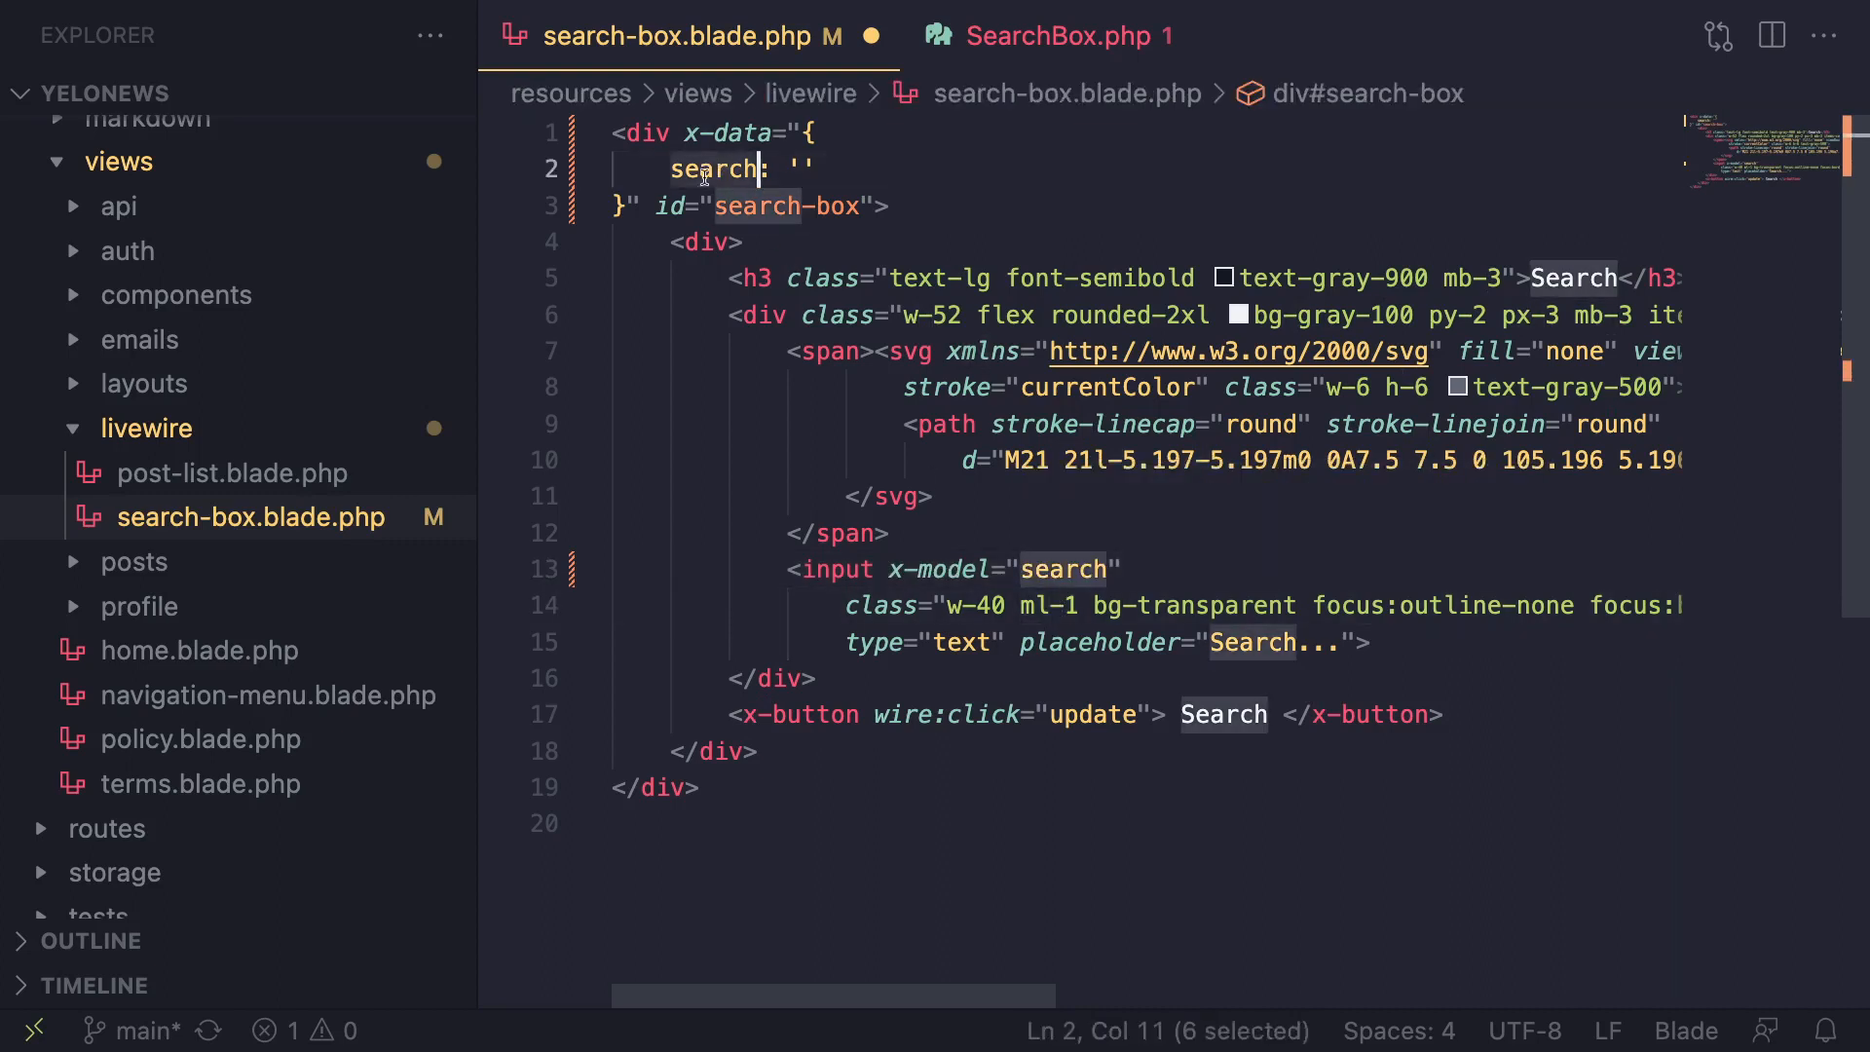
left_click(1060, 604)
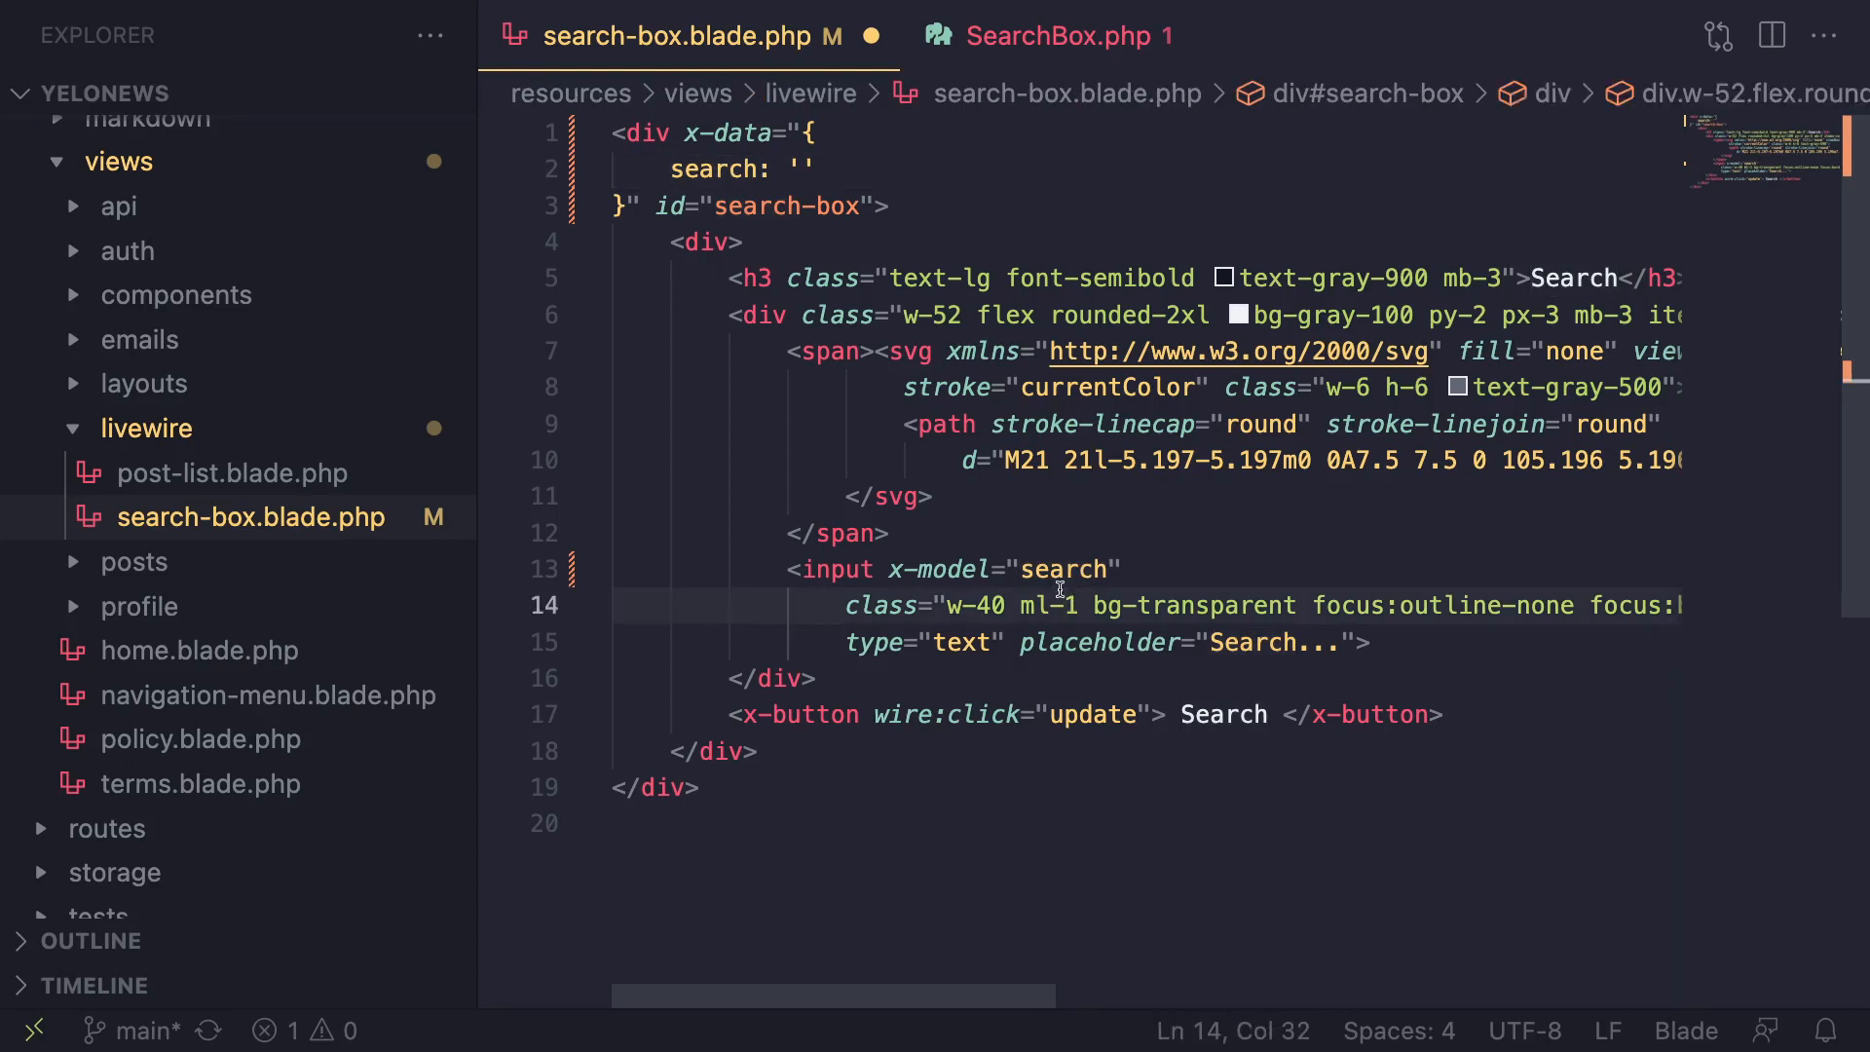
mouse_move(992, 530)
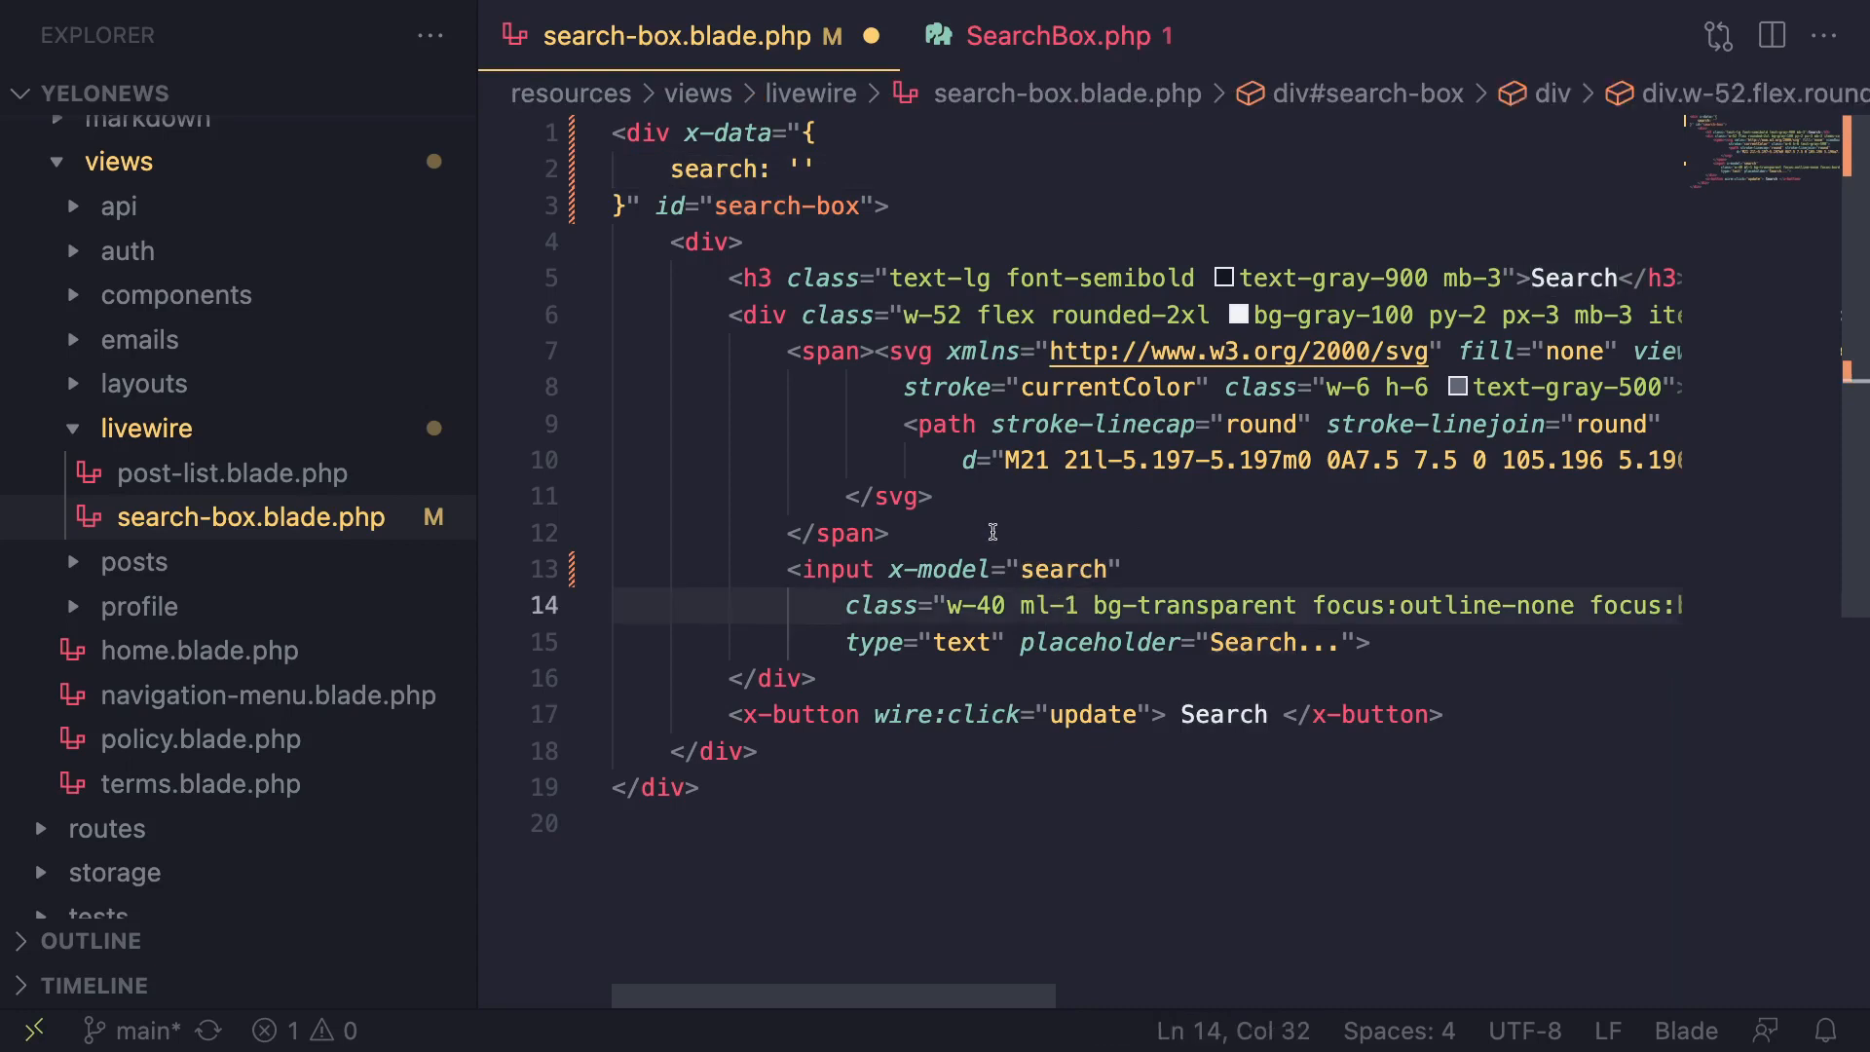
double_click(713, 168)
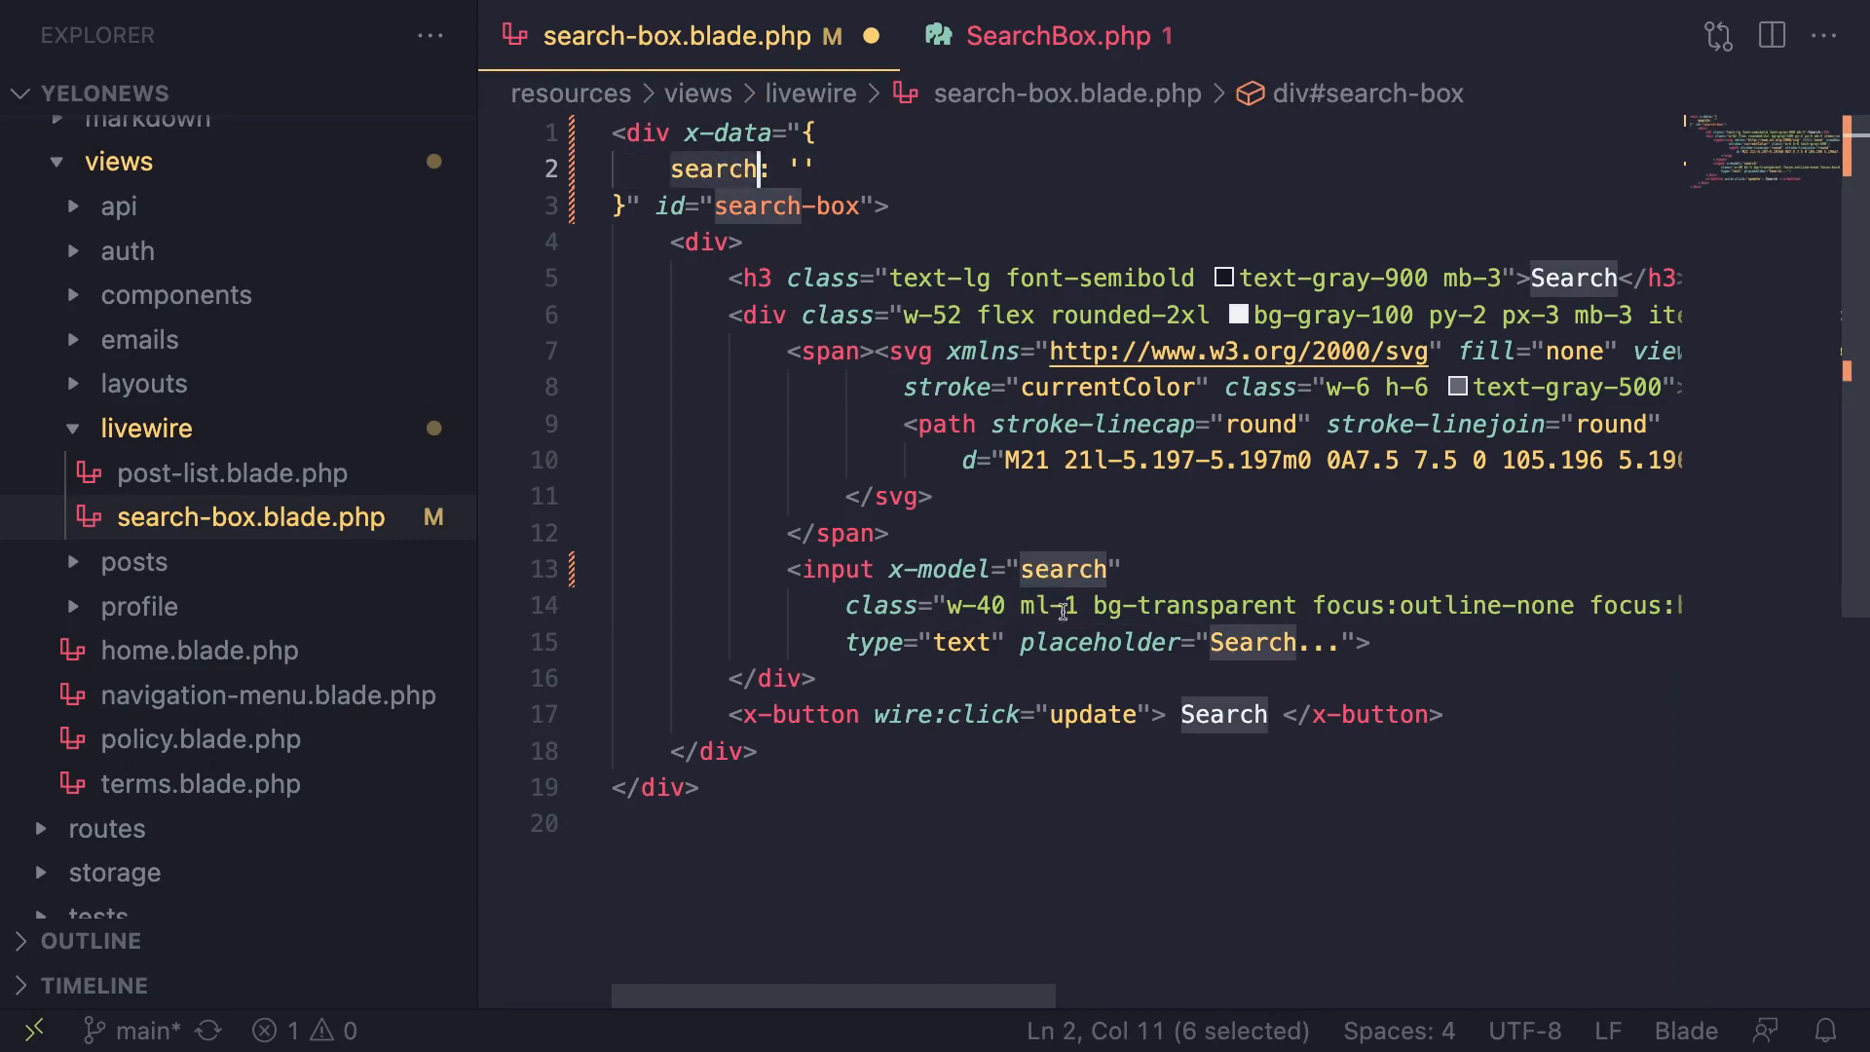
Step: Change the x-button's wire:click="update" to x-on:click and clear its handler value
scroll("down", 3)
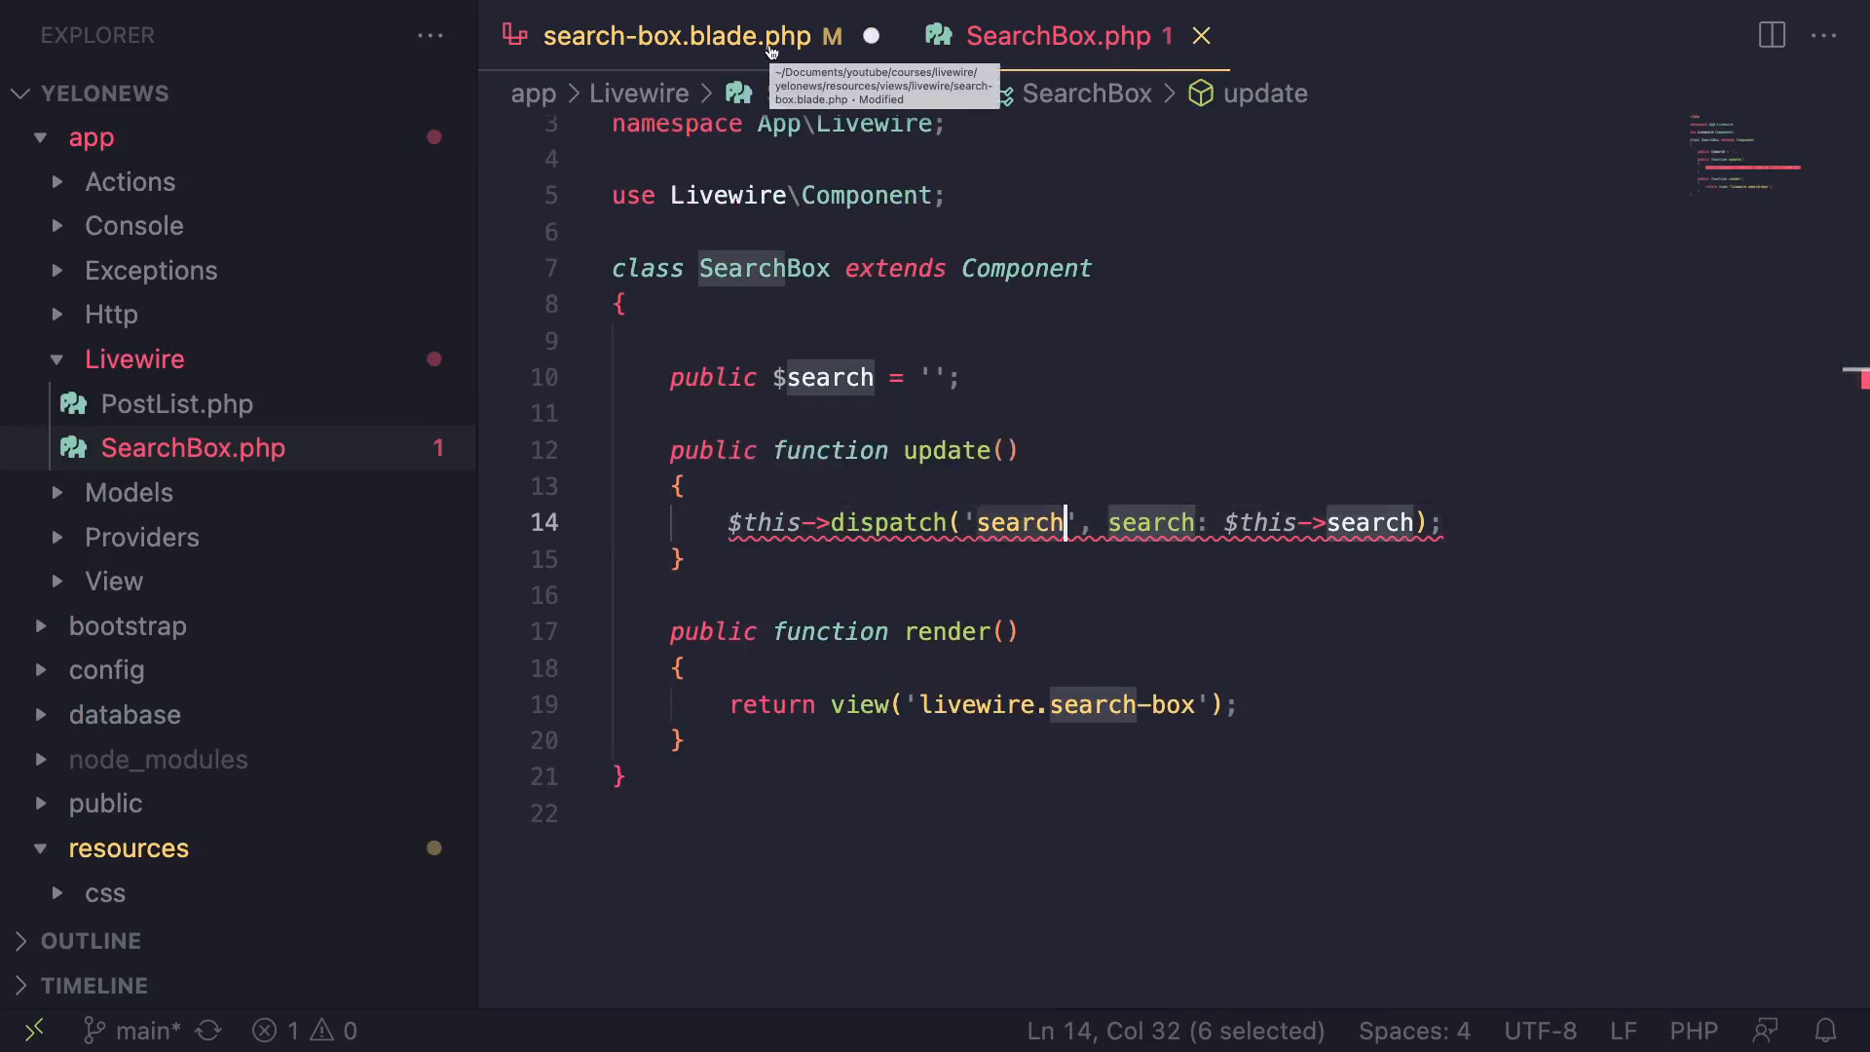
left_click(680, 35)
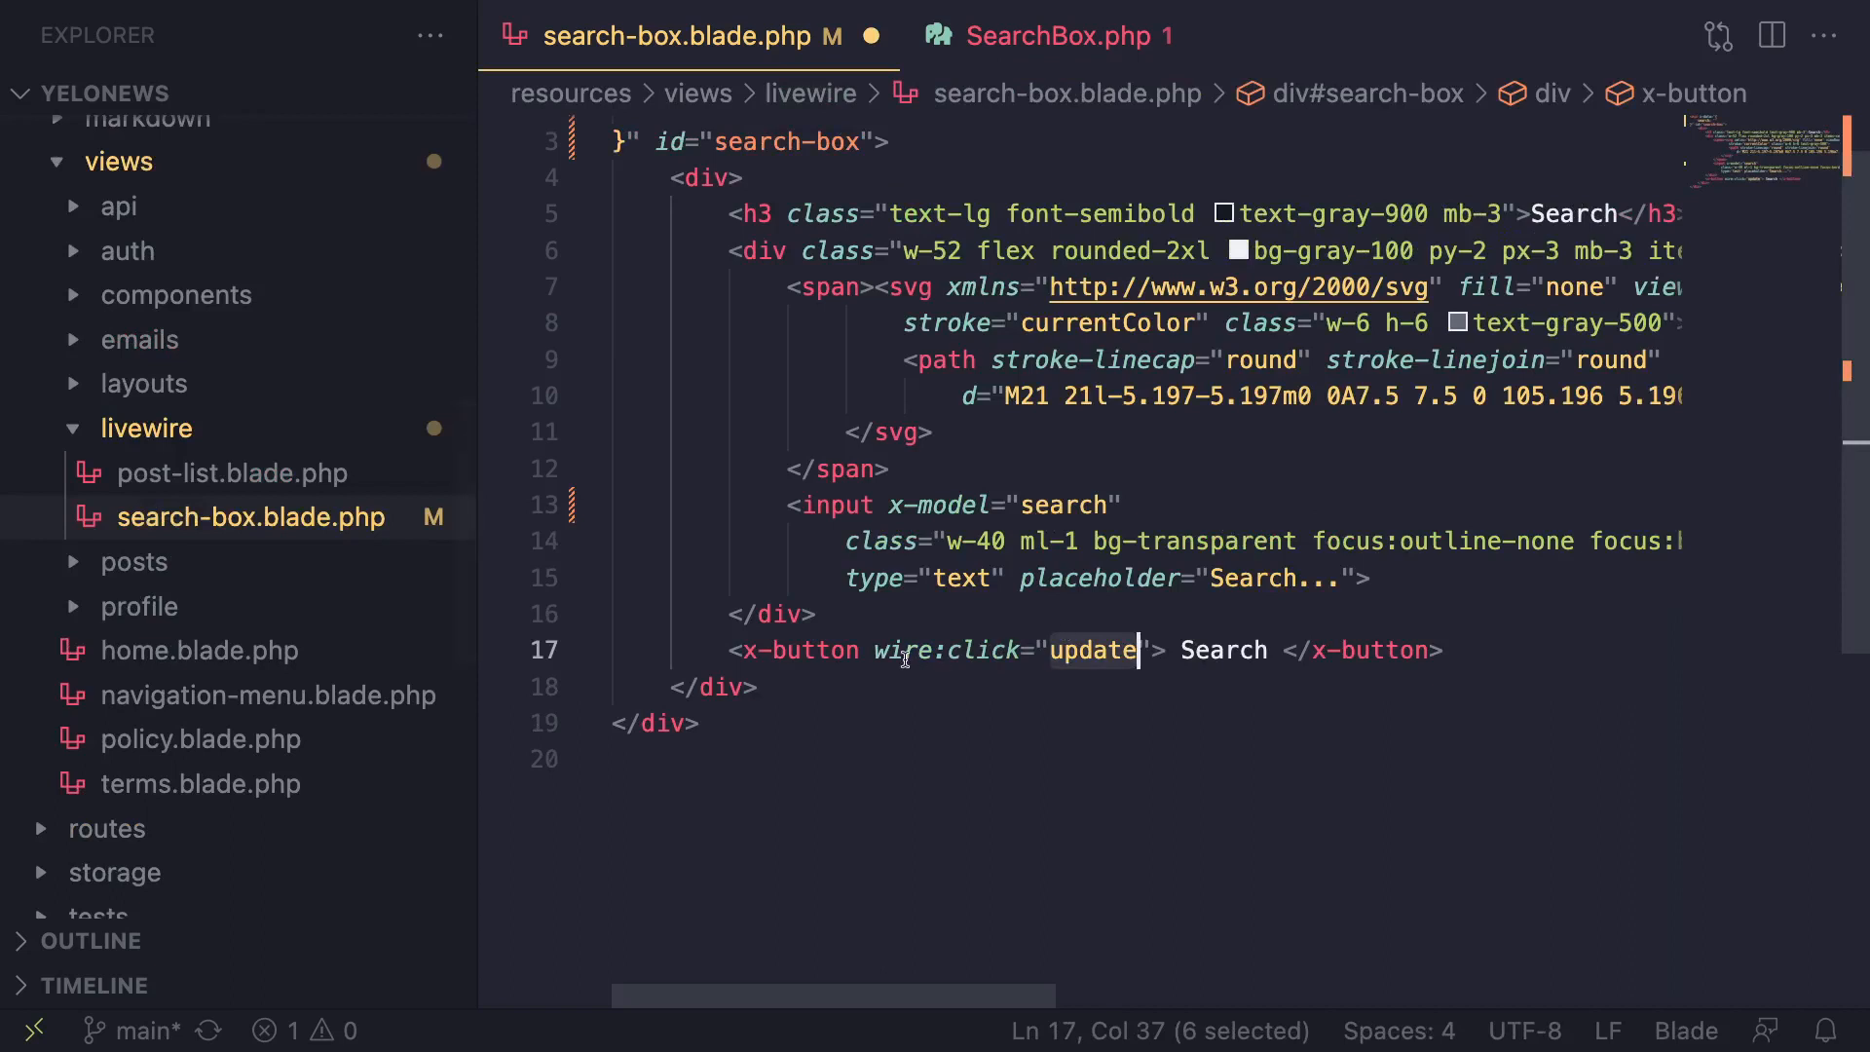
double_click(900, 650)
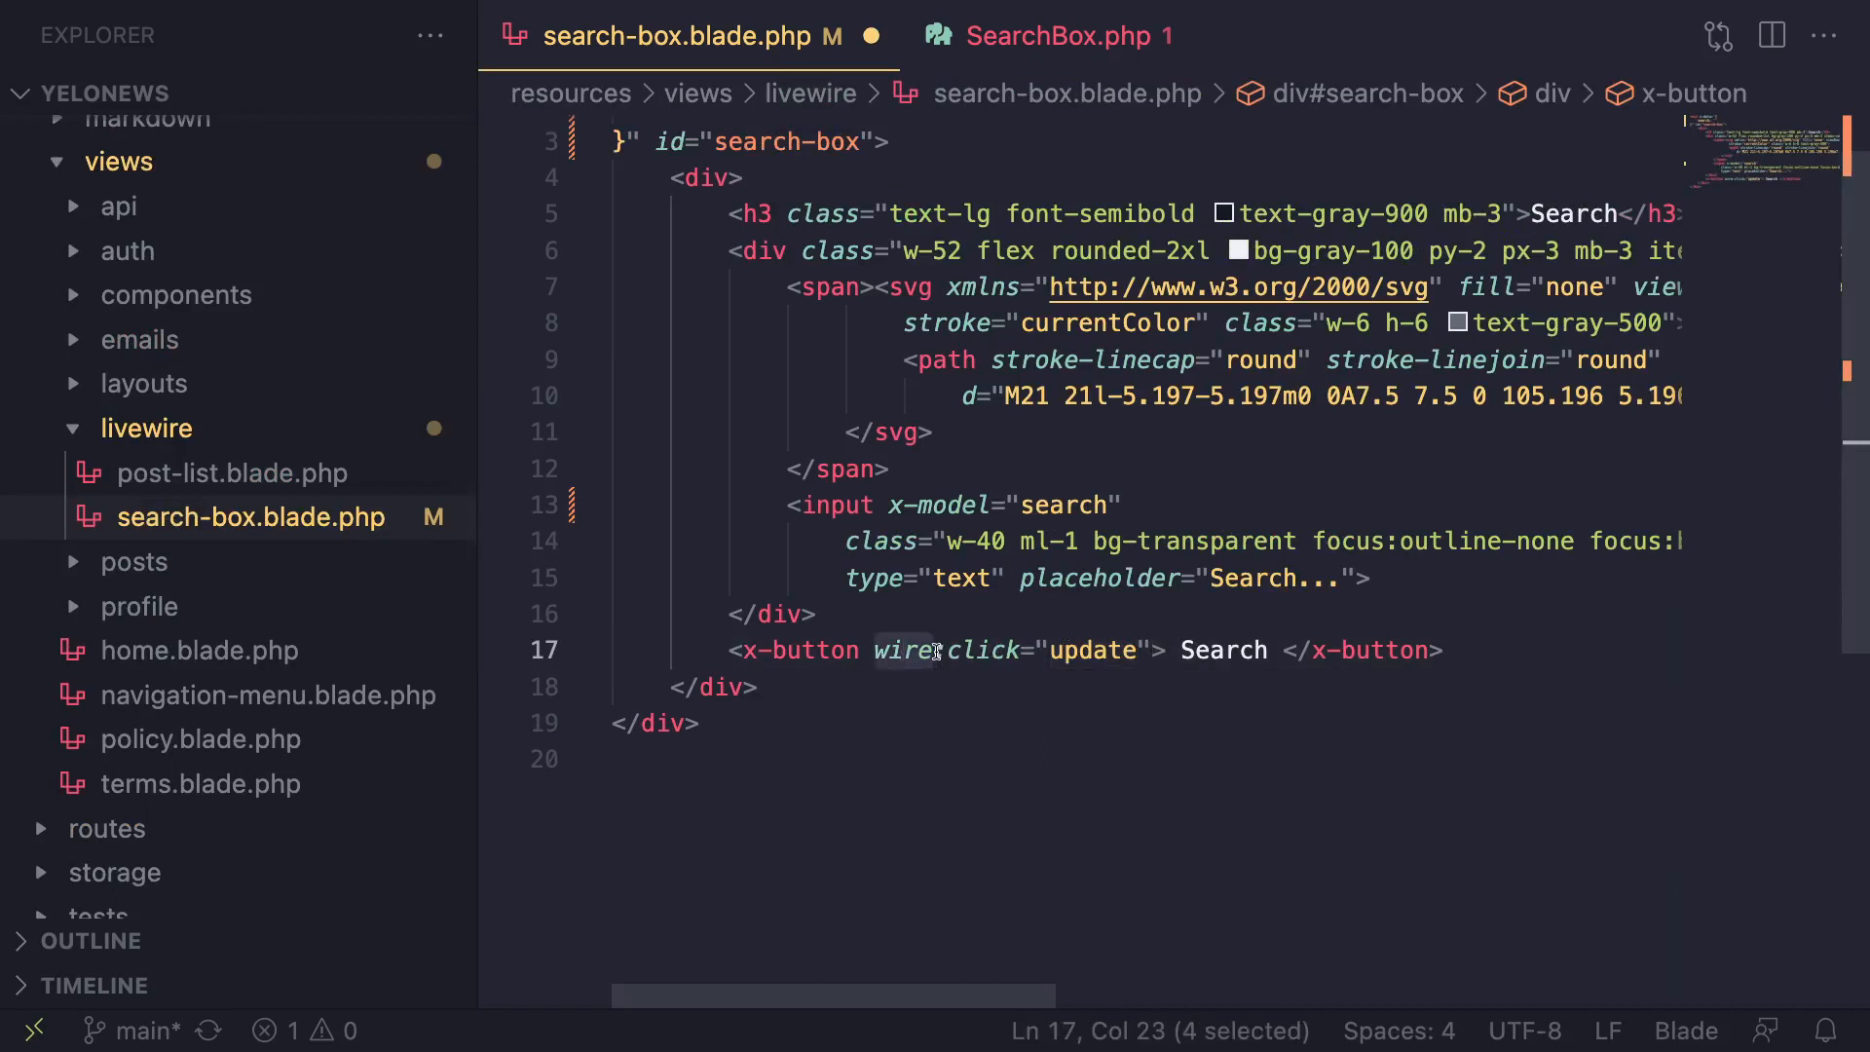
left_click(943, 650)
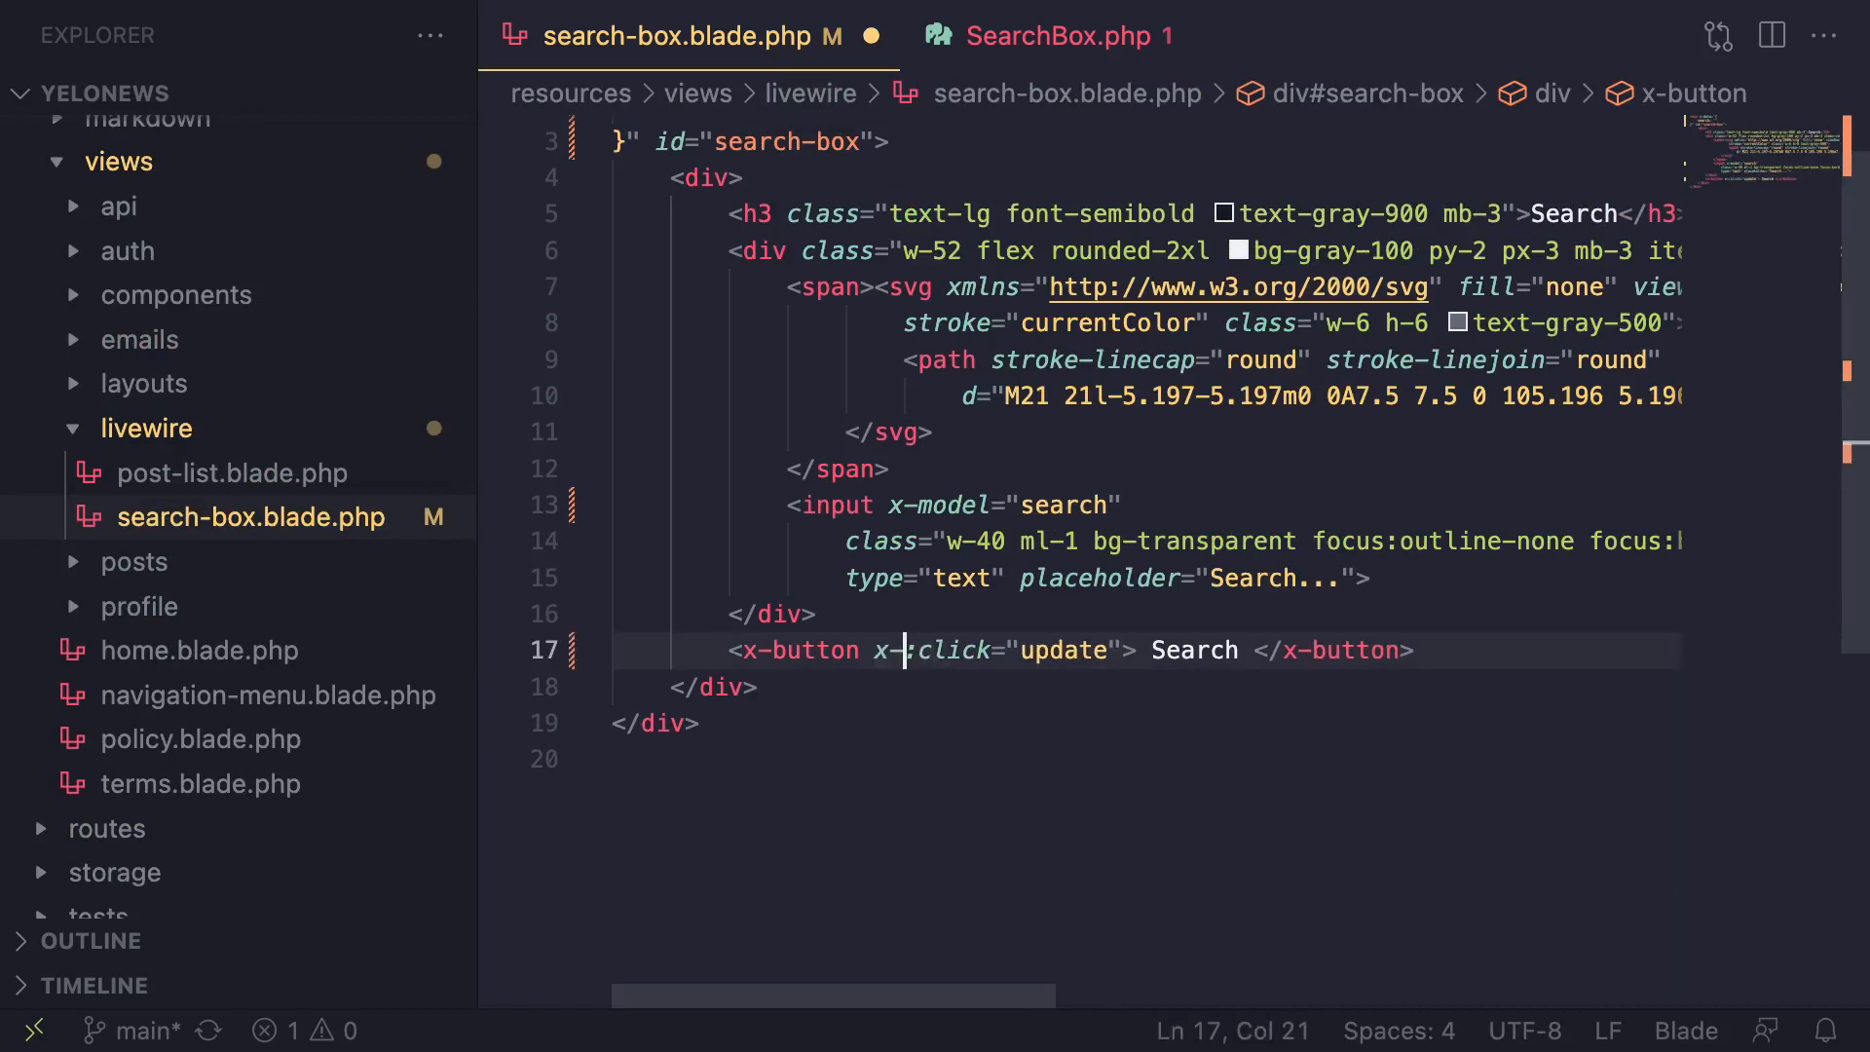
type("on")
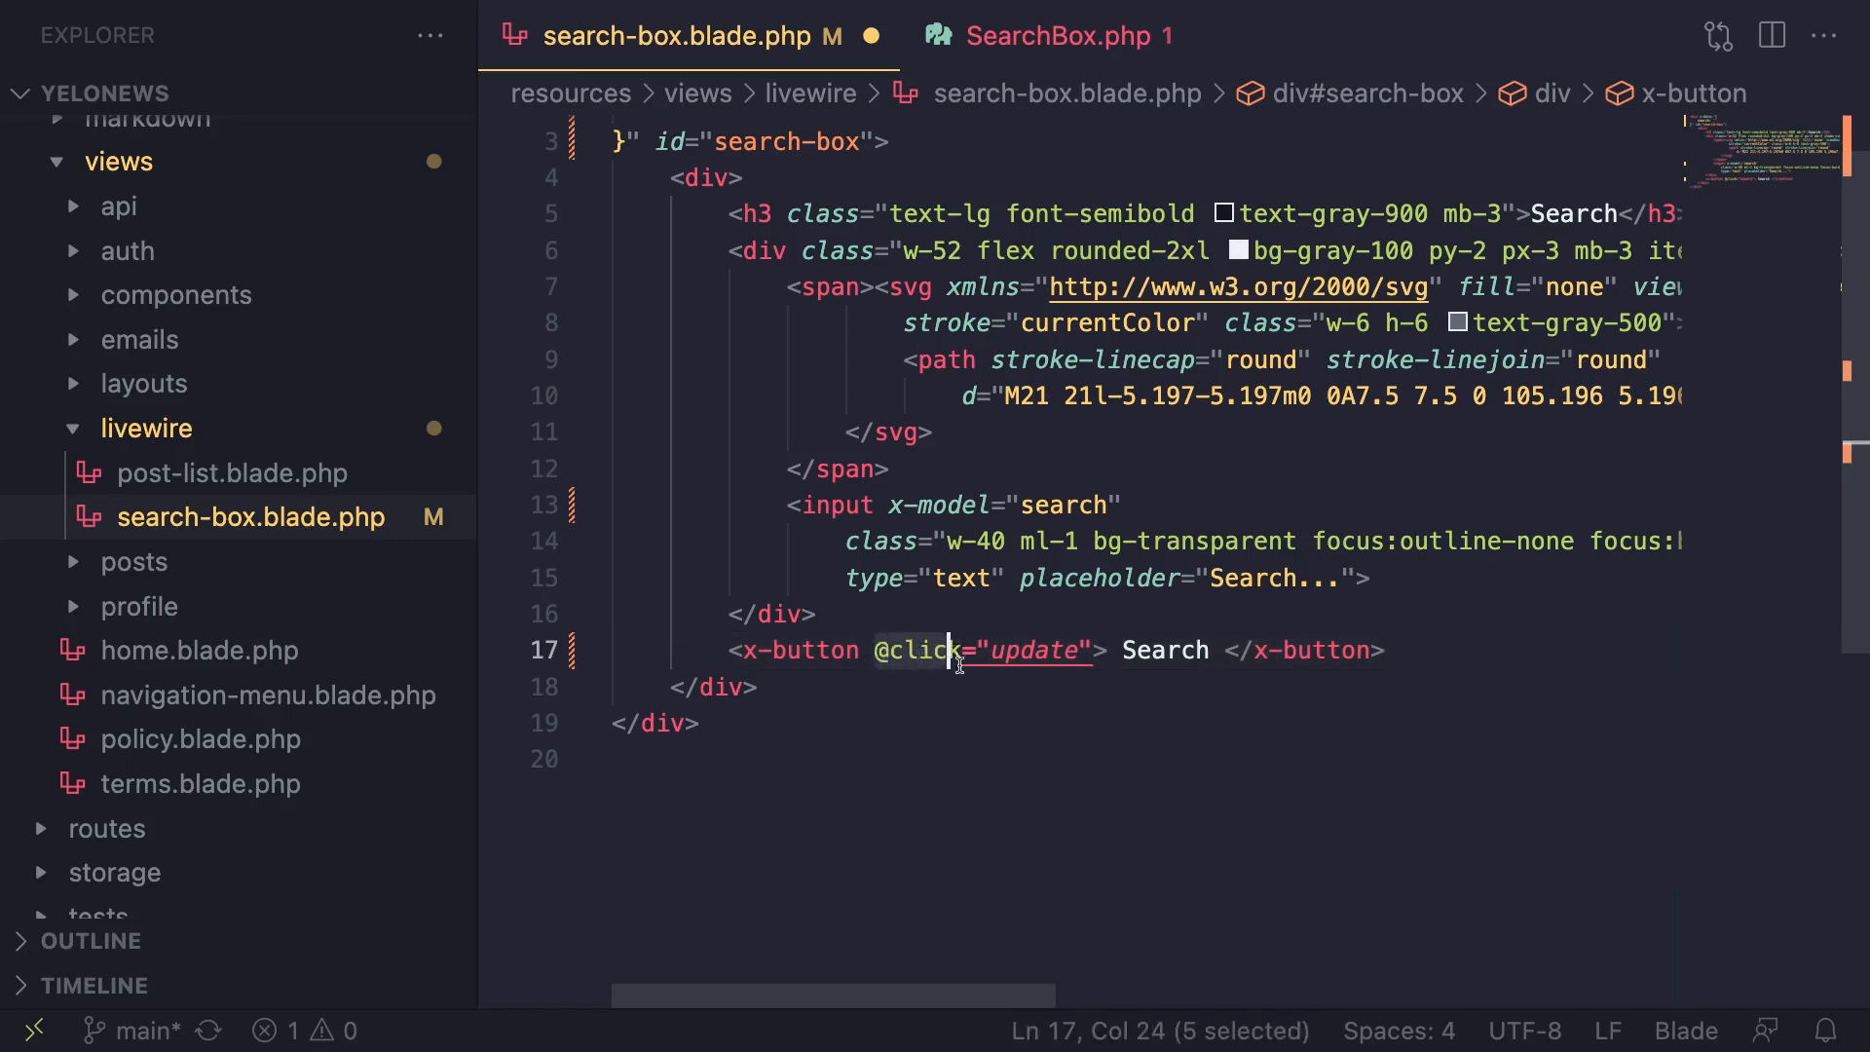
left_click(1091, 650)
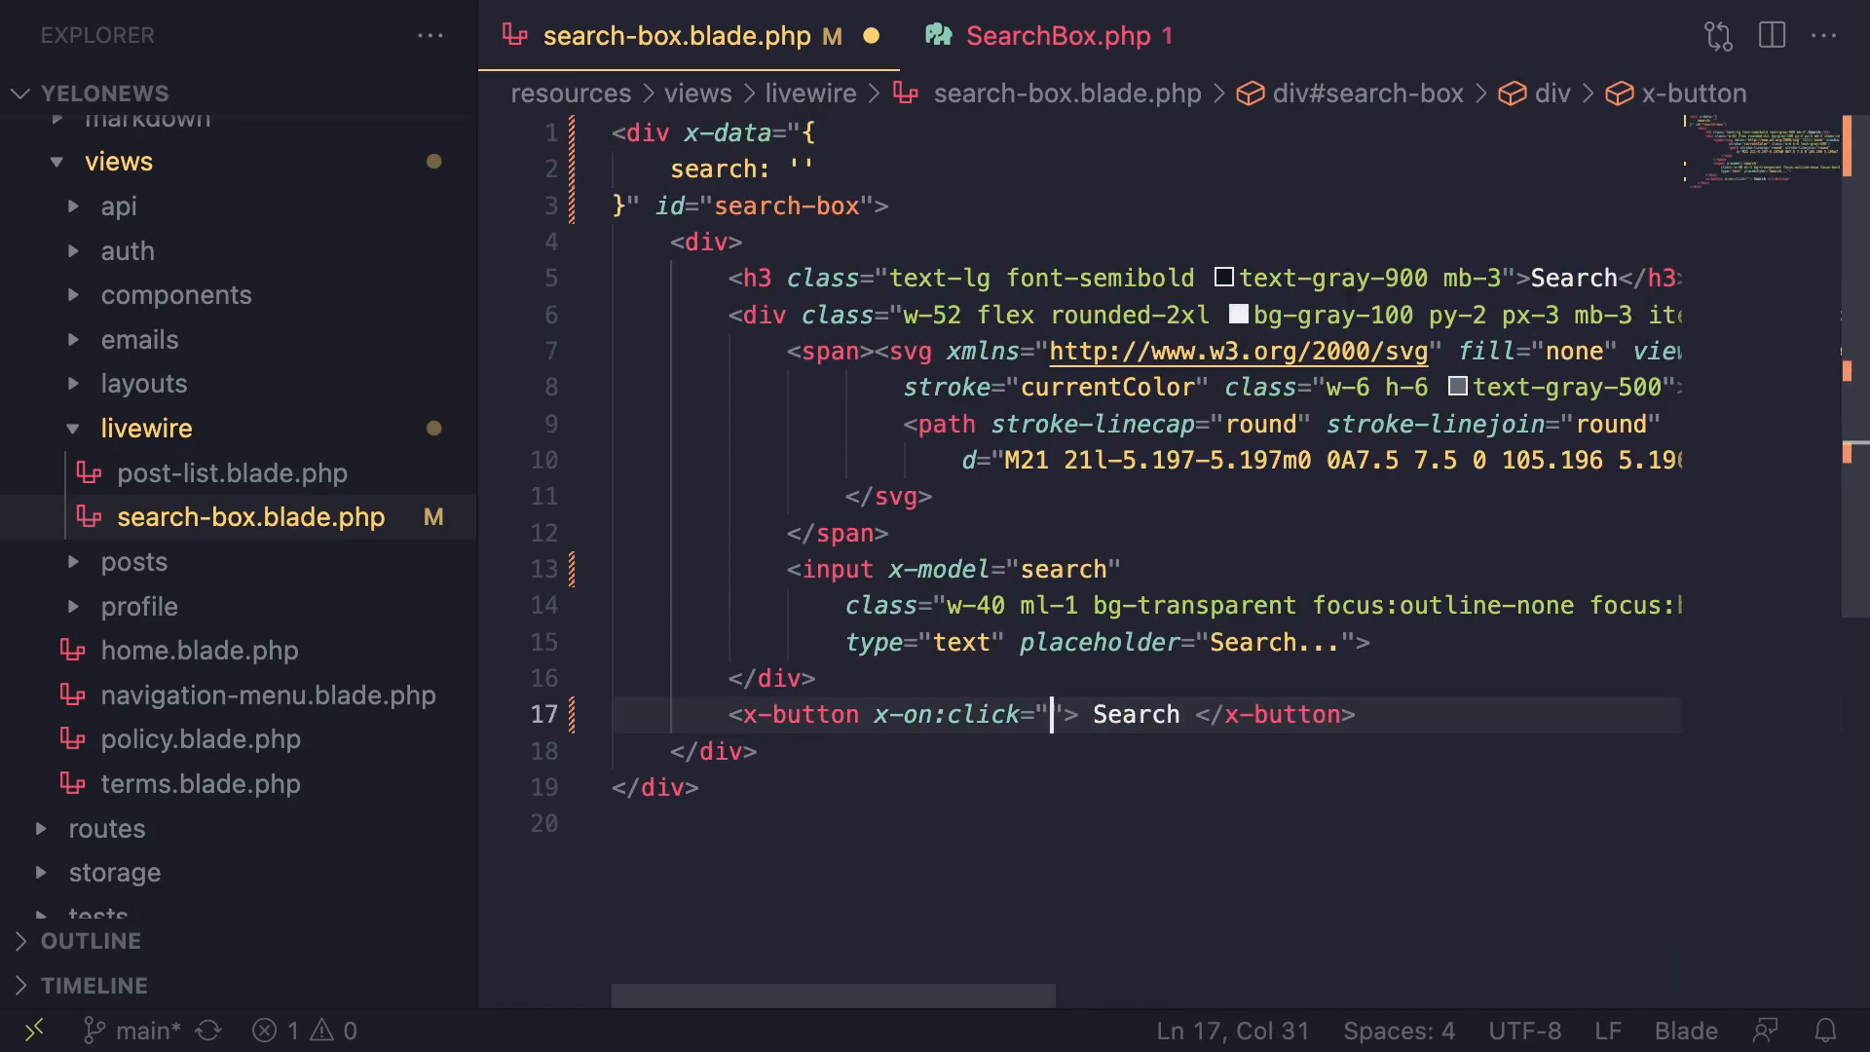
Step: Make x-on:click call $dispatch('search', { search: search }) following the class's dispatch
type("$dis")
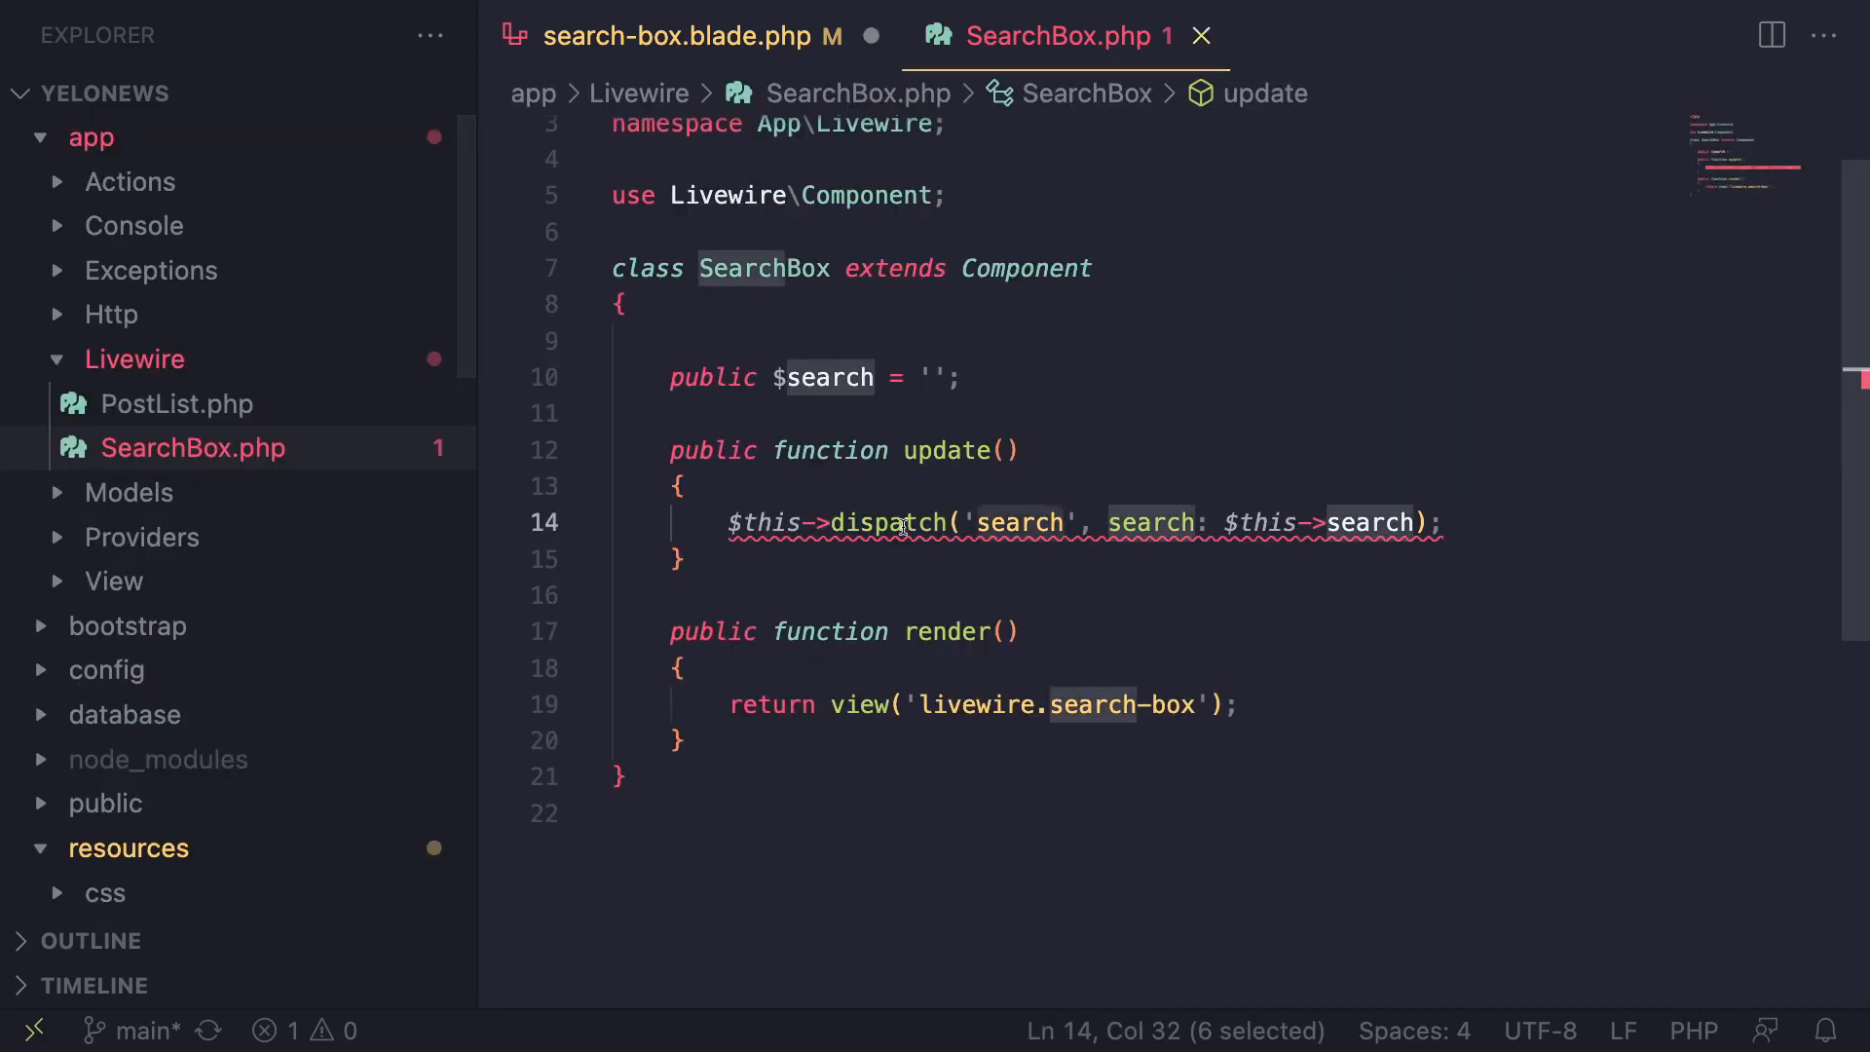
double_click(889, 522)
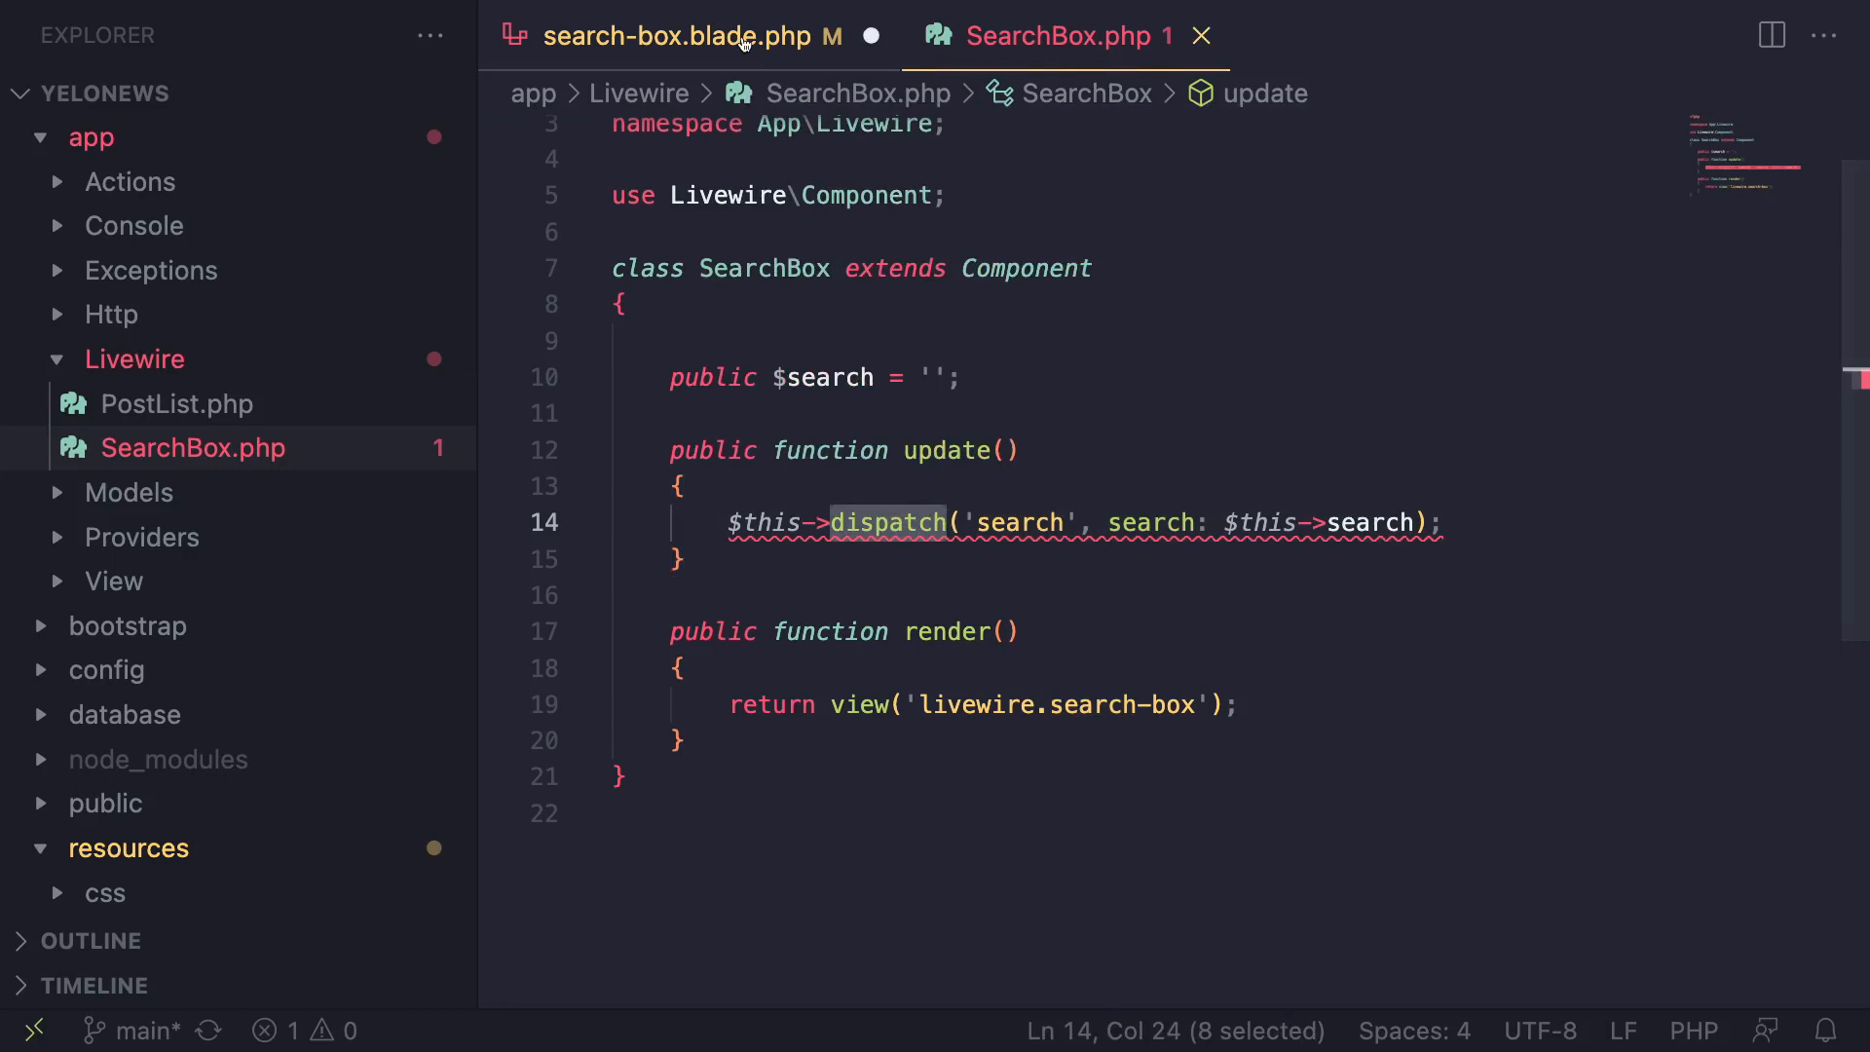
left_click(690, 35)
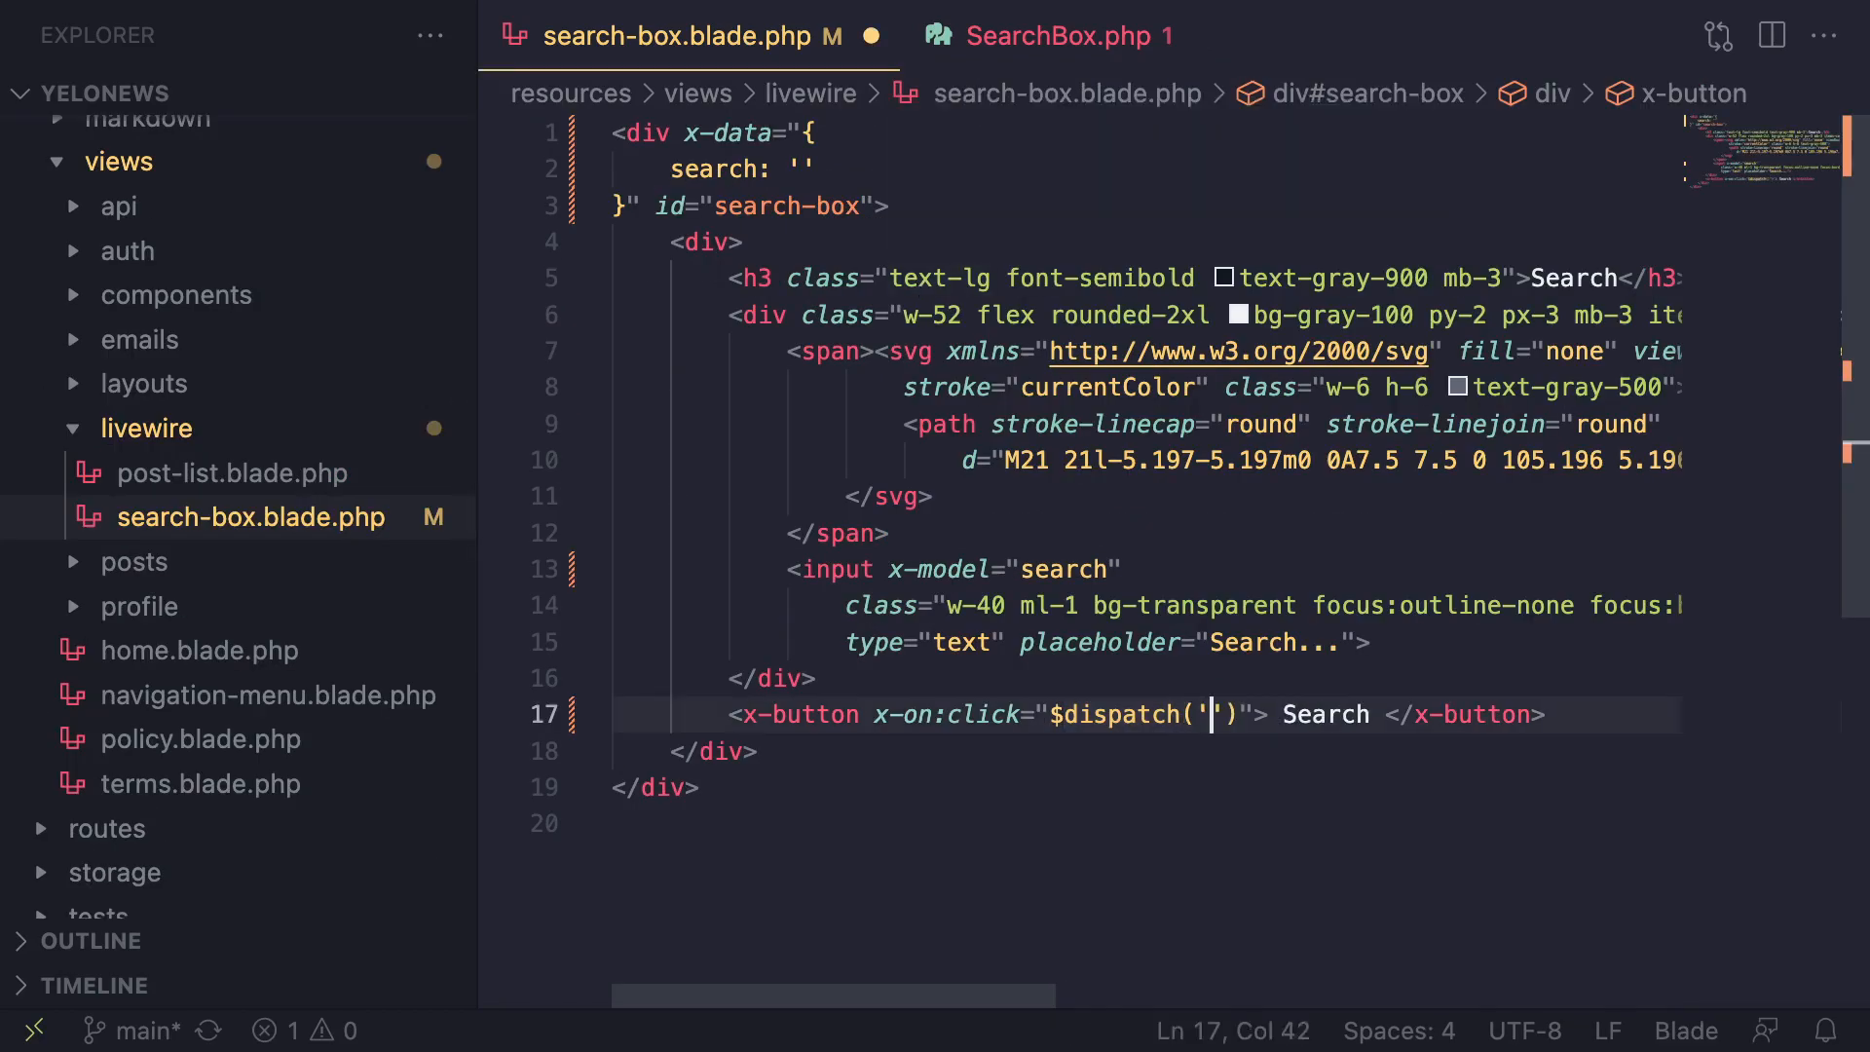
type("search")
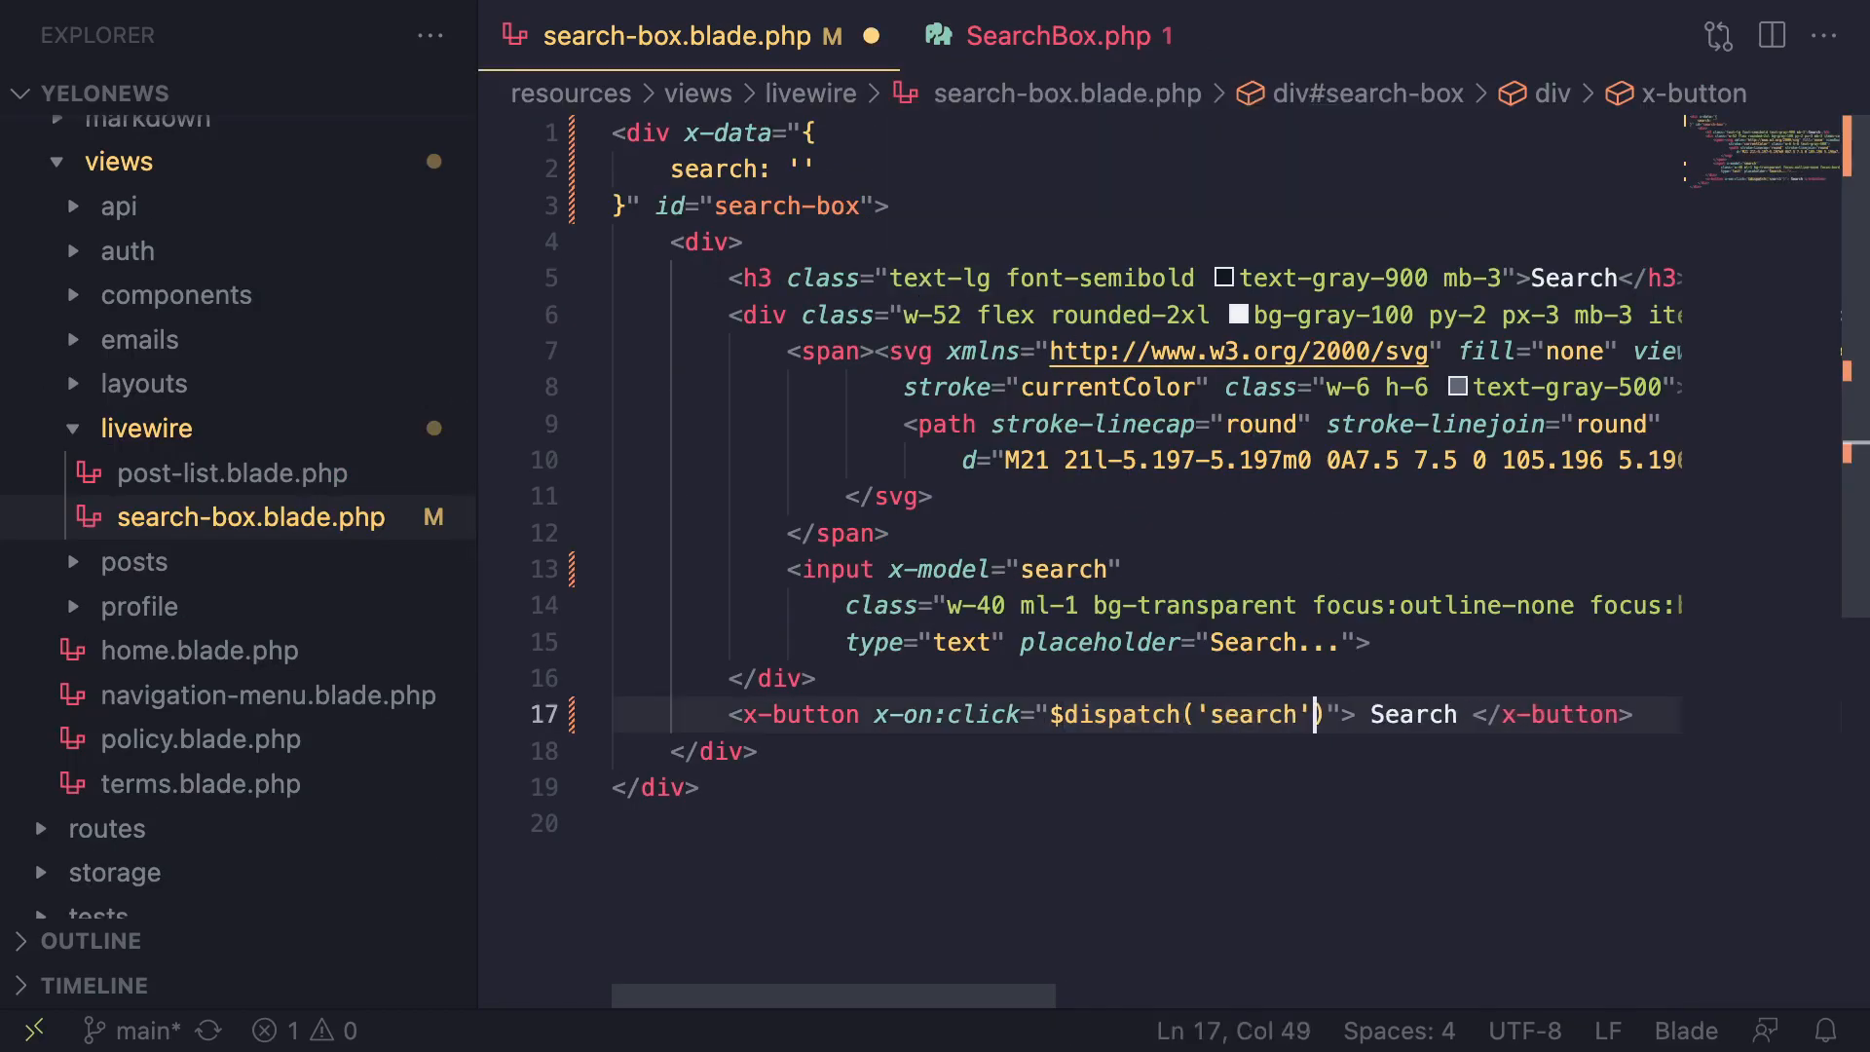
type(",")
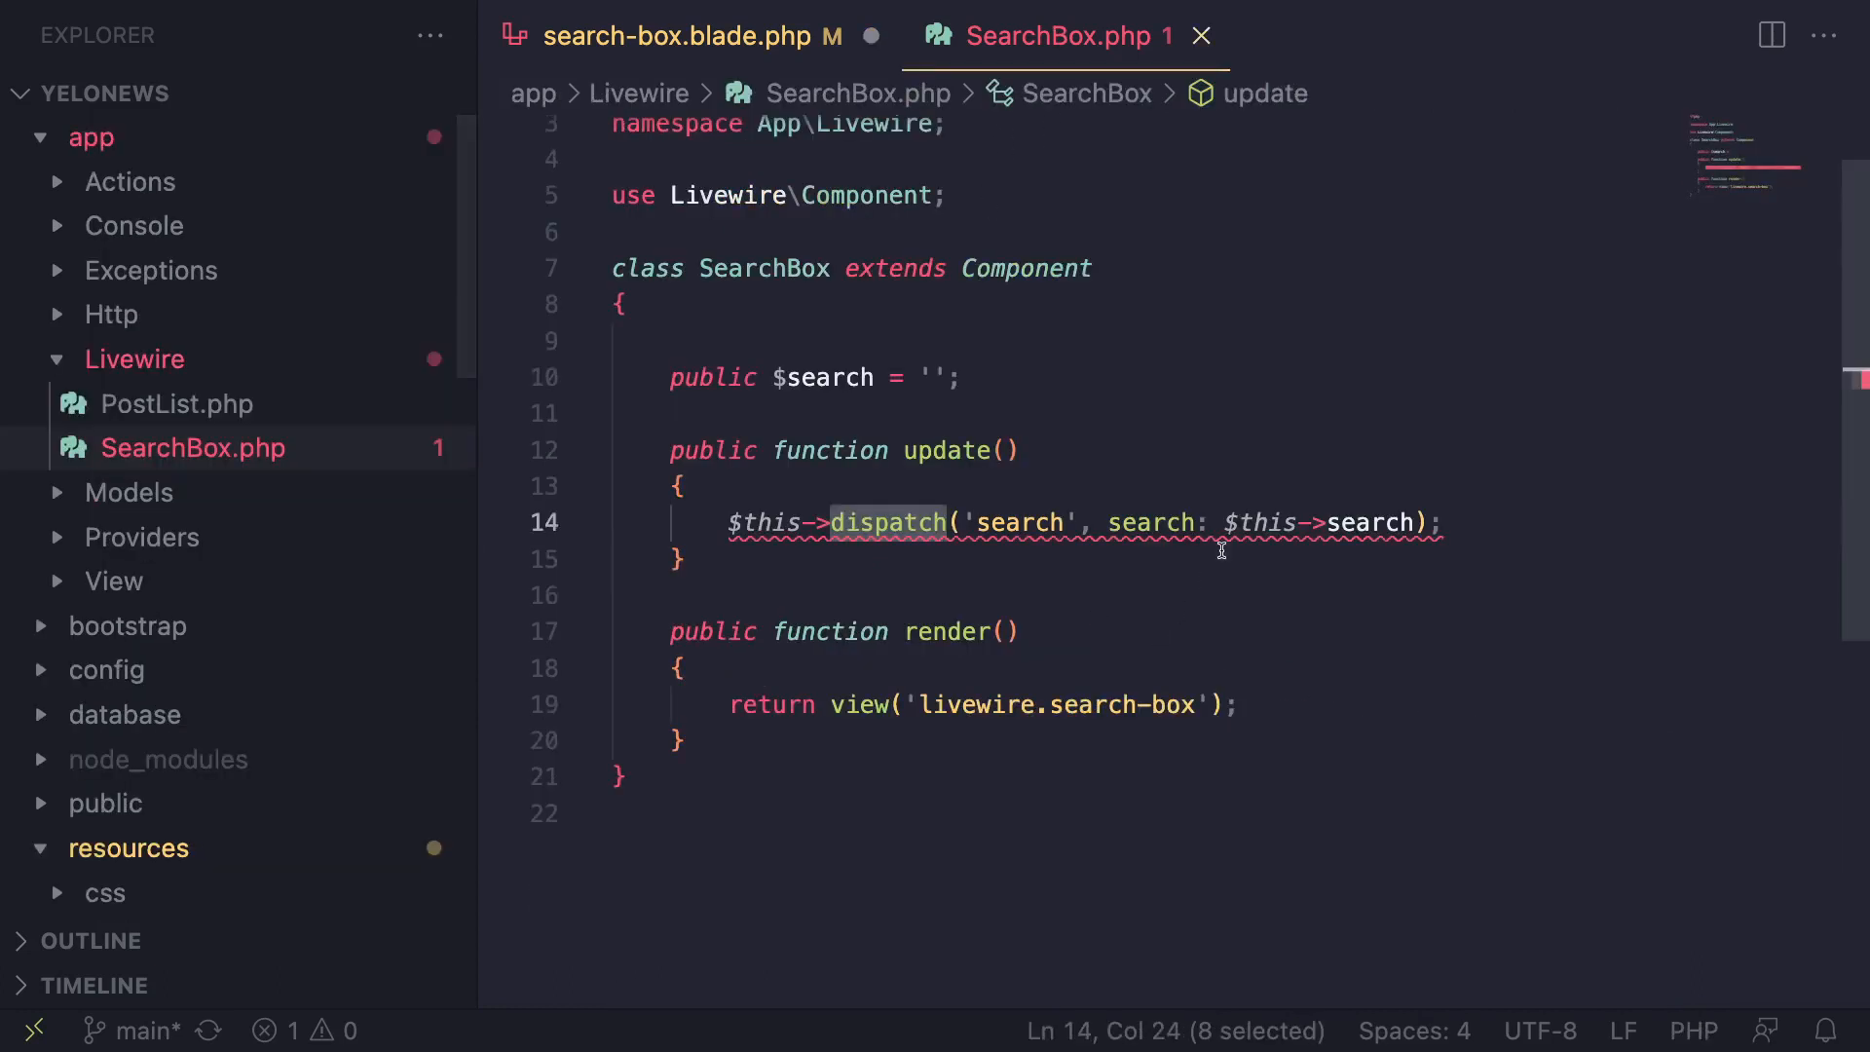
left_click_drag(949, 522, 1401, 522)
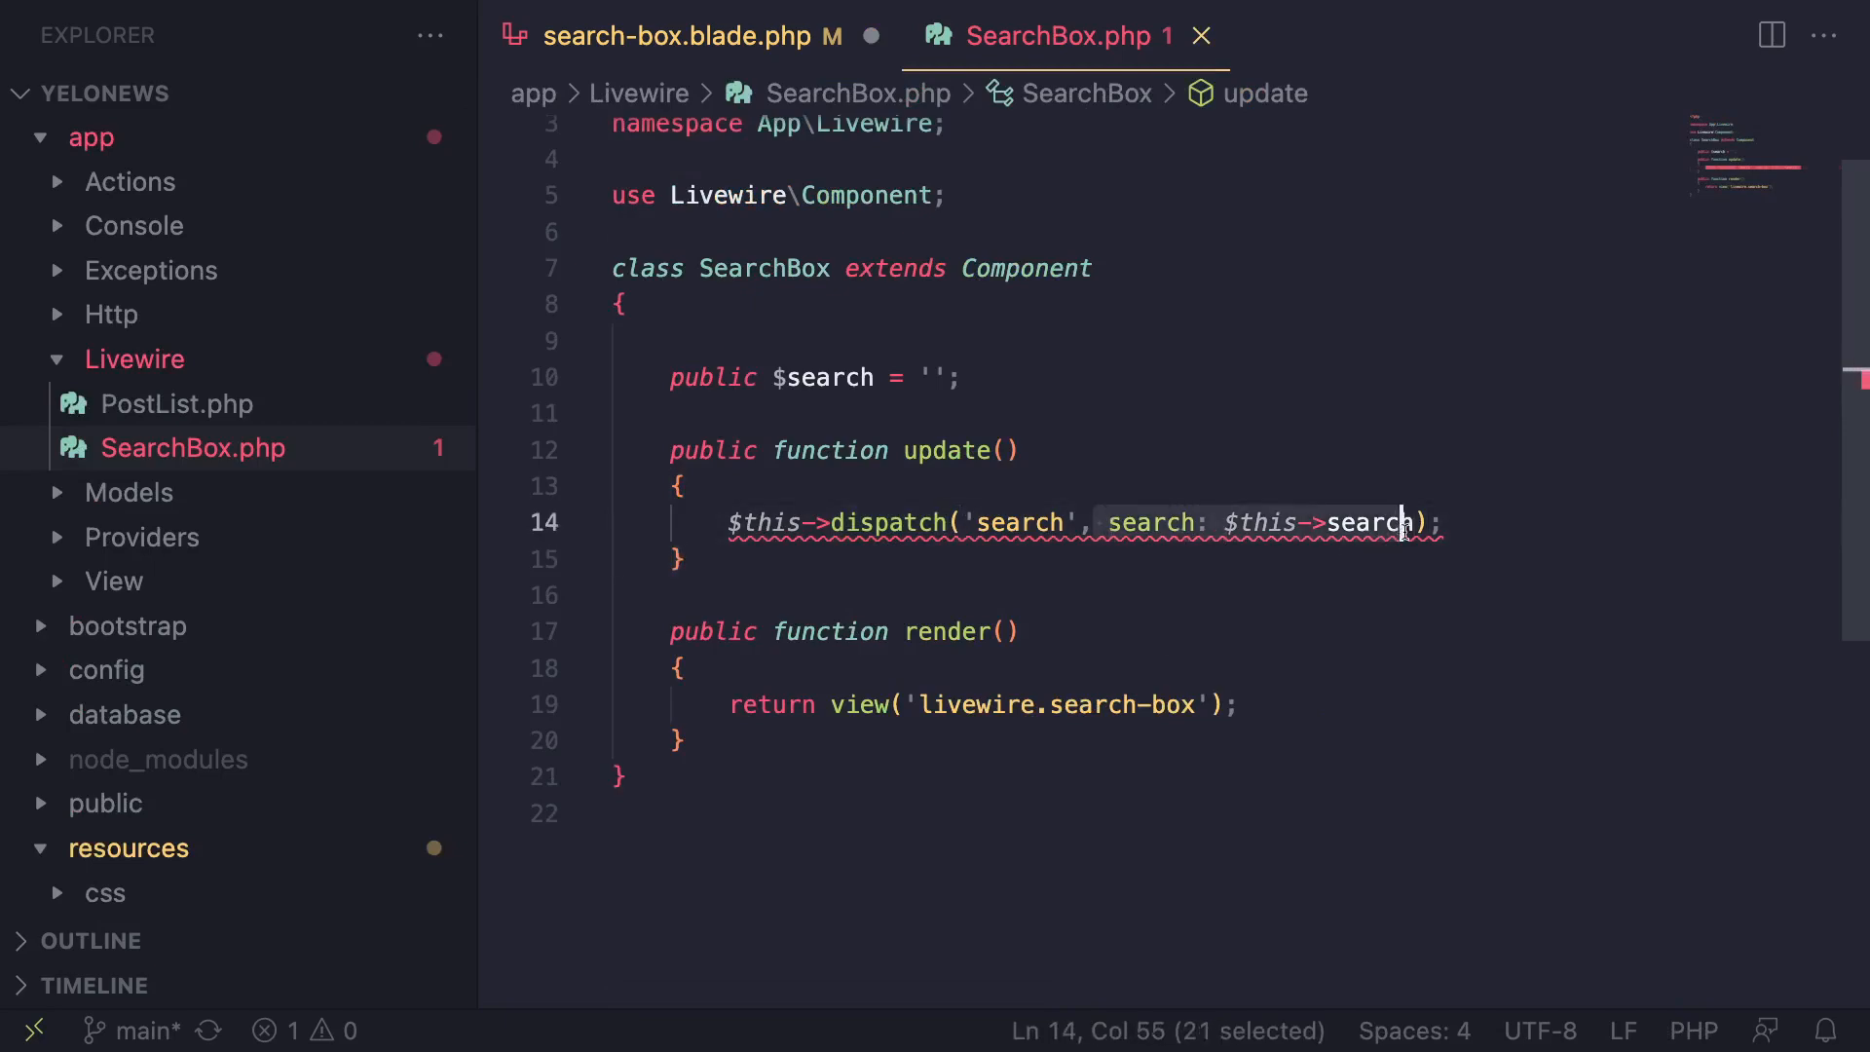
left_click(688, 35)
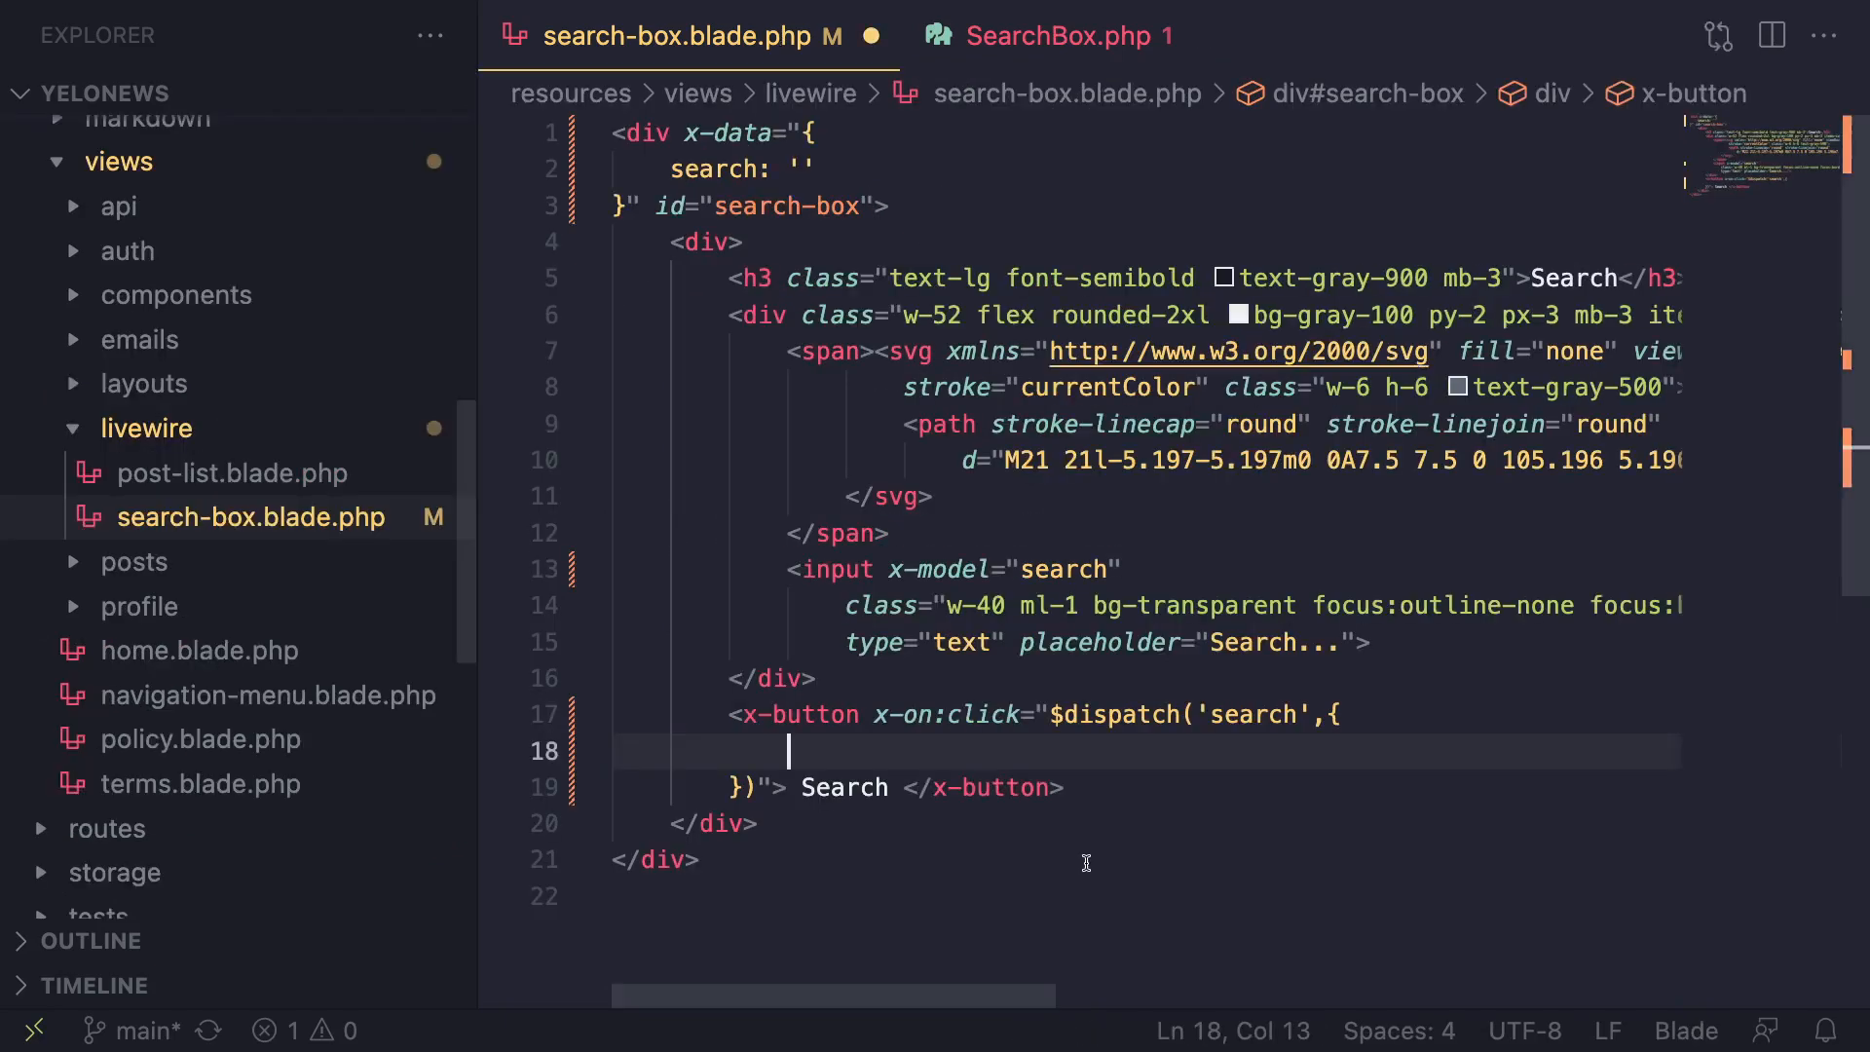
type("search :")
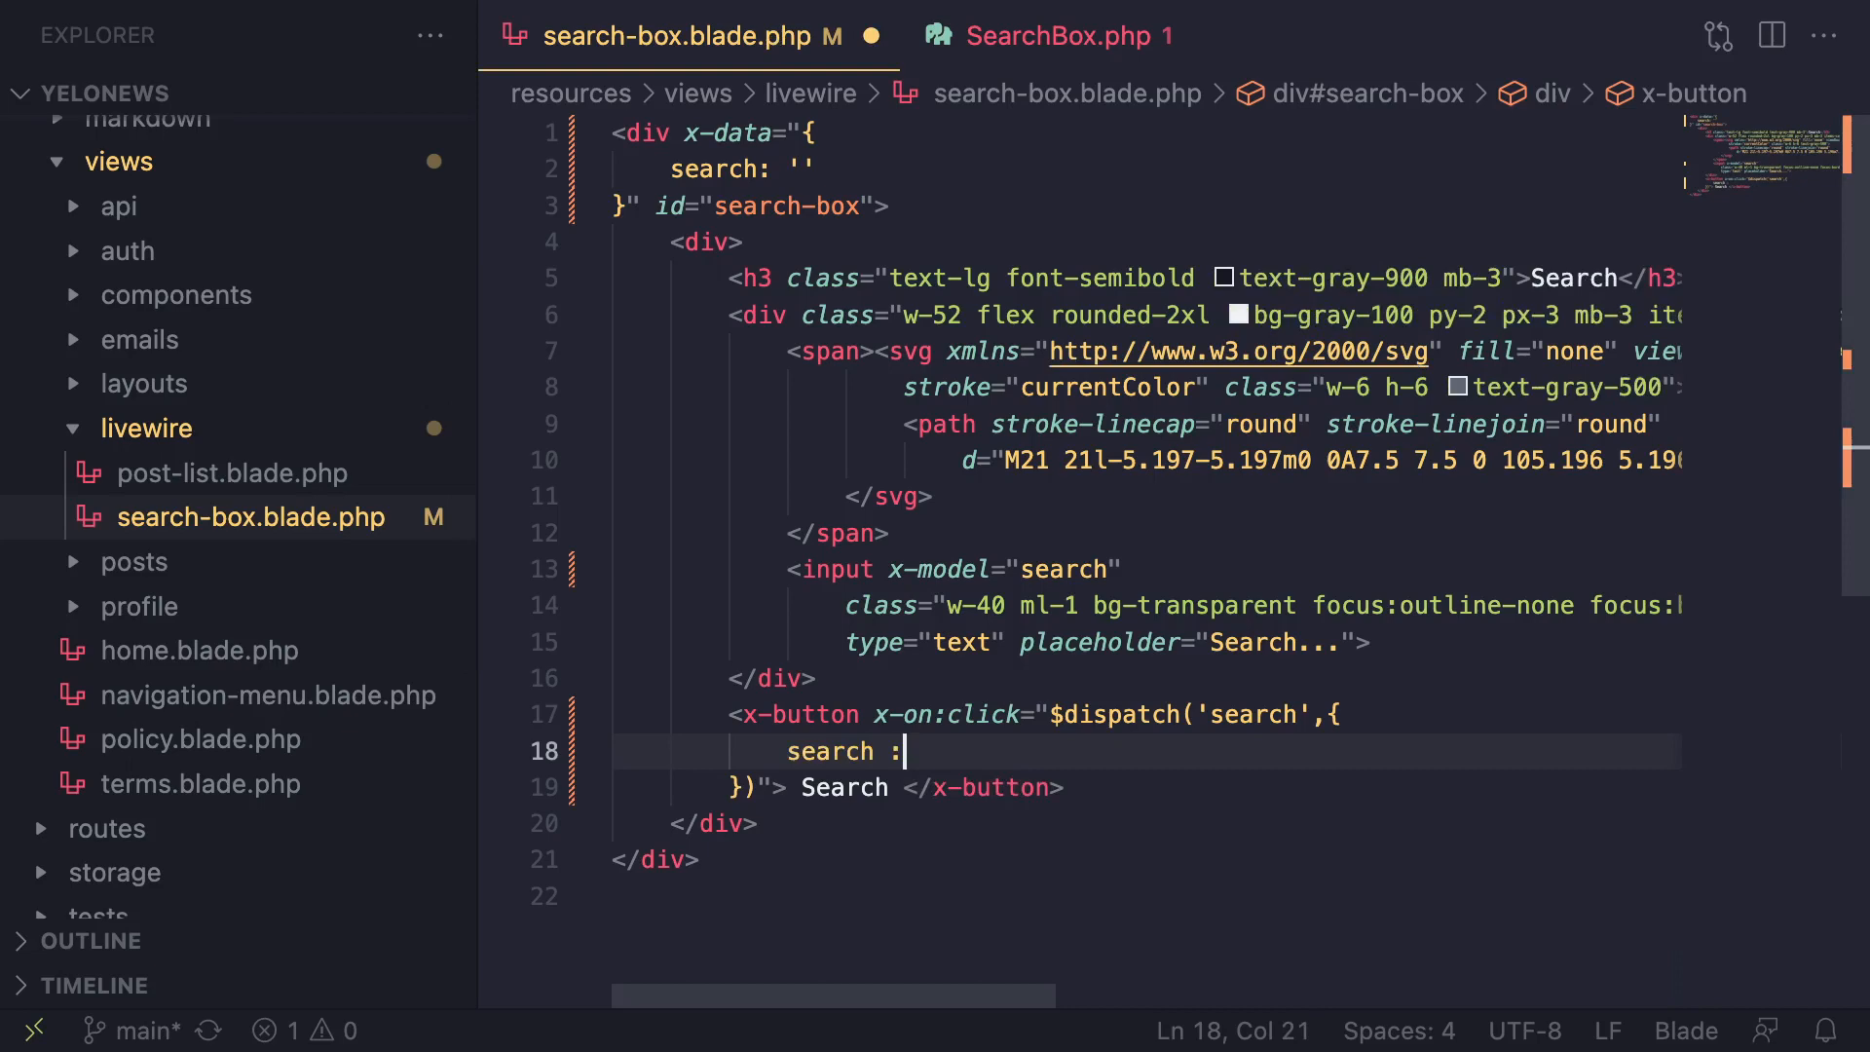
type("searc")
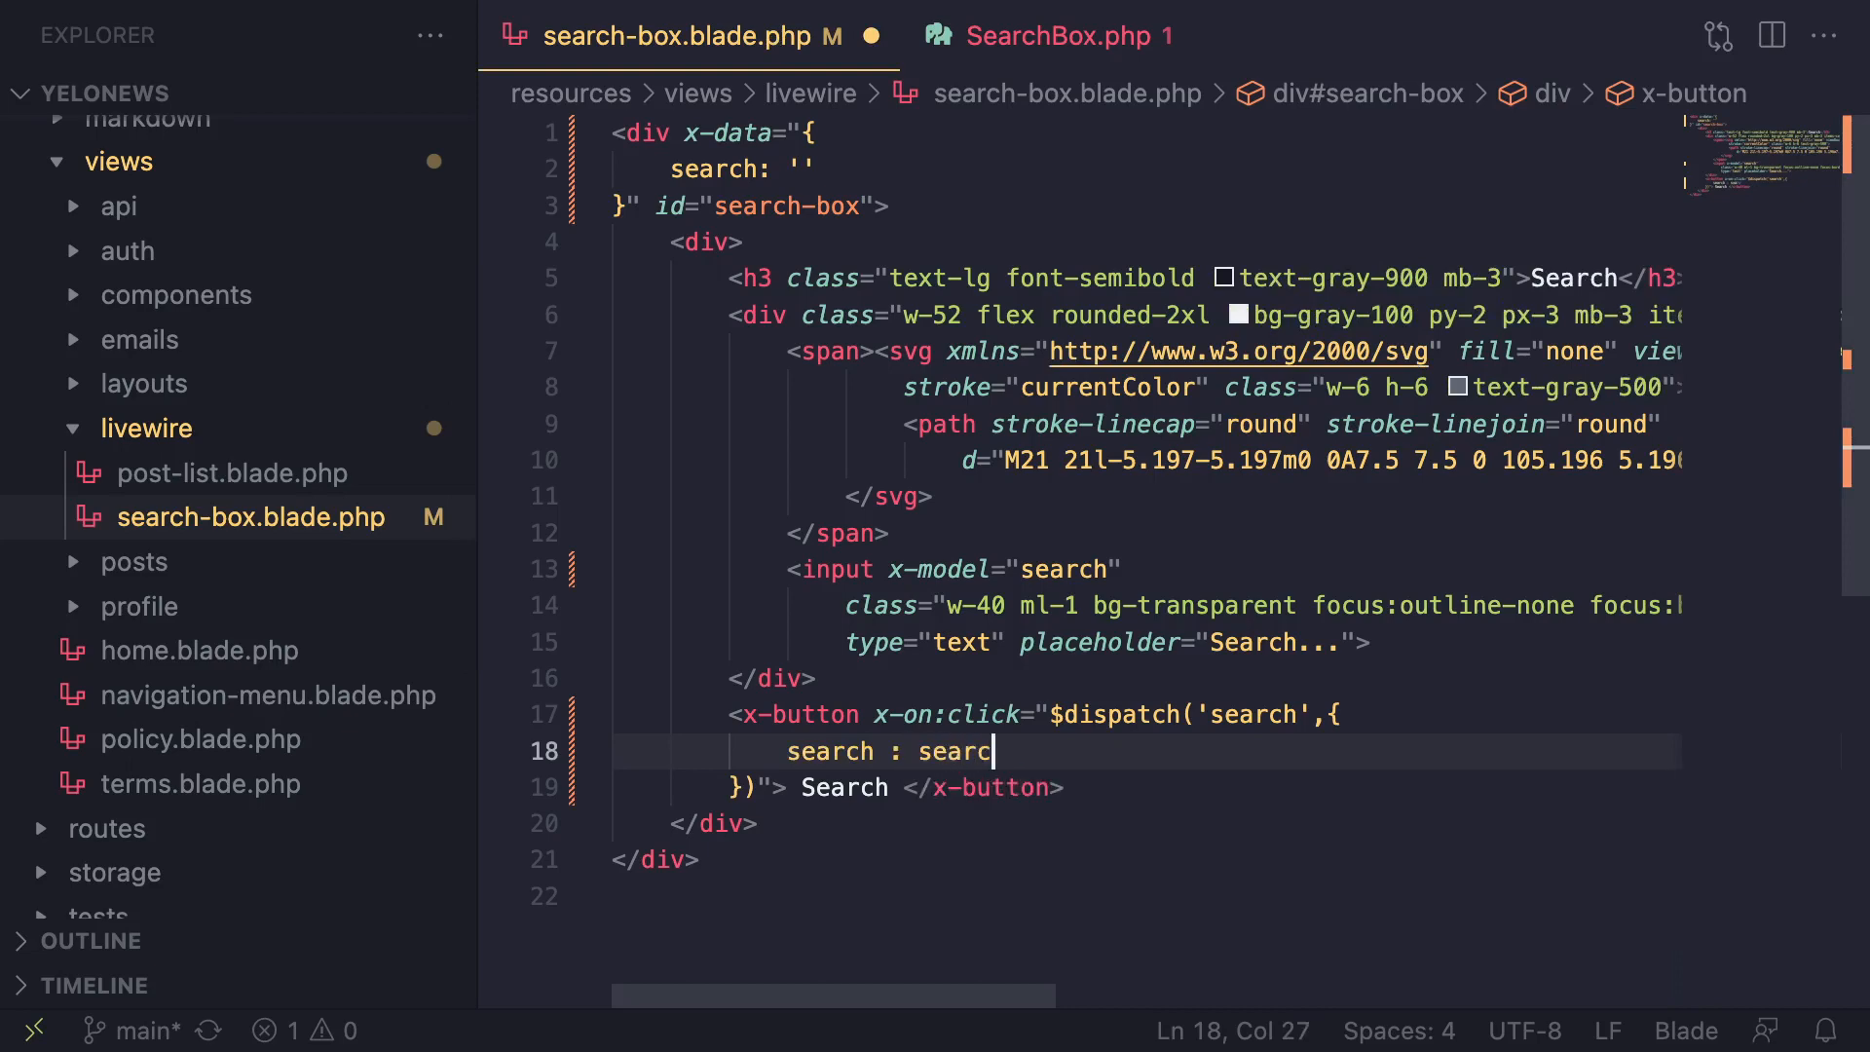
Step: Rename the Alpine property to query so the event dispatches search: query, and save
double_click(952, 750)
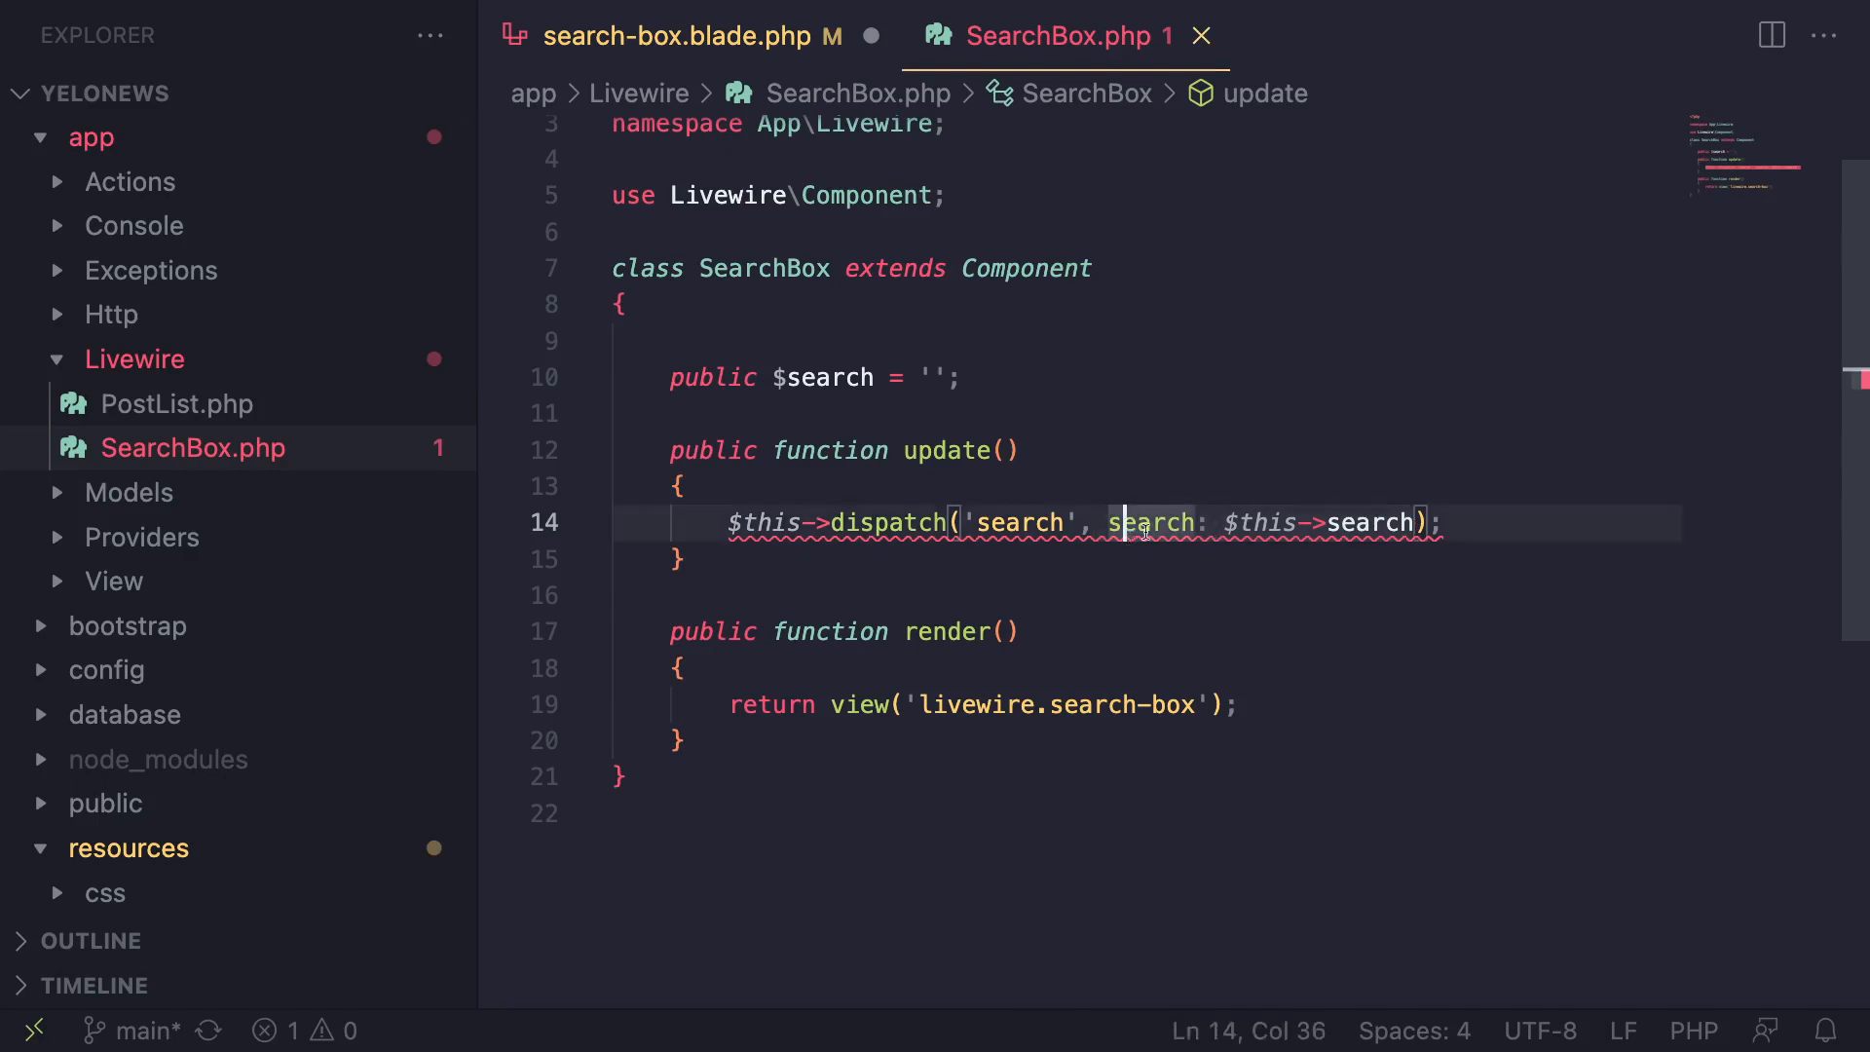
double_click(1152, 522)
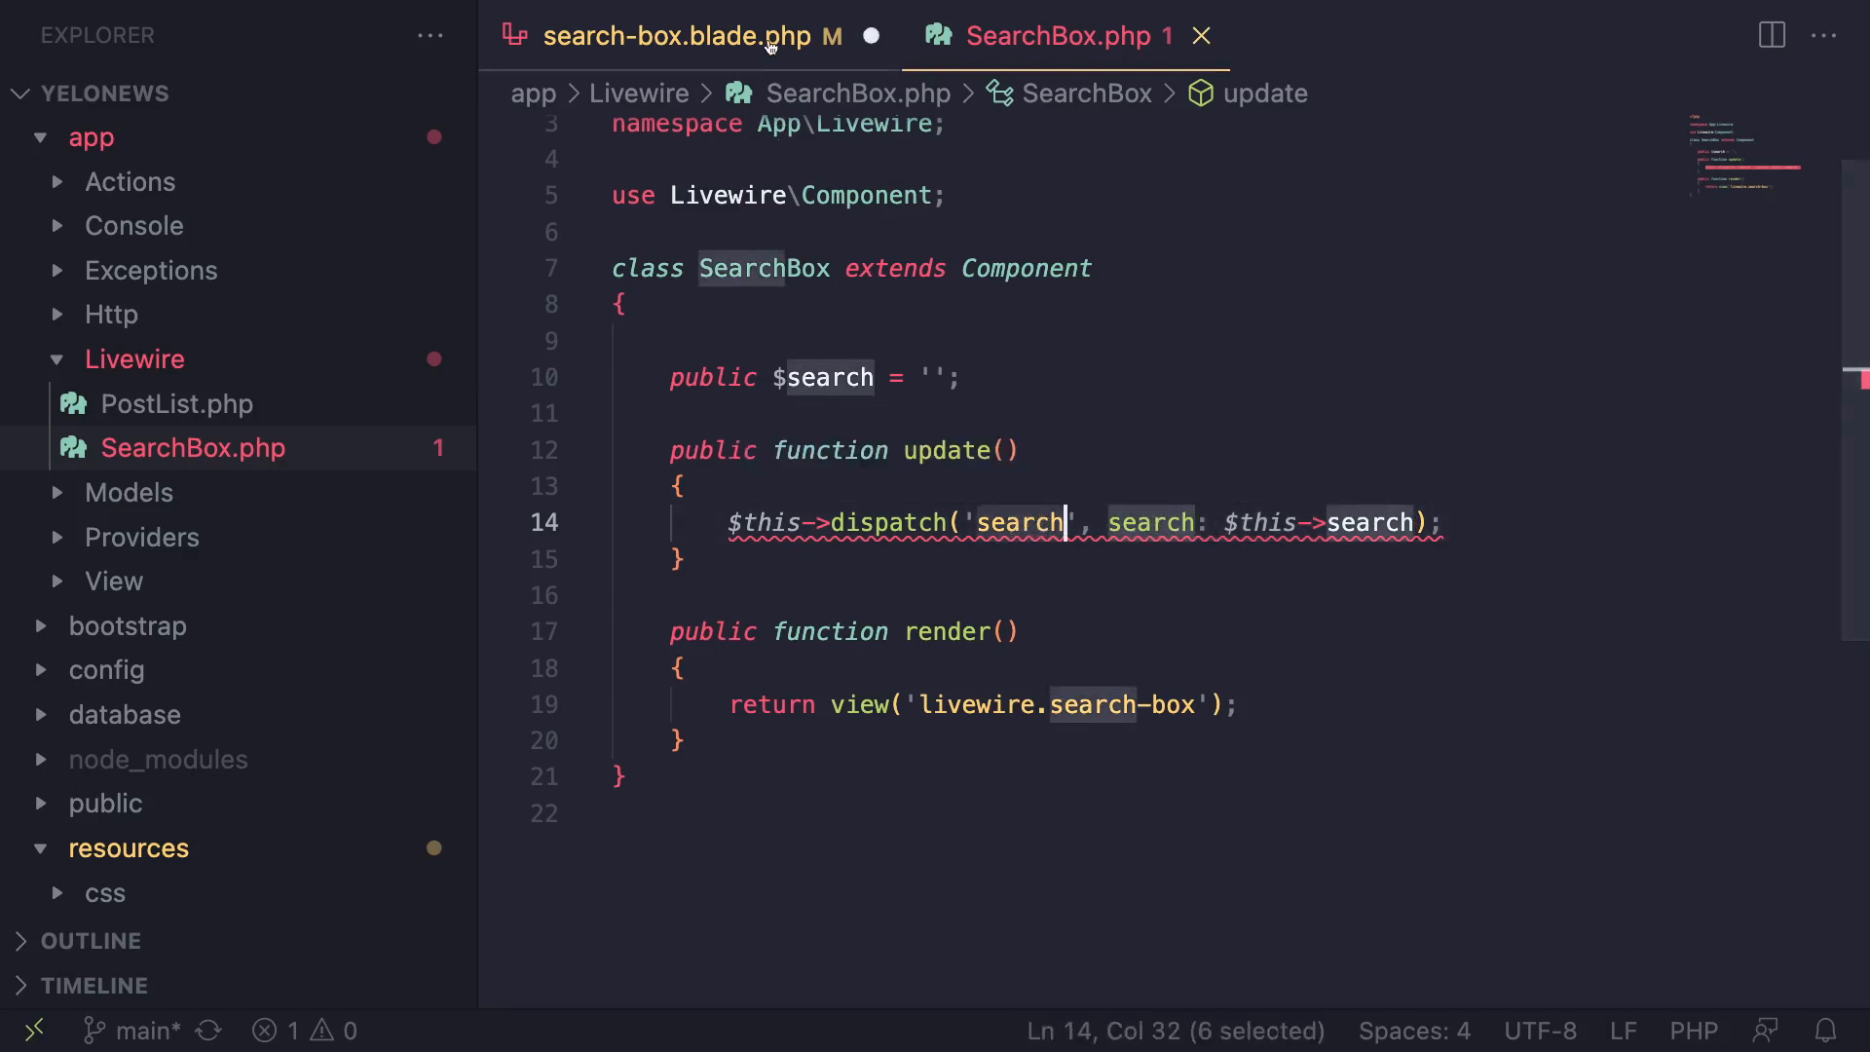
left_click(678, 35)
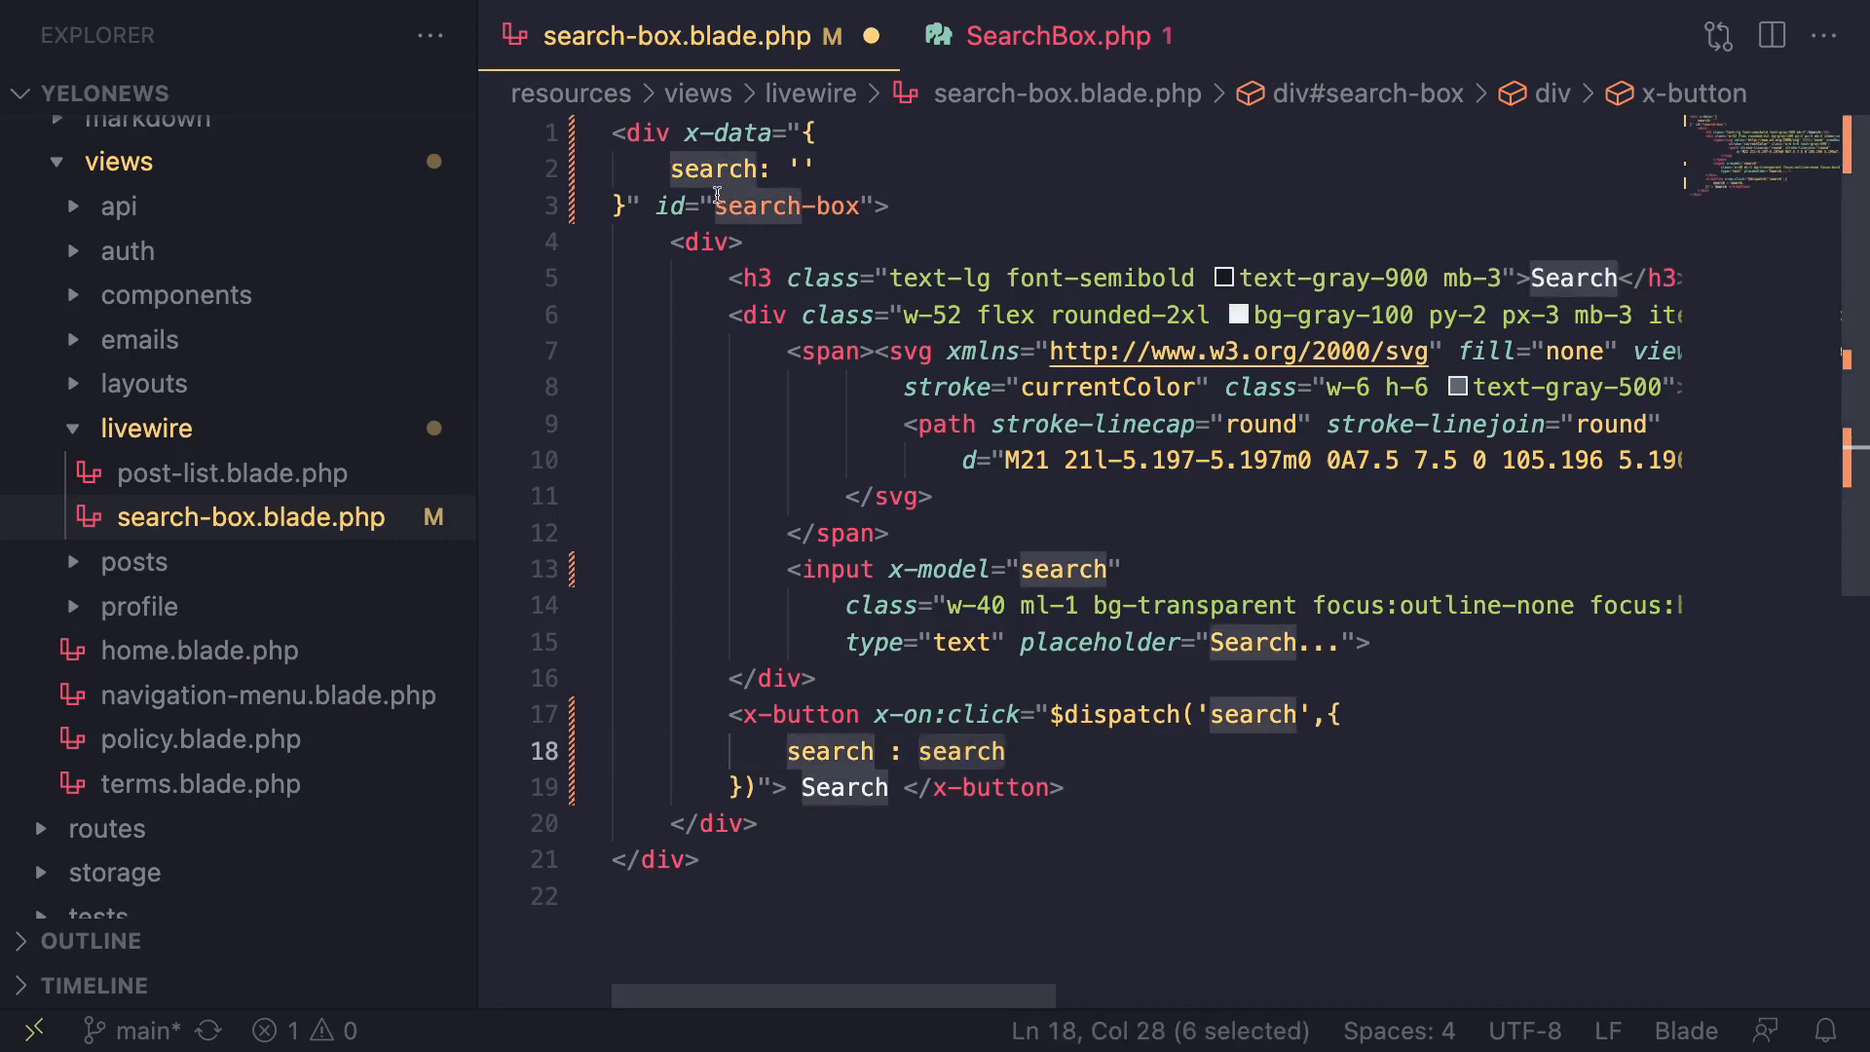
left_click(752, 170)
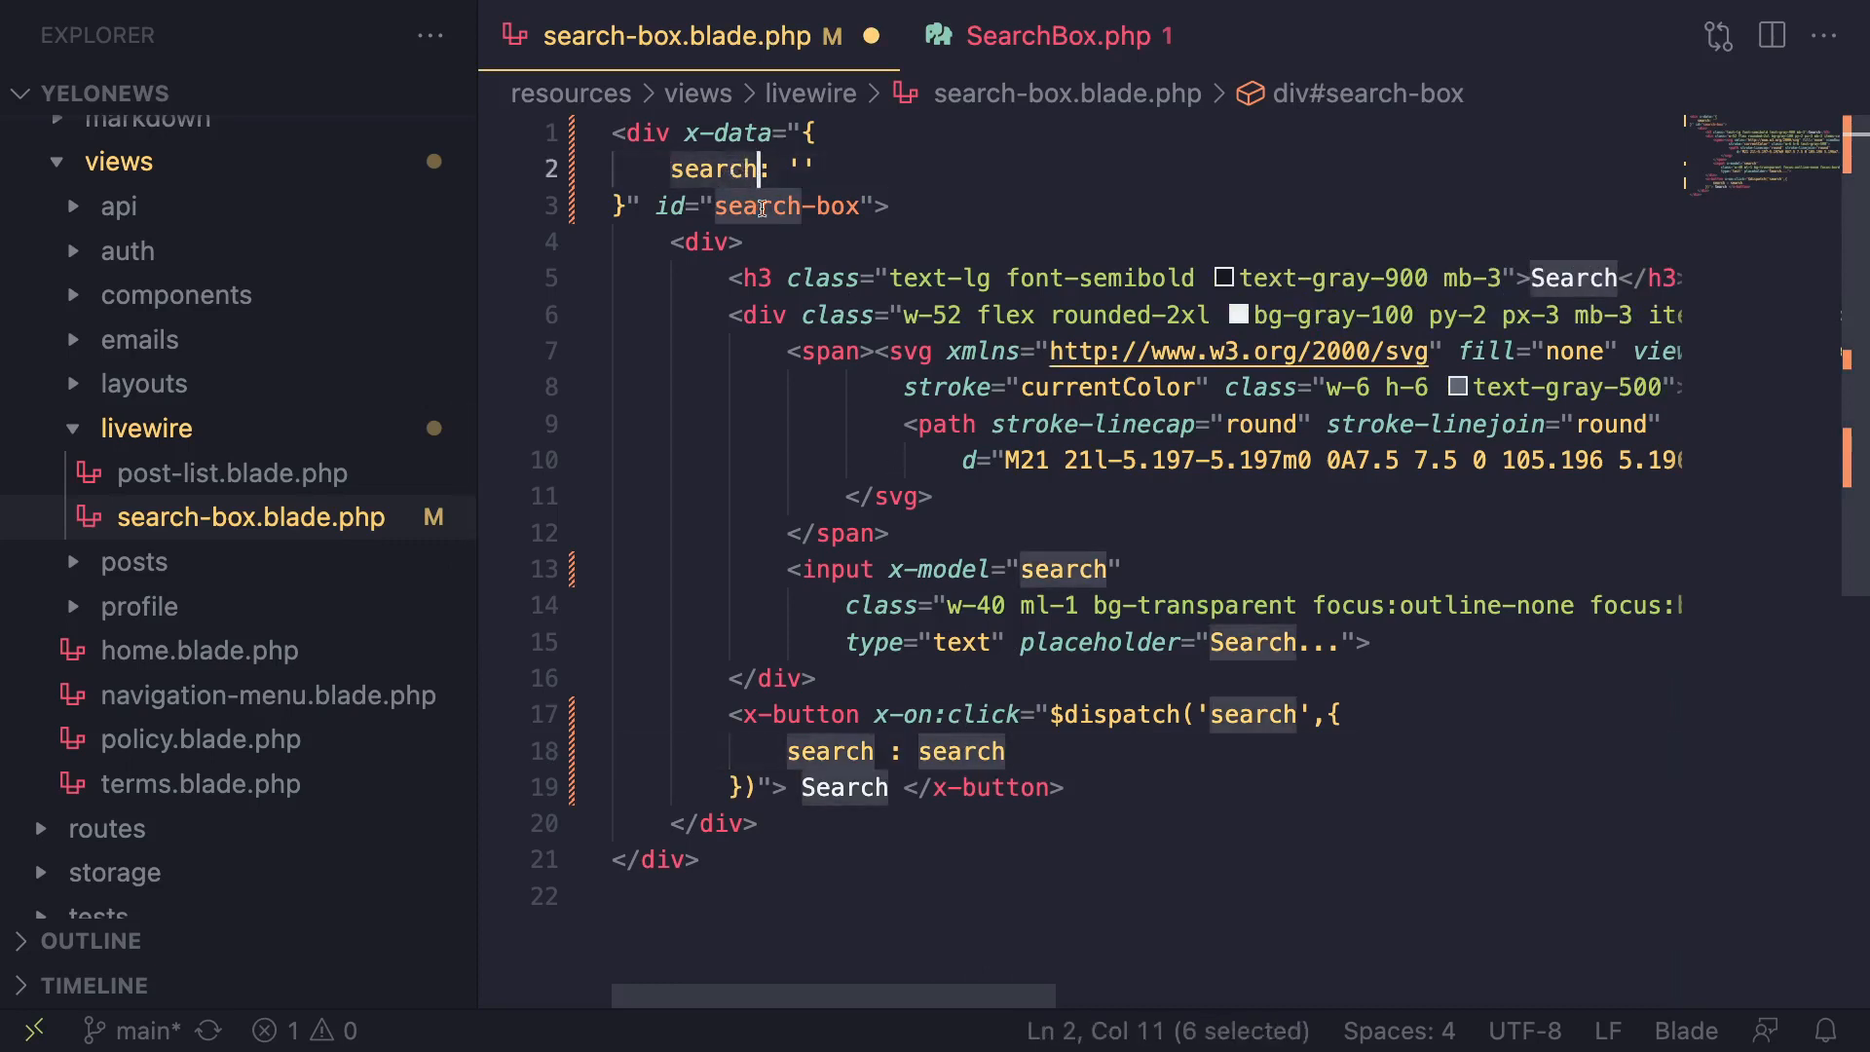
type("query")
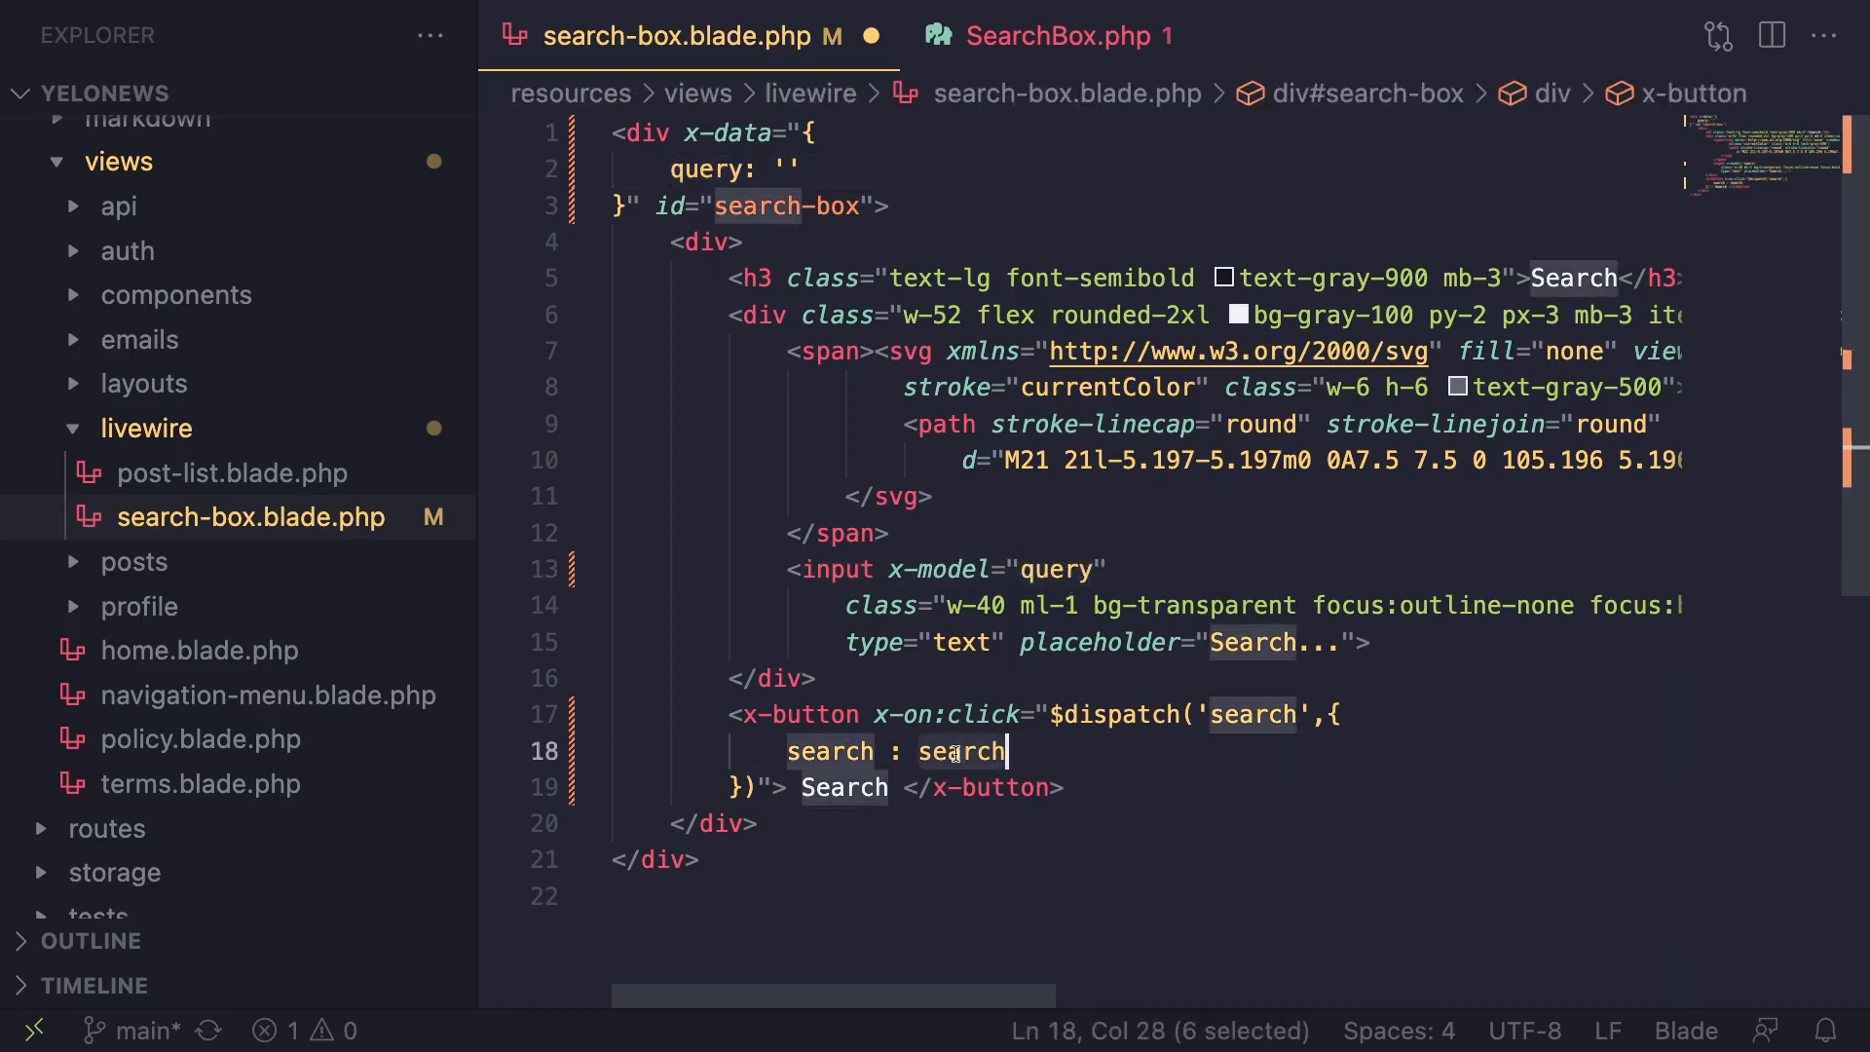
type("query")
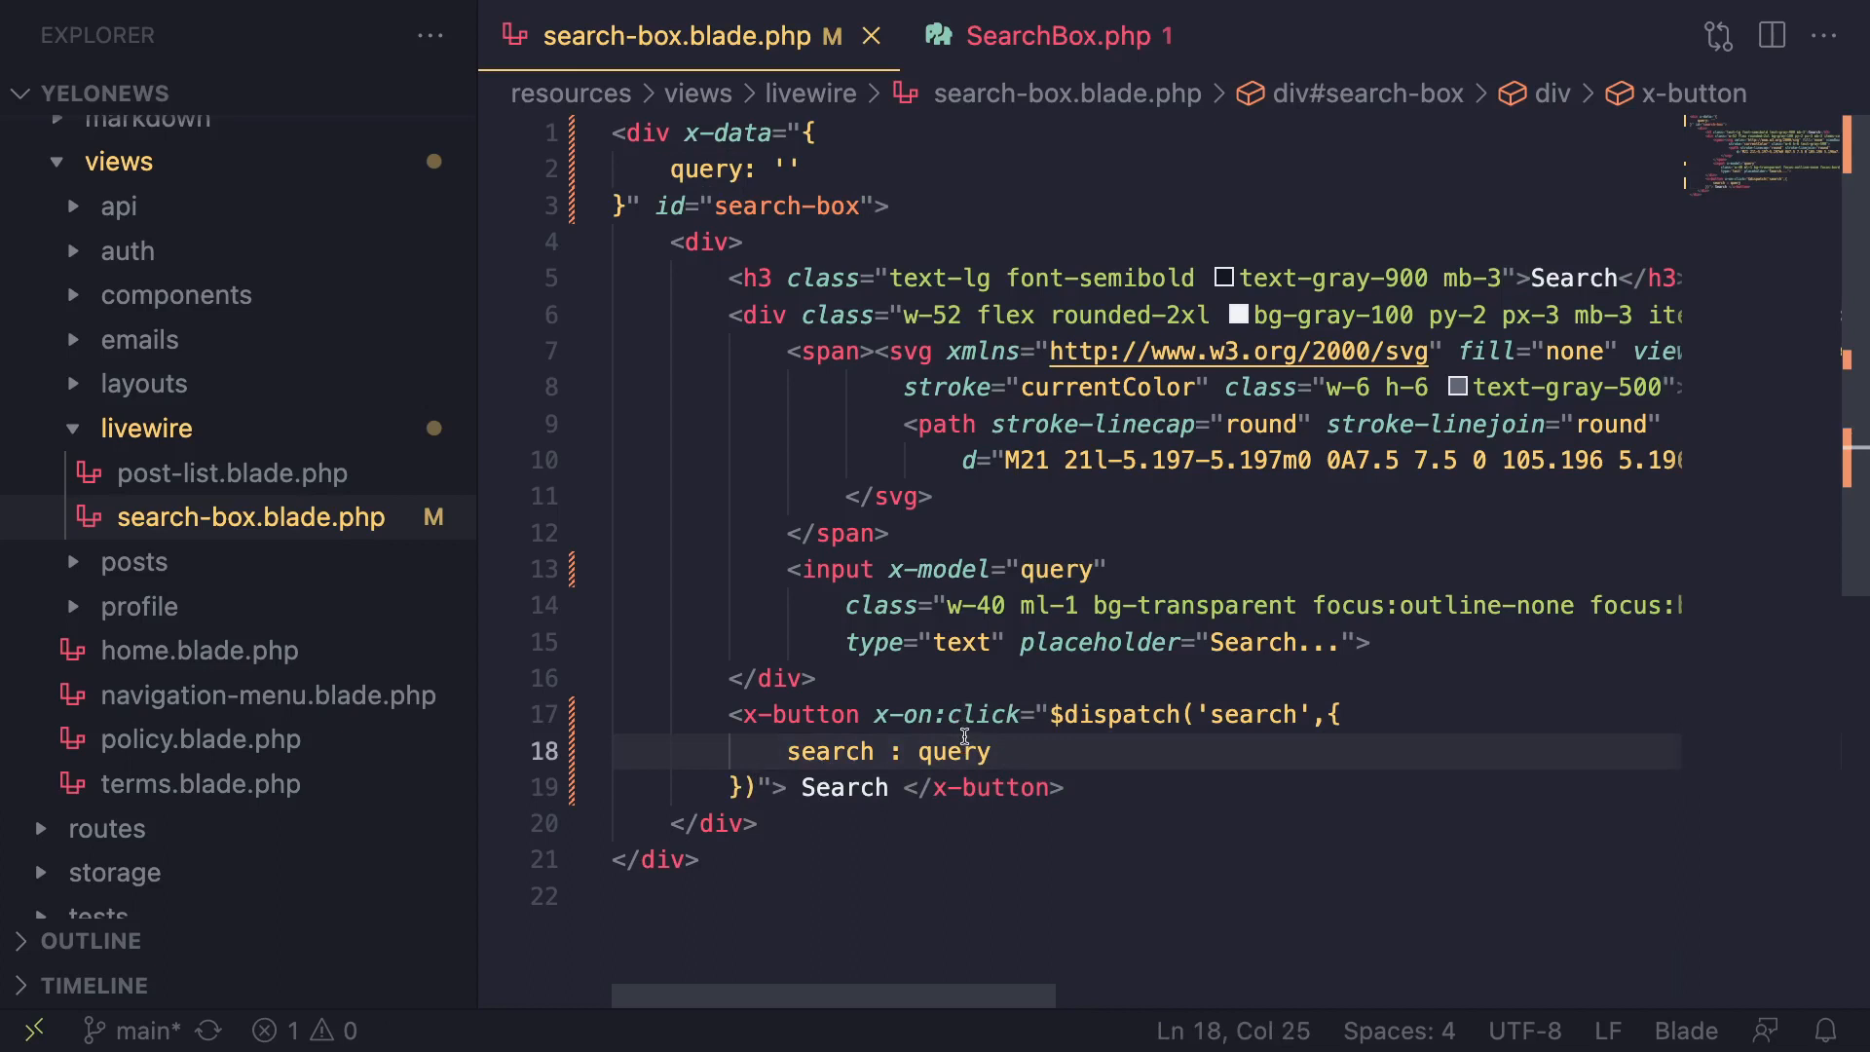
mouse_move(918, 641)
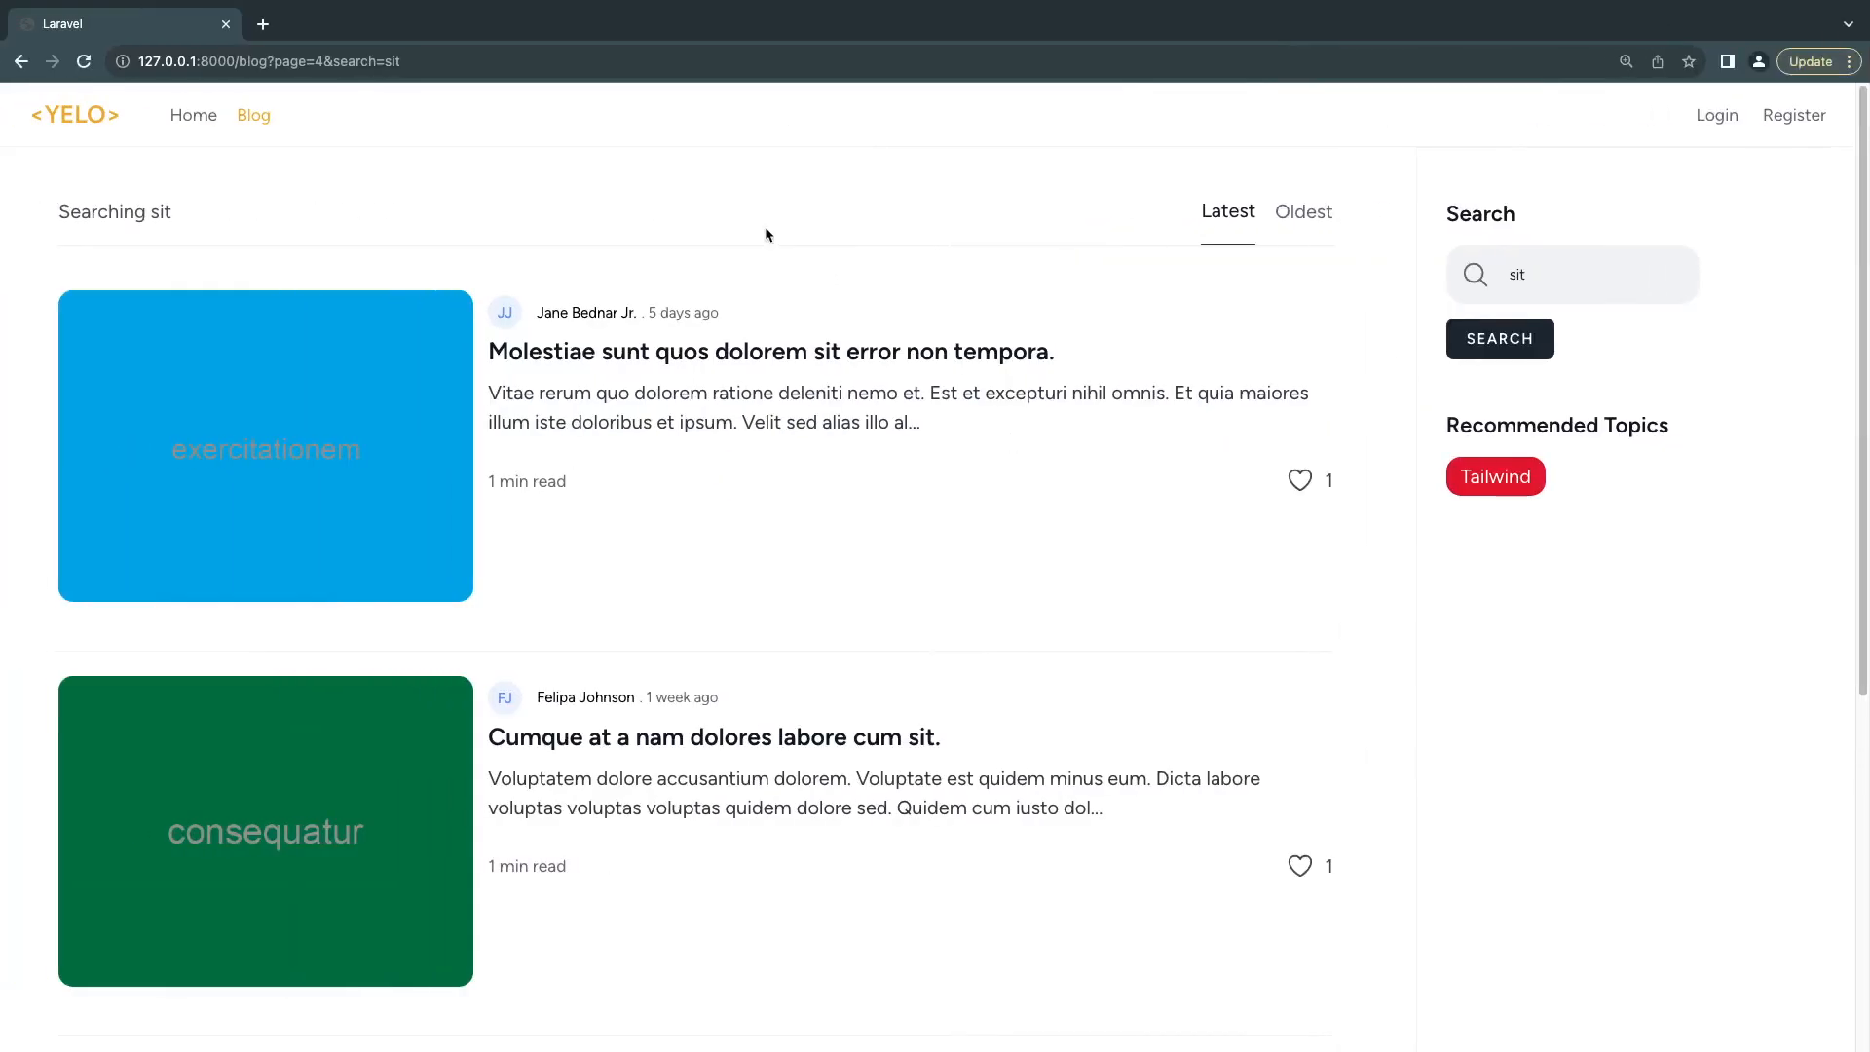
Step: On /blog, search for 'sit' then 'natus' and confirm the URL and posts update
left_click(253, 115)
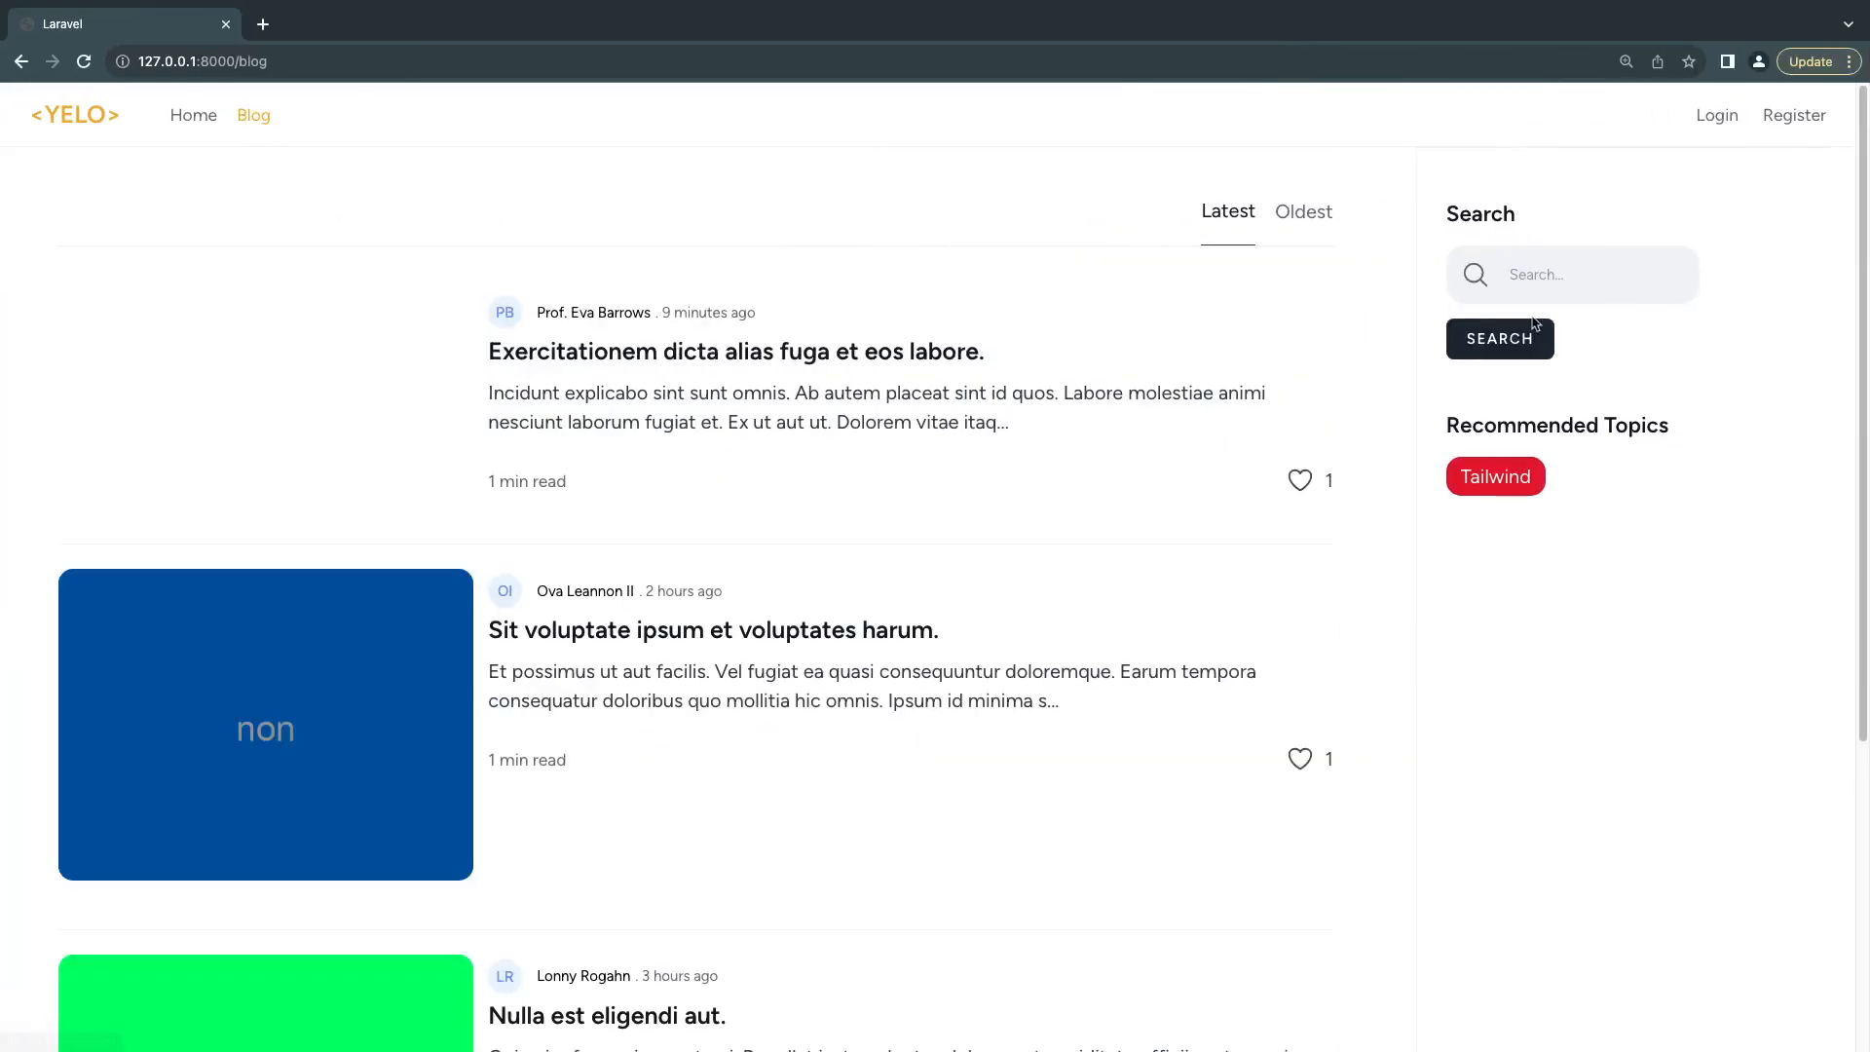
type("s")
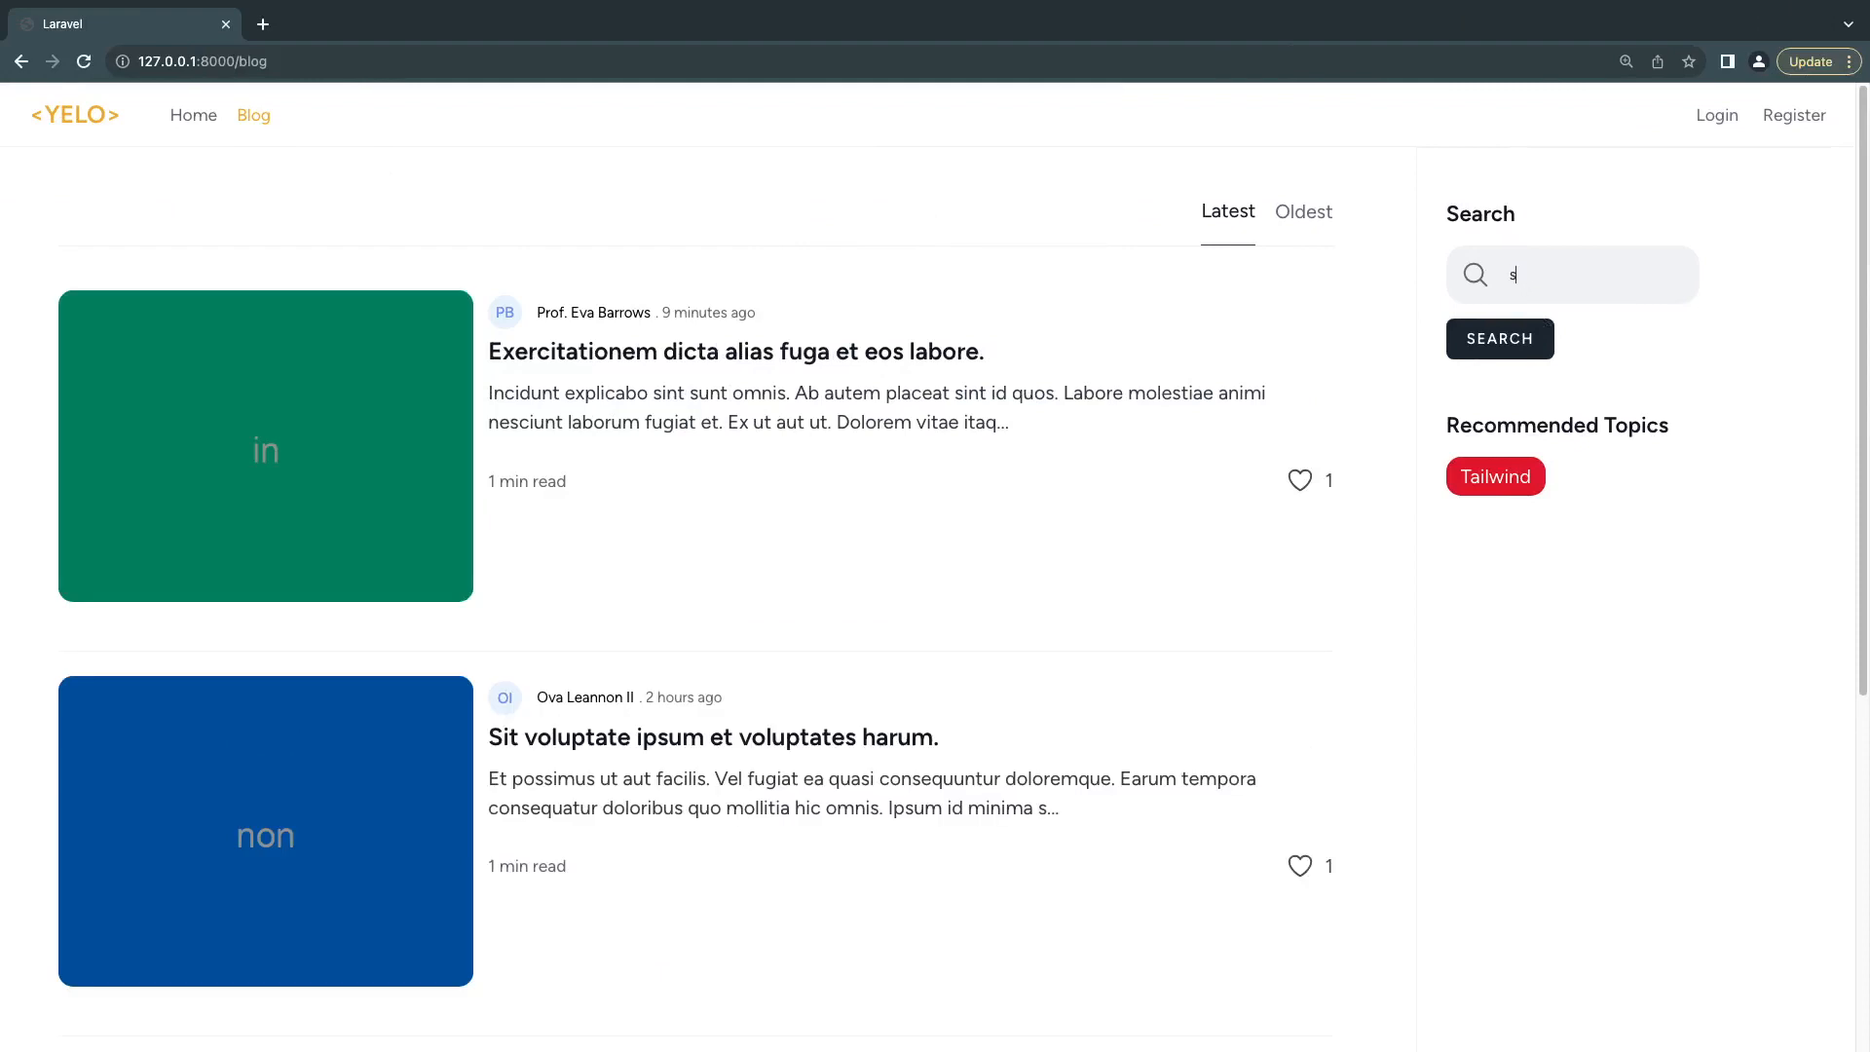
type("it")
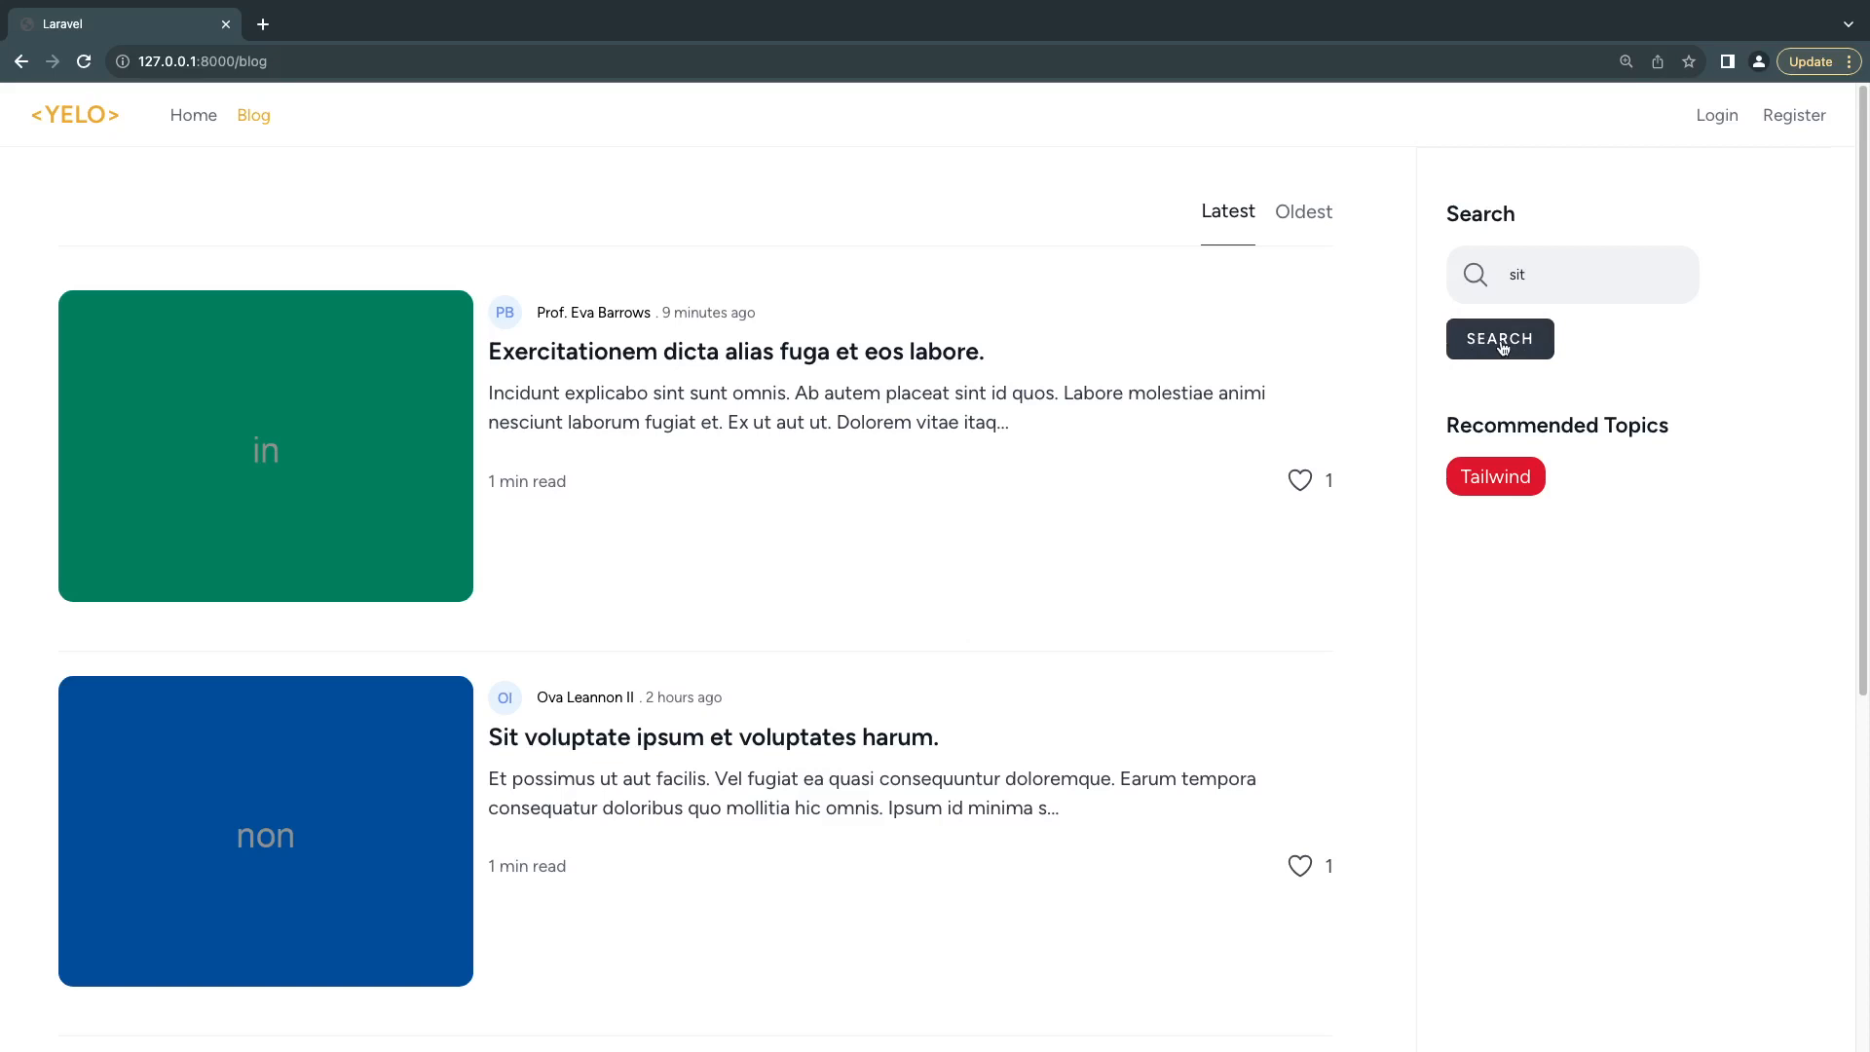
left_click(1500, 339)
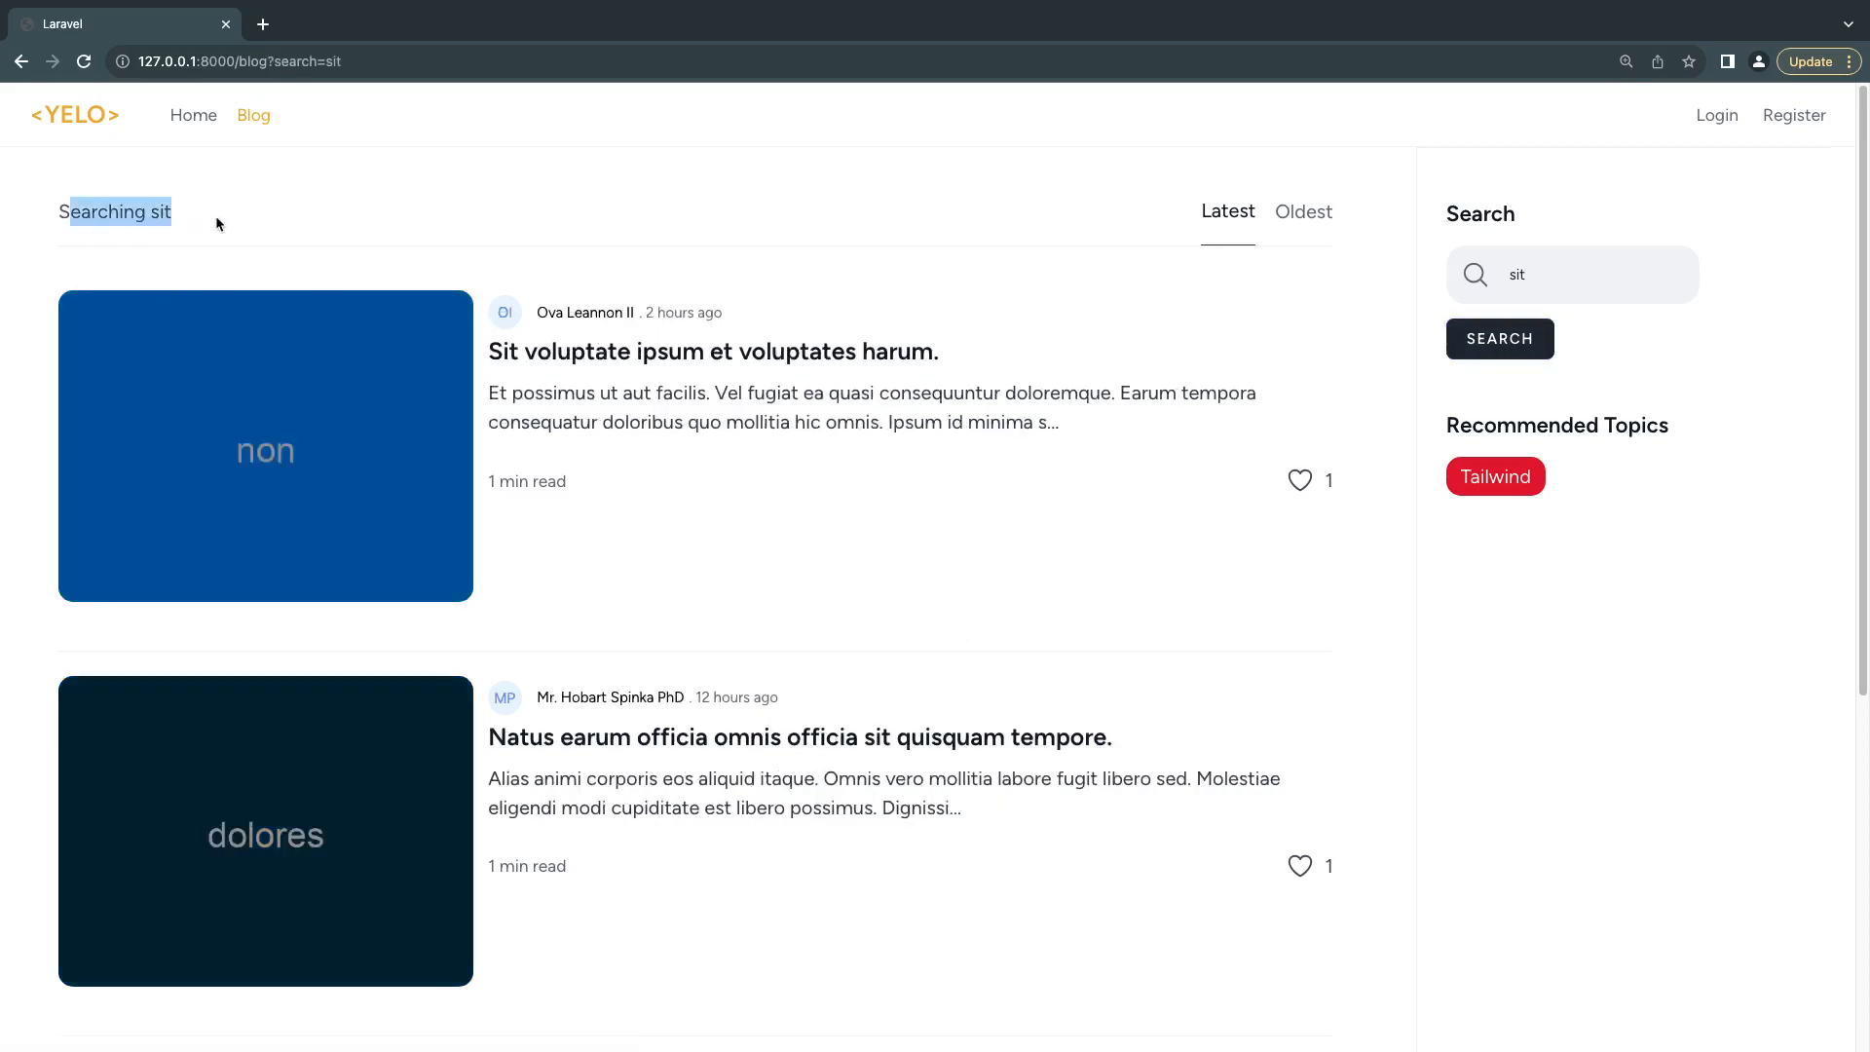
left_click(1573, 275)
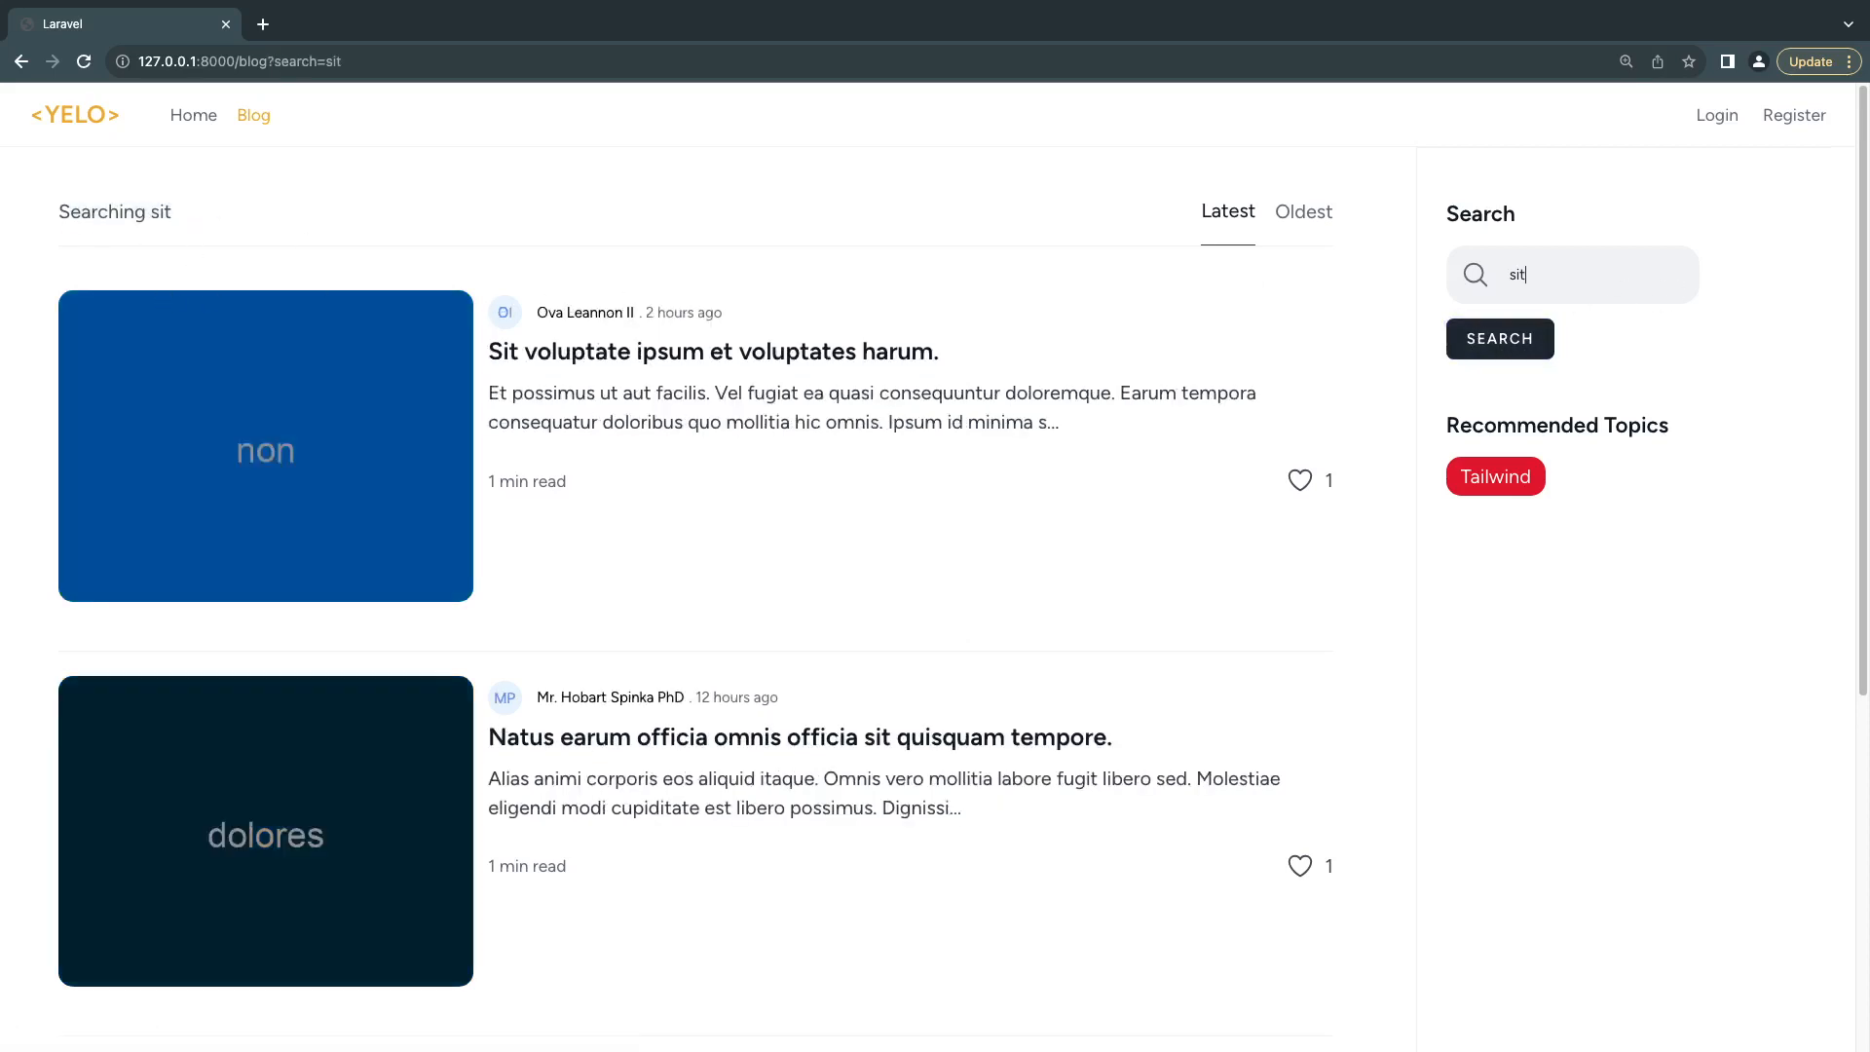
type("natus")
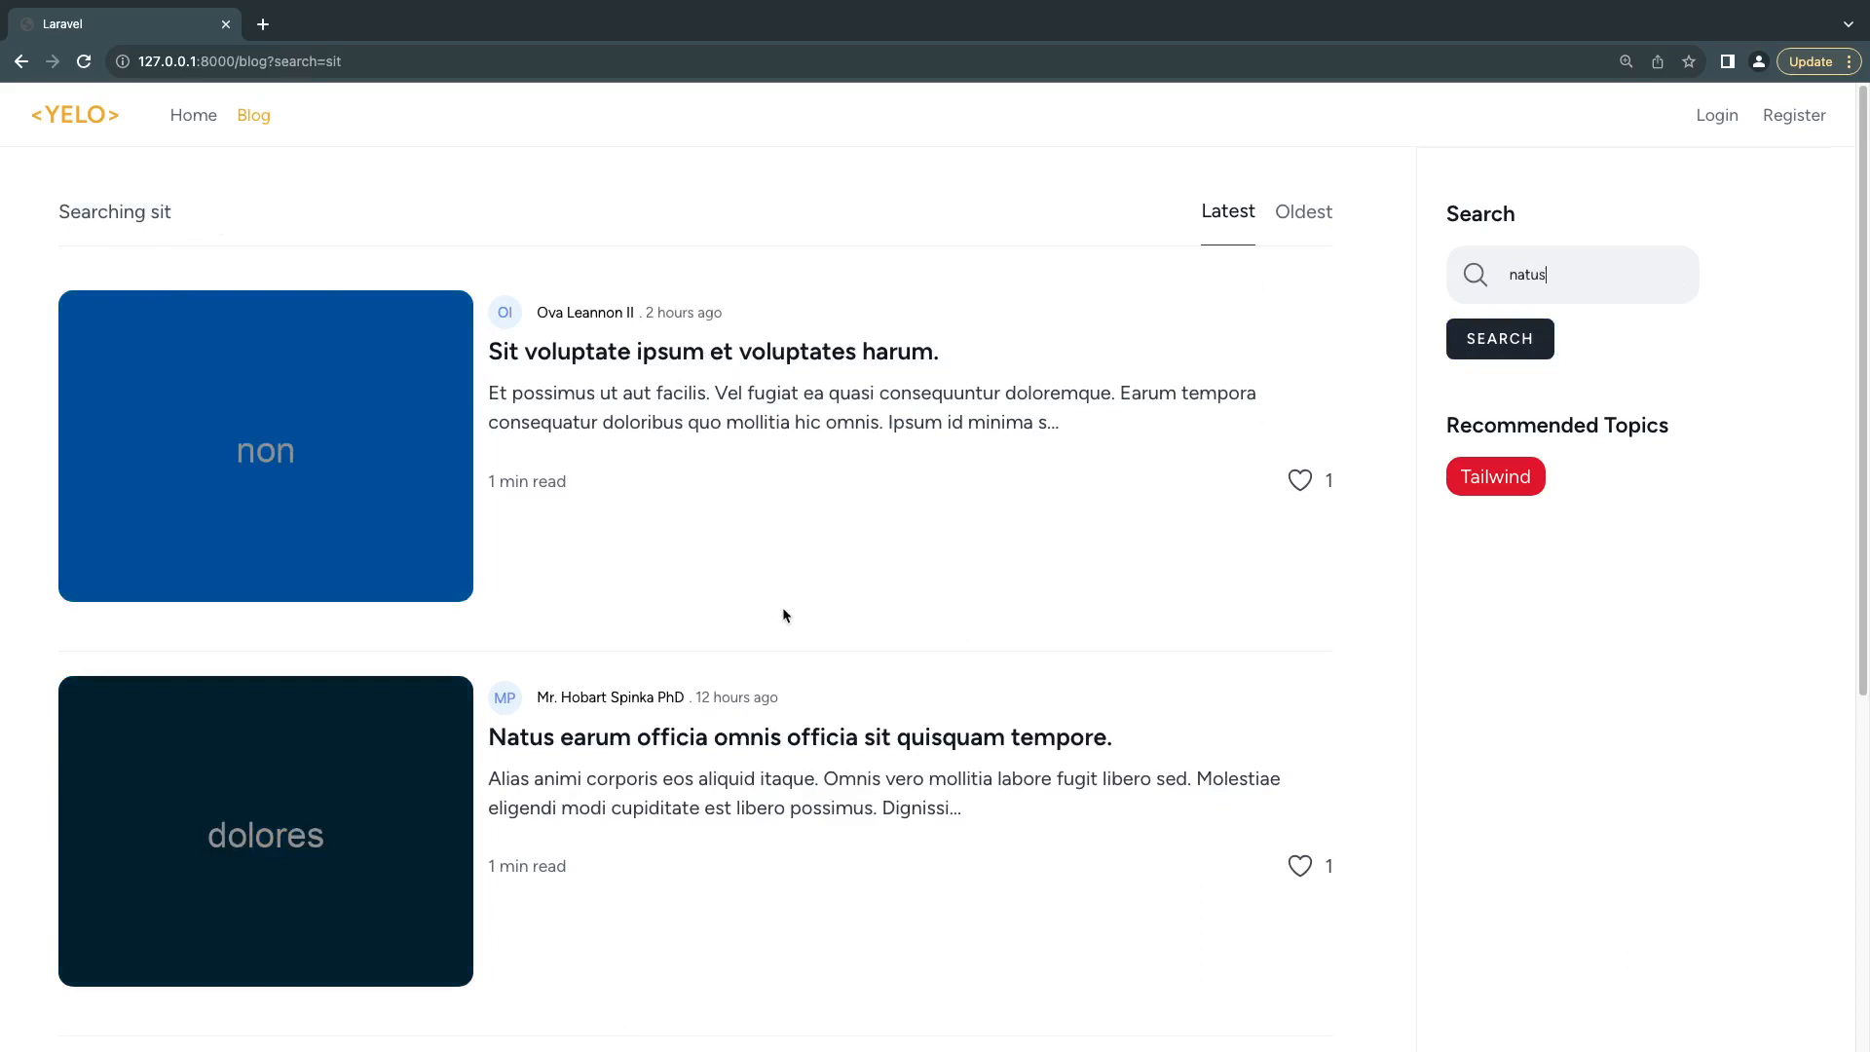
left_click(1500, 337)
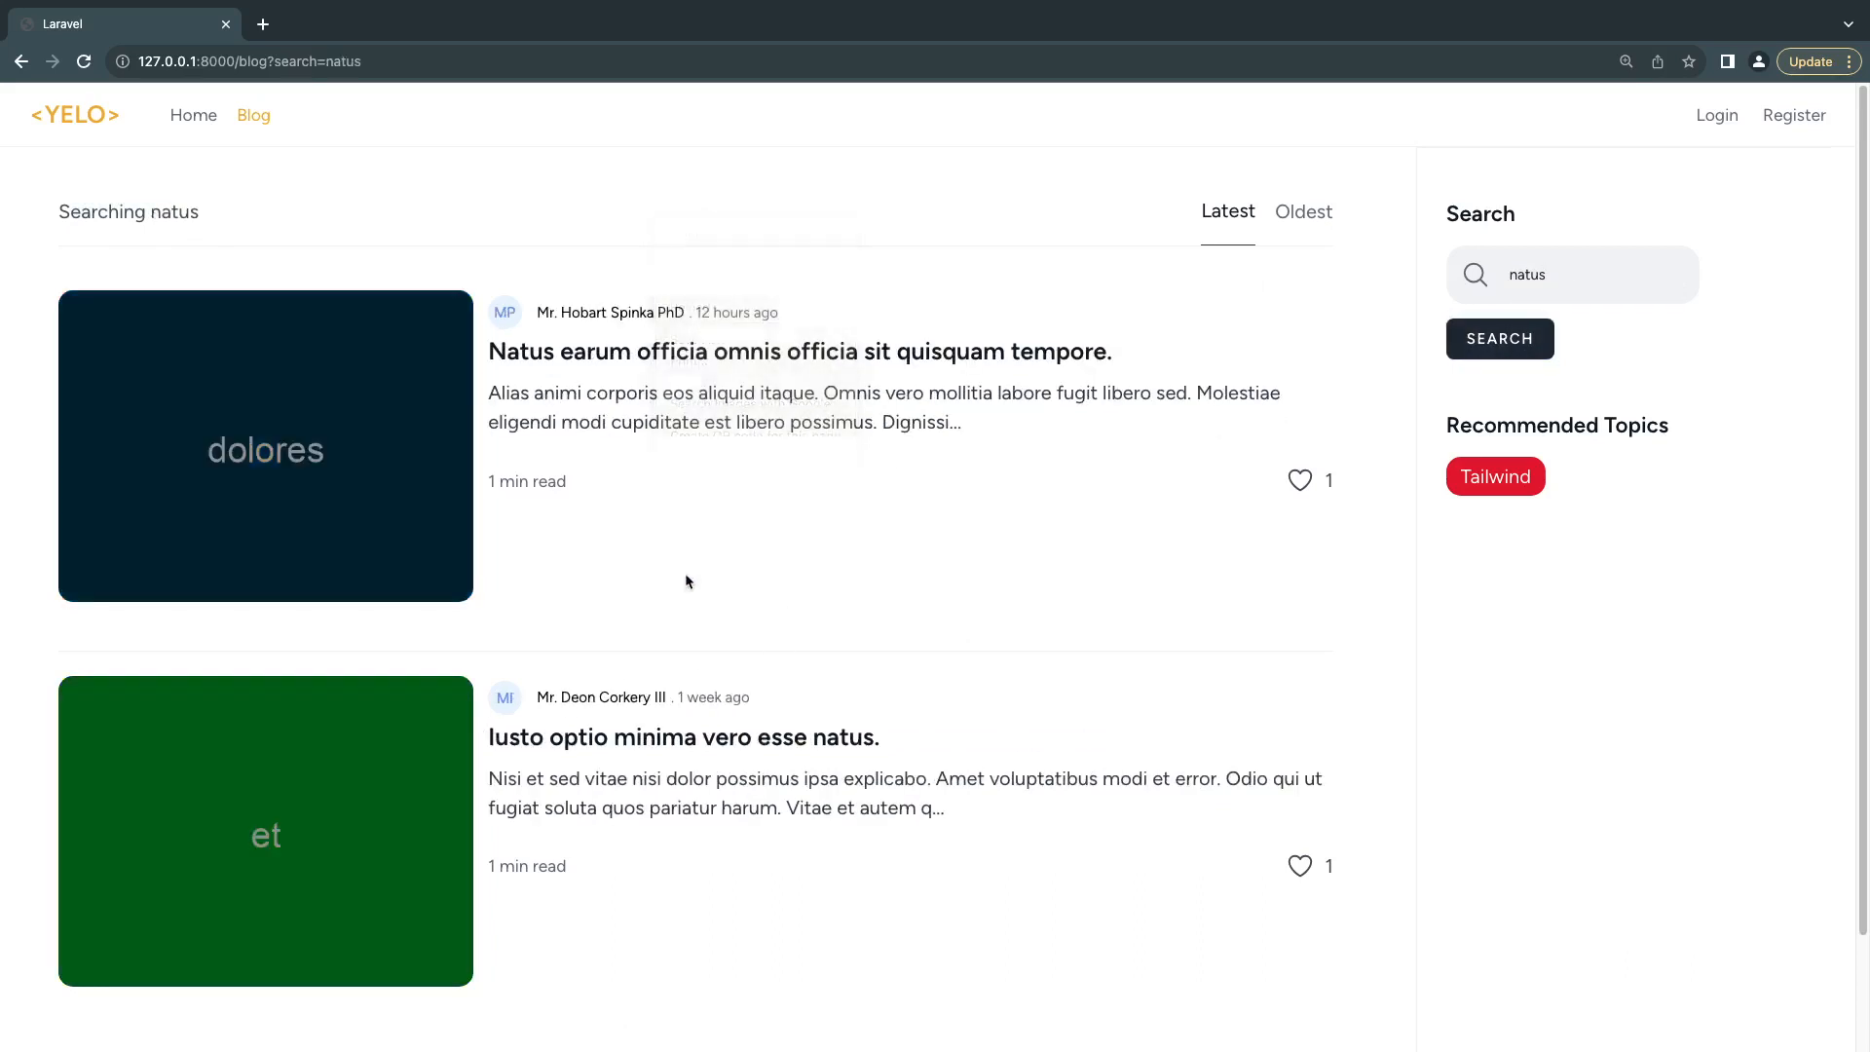
Step: Capture the 'natus' search's single Livewire update fetch and view its payload
key("F12")
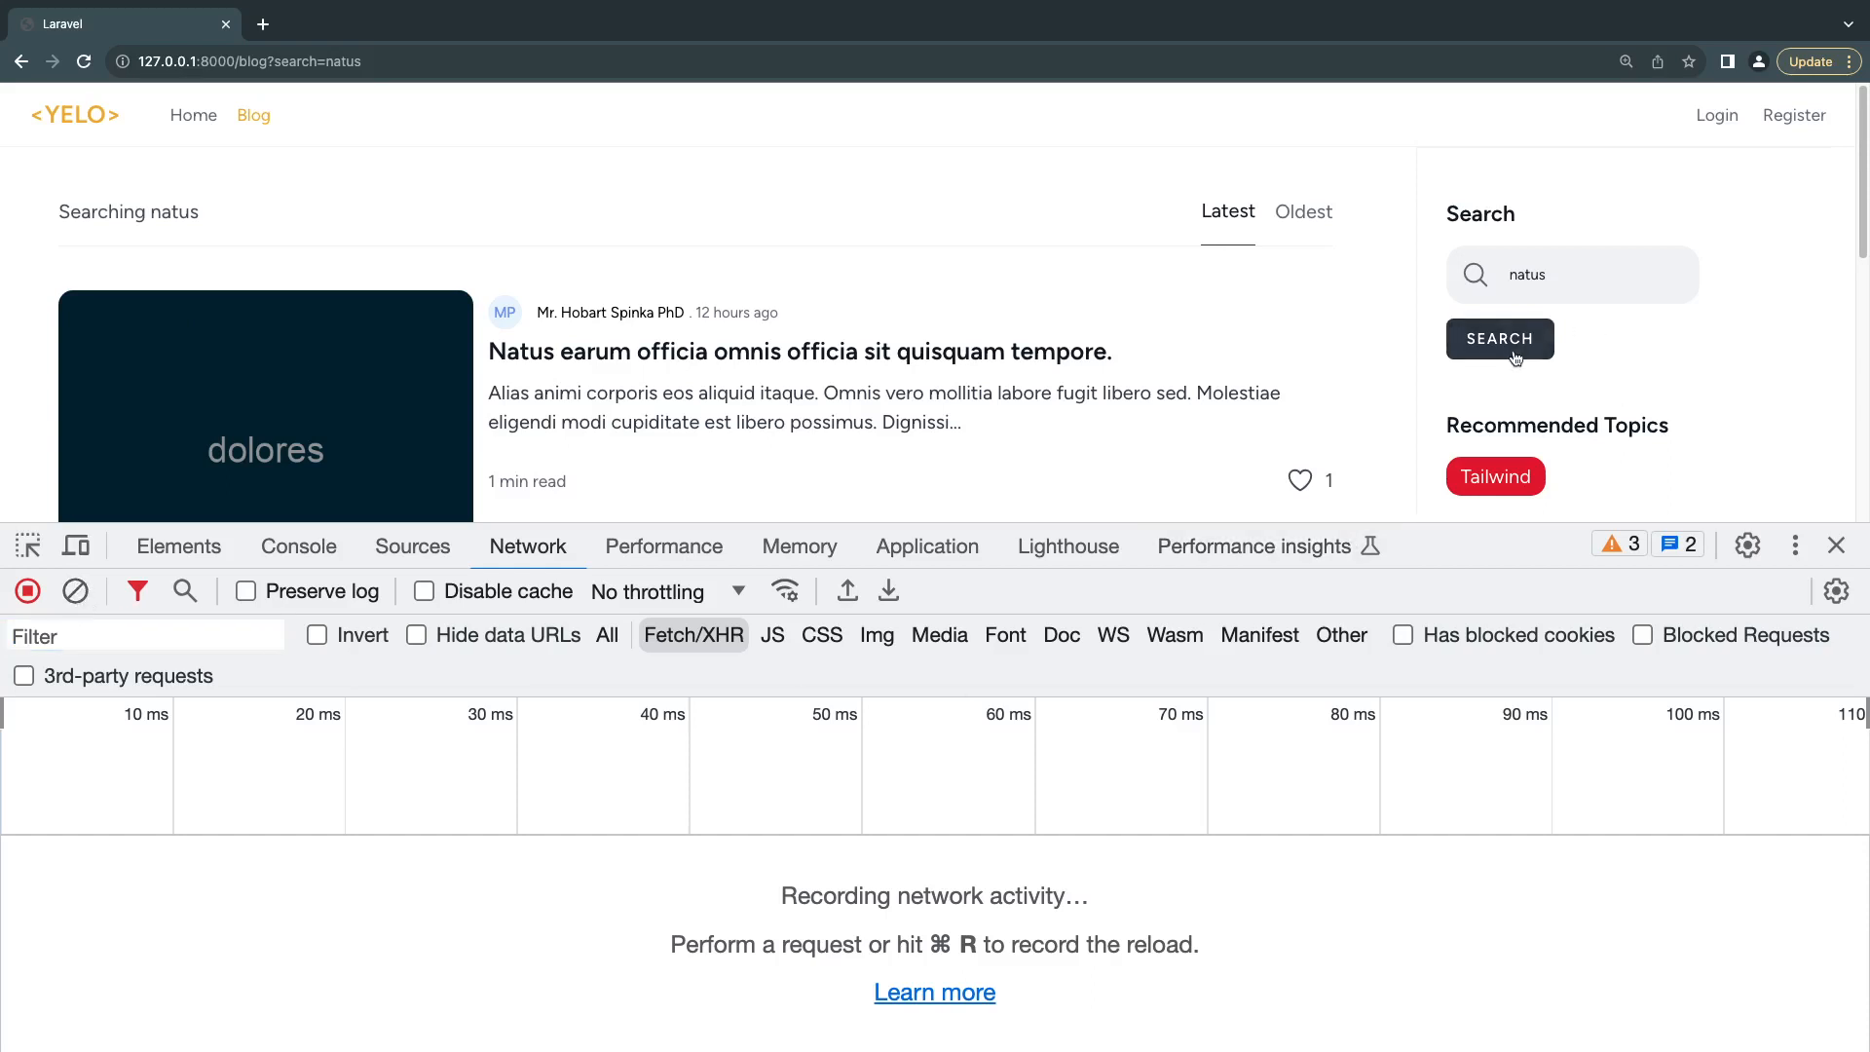
left_click(1500, 339)
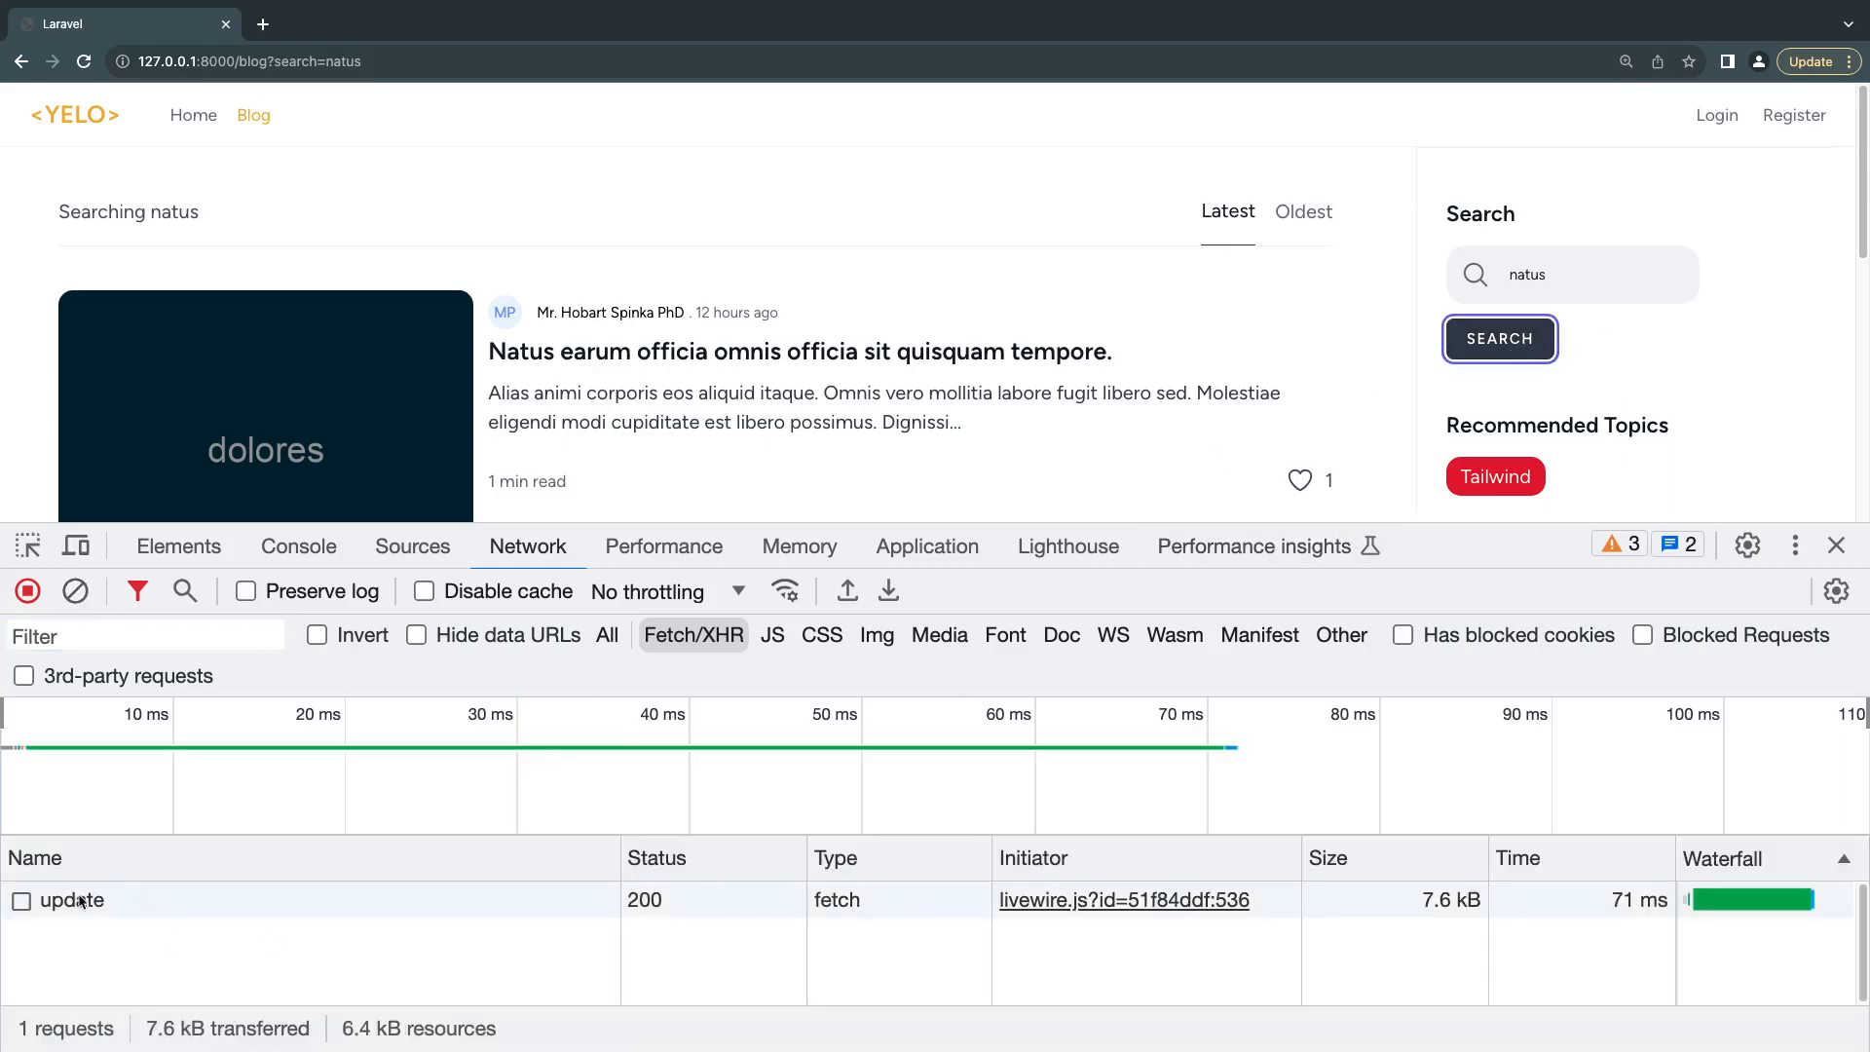
left_click(72, 900)
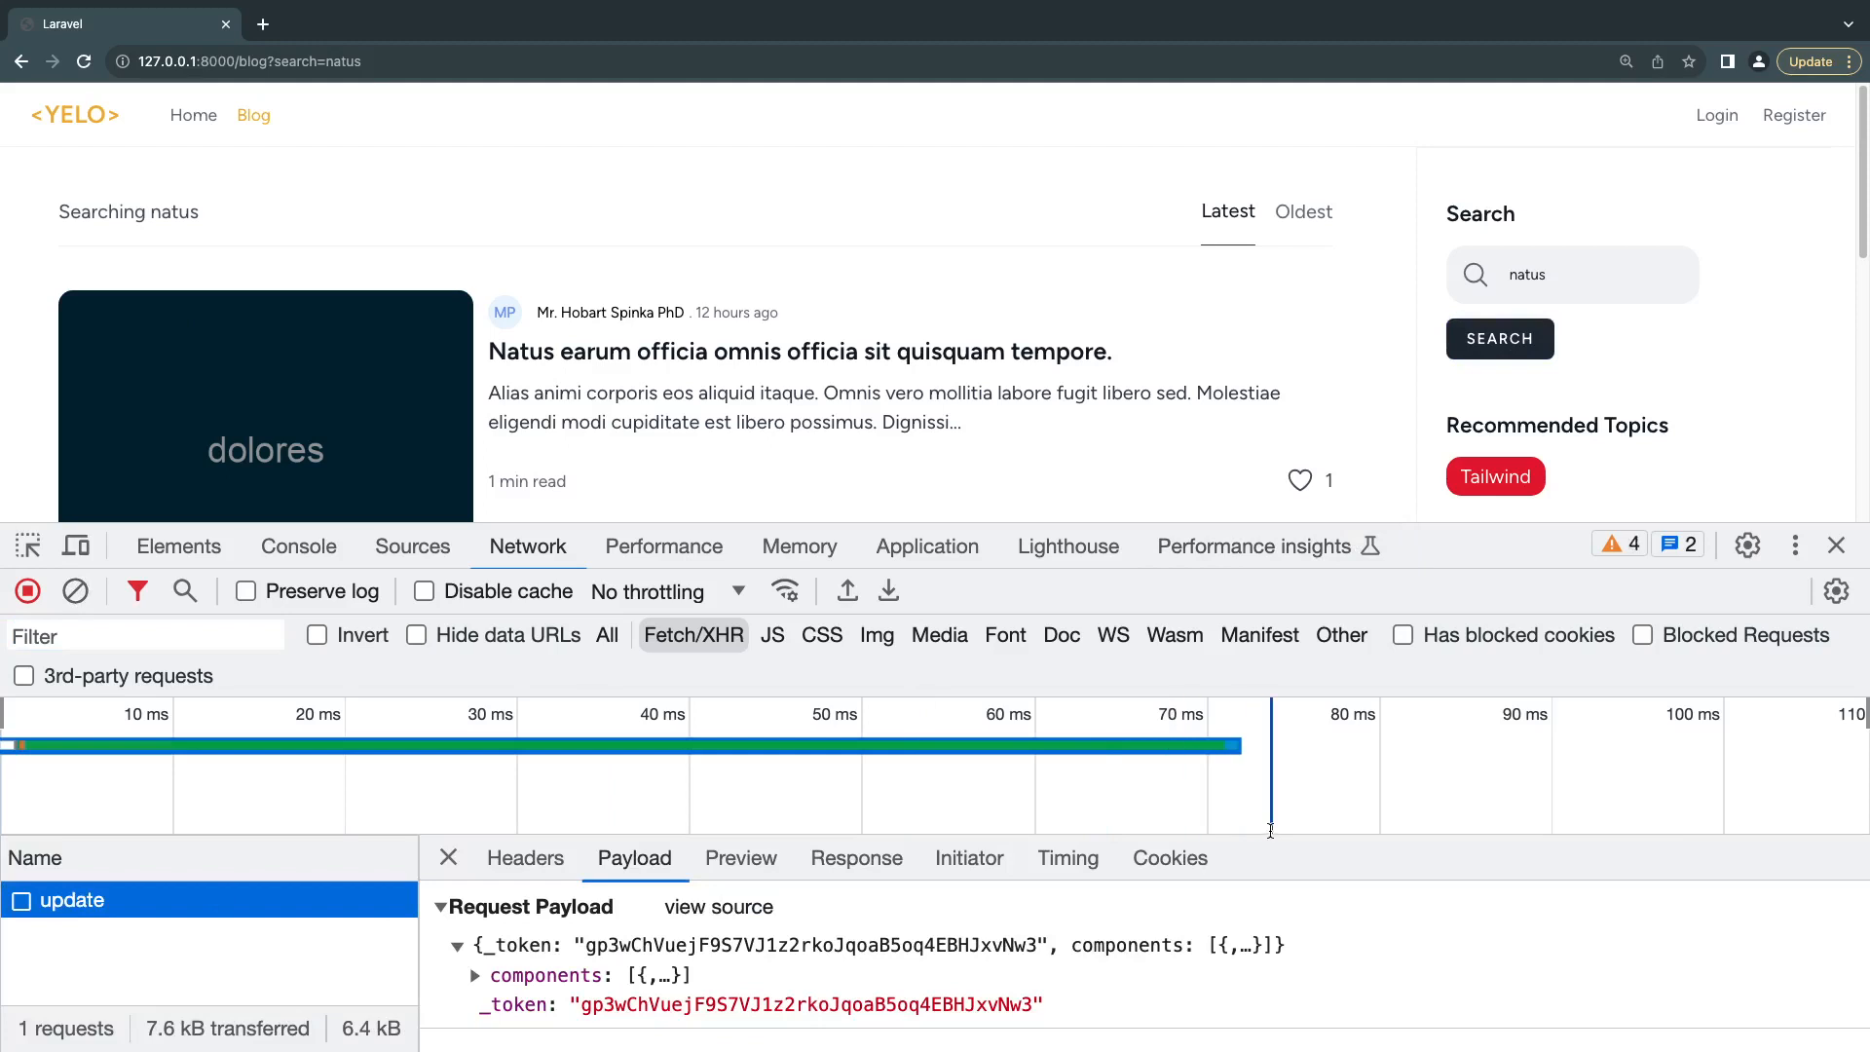
mouse_move(1012, 943)
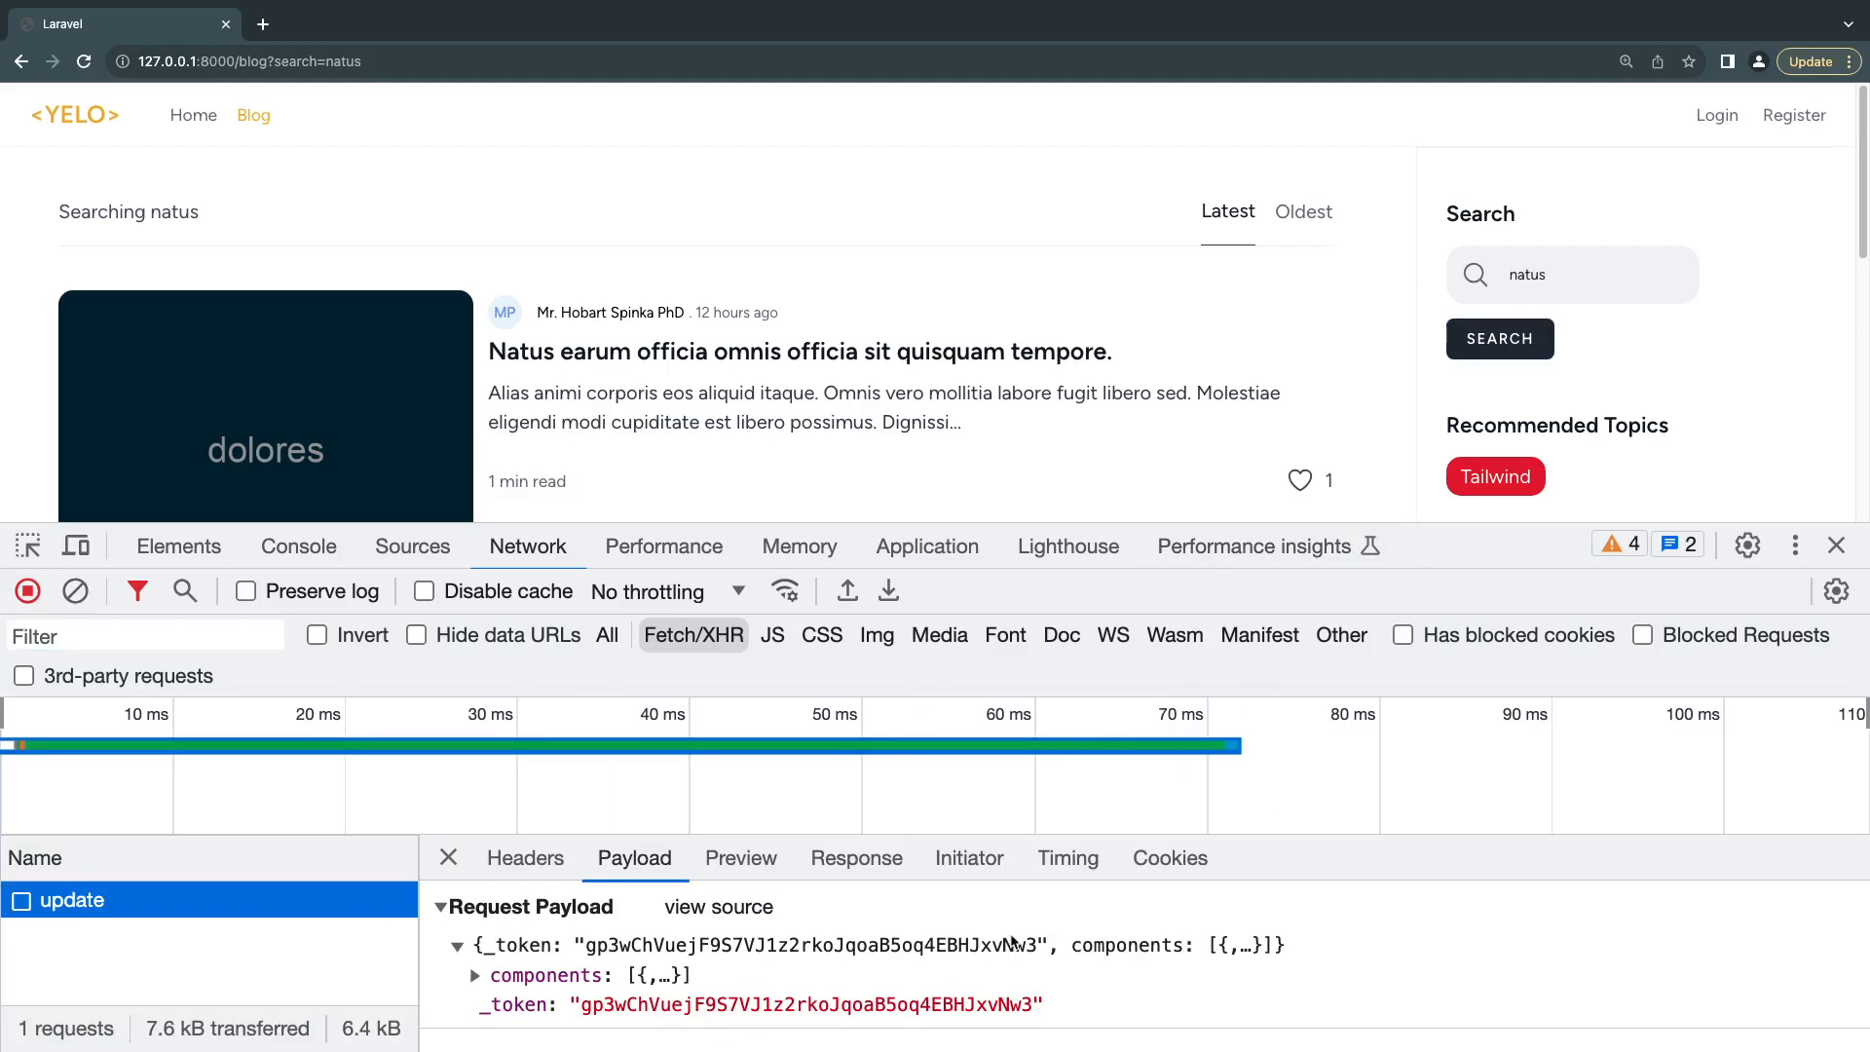
mouse_move(1008, 945)
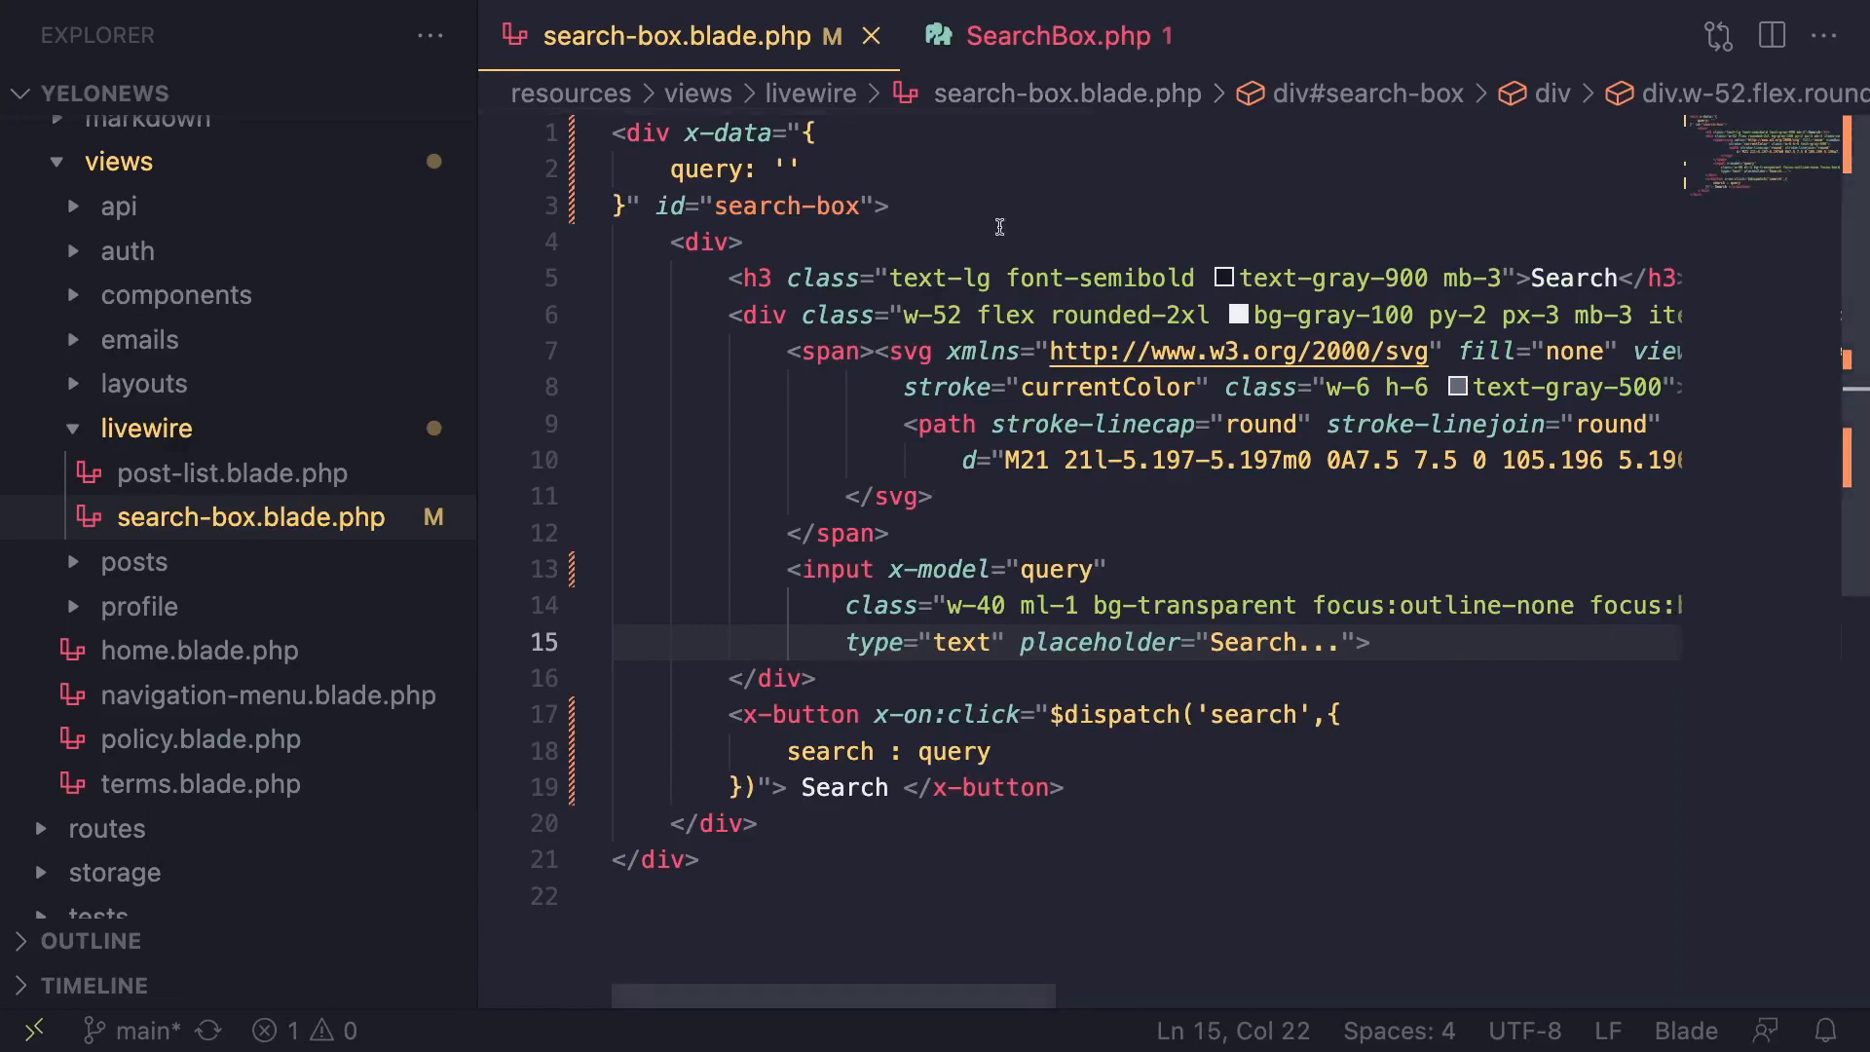
Step: Delete SearchBox.php from the Explorer and move it to the trash
left_click(1050, 35)
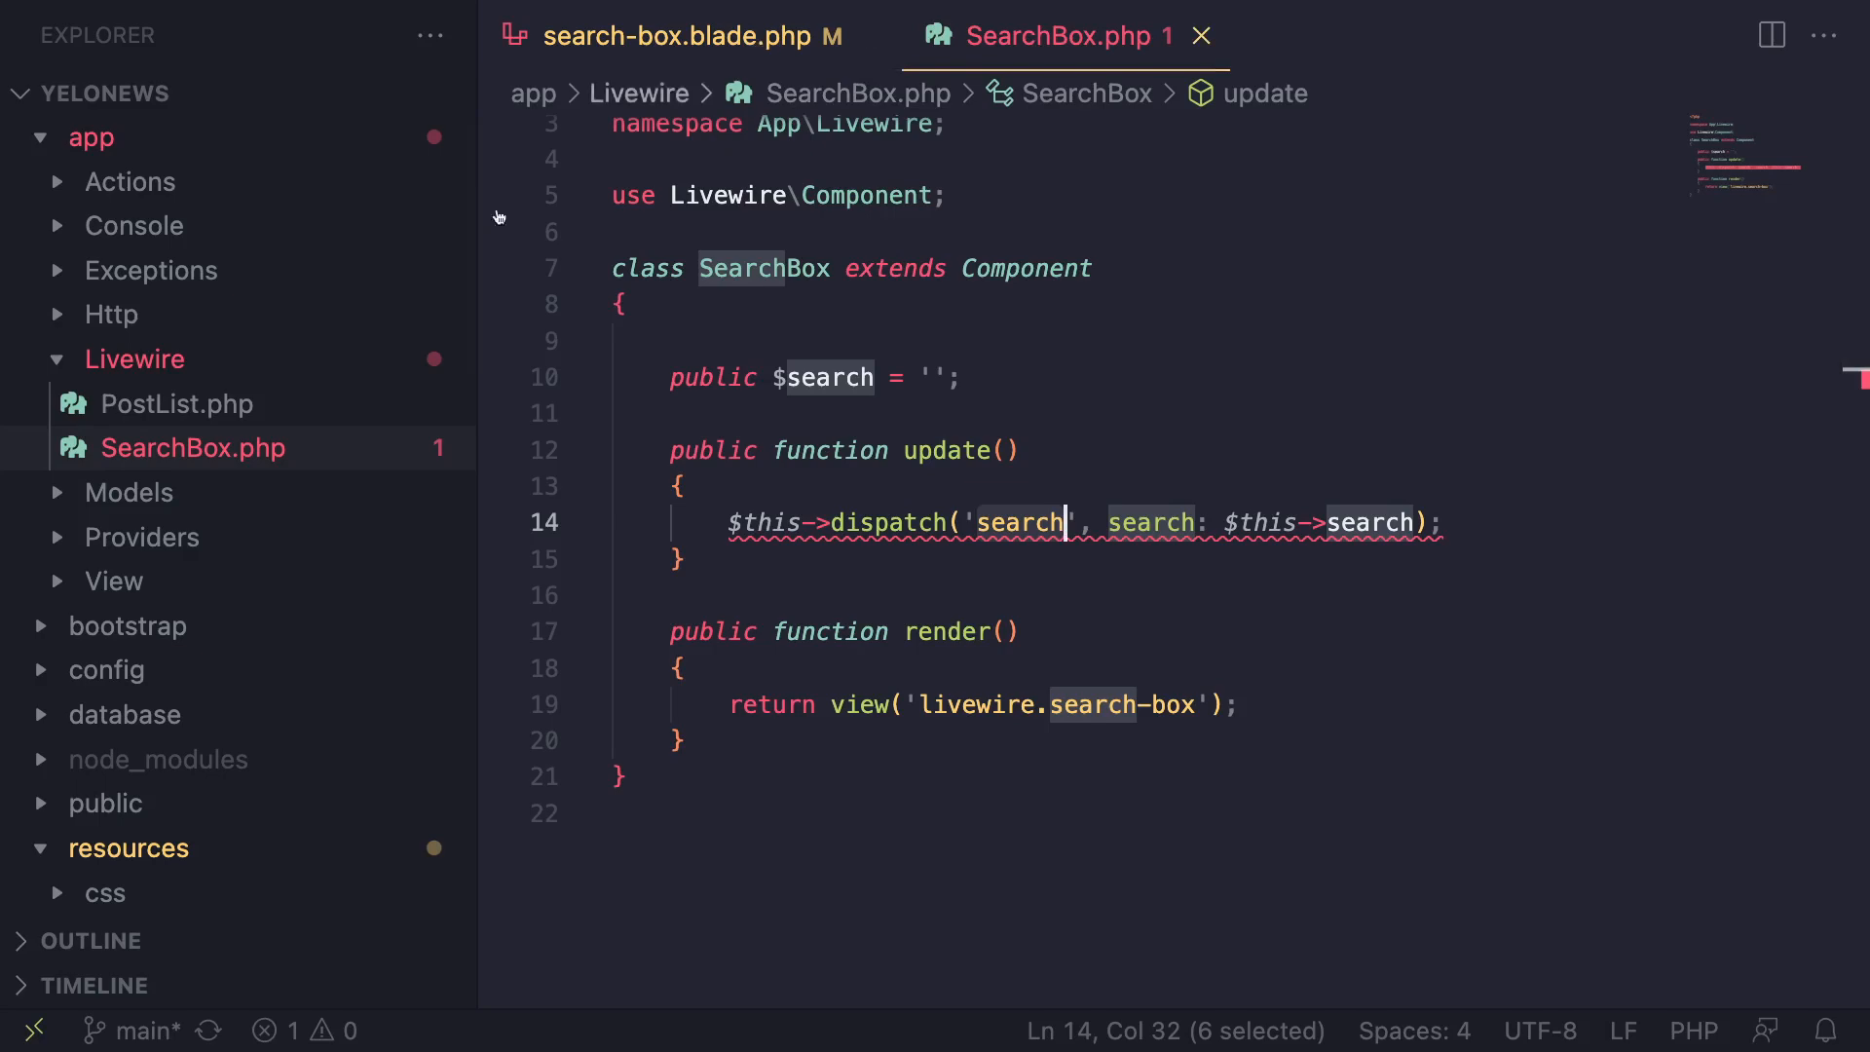
right_click(193, 448)
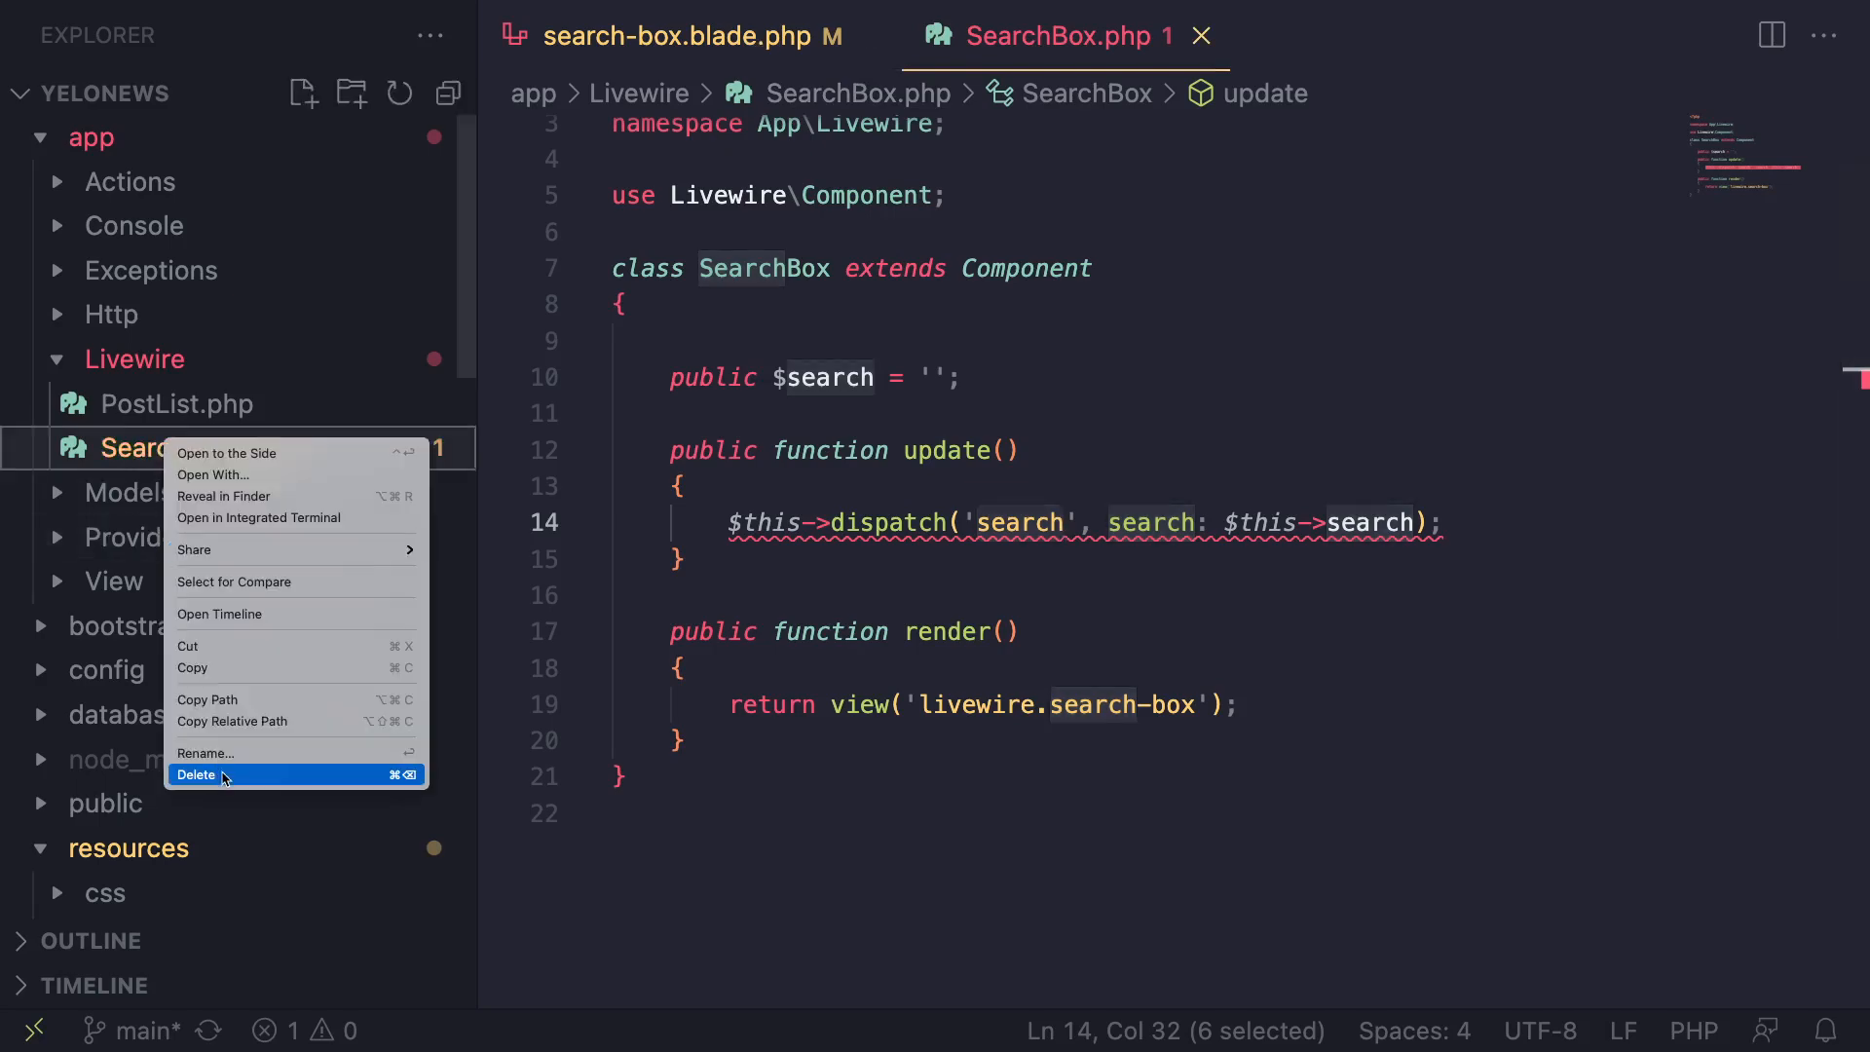
left_click(195, 773)
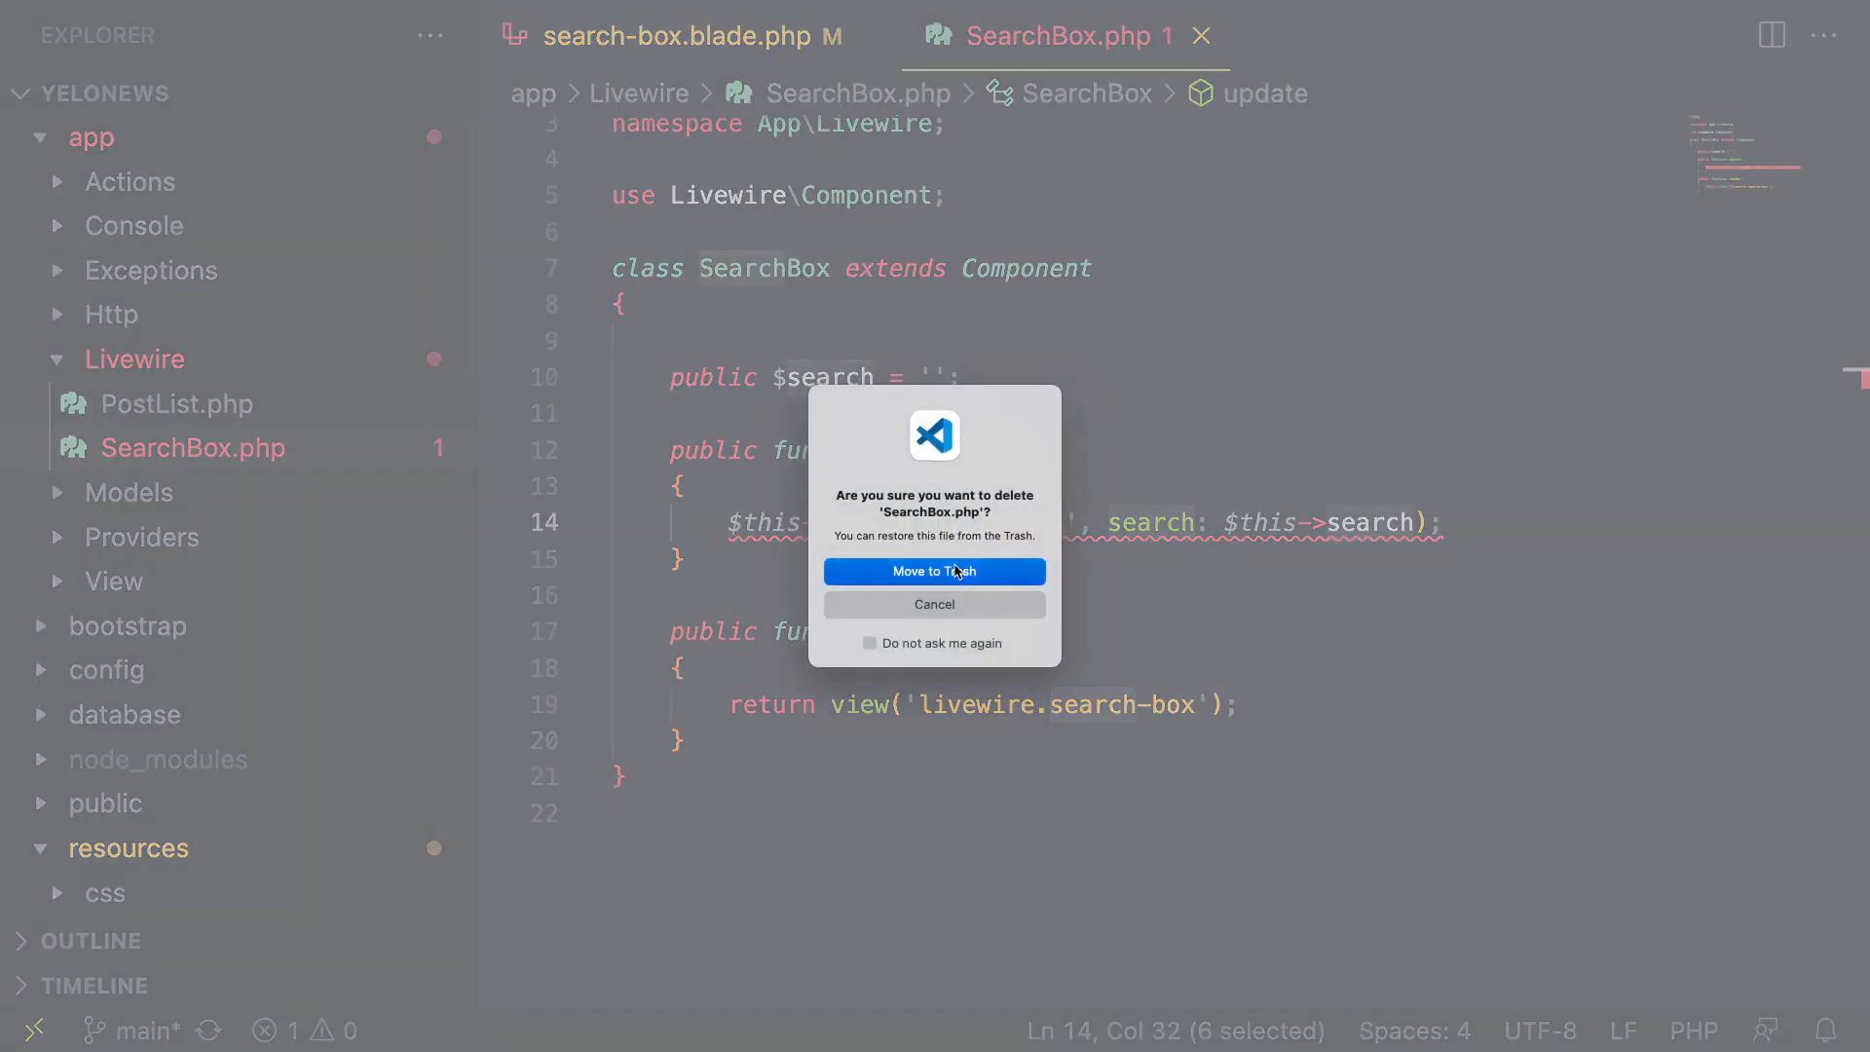
left_click(933, 570)
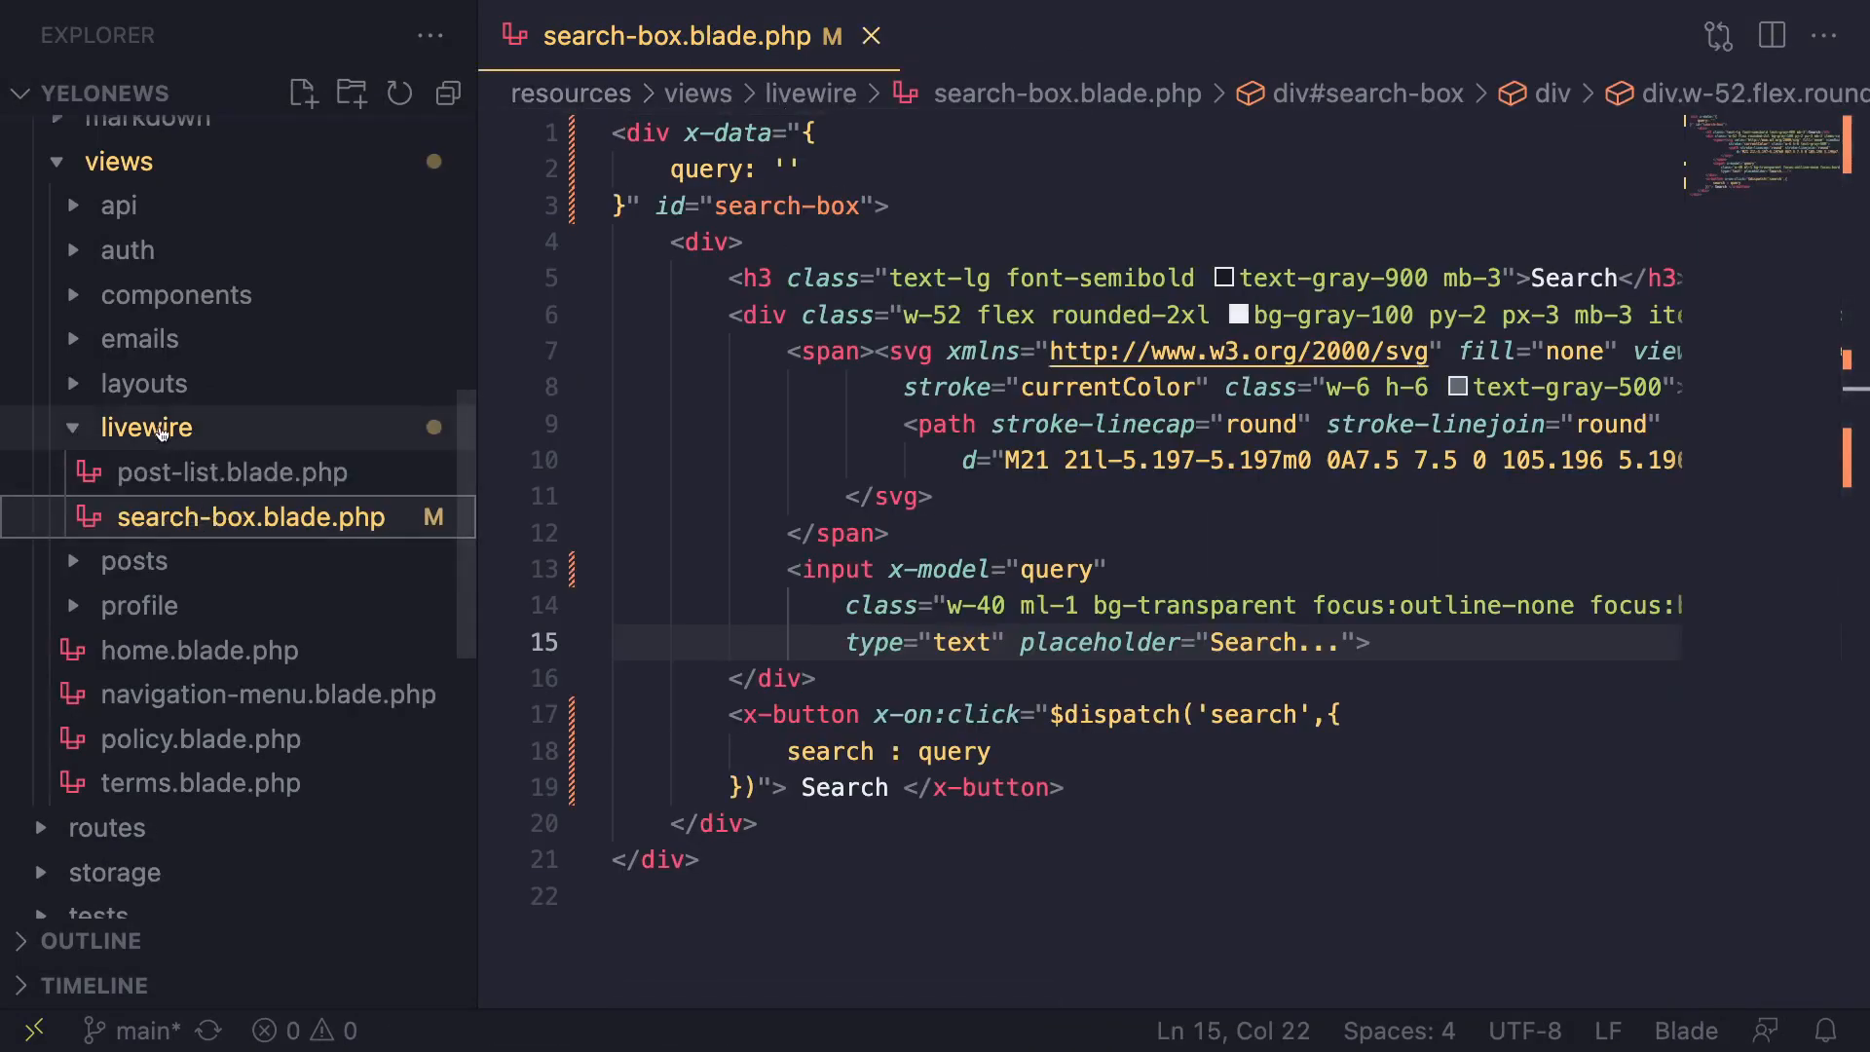
Step: Create a 'partials' folder under views/posts and move search-box.blade.php into it
left_click(134, 561)
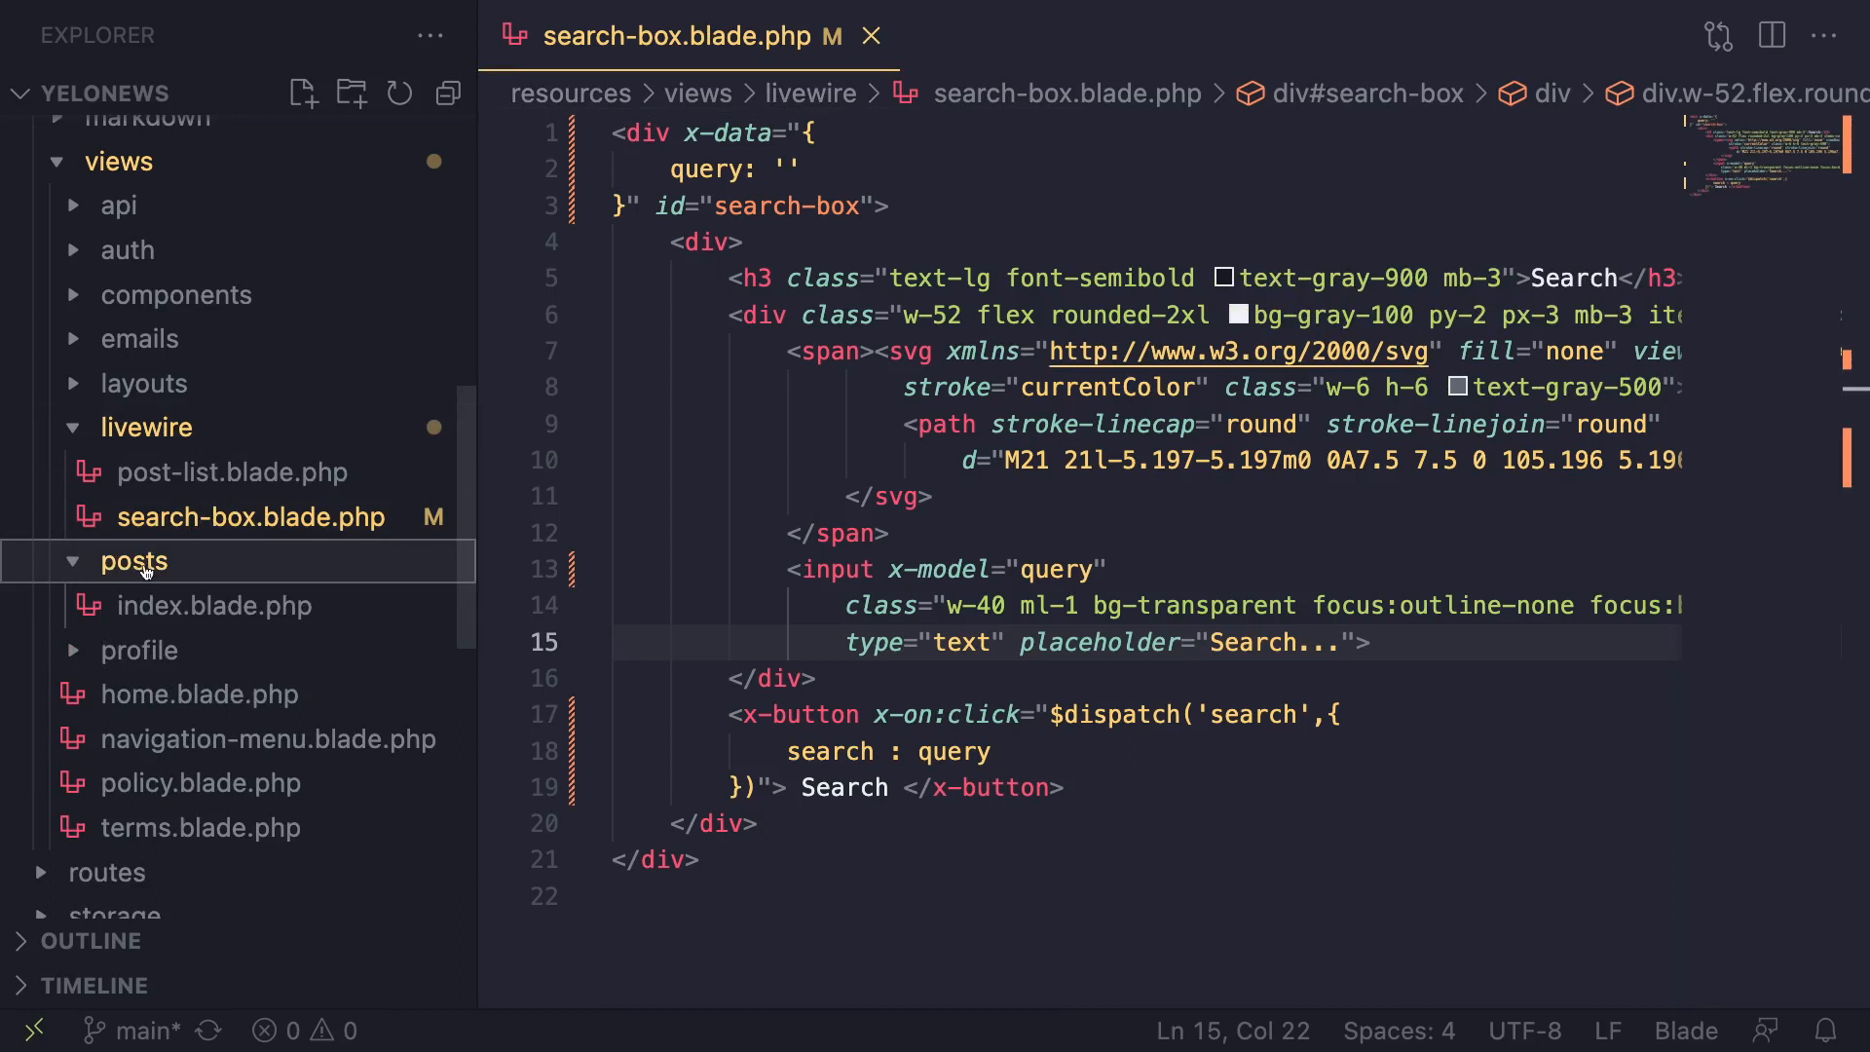
right_click(135, 562)
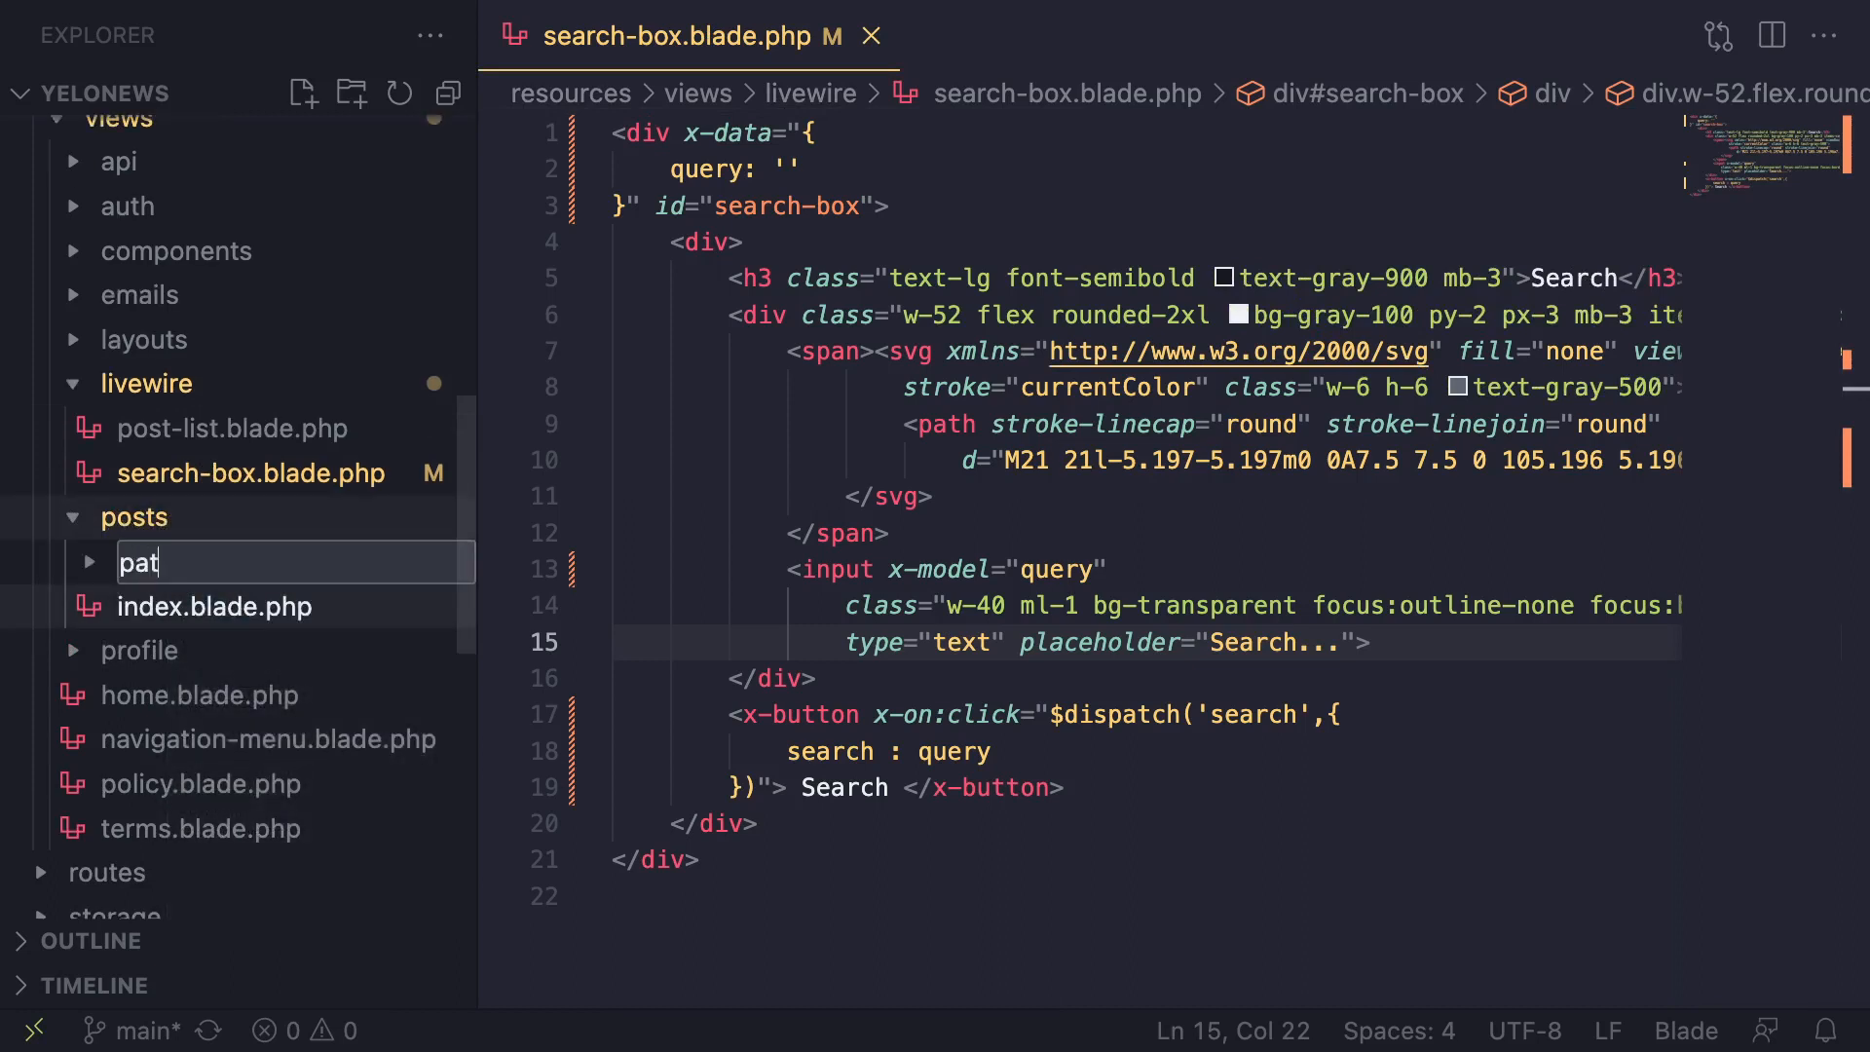
type("rials")
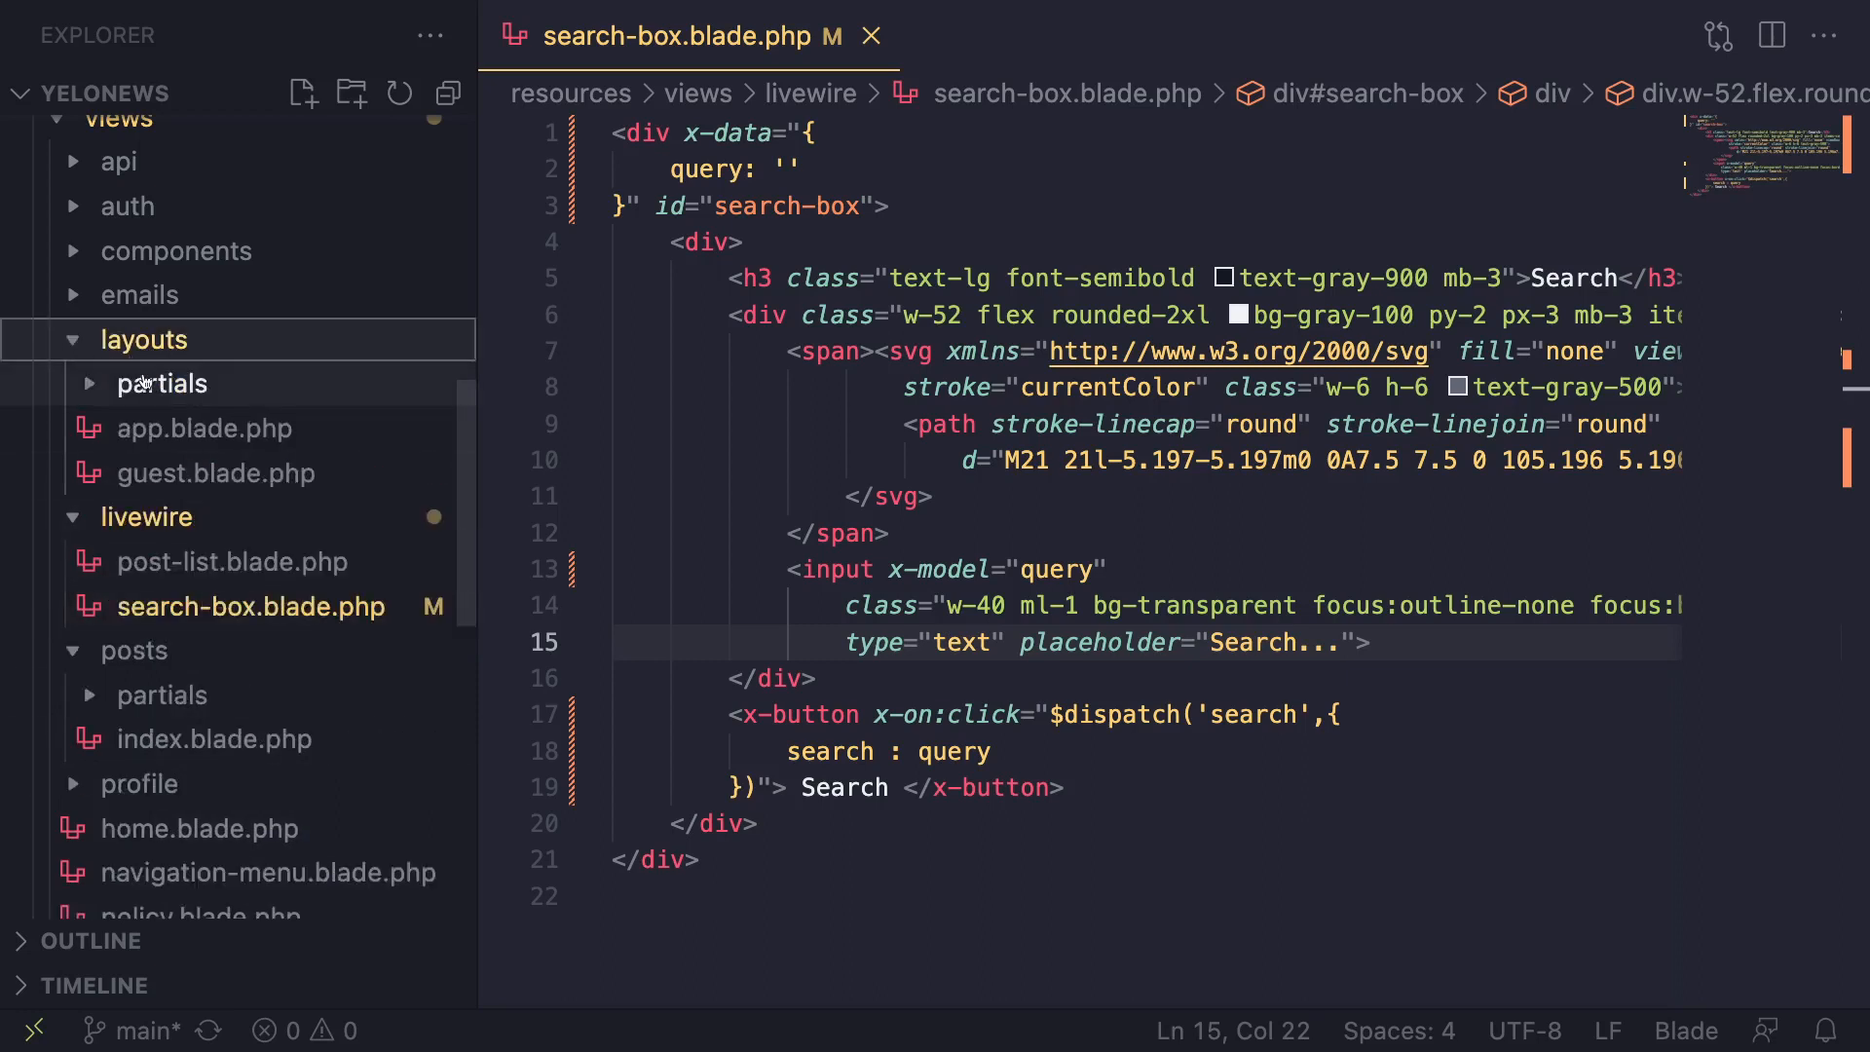
left_click(162, 384)
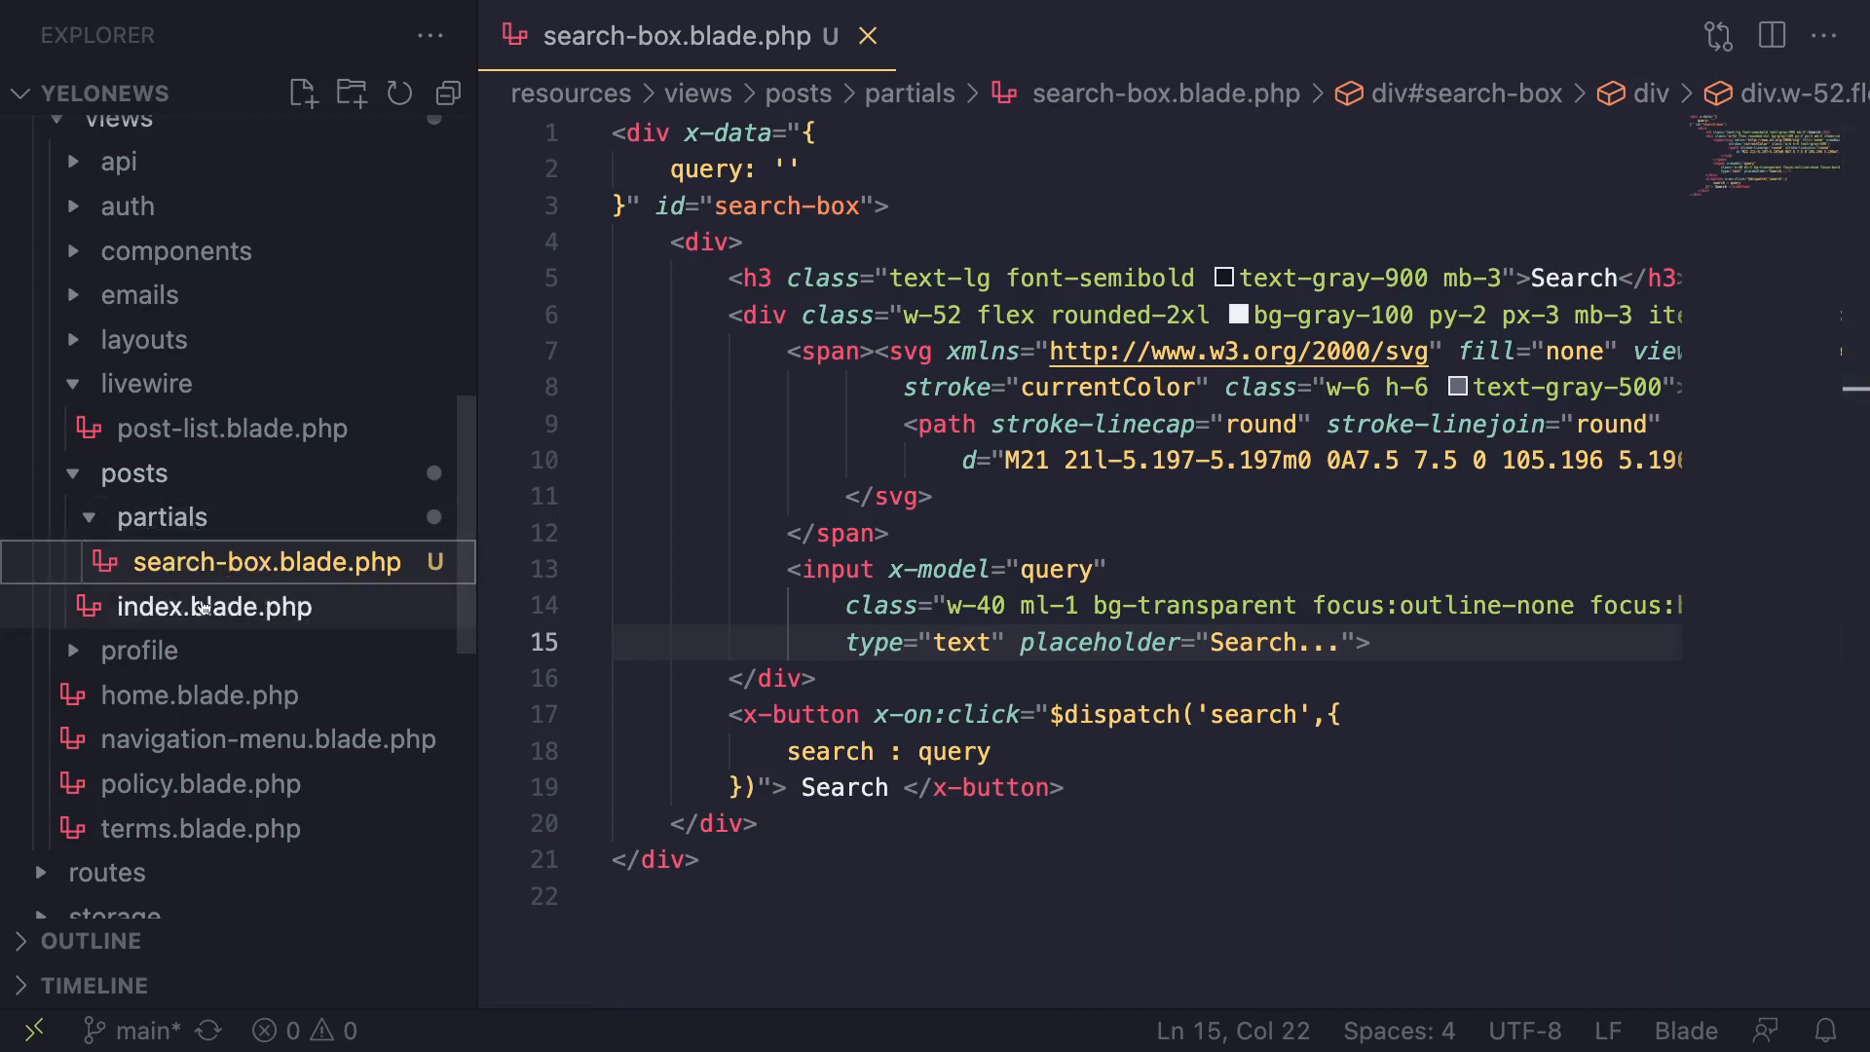
double_click(214, 606)
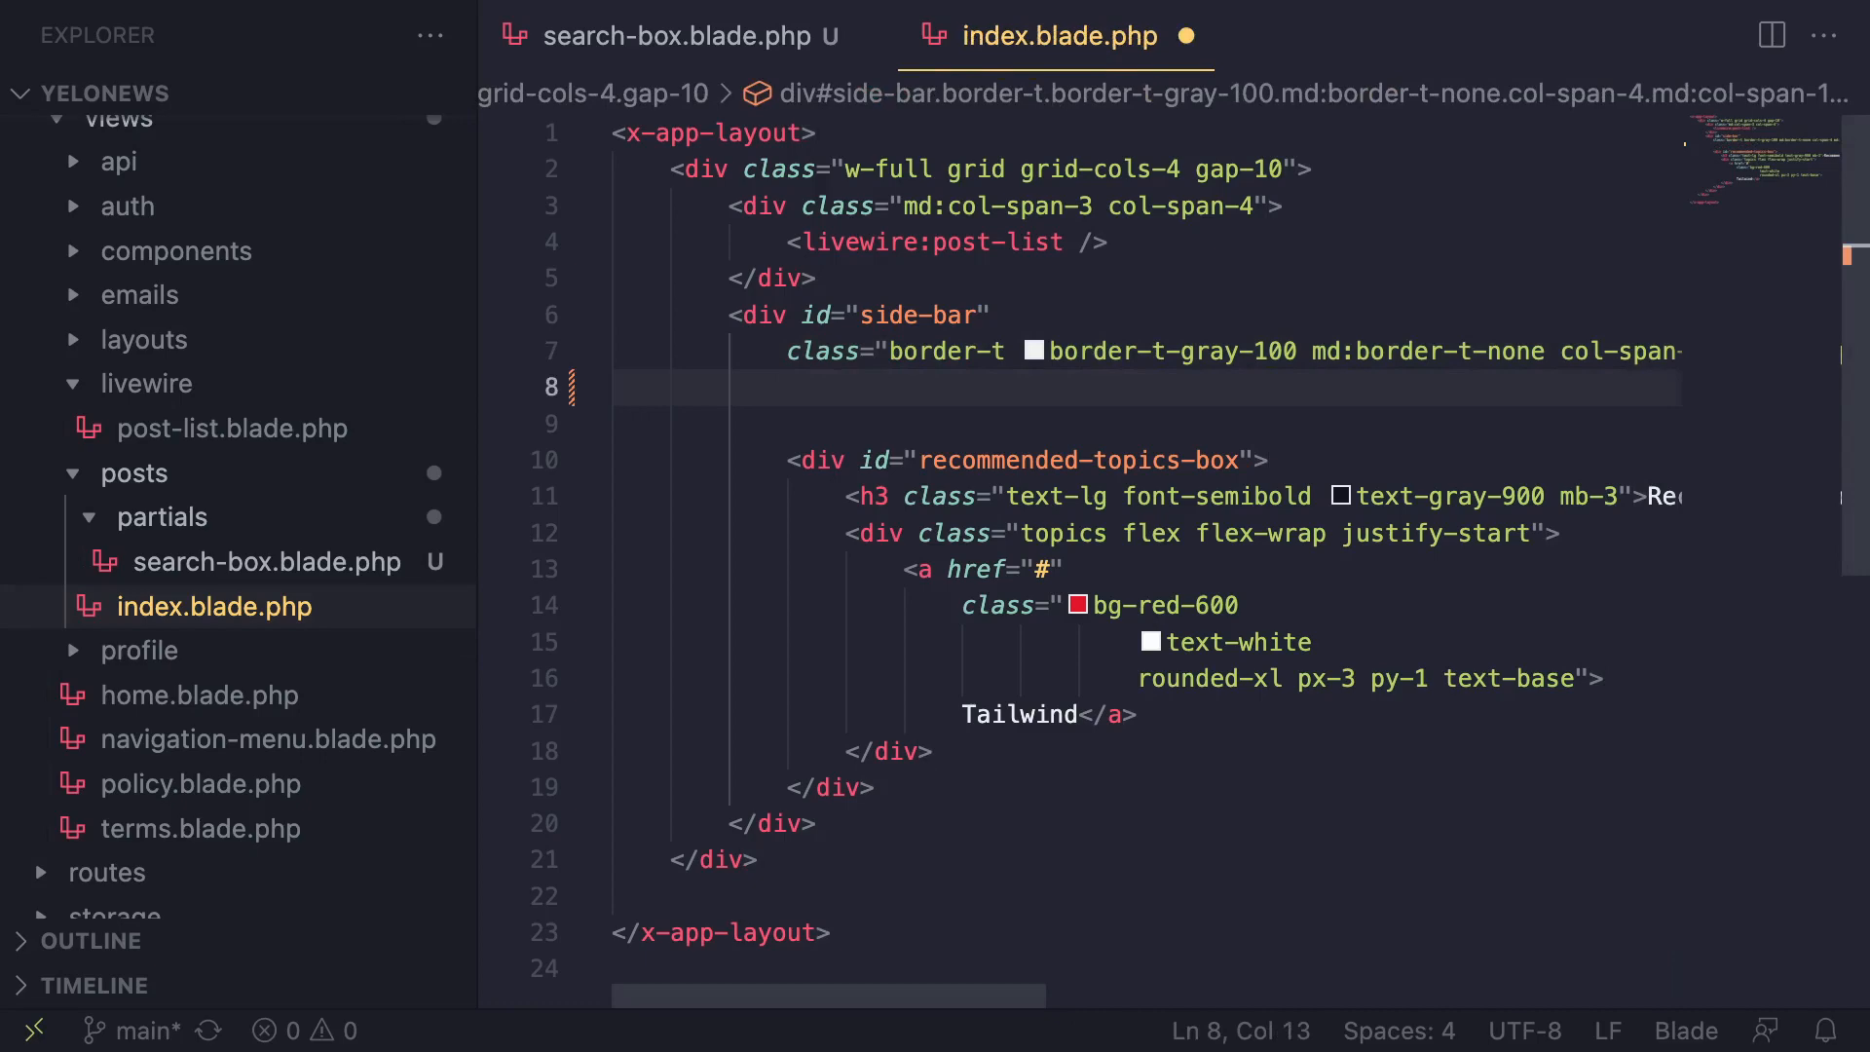
type("@include('posts.")
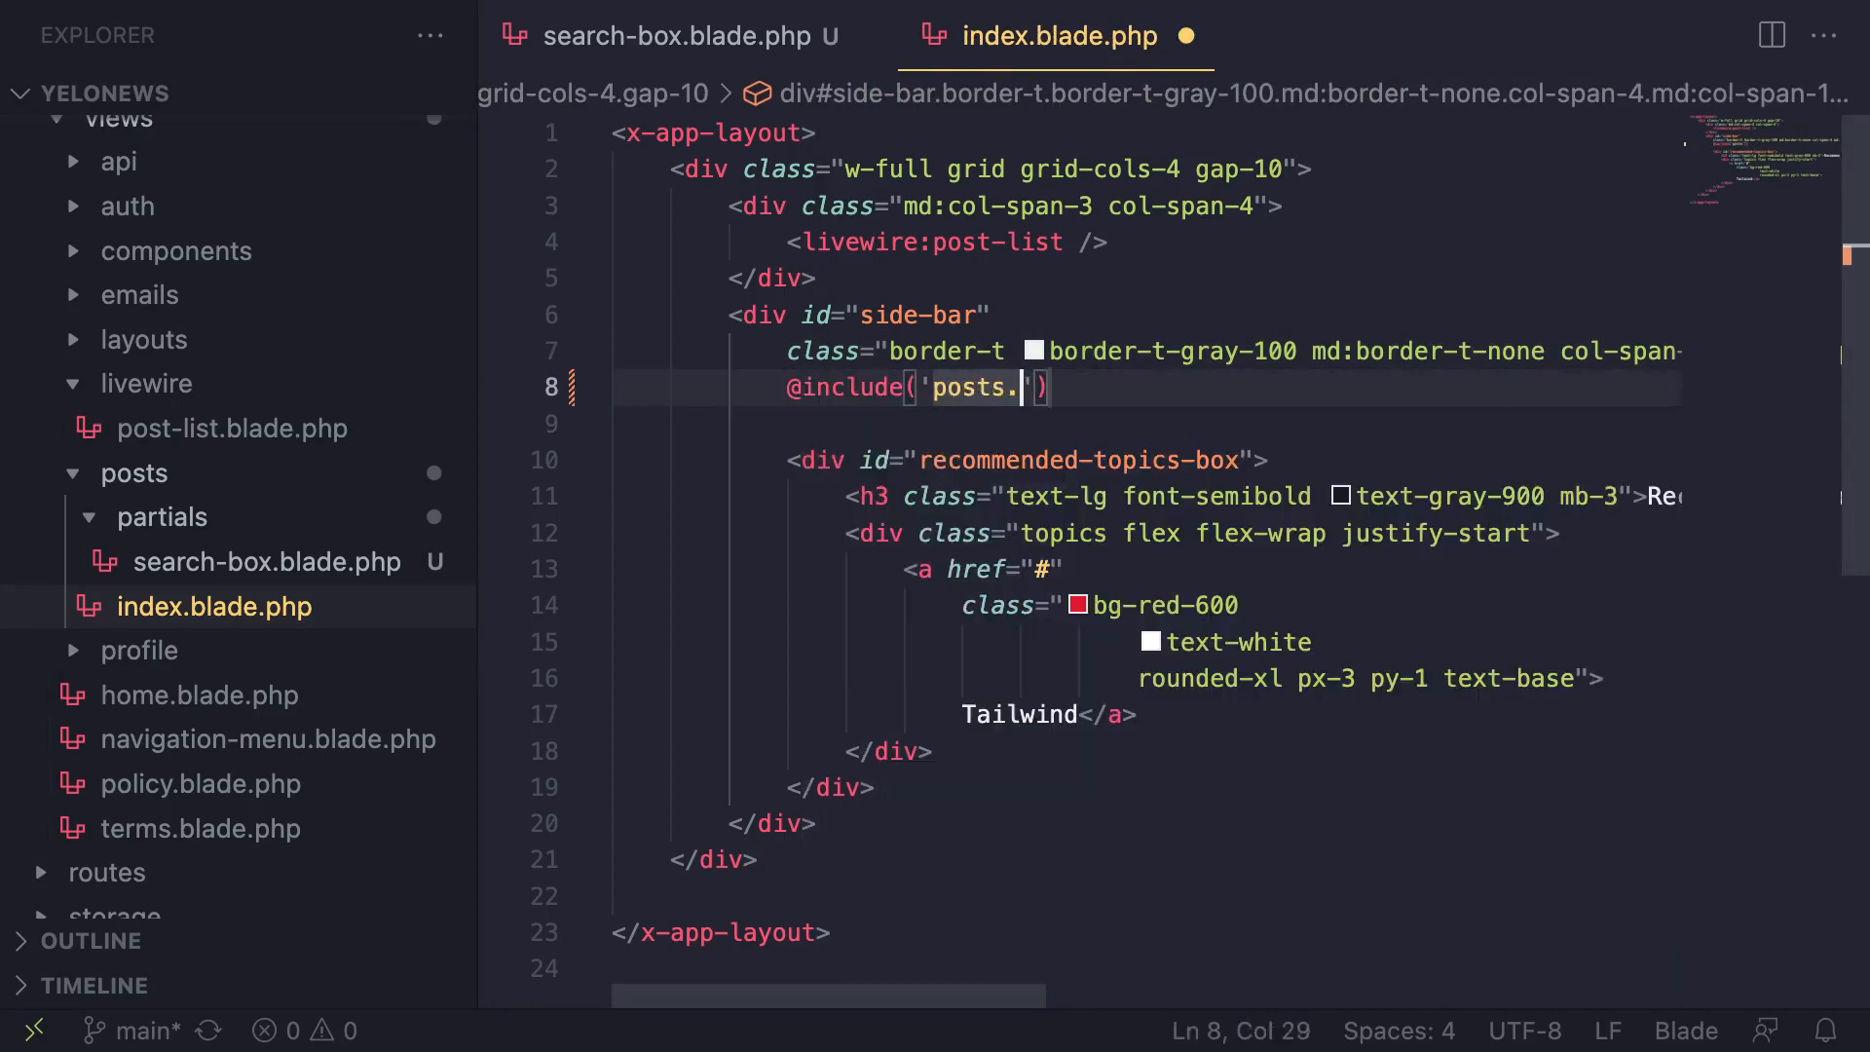
type("partia")
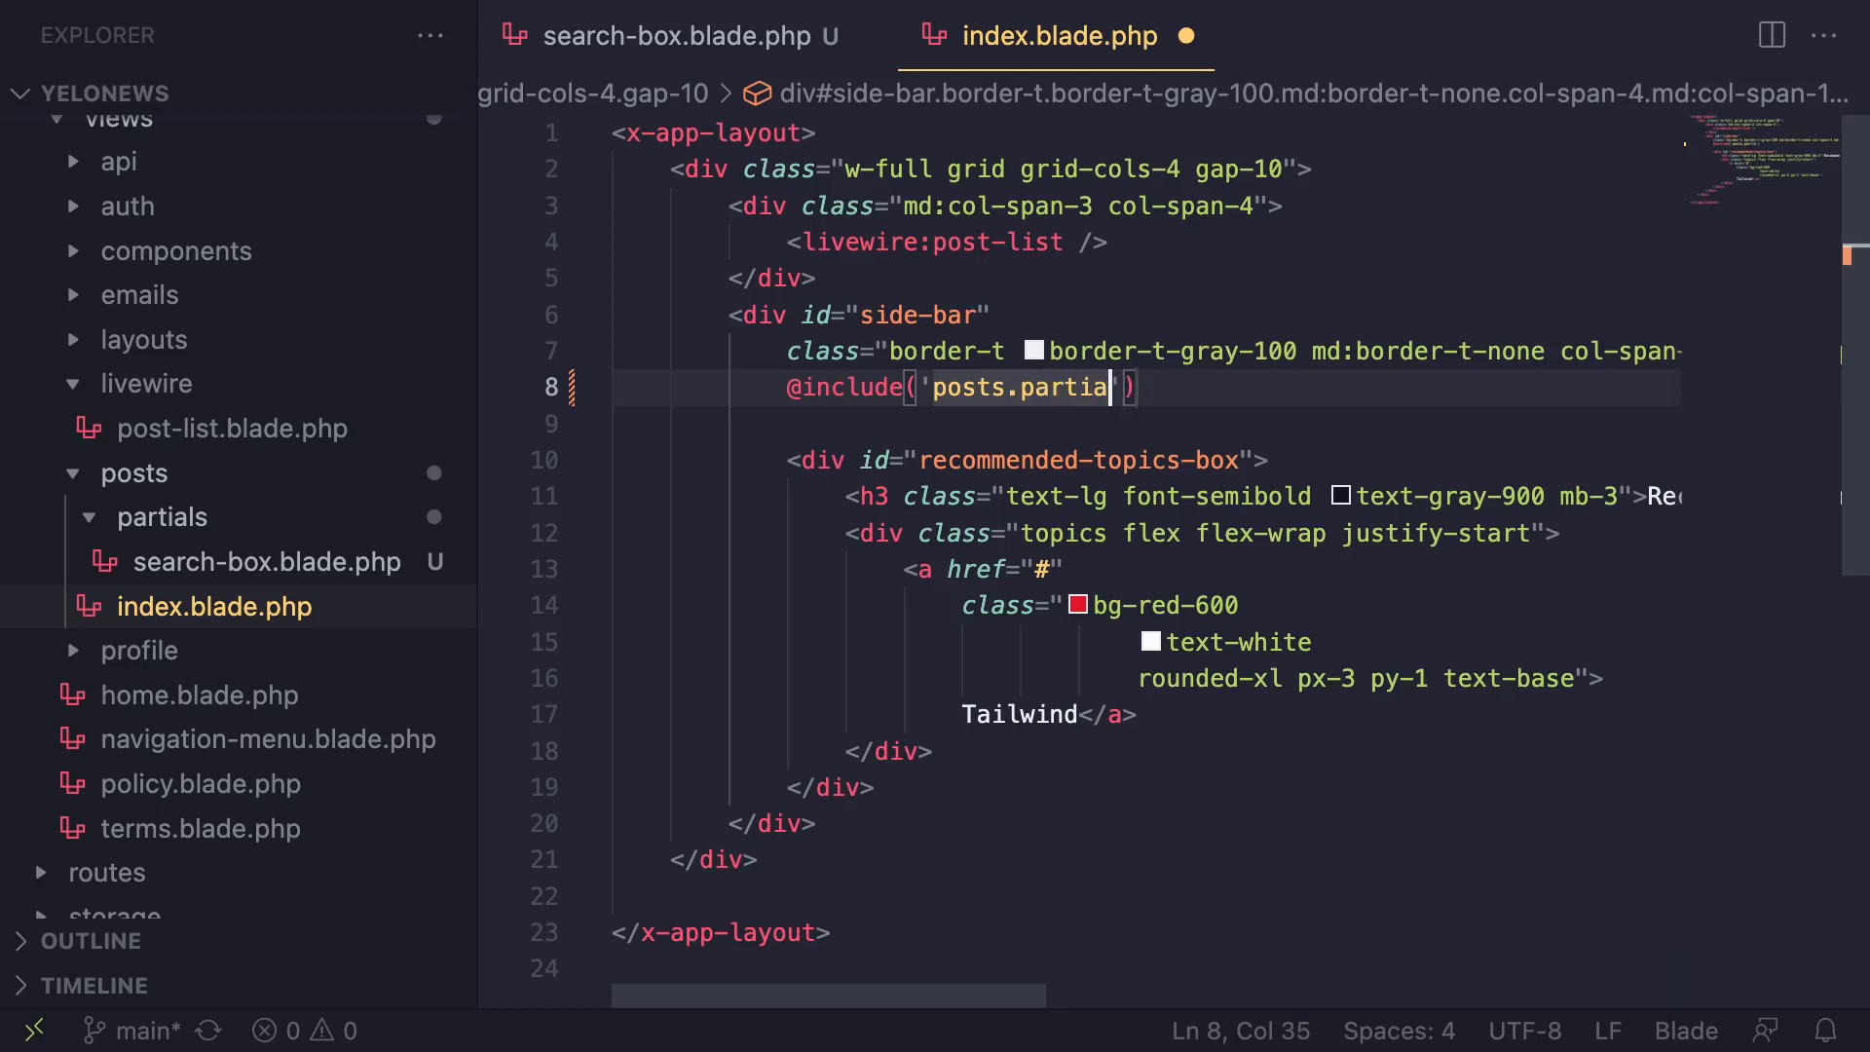
key("Backspace")
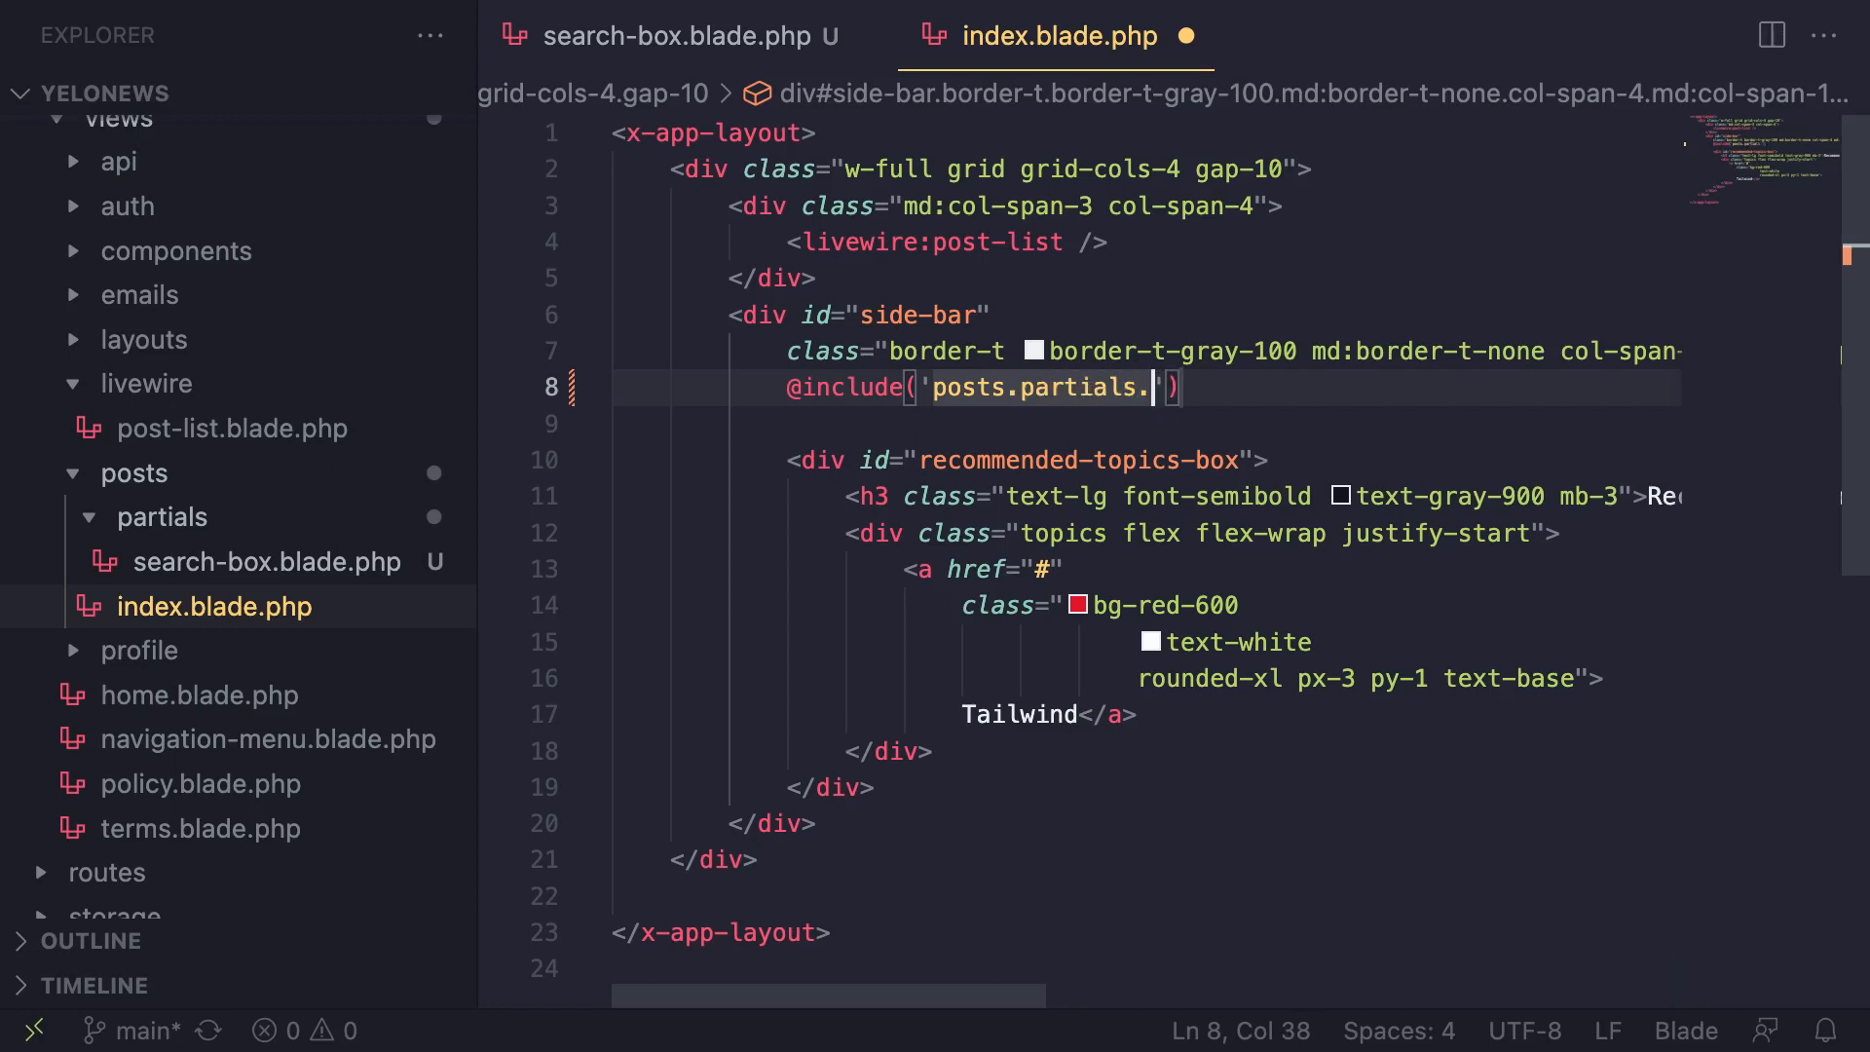
type("search-box")
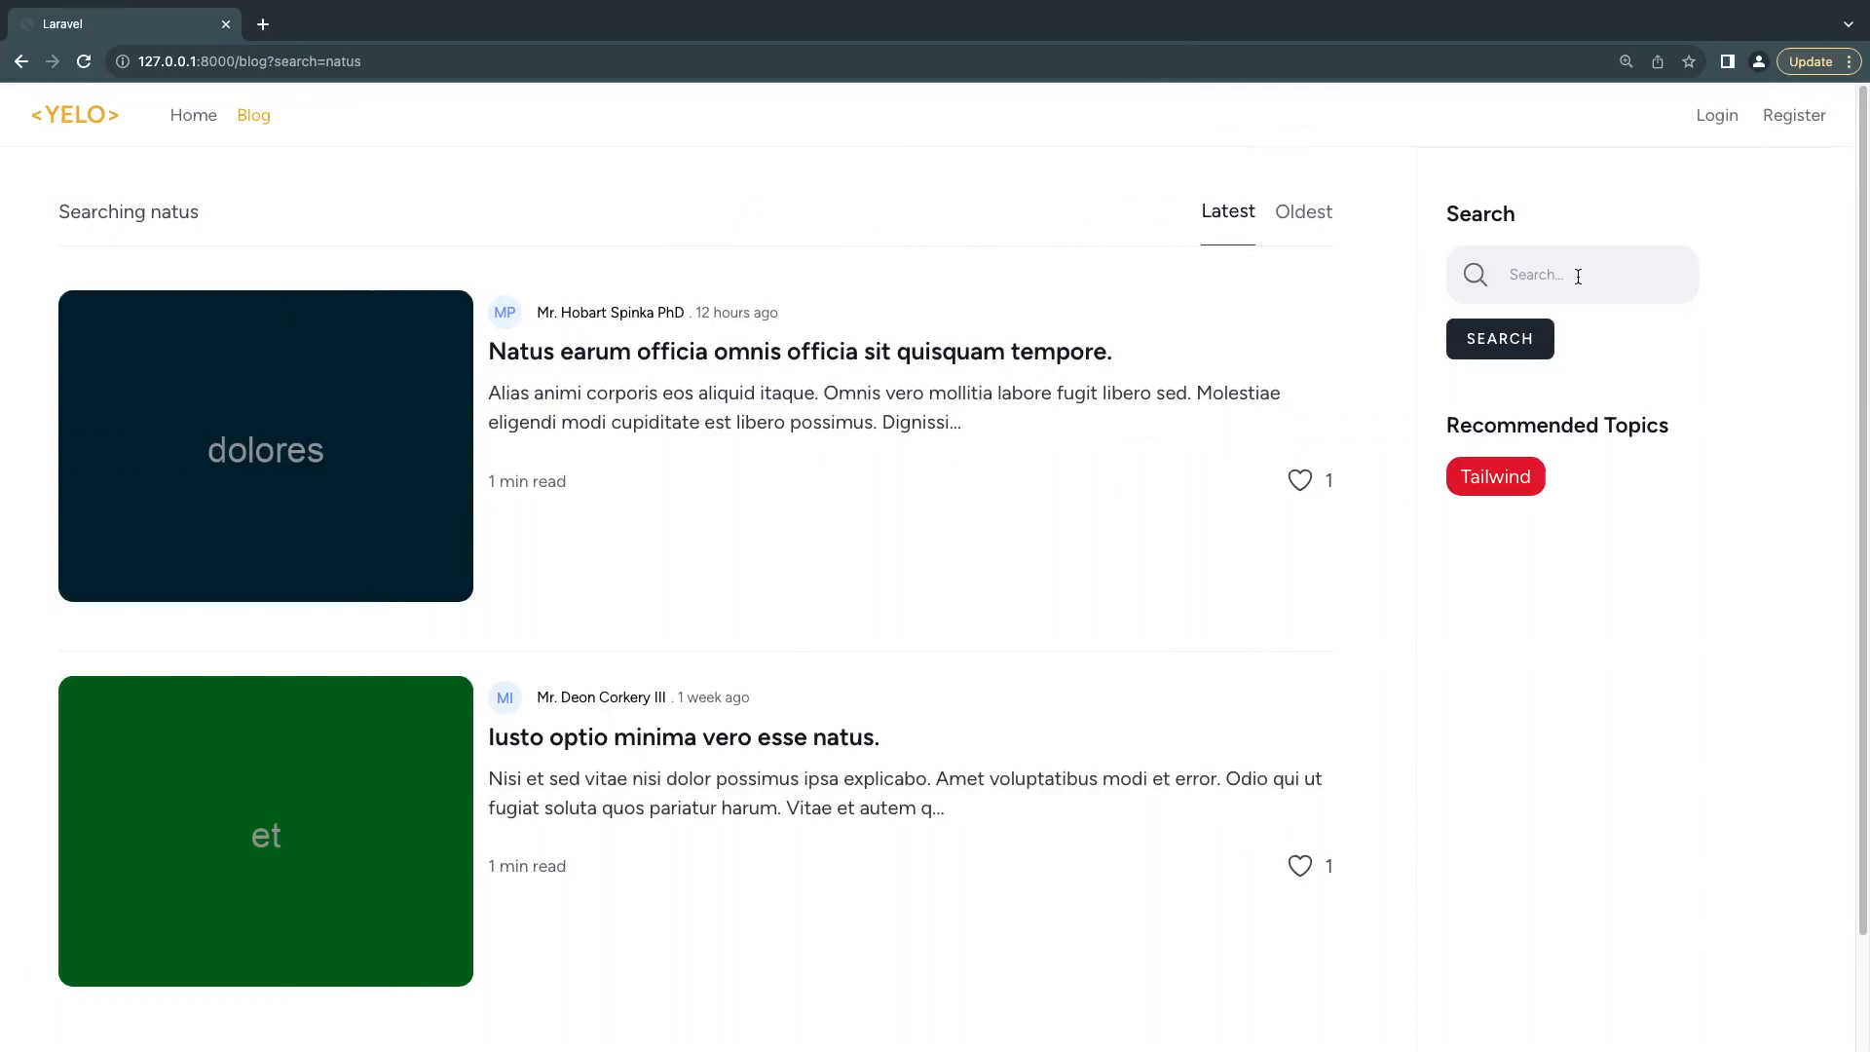
Step: Search the blog for 'lu', then with an empty term, and sort posts oldest first
type("lu")
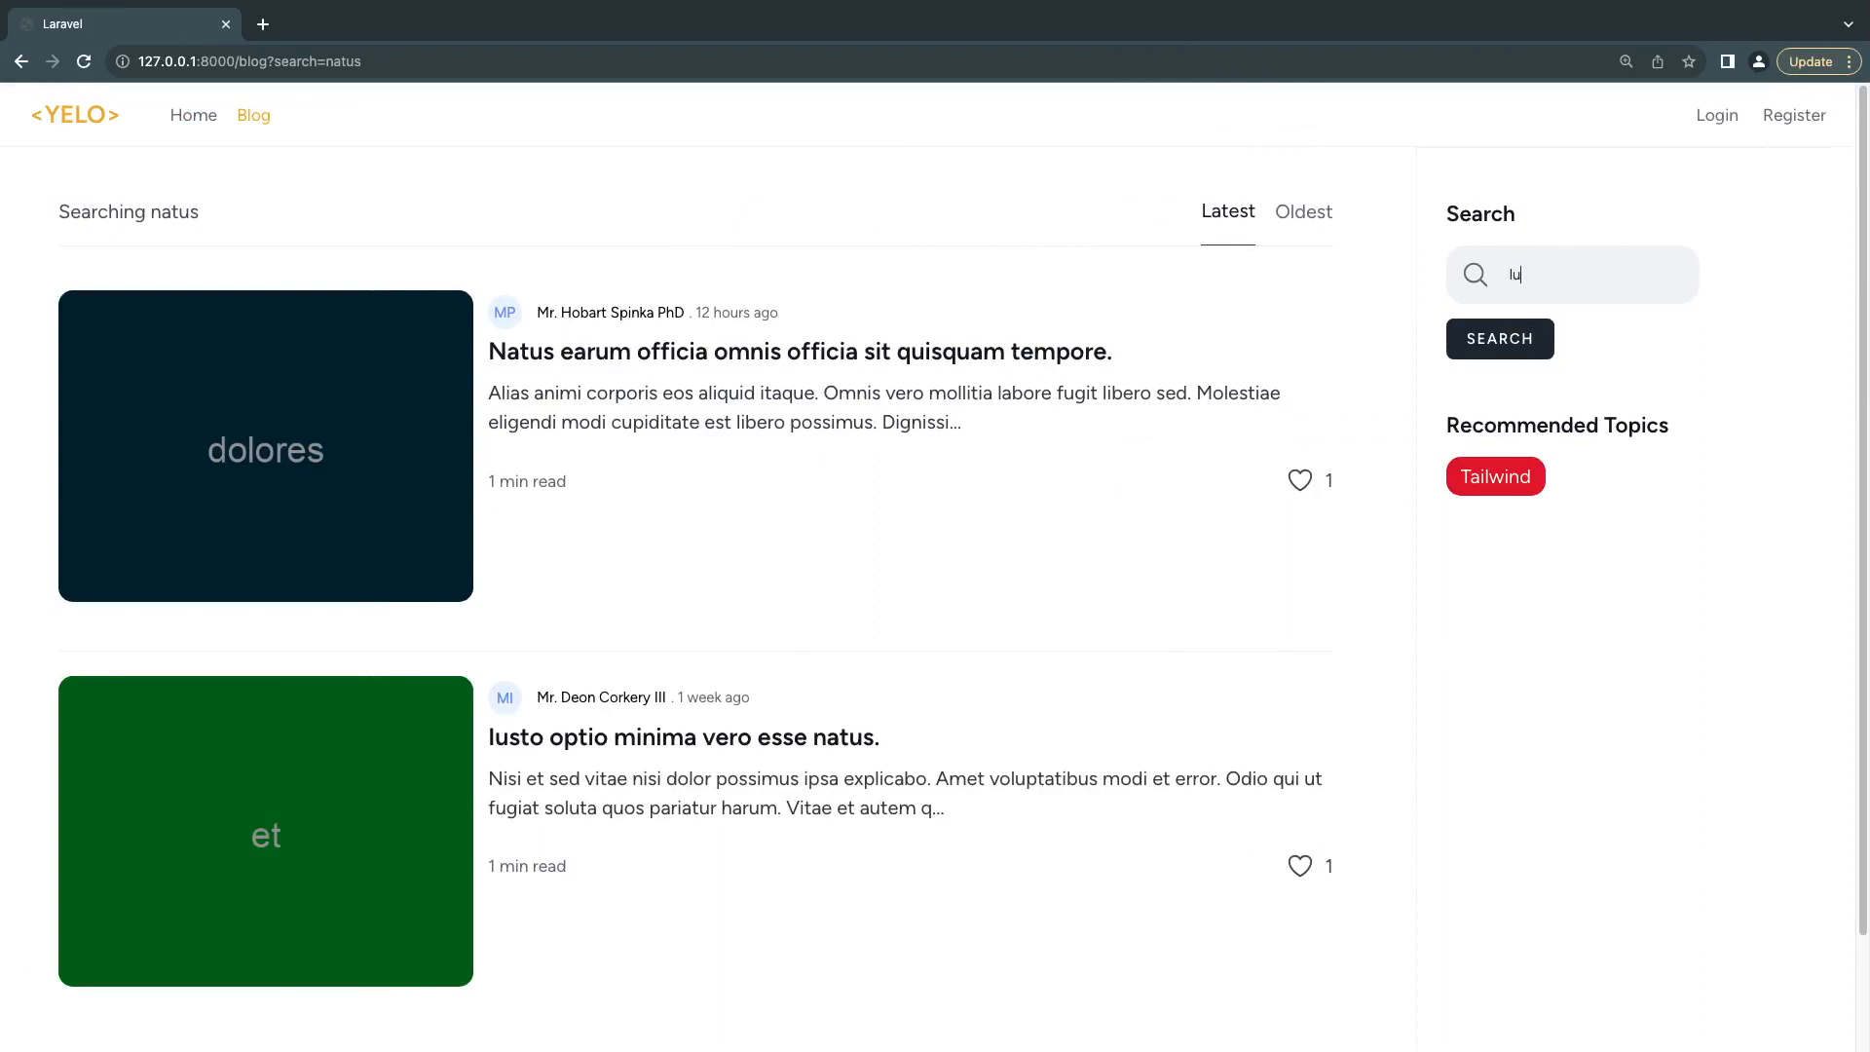
left_click(1500, 339)
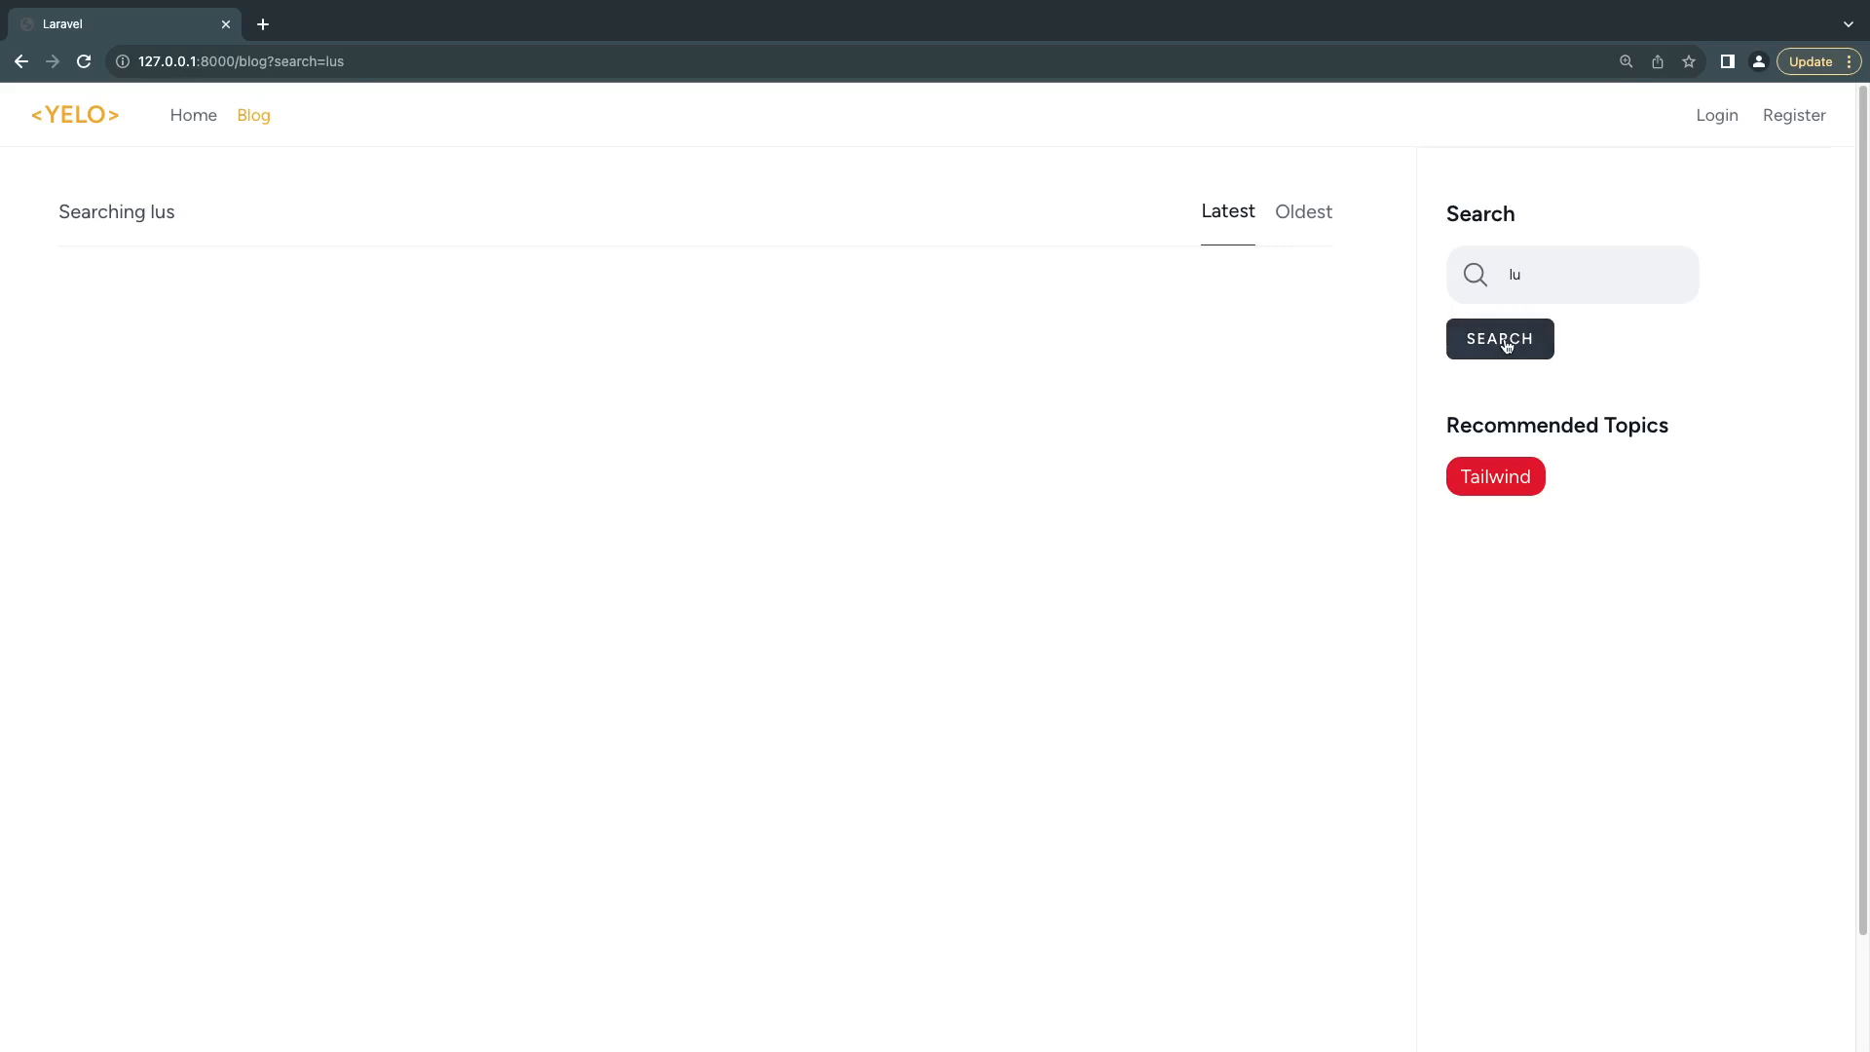
left_click(1500, 339)
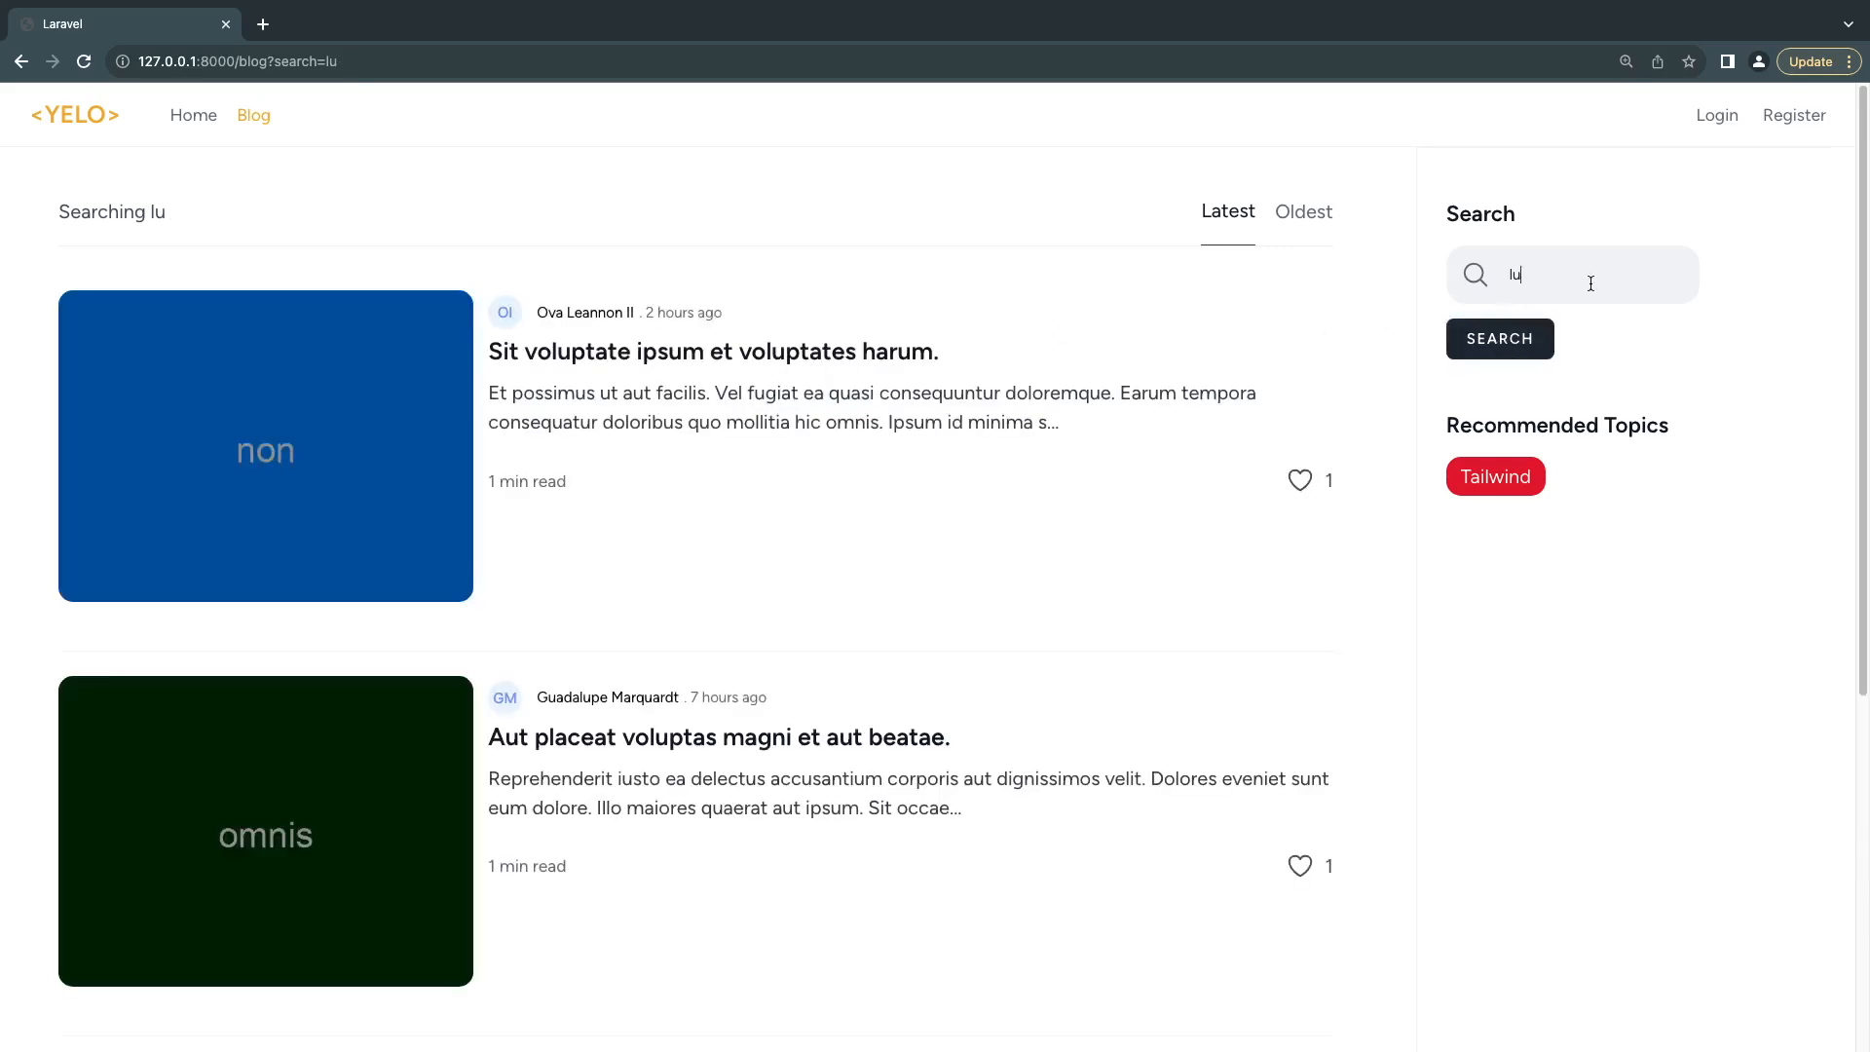
left_click(1500, 339)
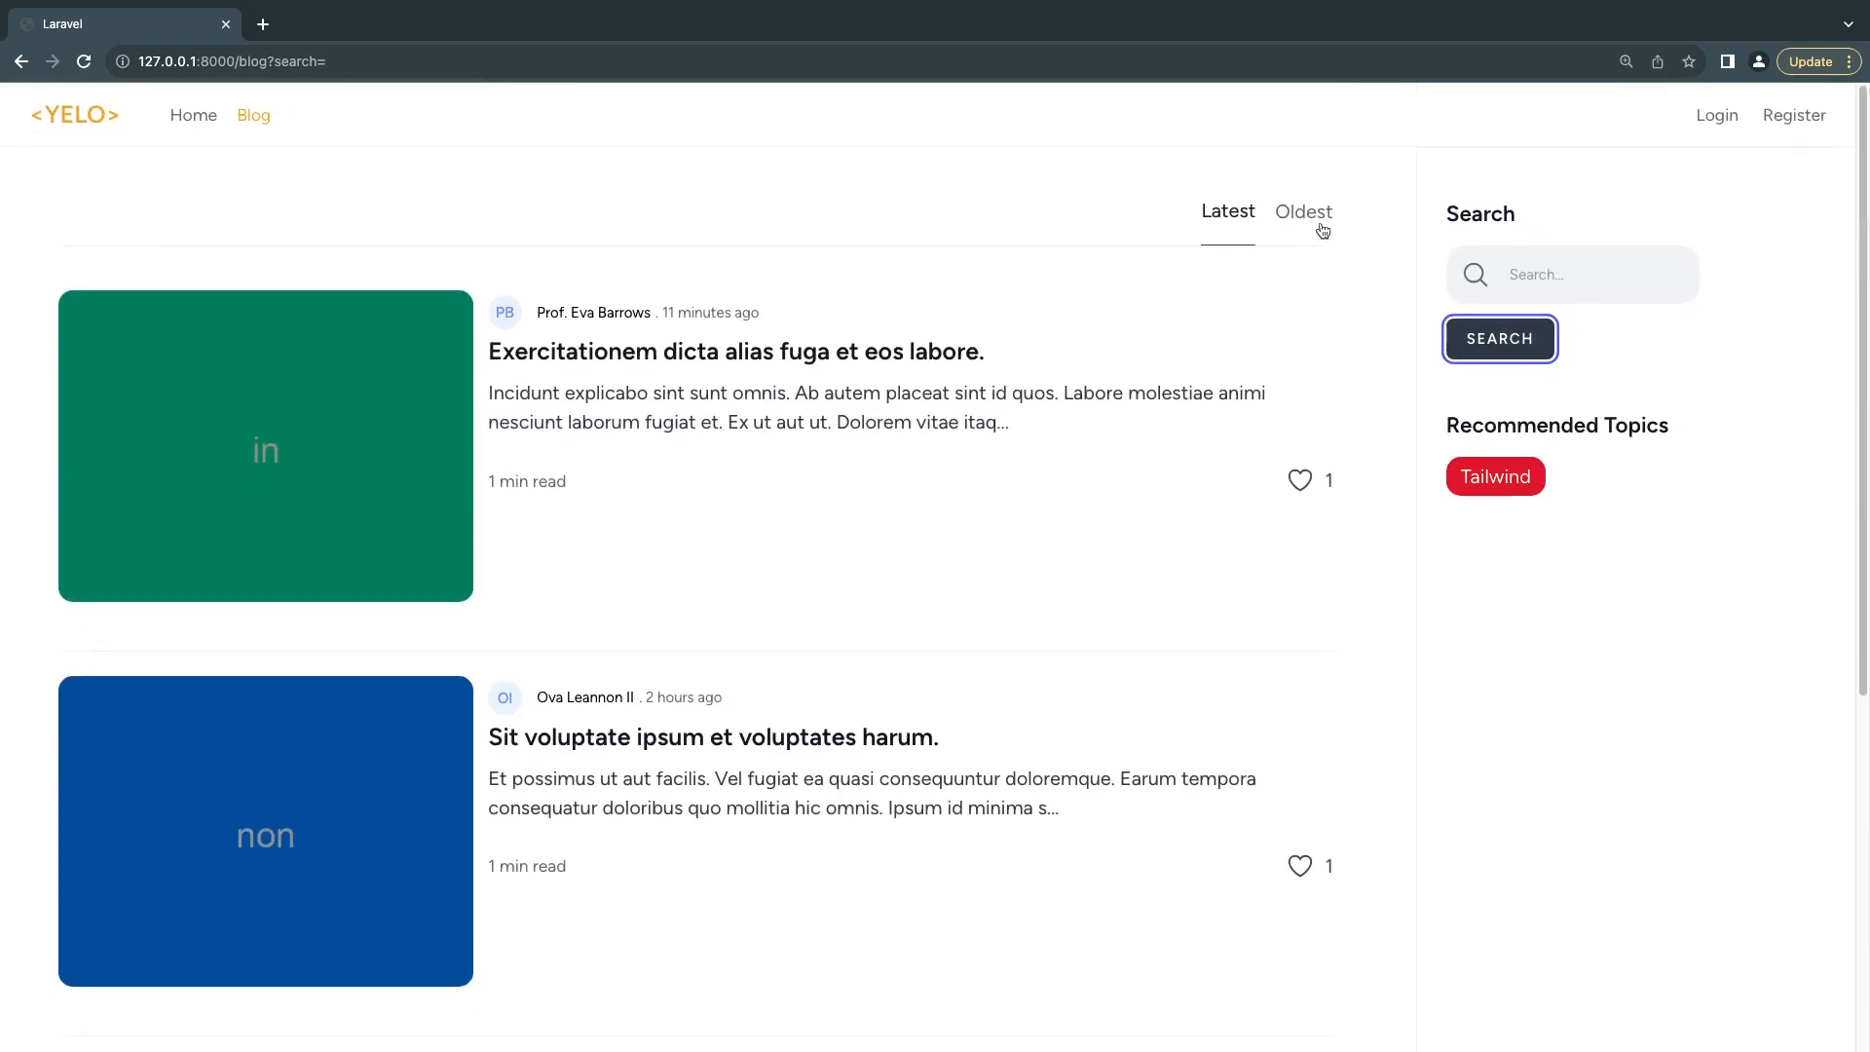
left_click(1303, 210)
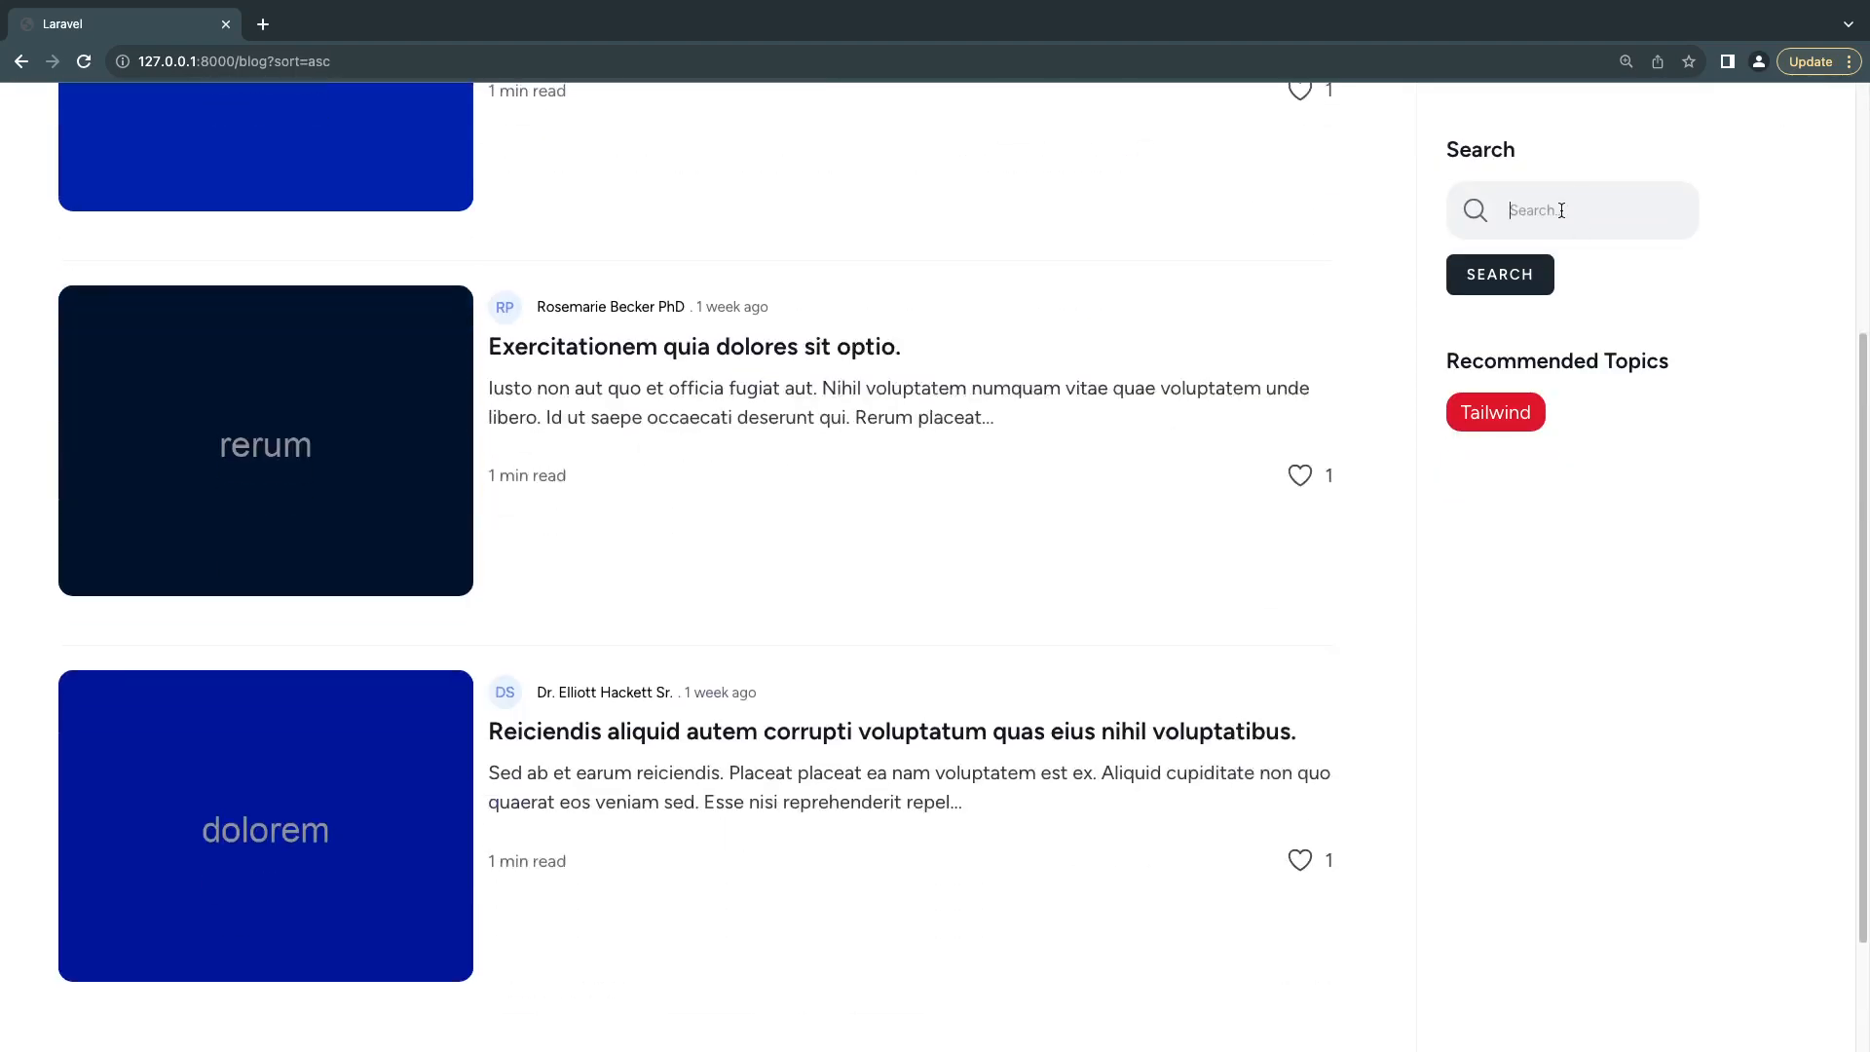
Step: Search for 'autem' and retype it after the reload empties the search field
left_click(1500, 210)
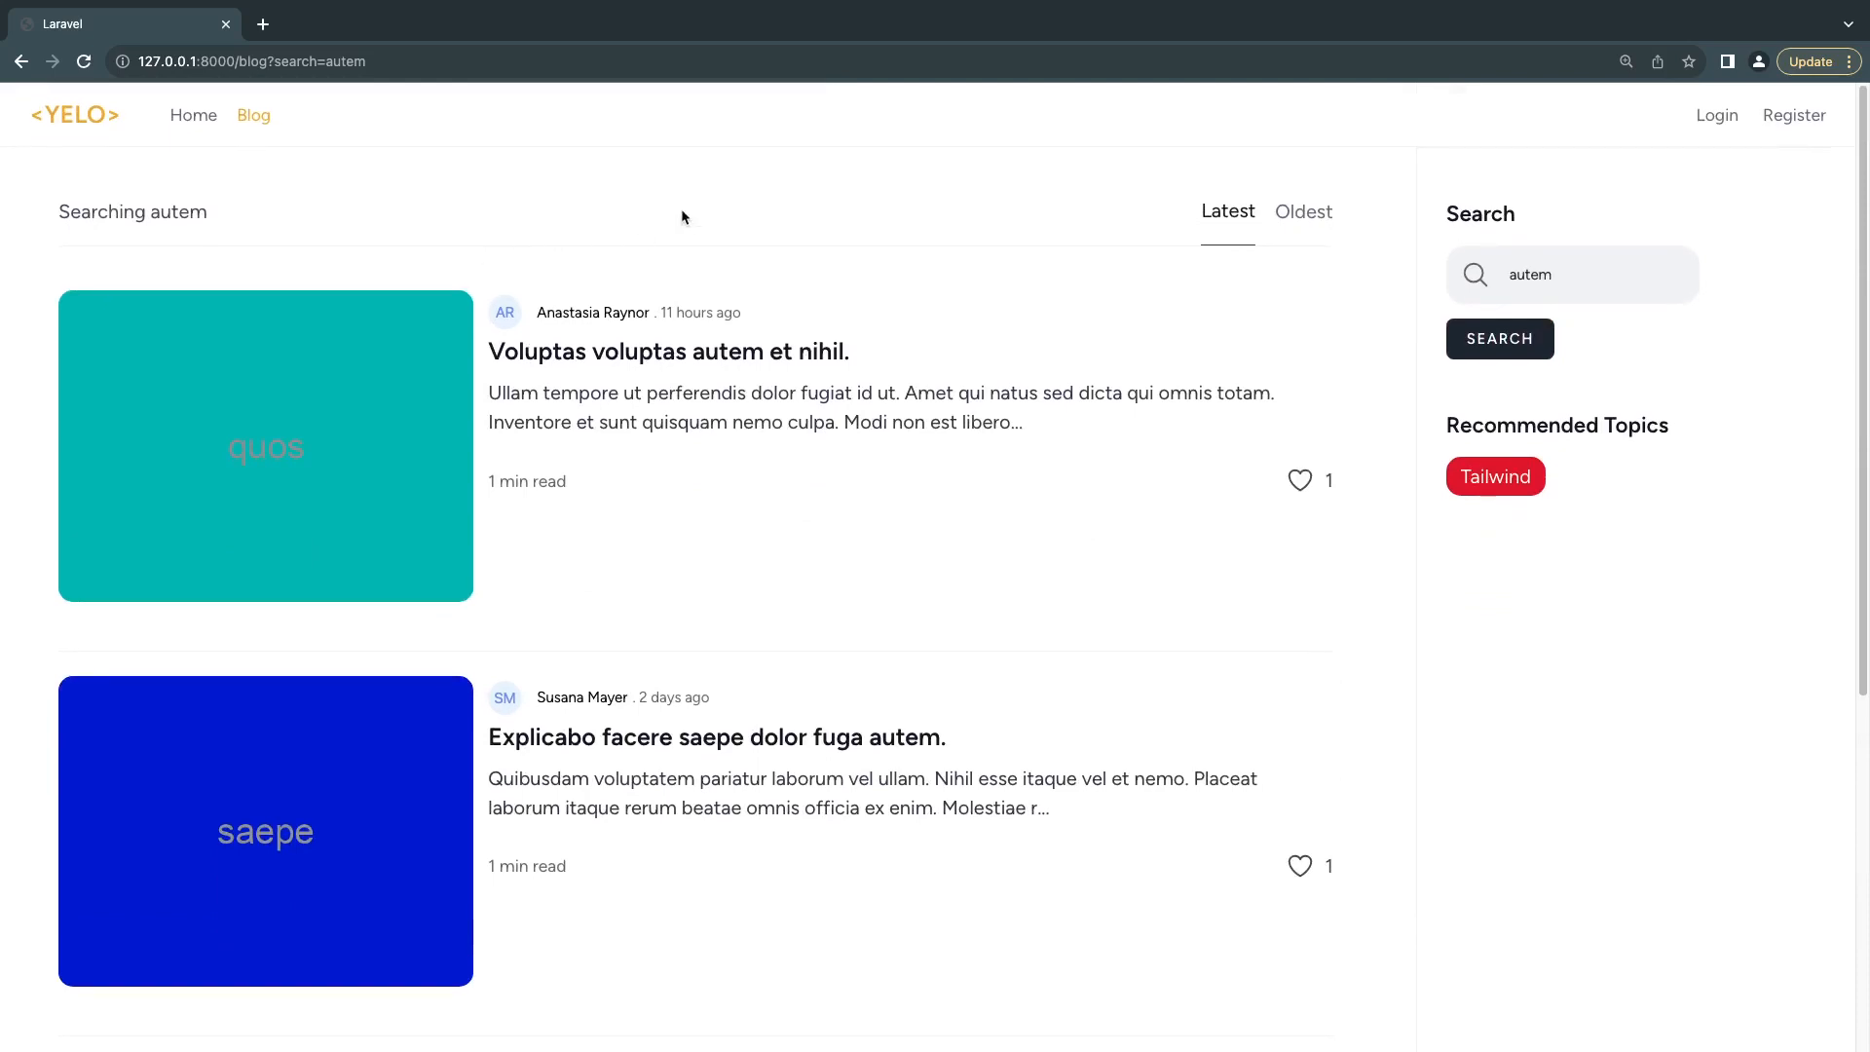
mouse_move(327, 251)
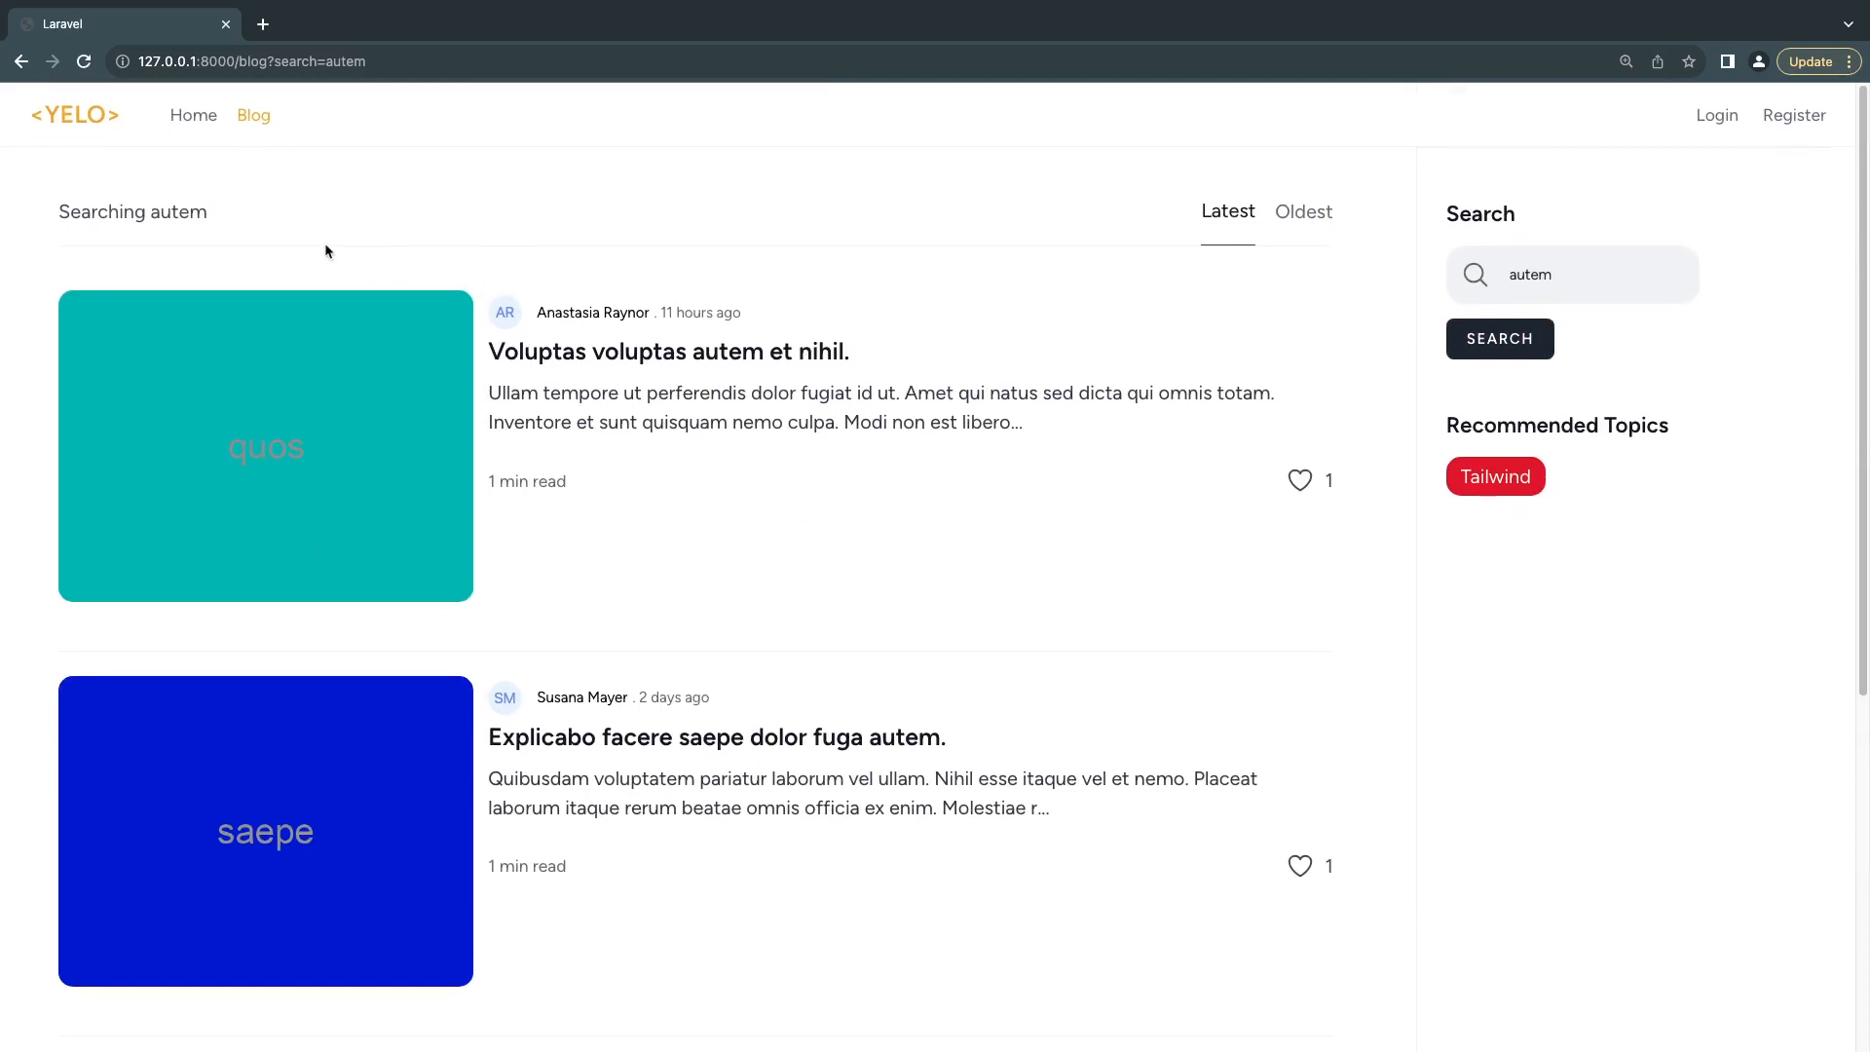
left_click(1572, 274)
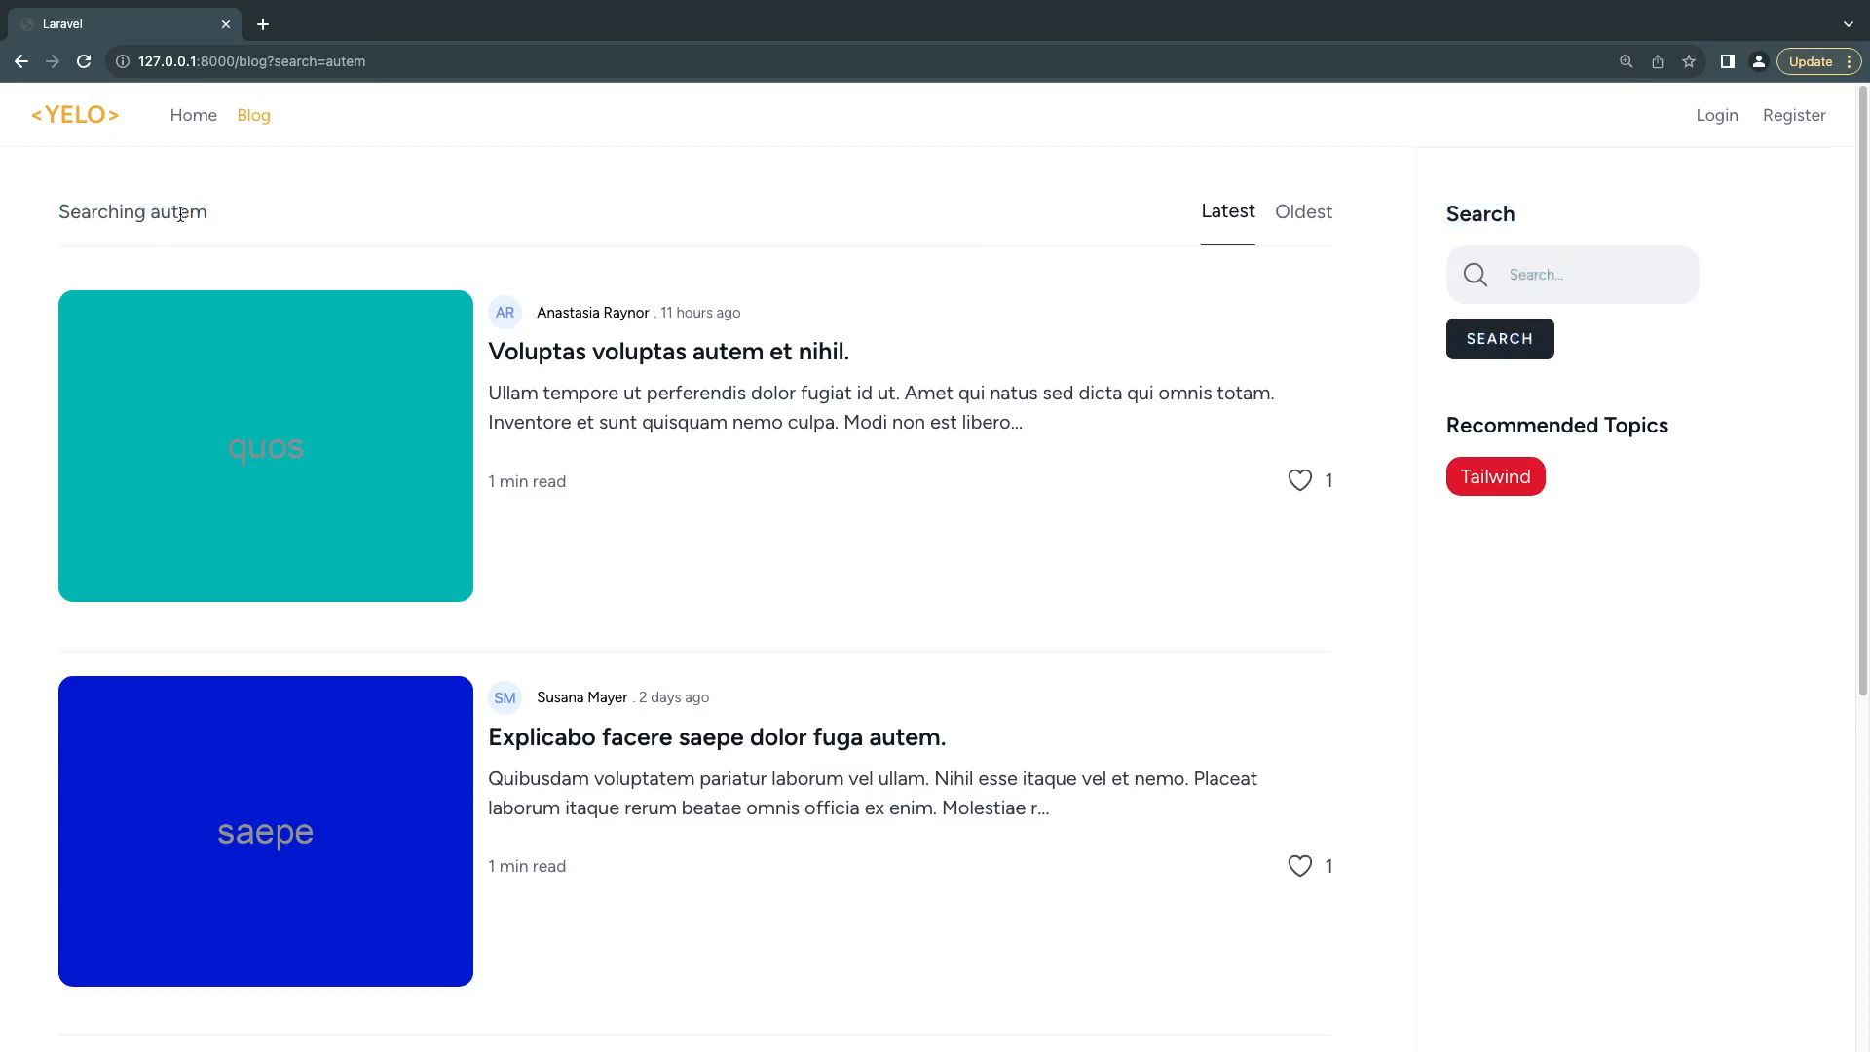
type("autem")
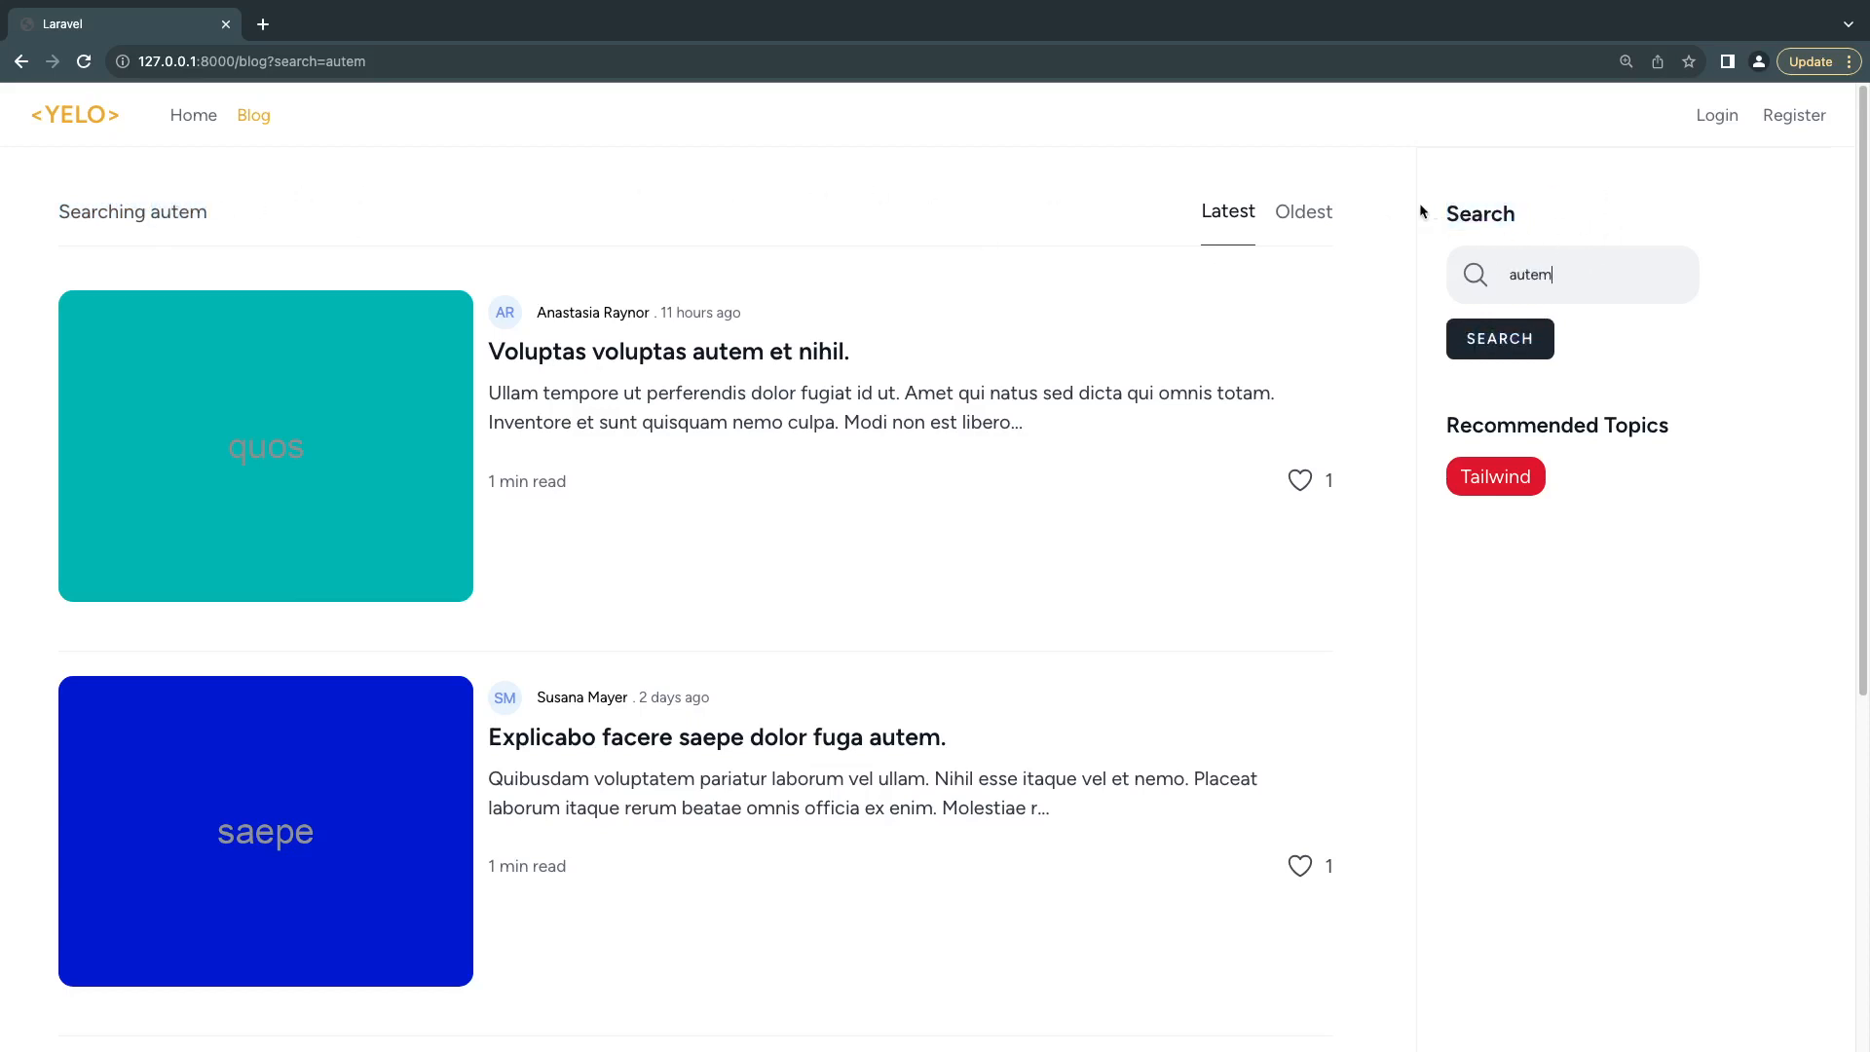
mouse_move(832, 146)
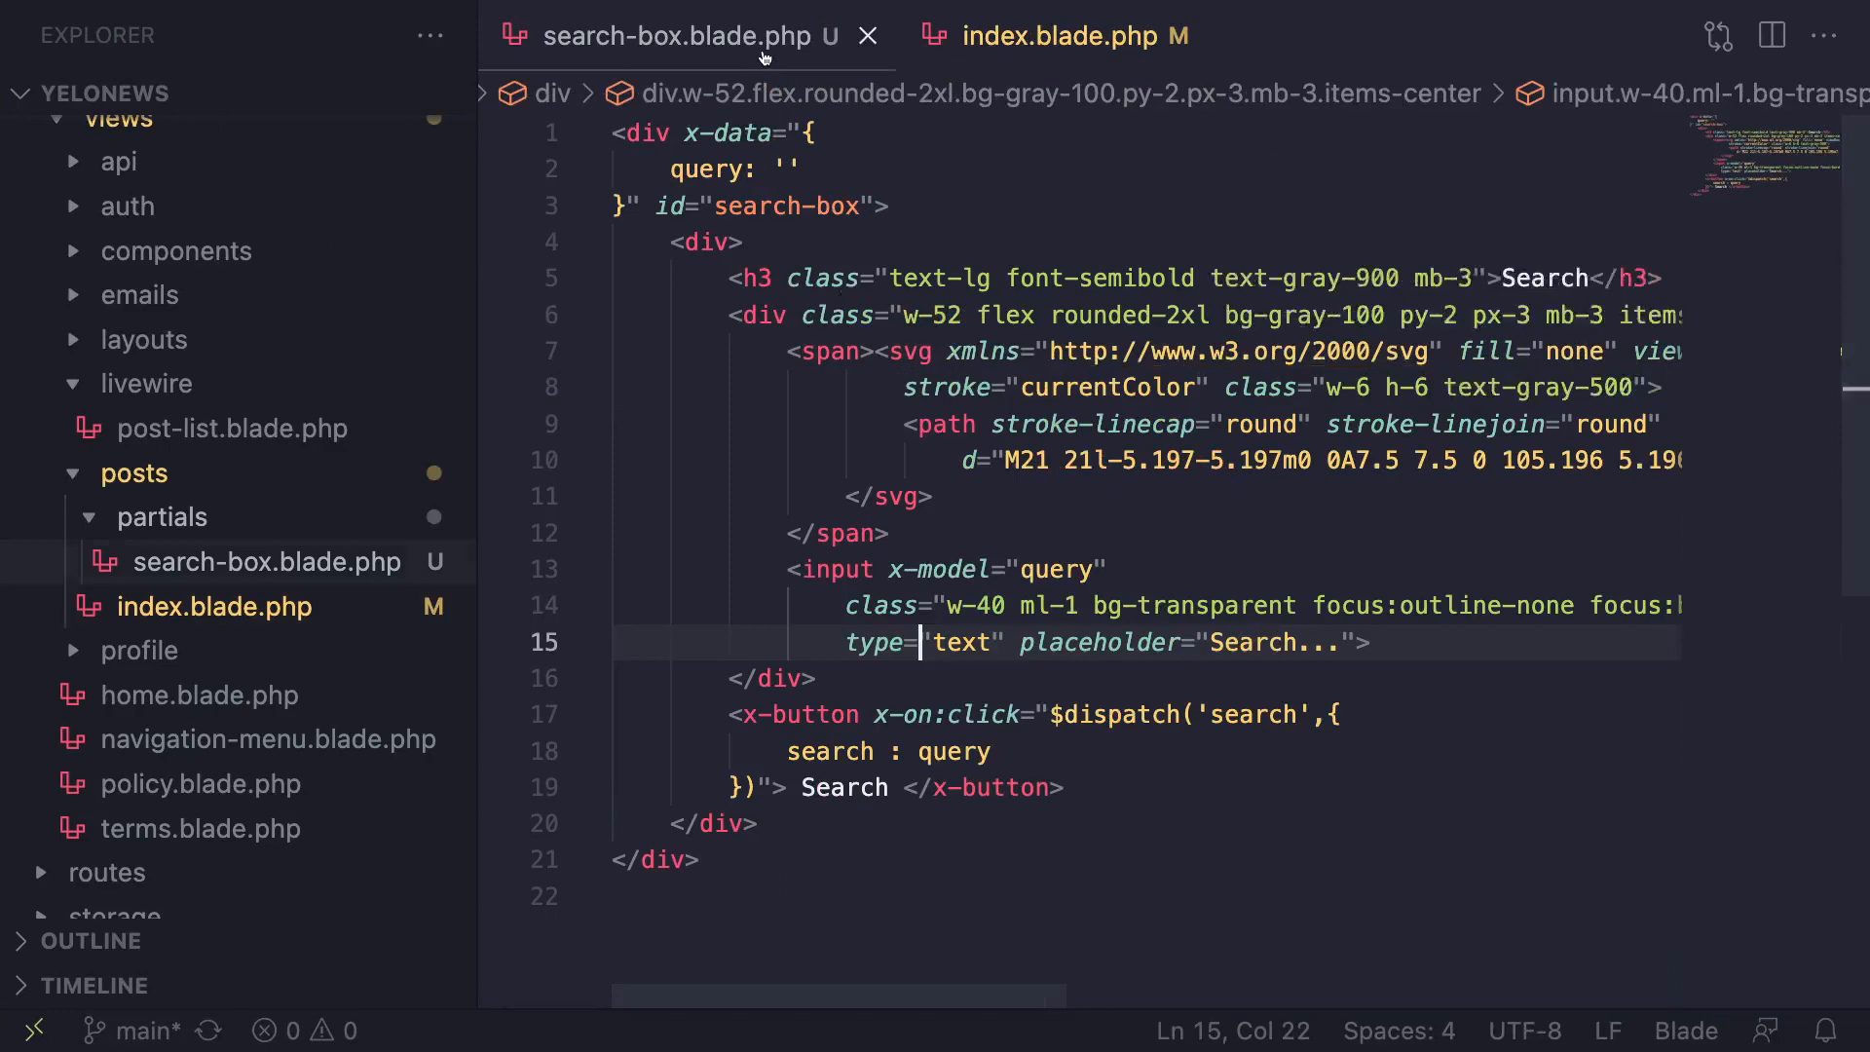
Step: Initialize the search-box x-data query from {{ request('search') }}
double_click(709, 167)
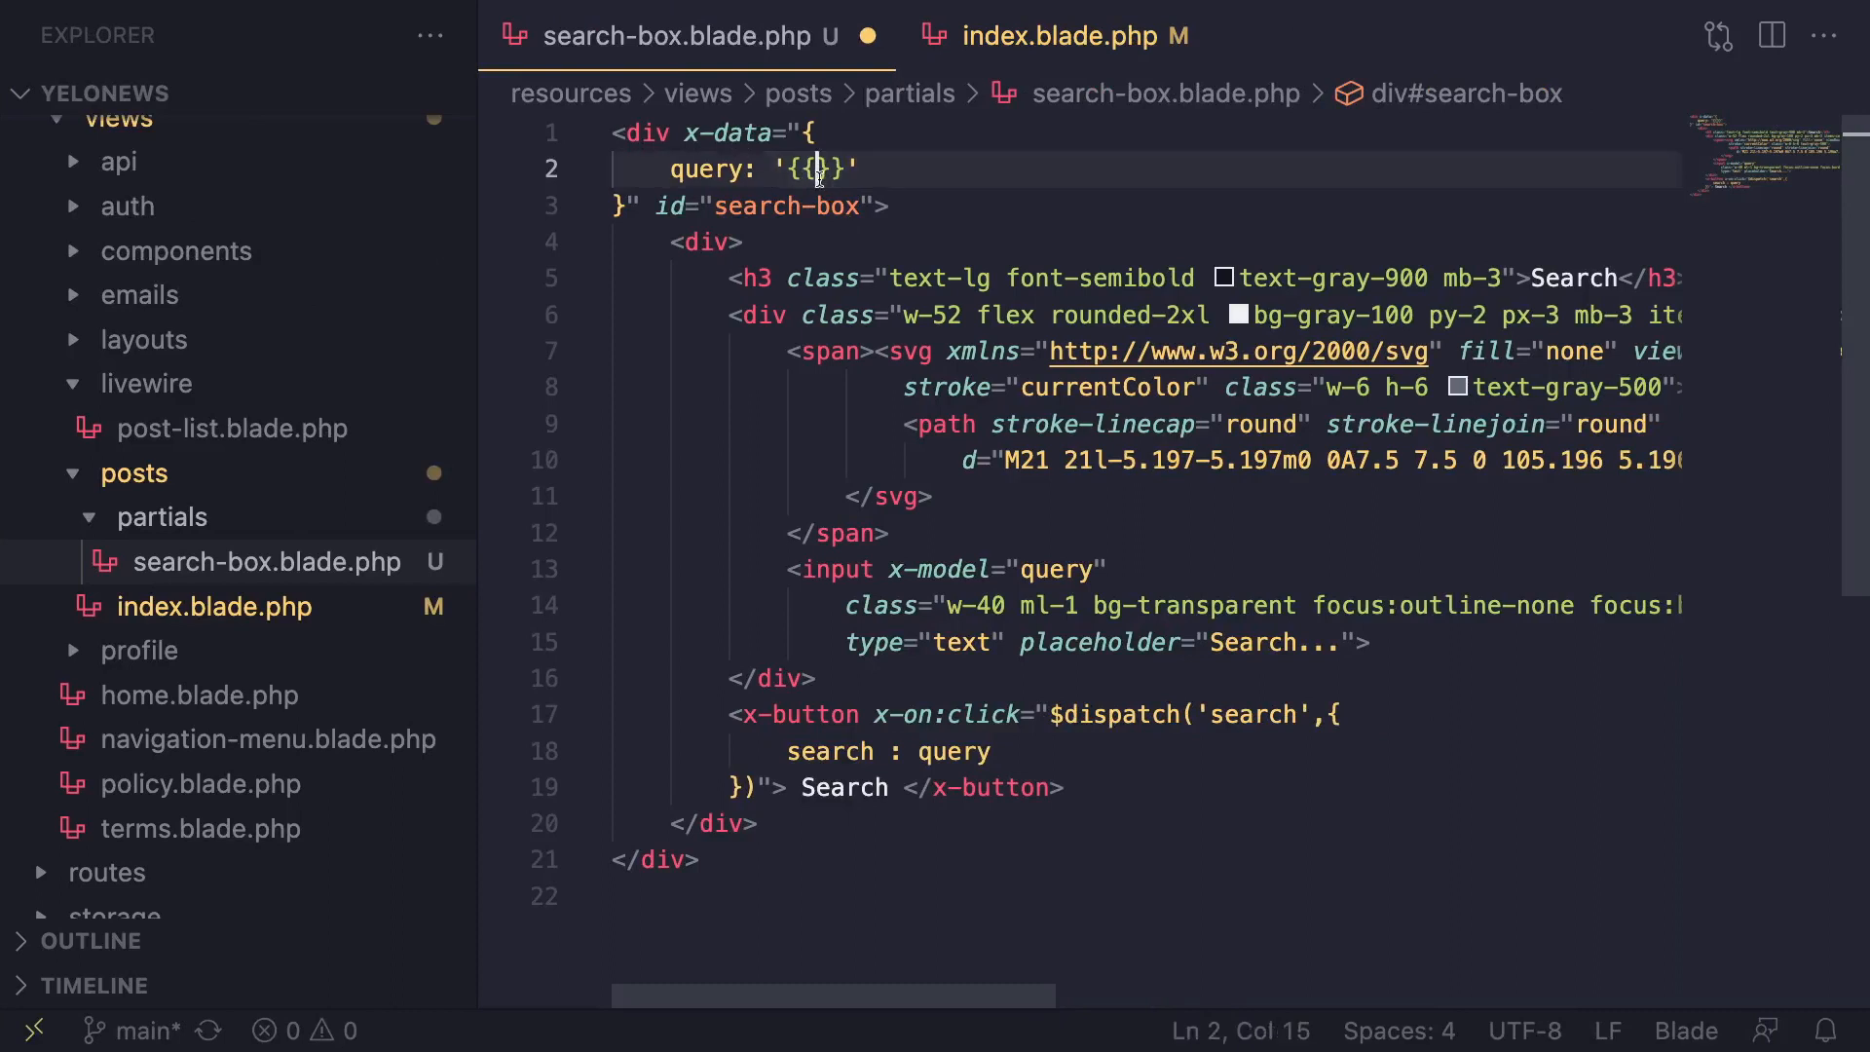
type("request()")
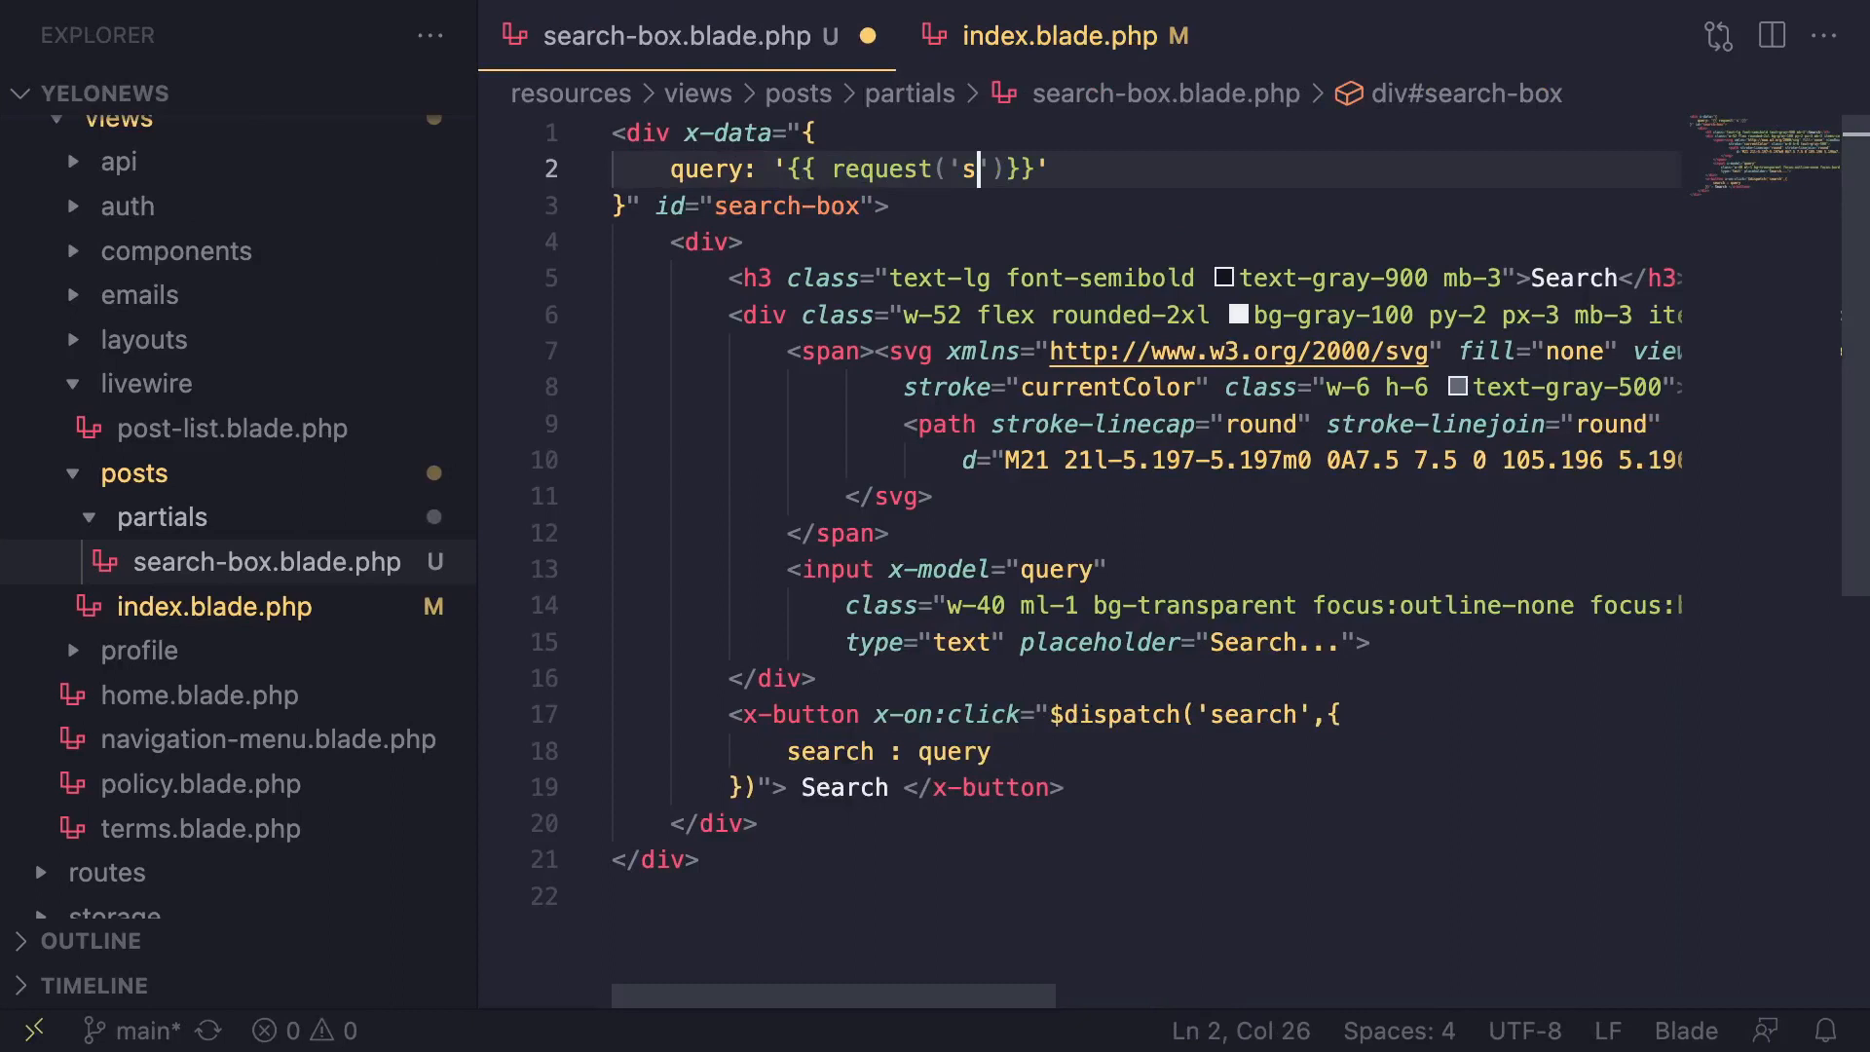
type("earch,")
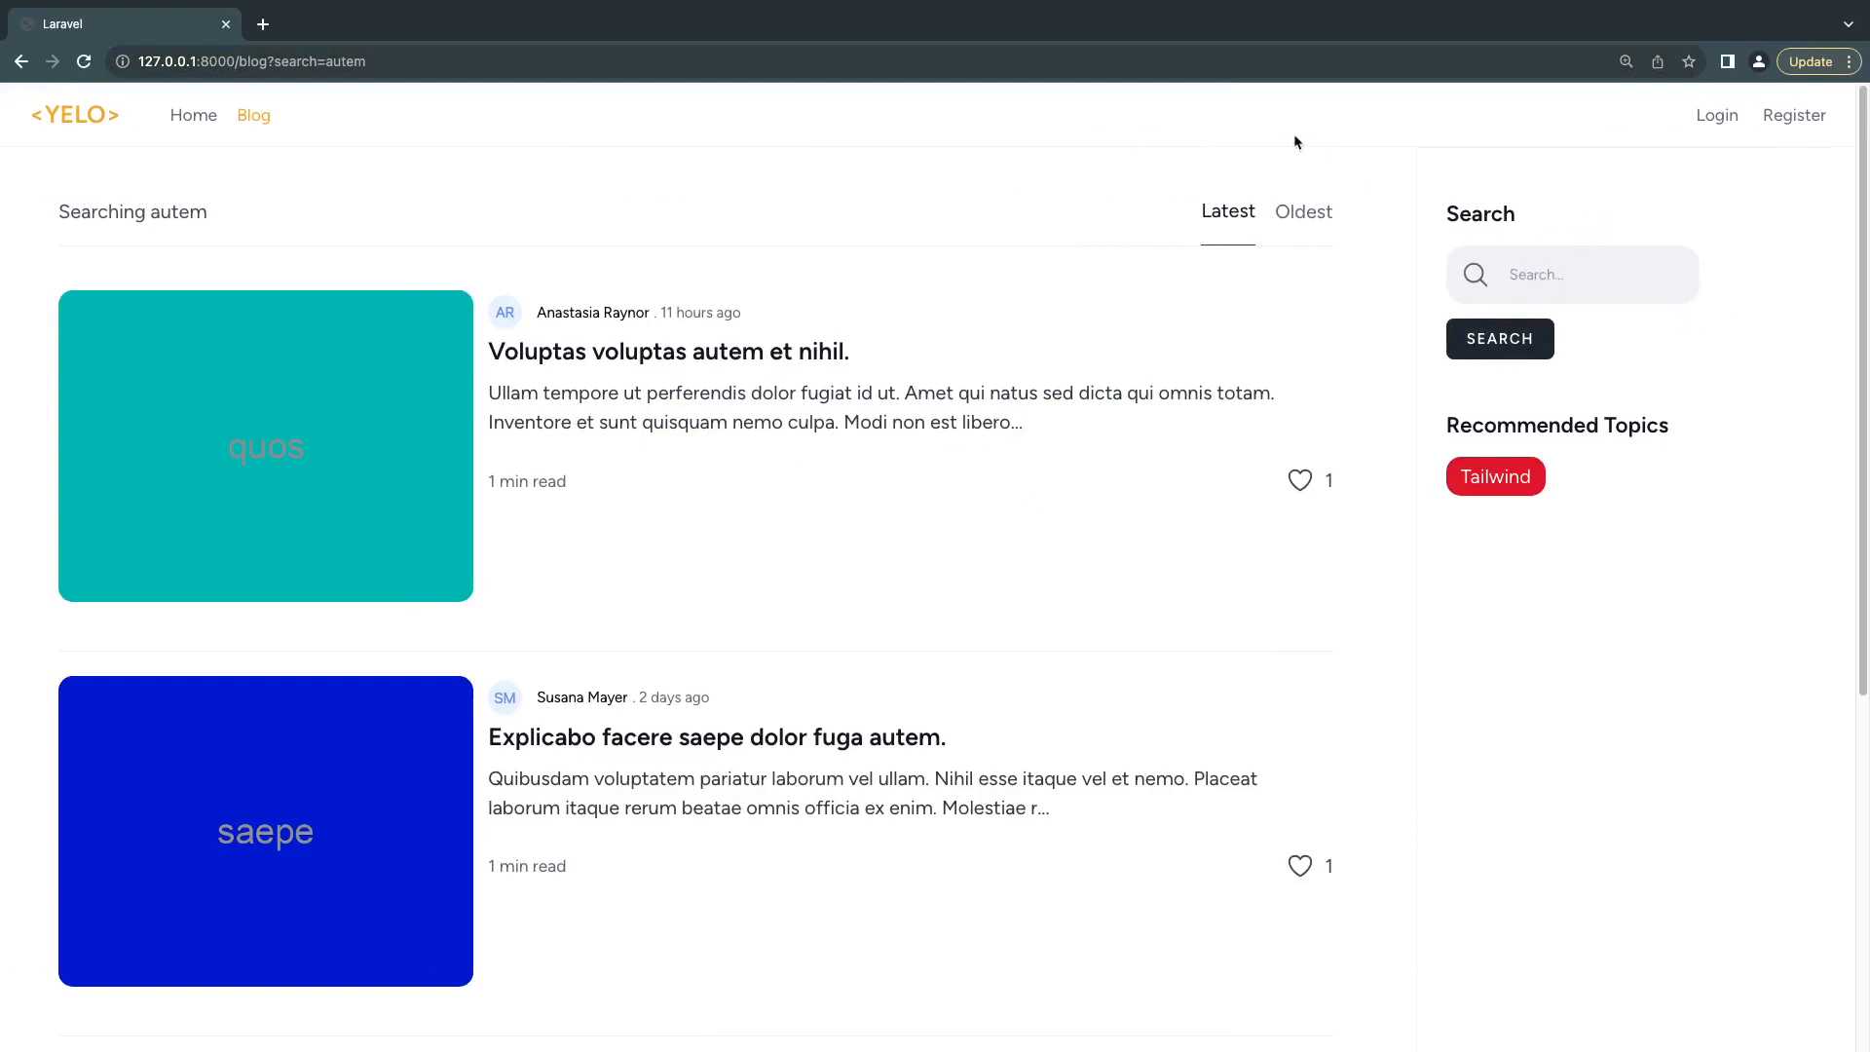
Step: Replace the pre-filled 'autem' term with 'exp' and run the search
type("autem")
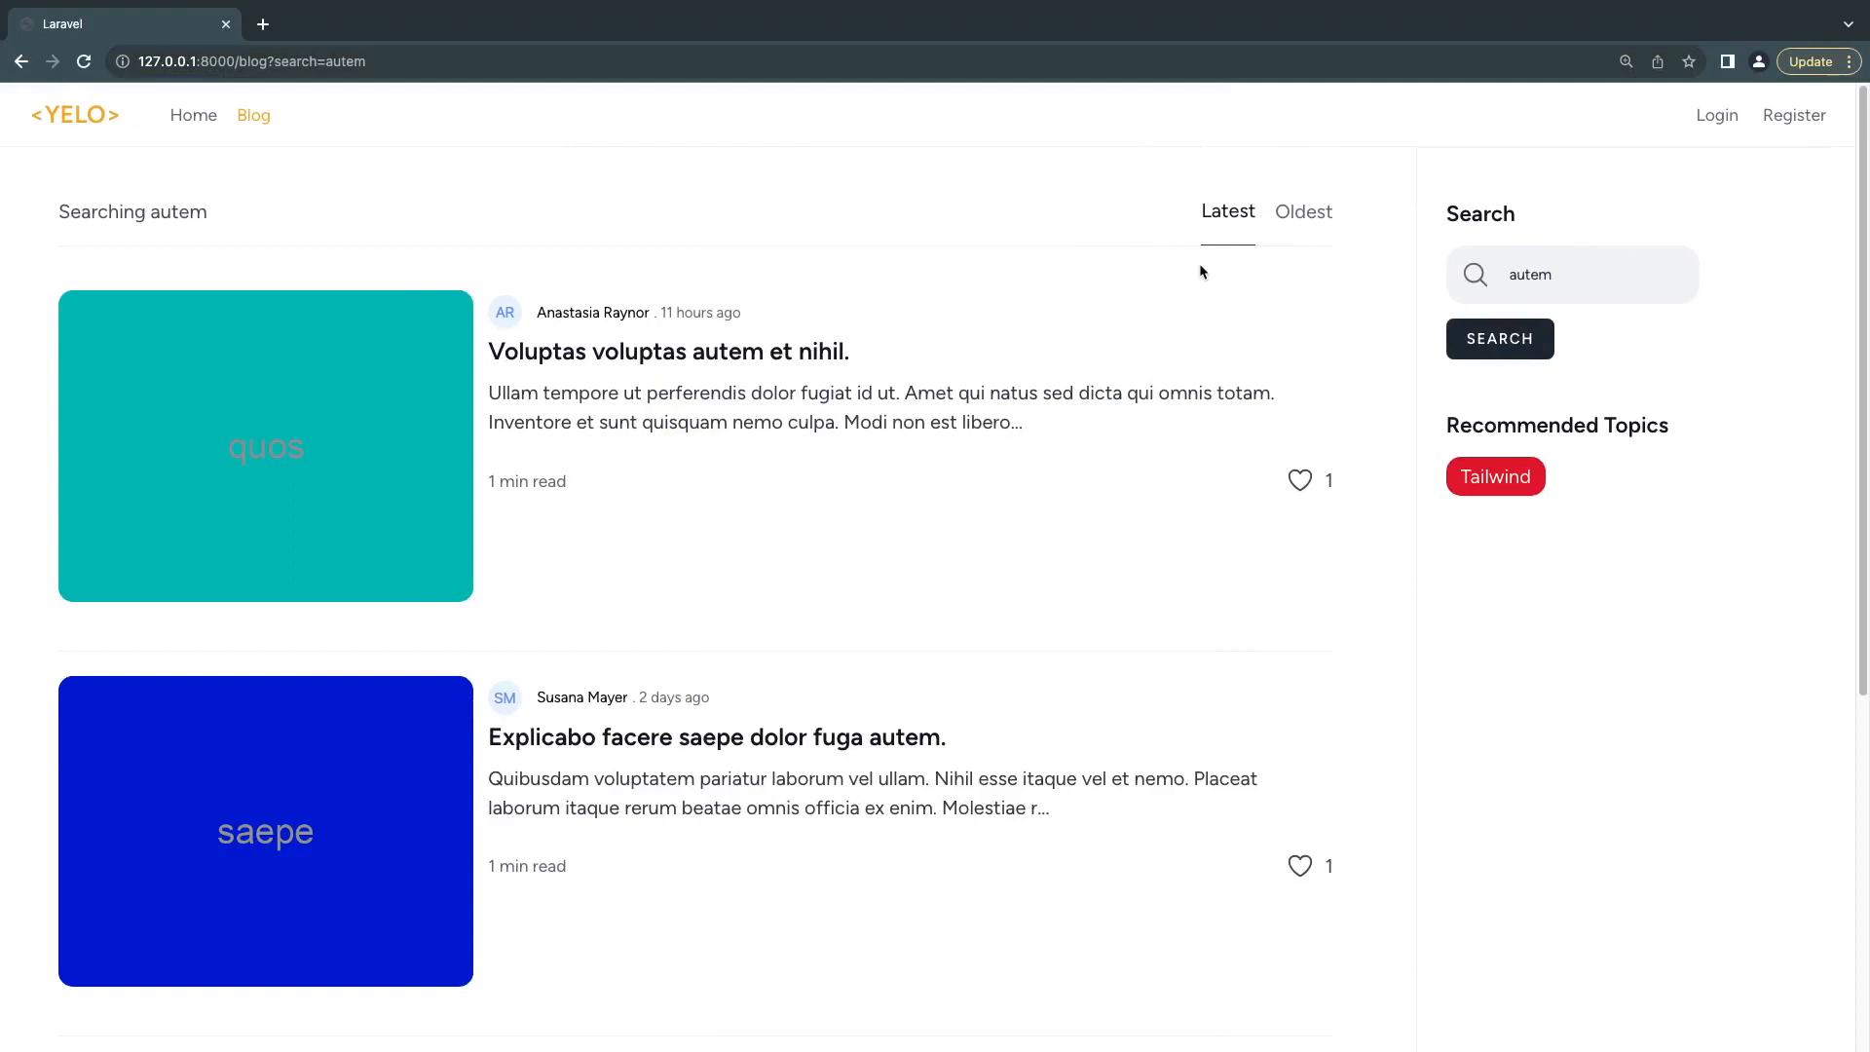
double_click(1531, 275)
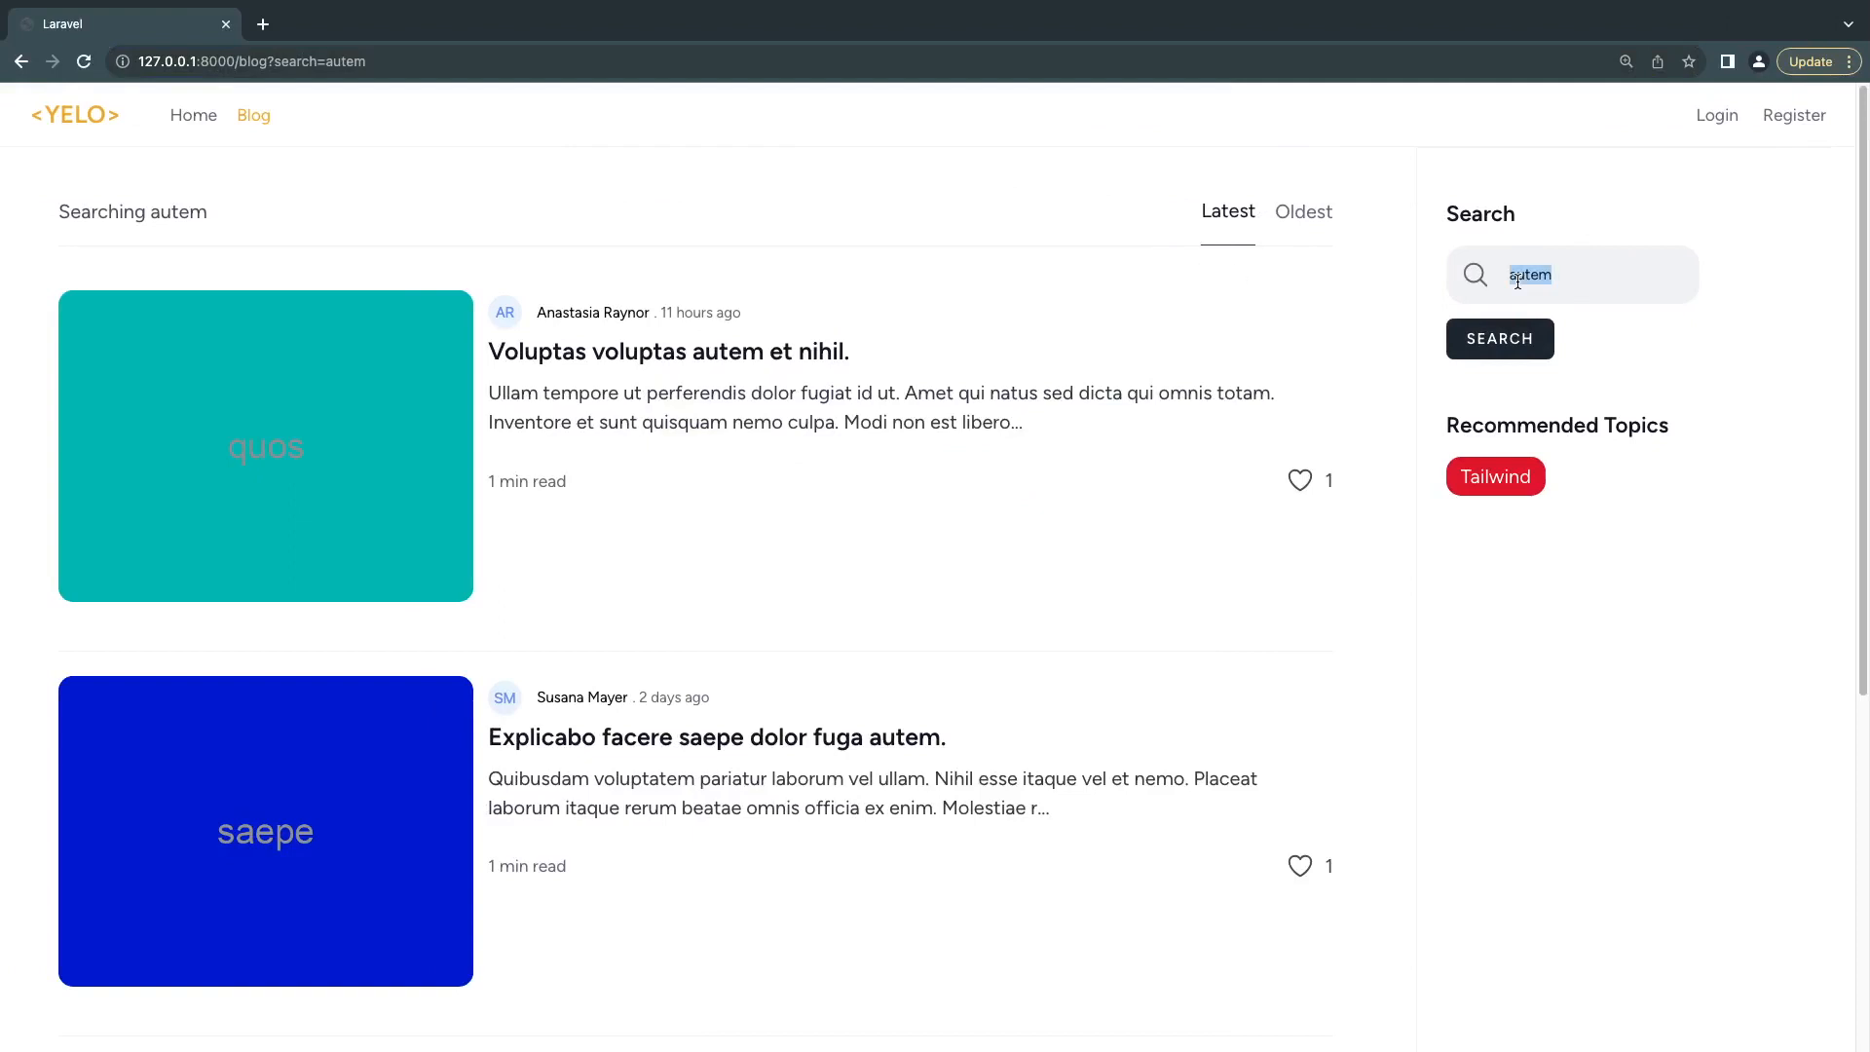
left_click(1500, 339)
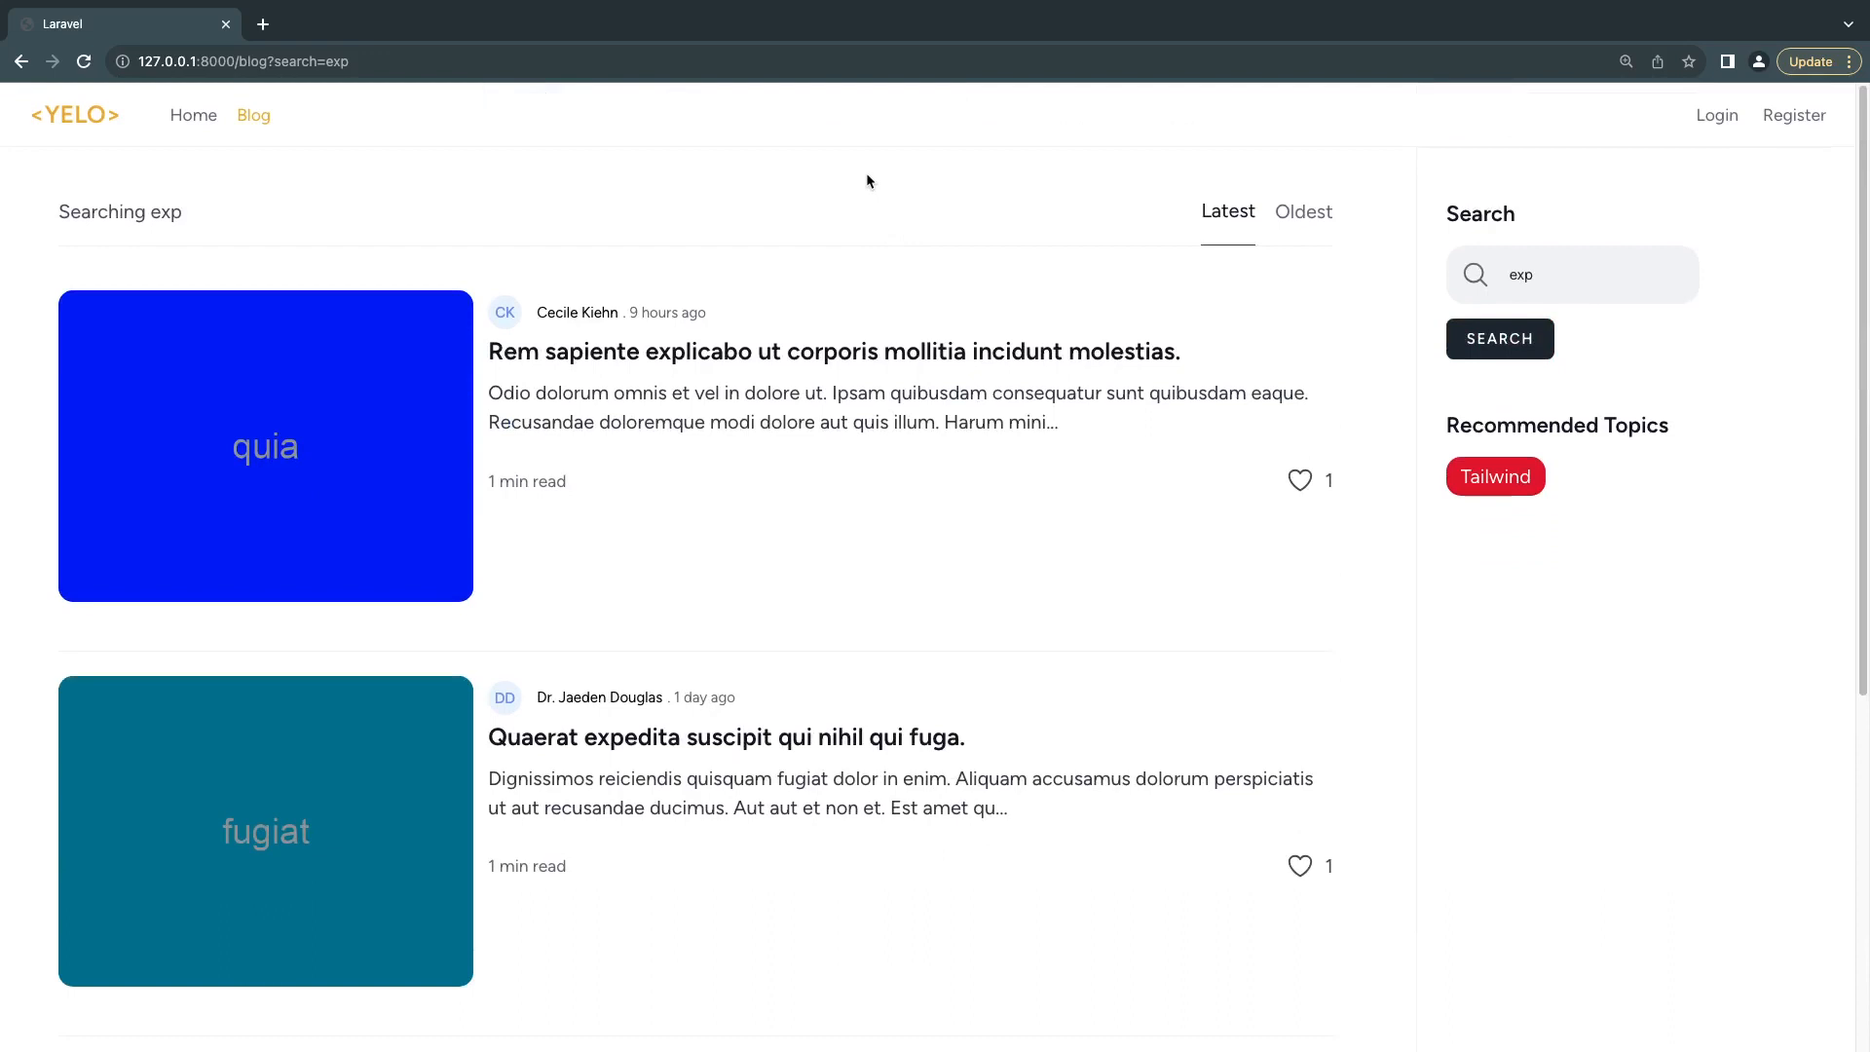
mouse_move(1580, 343)
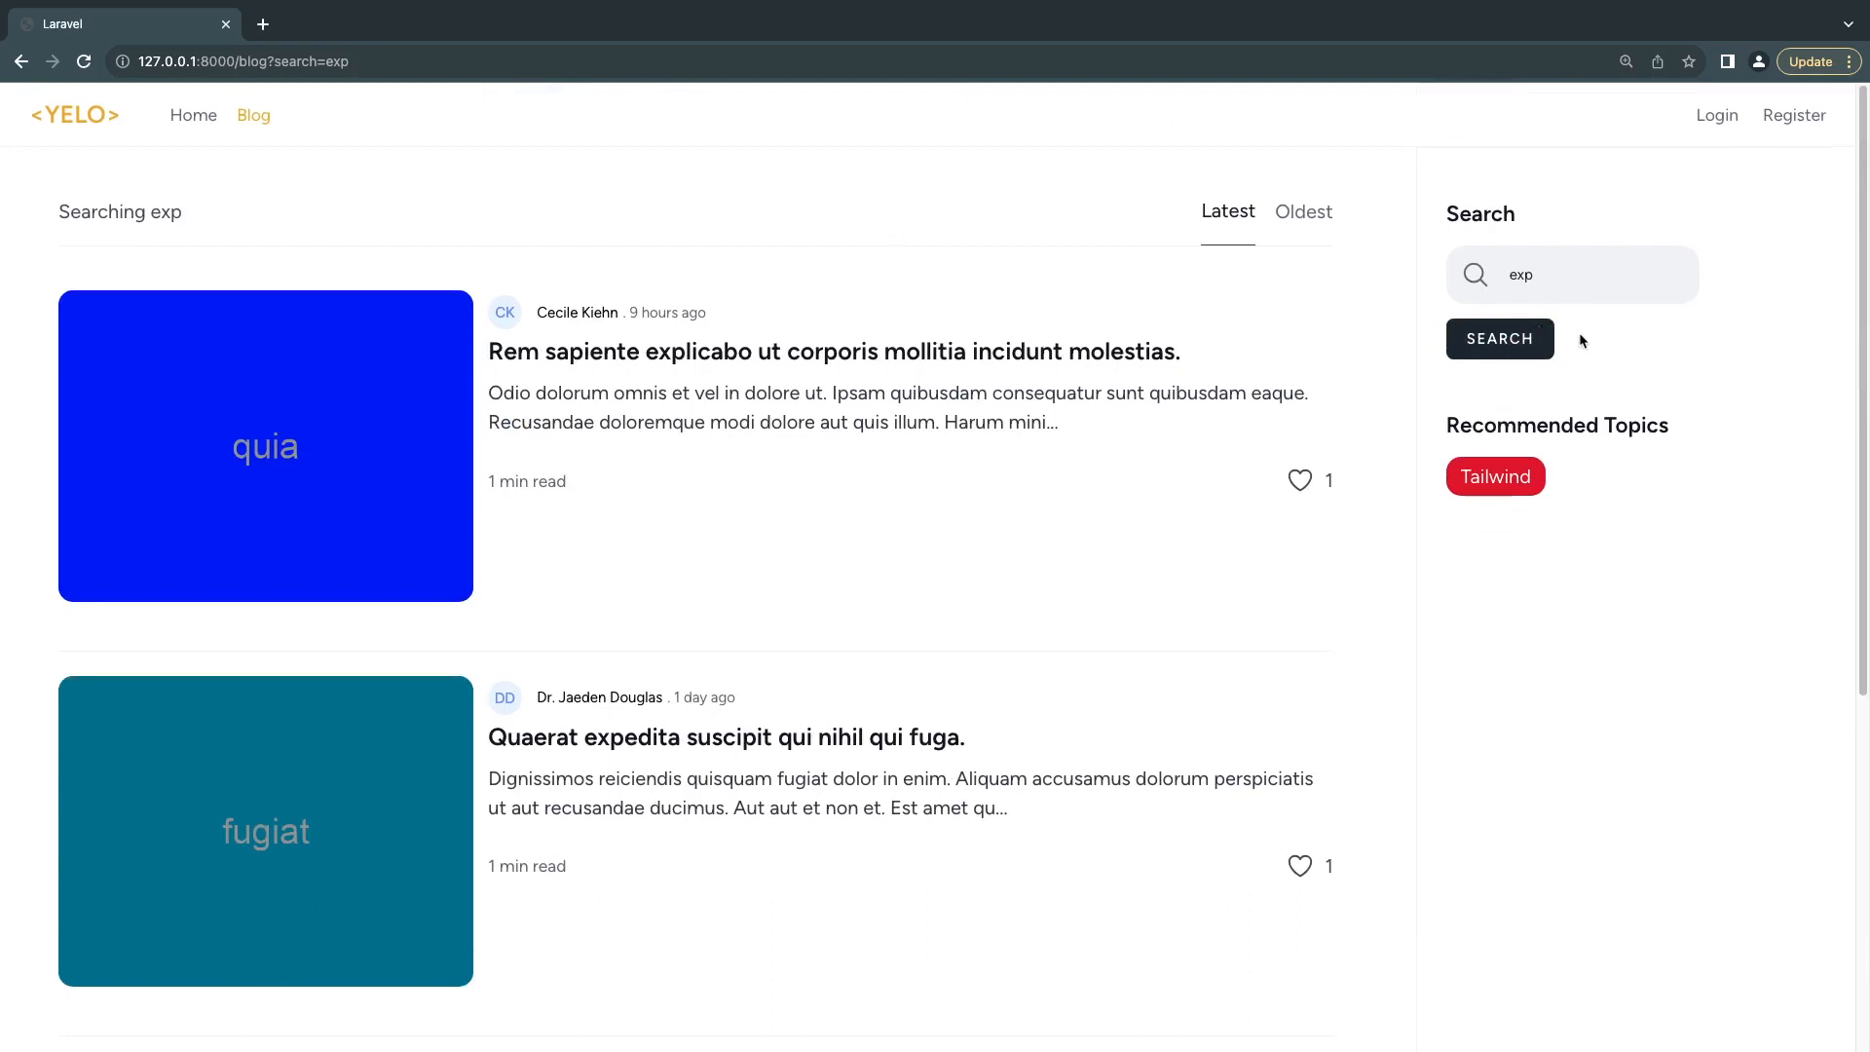
mouse_move(1602, 343)
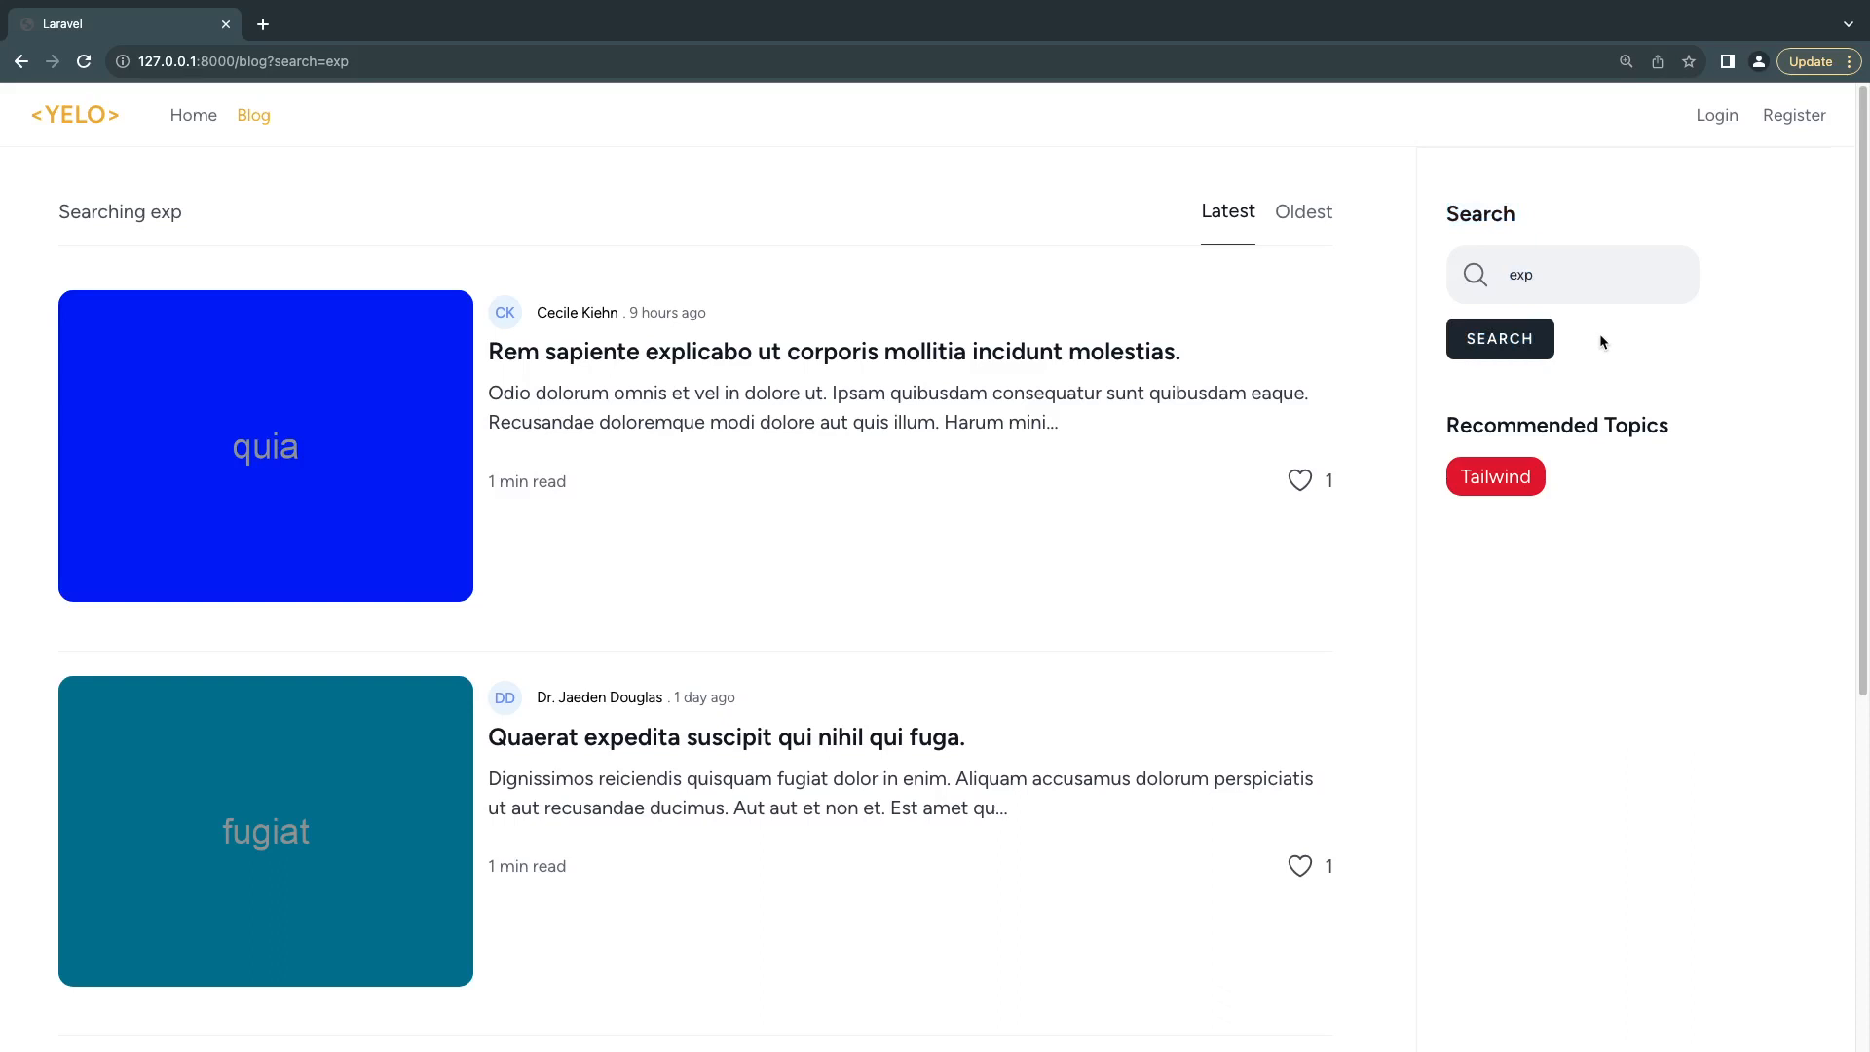
mouse_move(1578, 353)
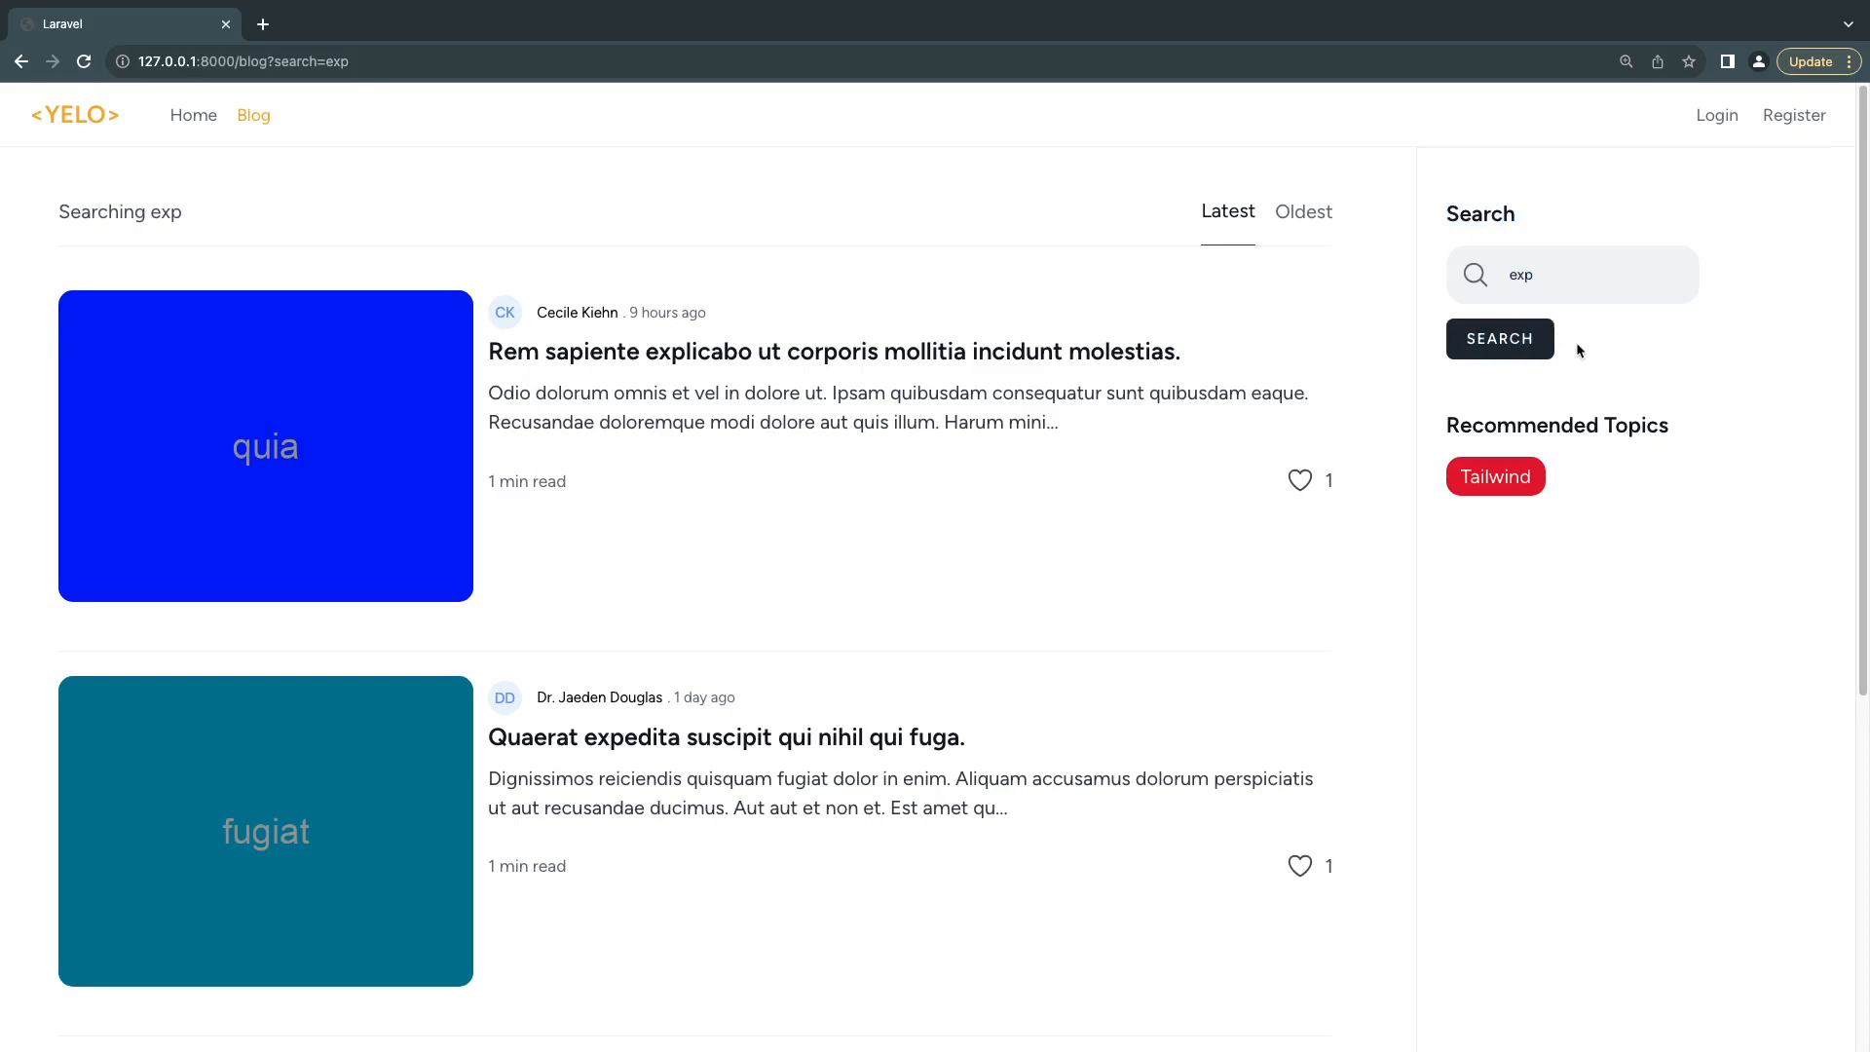
mouse_move(1485, 253)
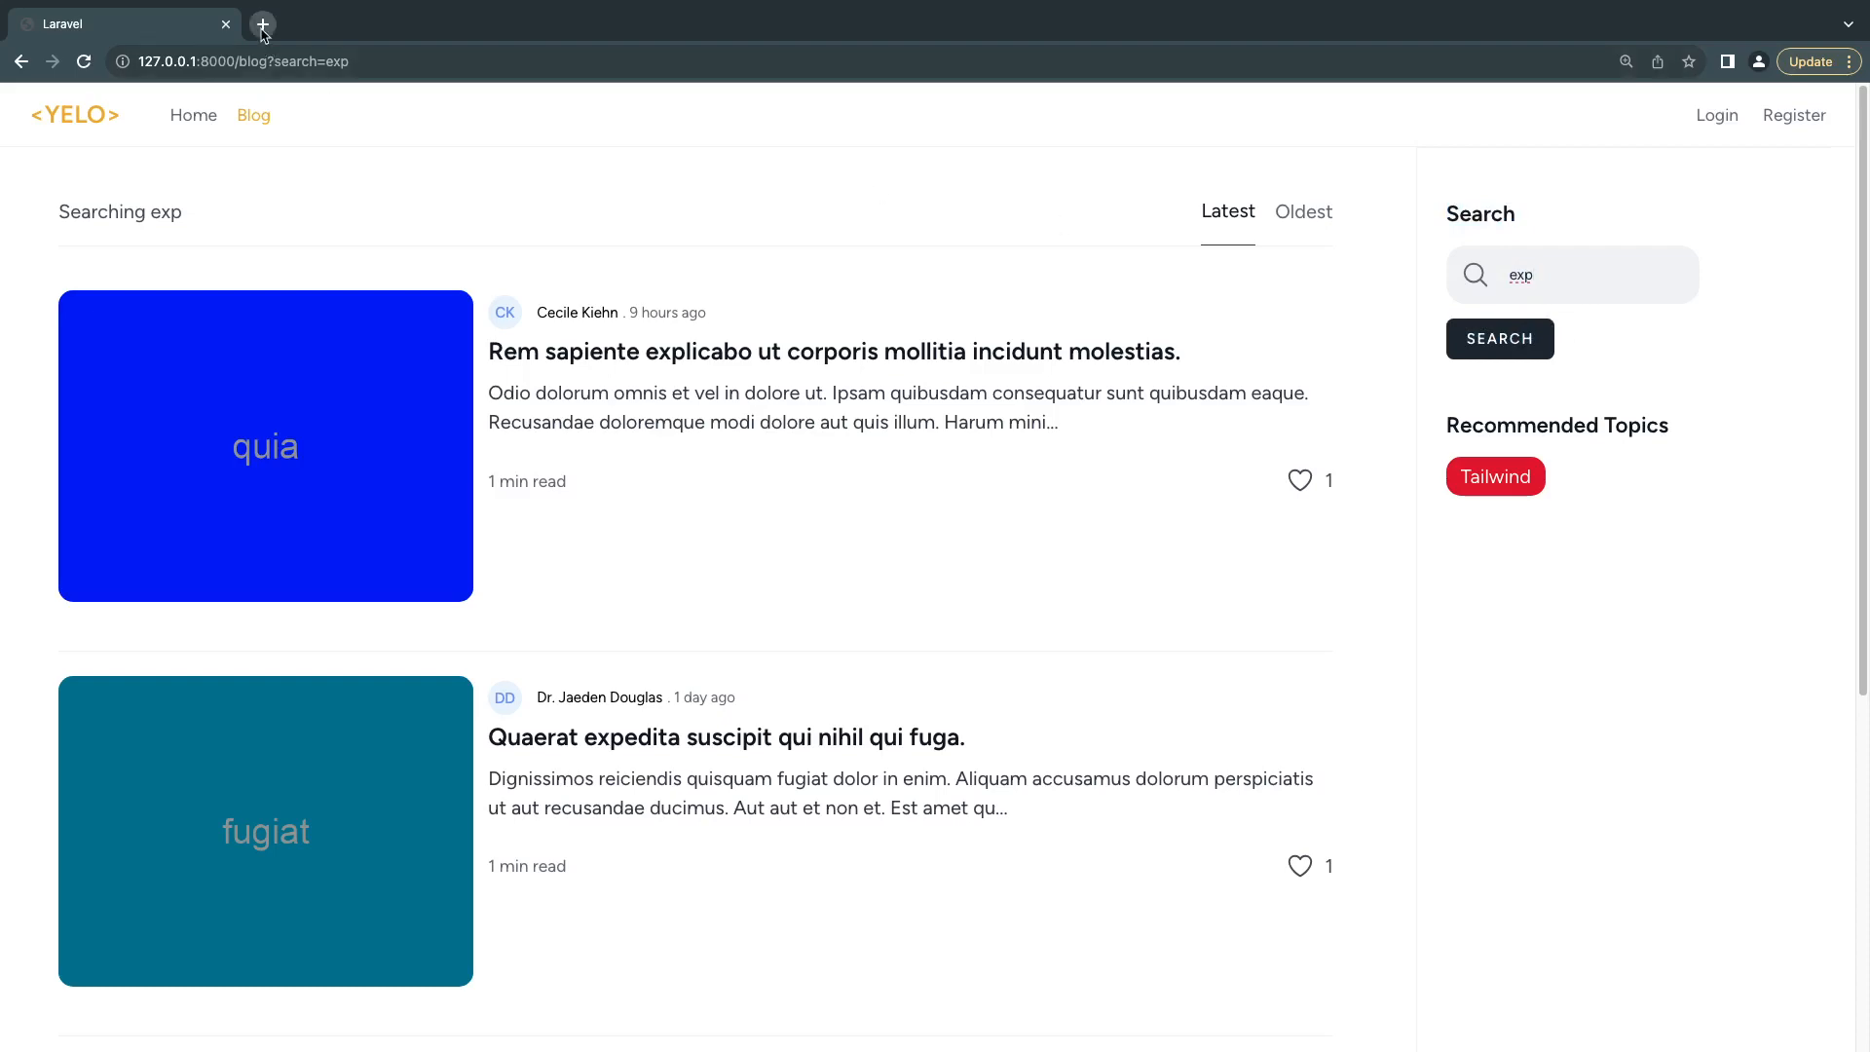
Step: Move the search icon's <svg tag onto its own line in the search-box partial
left_click(262, 23)
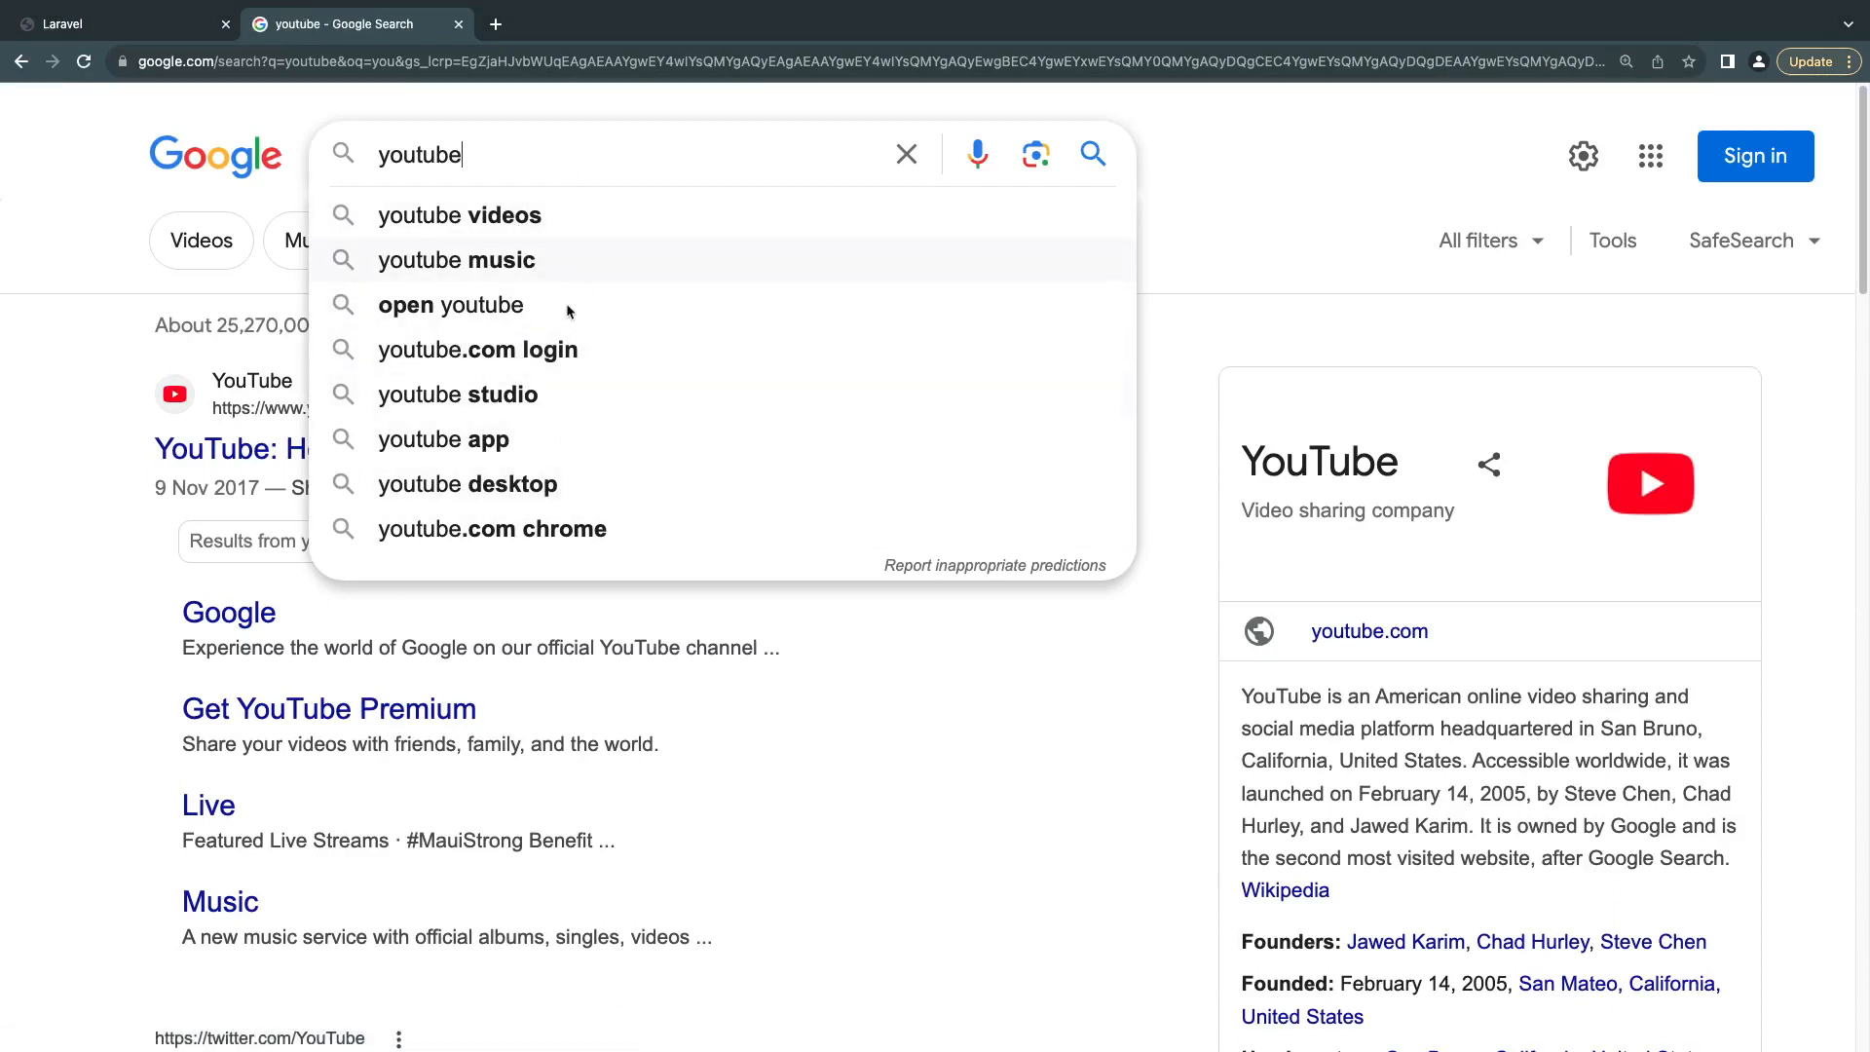
mouse_move(534, 528)
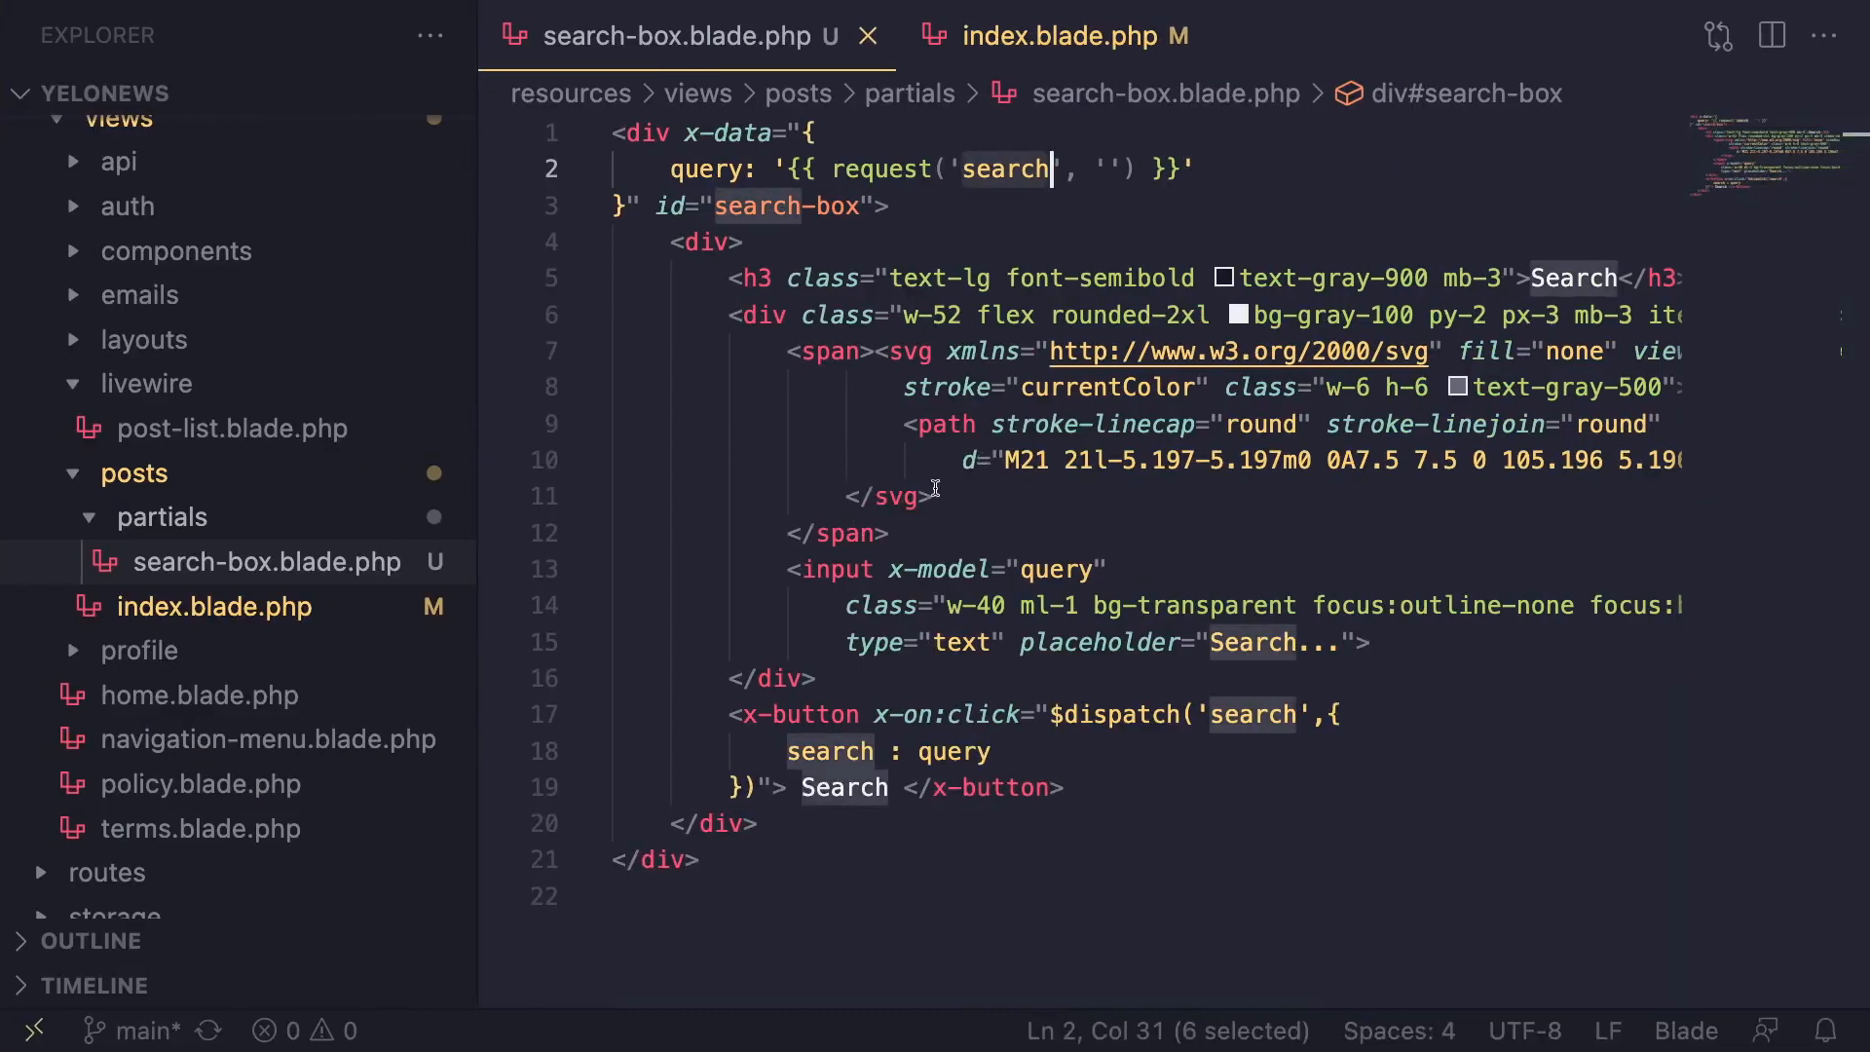
left_click(881, 350)
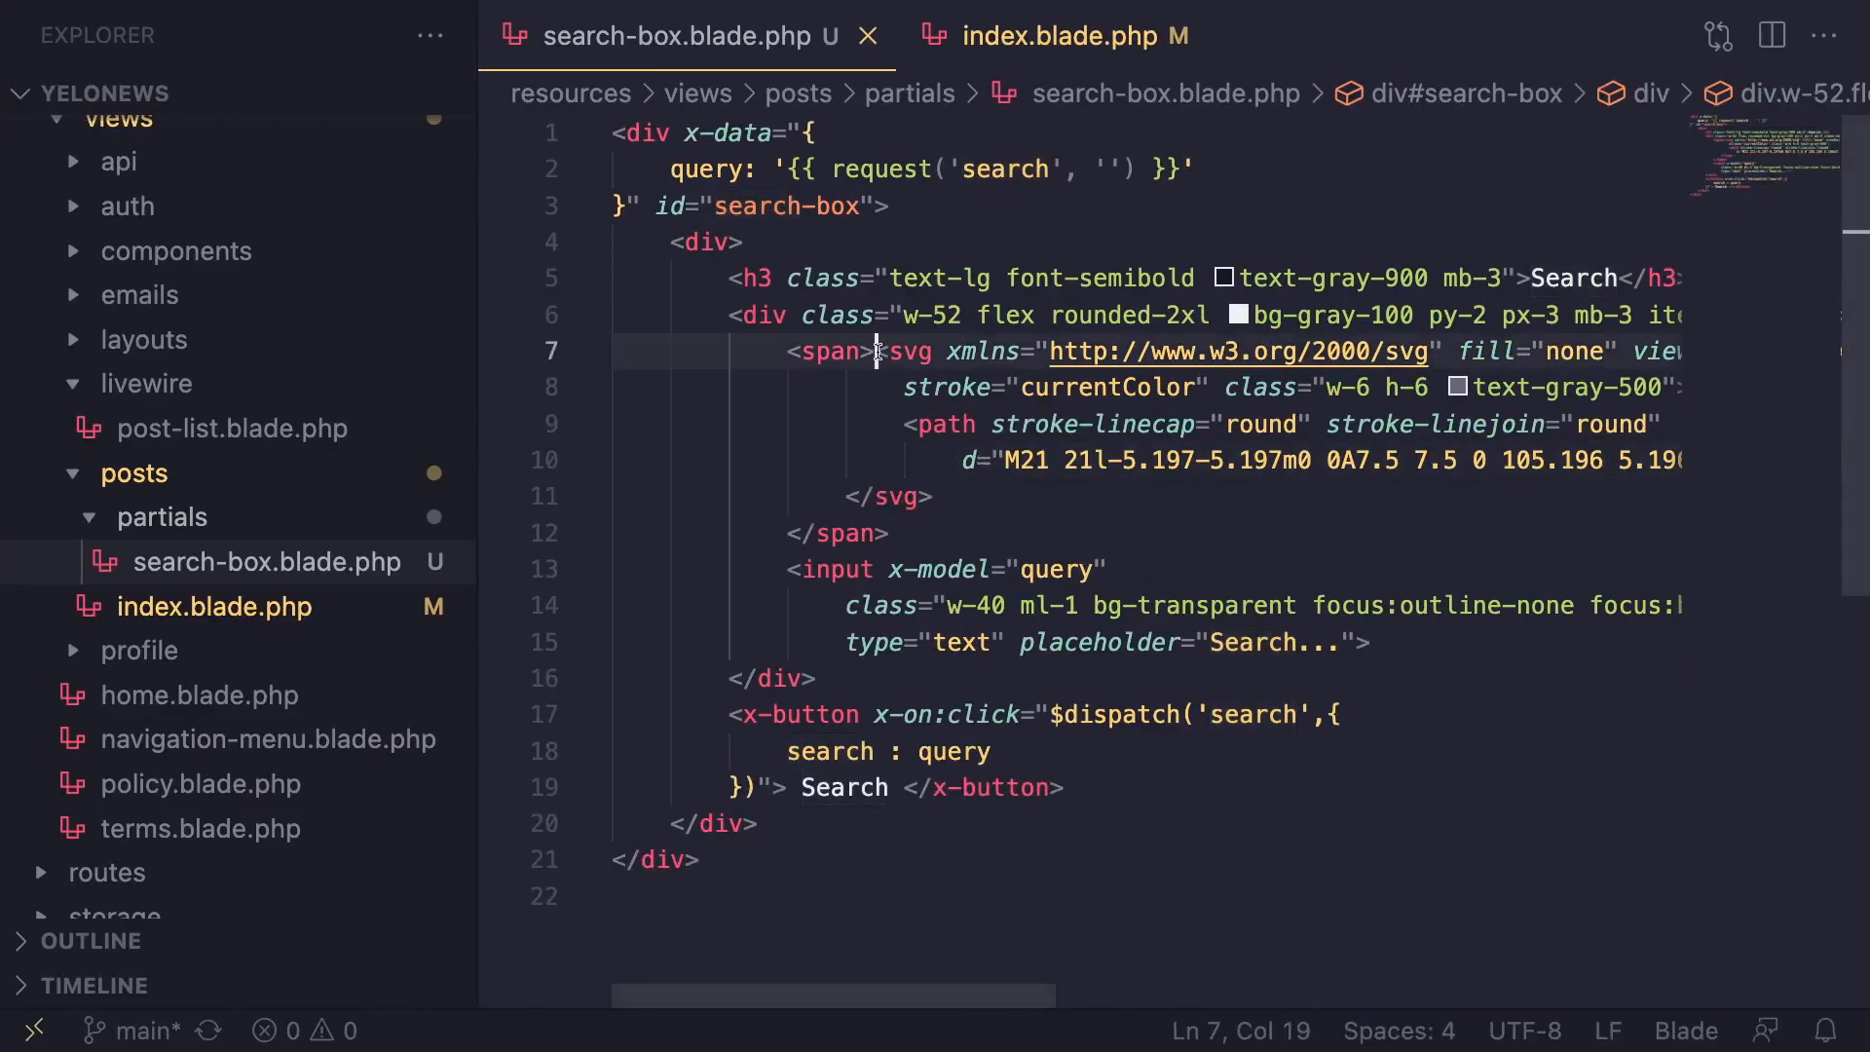
key("Enter")
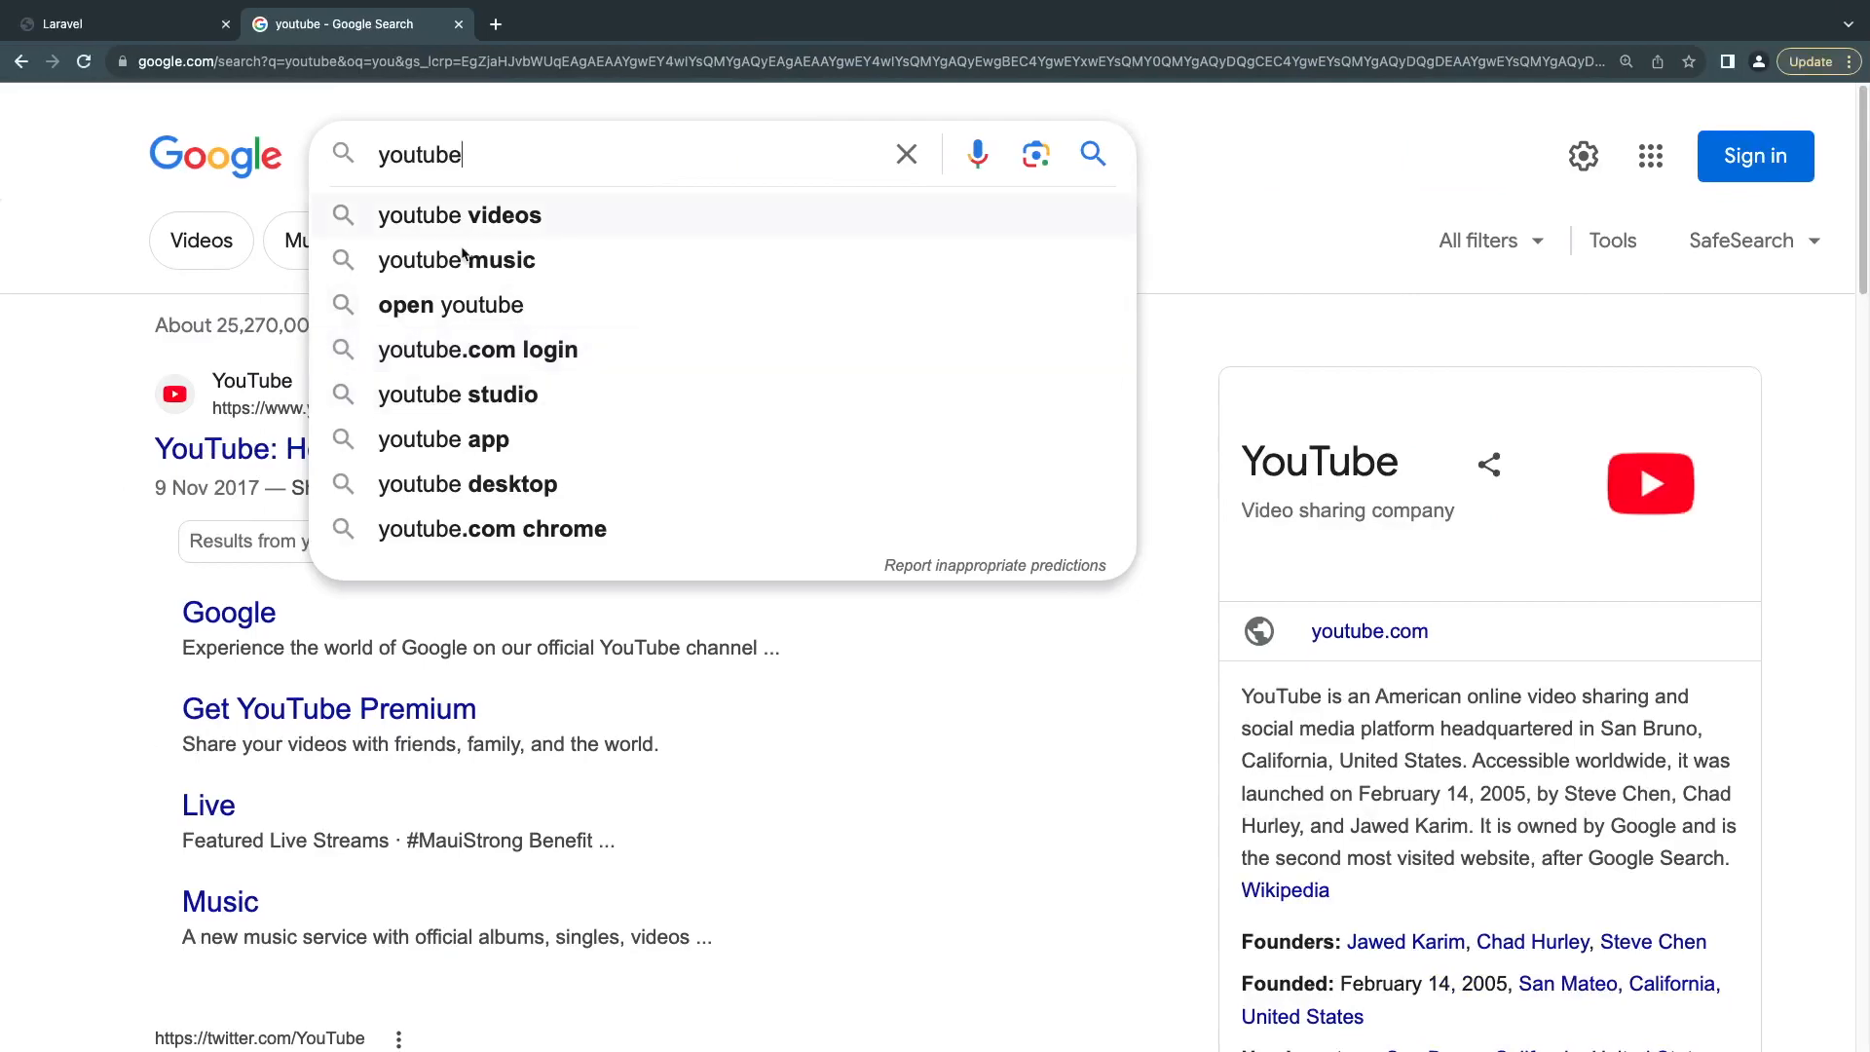
left_click(119, 24)
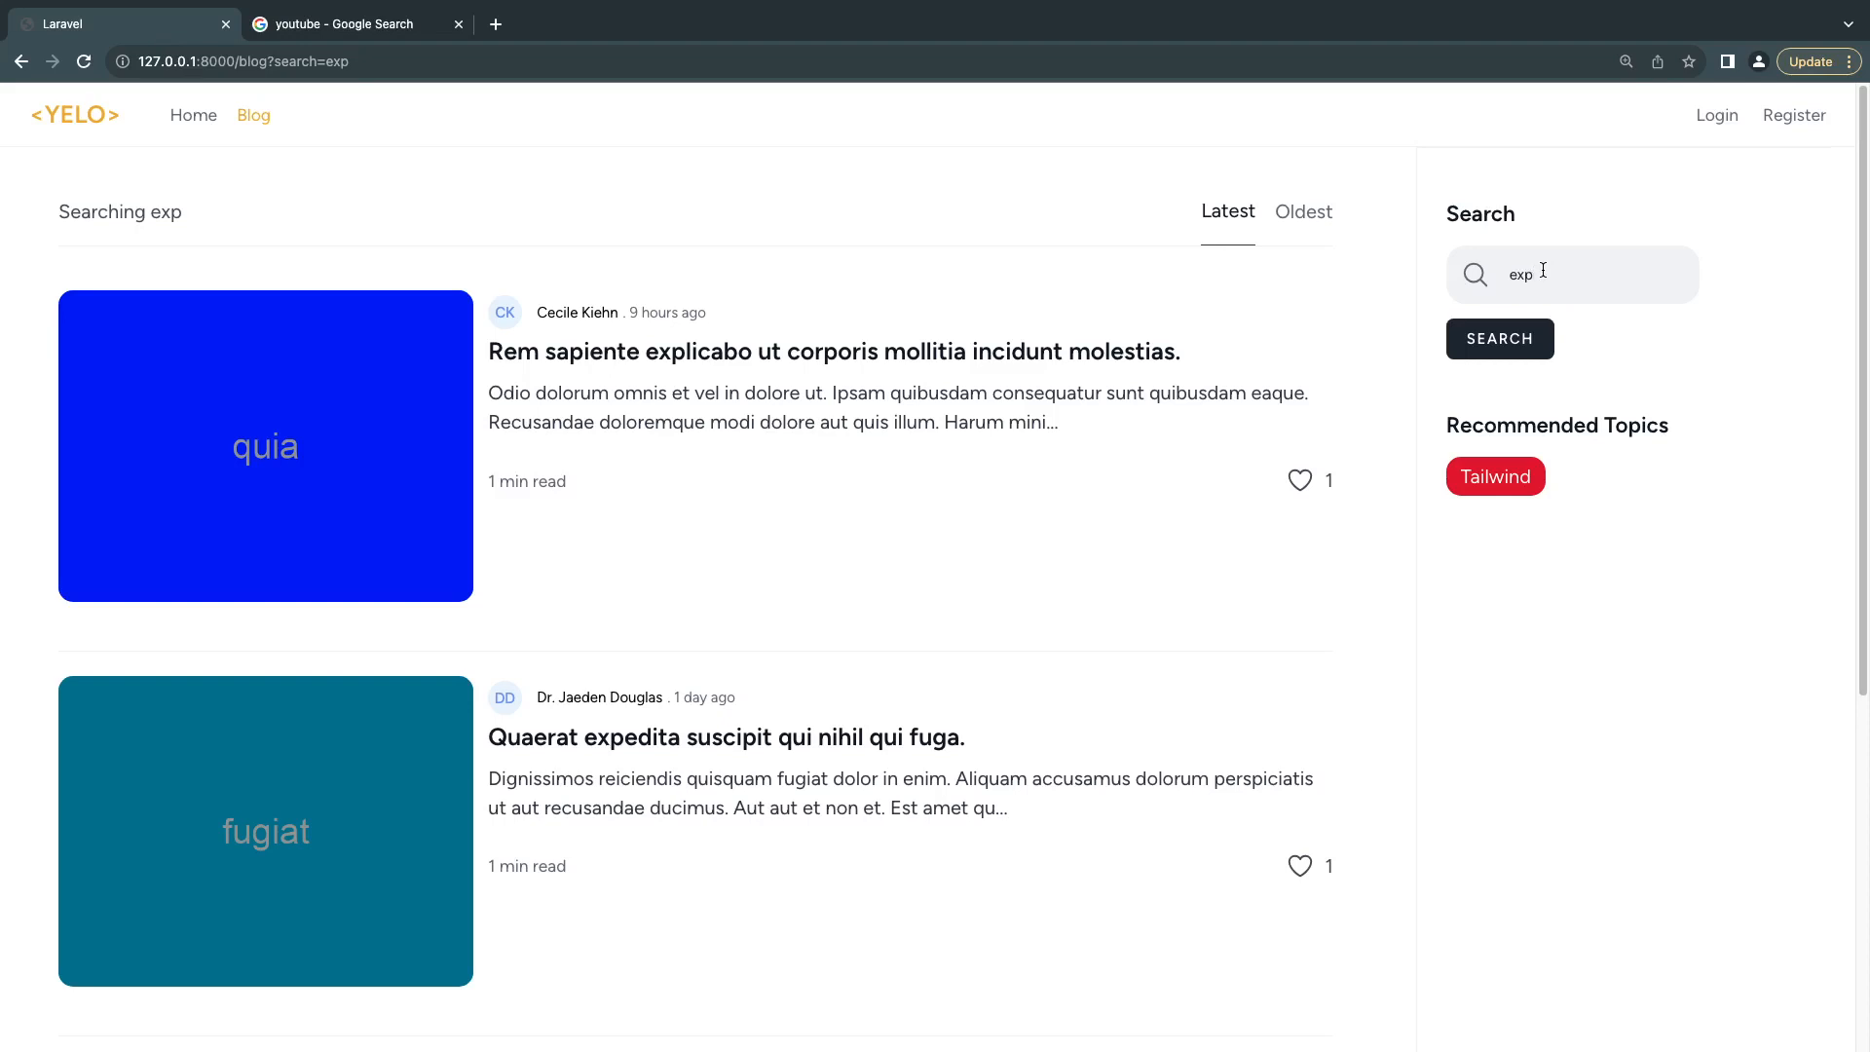
mouse_move(1553, 215)
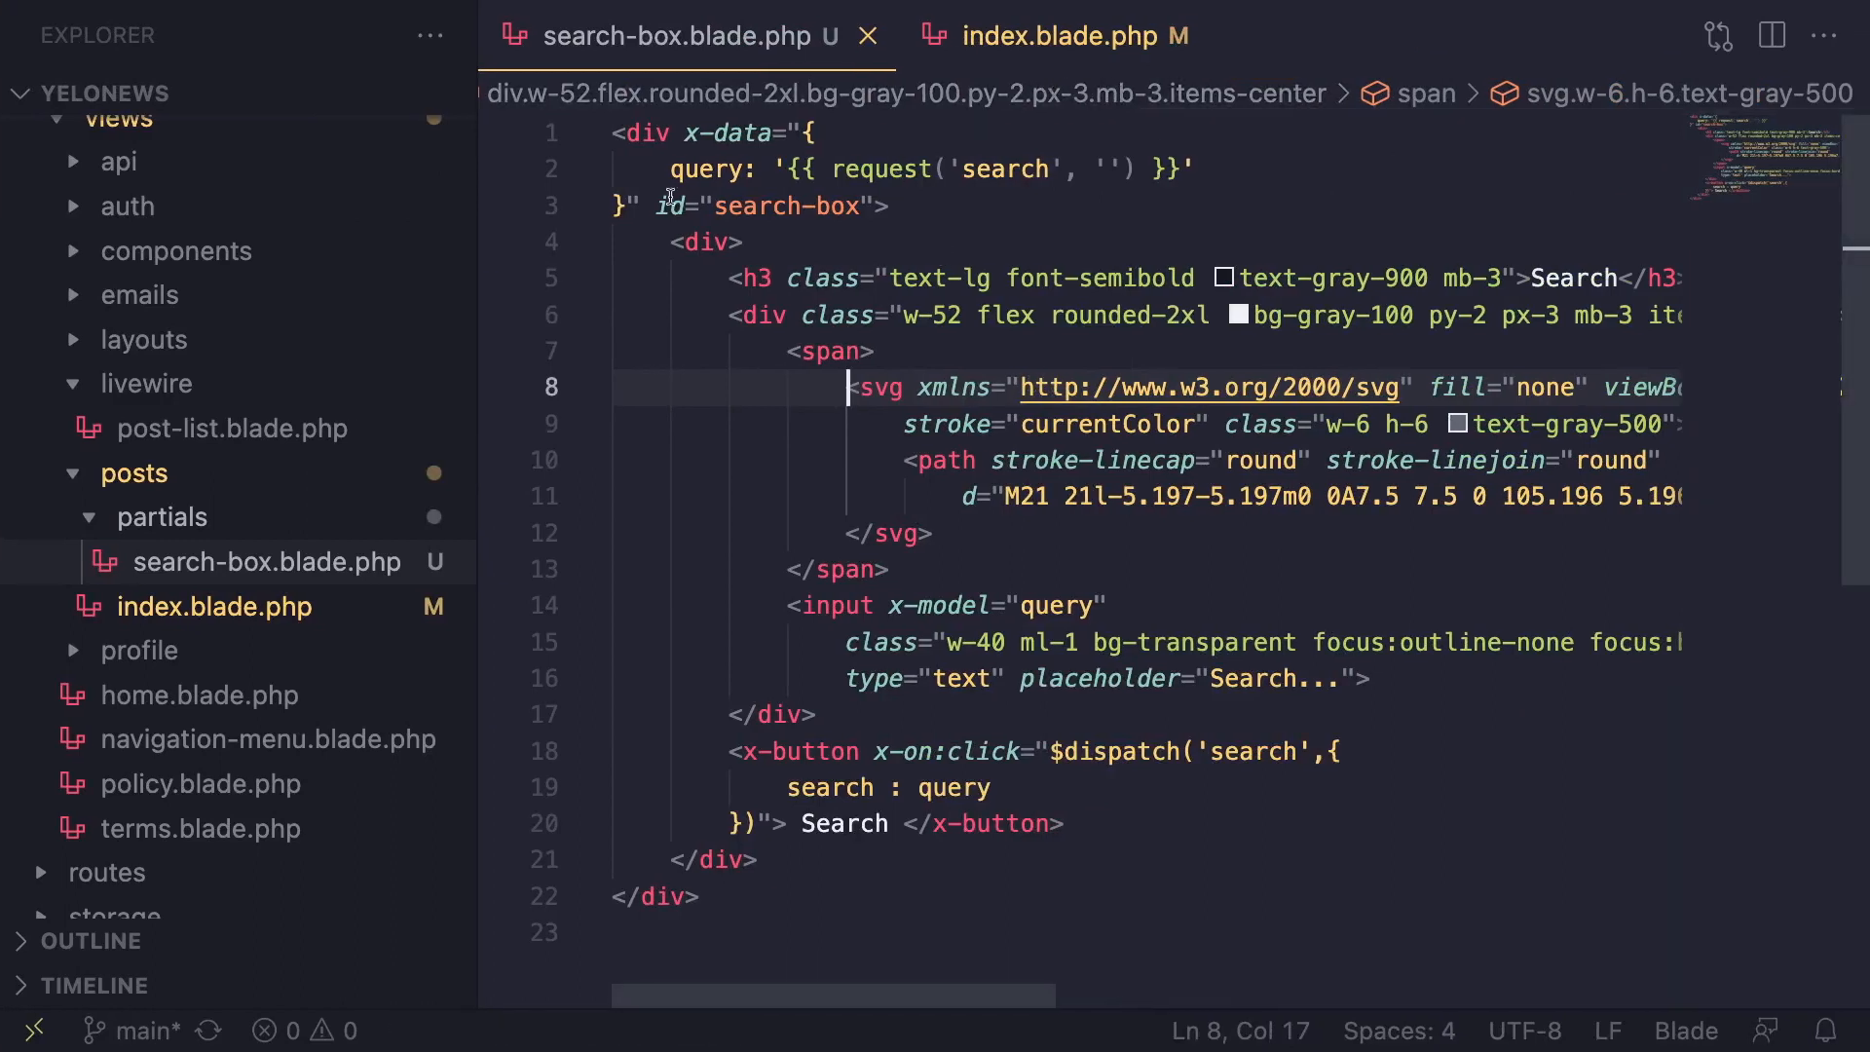
left_click(774, 133)
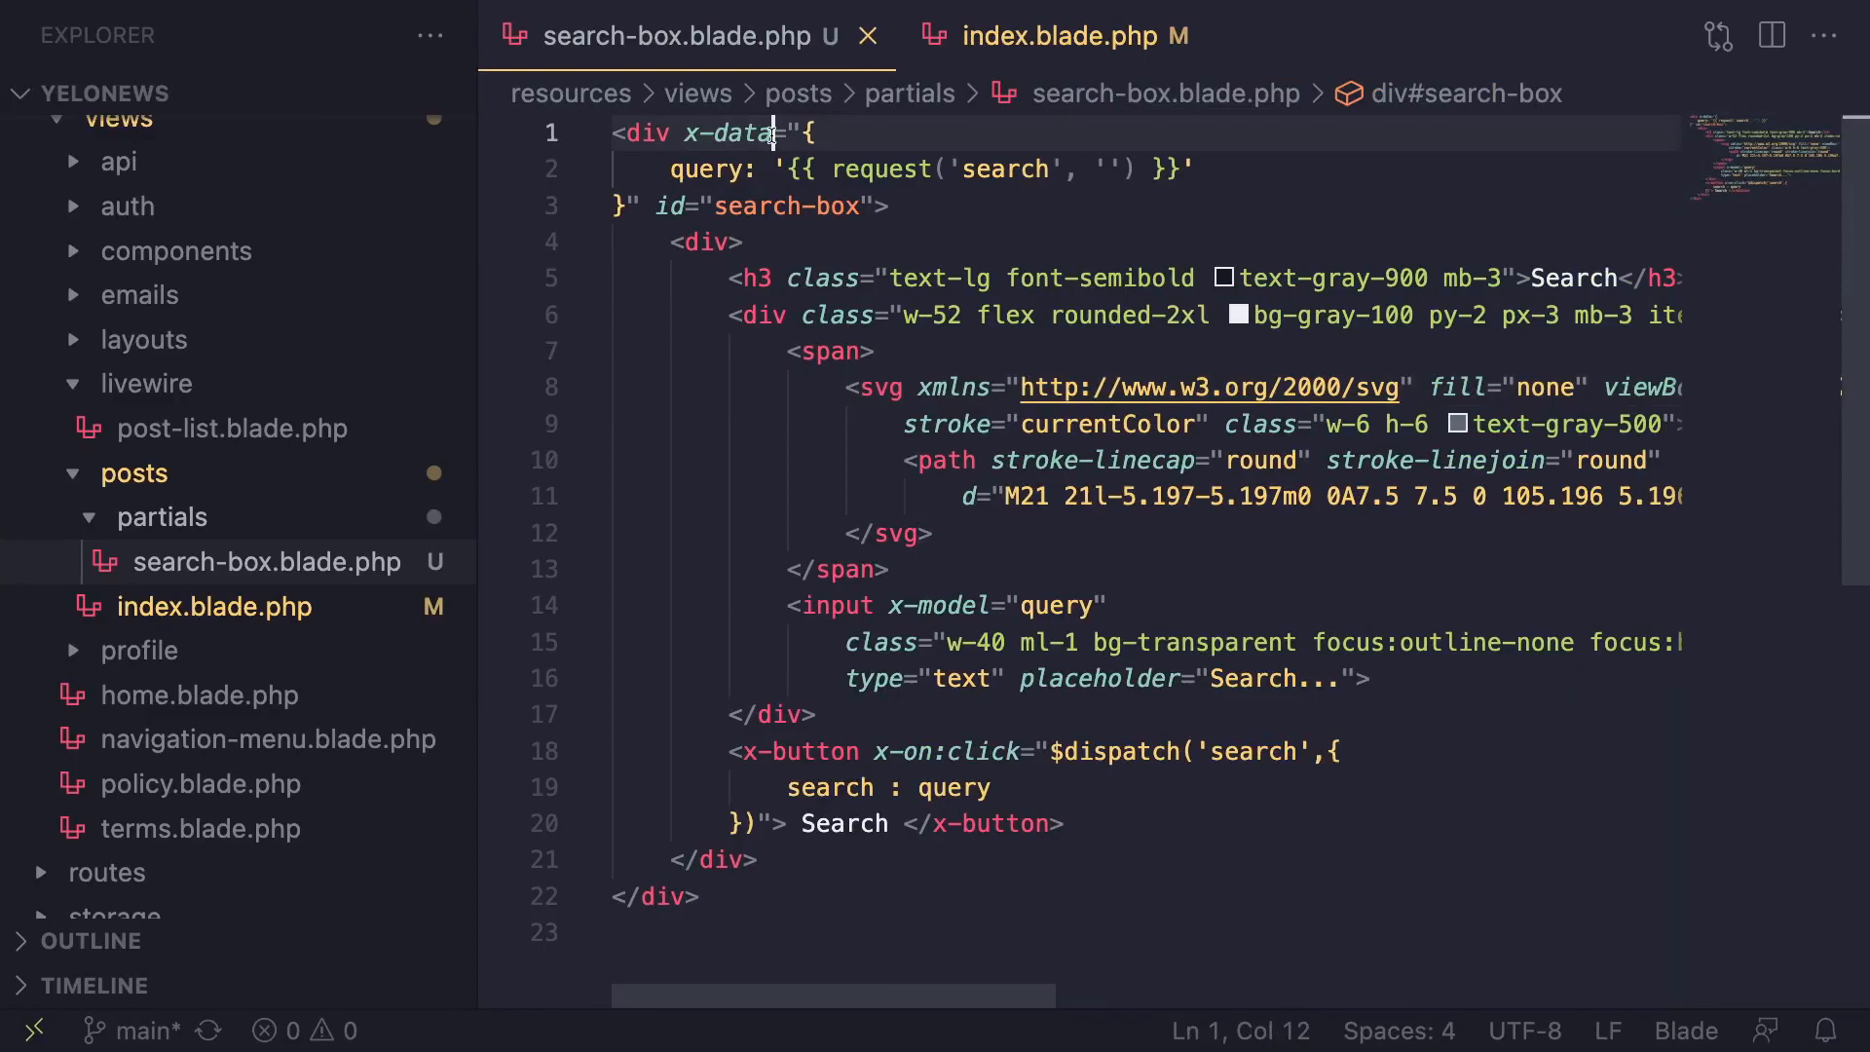